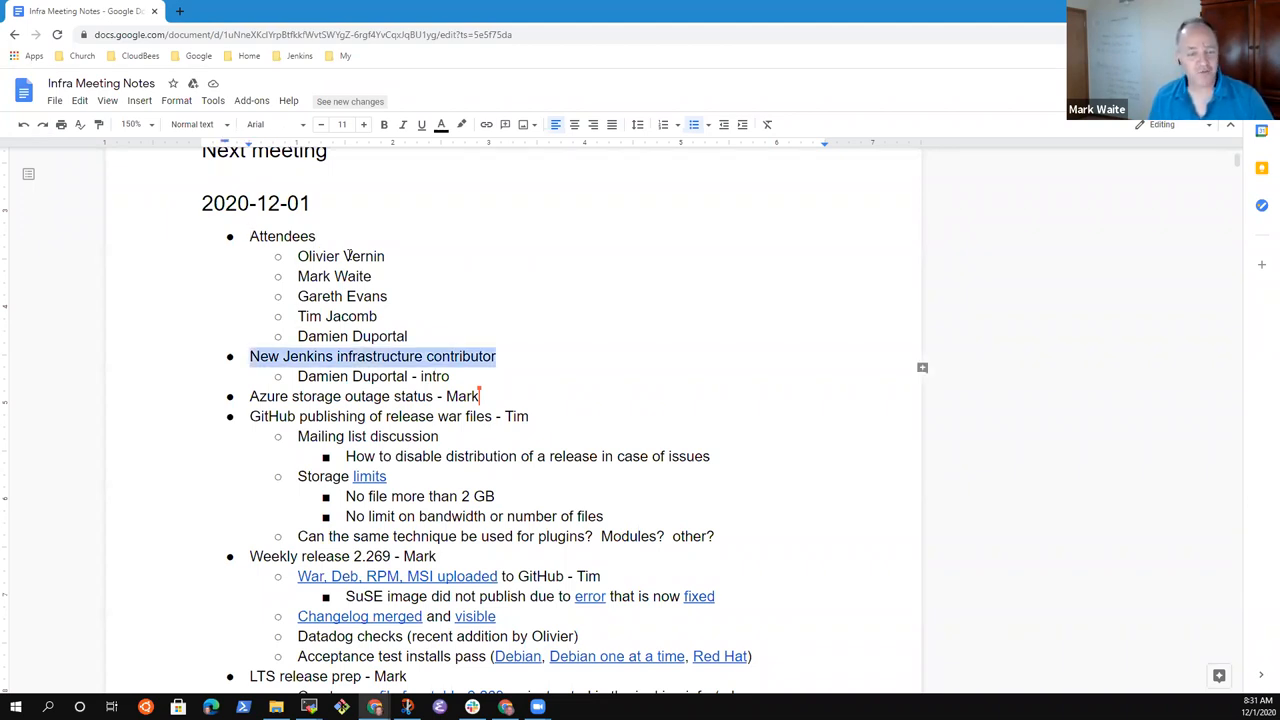
# Move the GitHub war-file publishing topic below the Windows docker image item
pyautogui.click(250, 396)
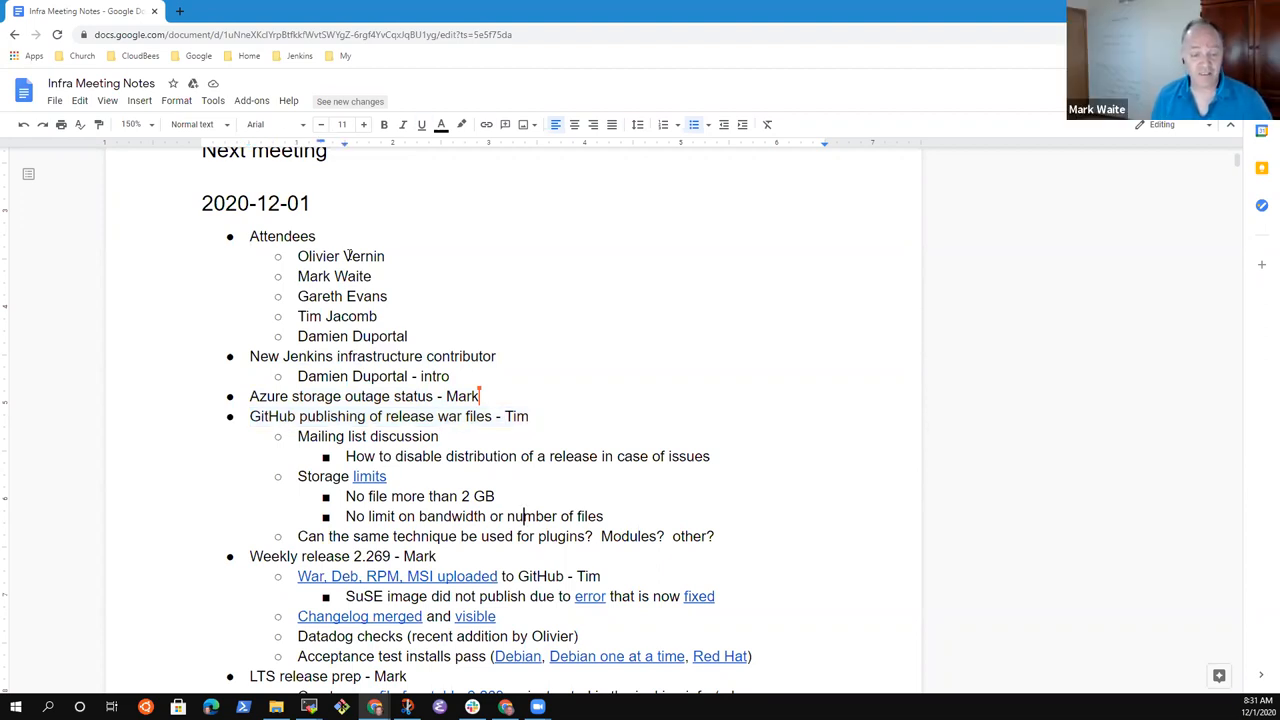
pyautogui.tripleClick(342, 556)
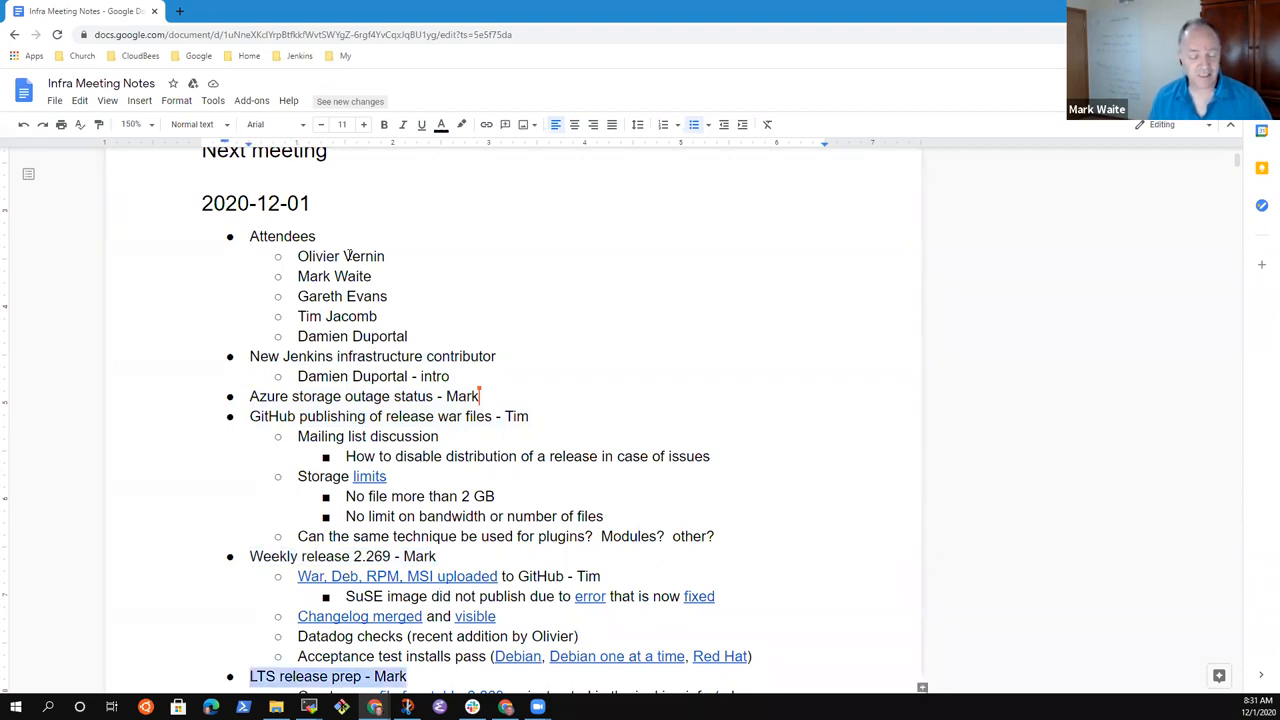
pyautogui.scroll(-3)
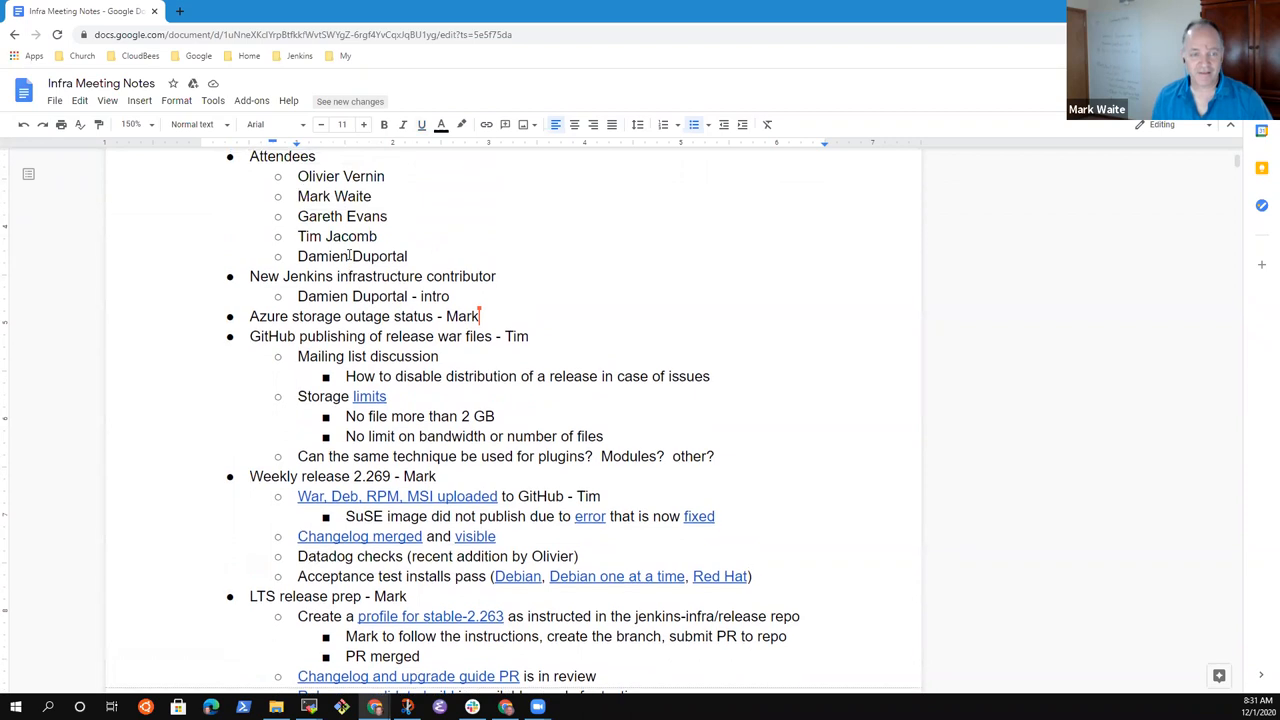
# Add Oleg Nenashev to the attendee list after Mark Waite
pyautogui.click(372, 196)
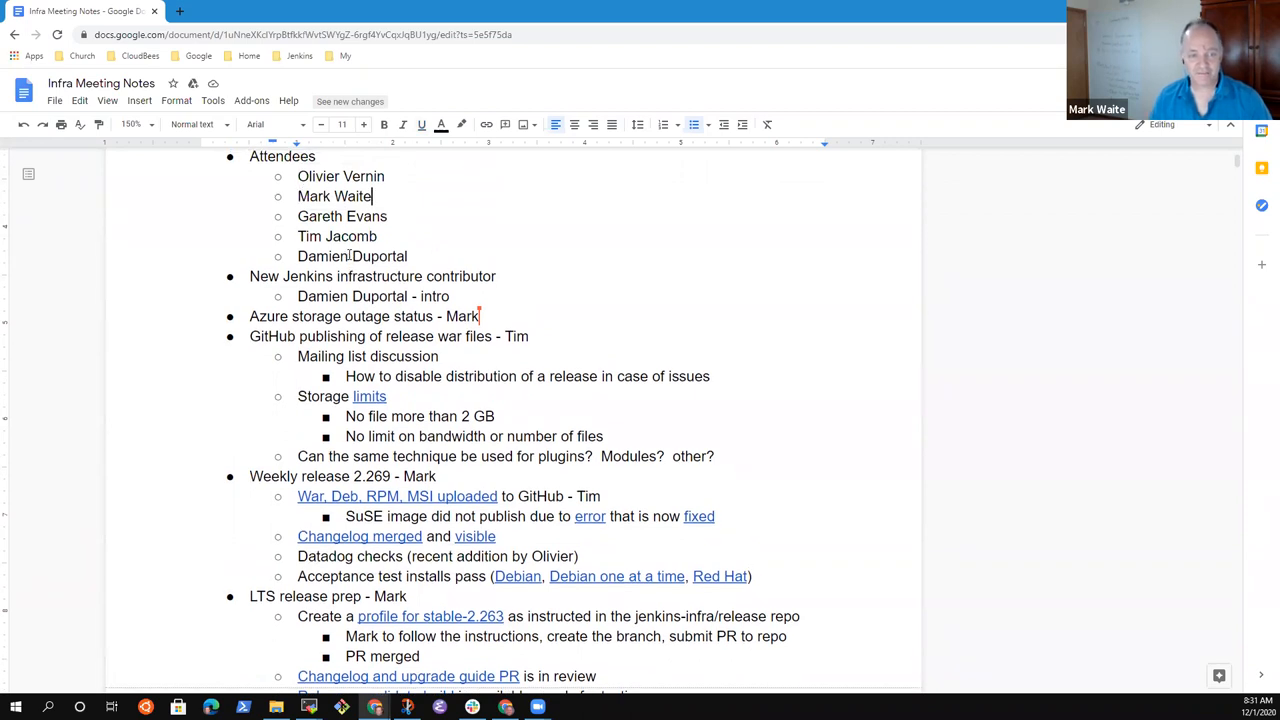
pyautogui.write('Oleg Nen')
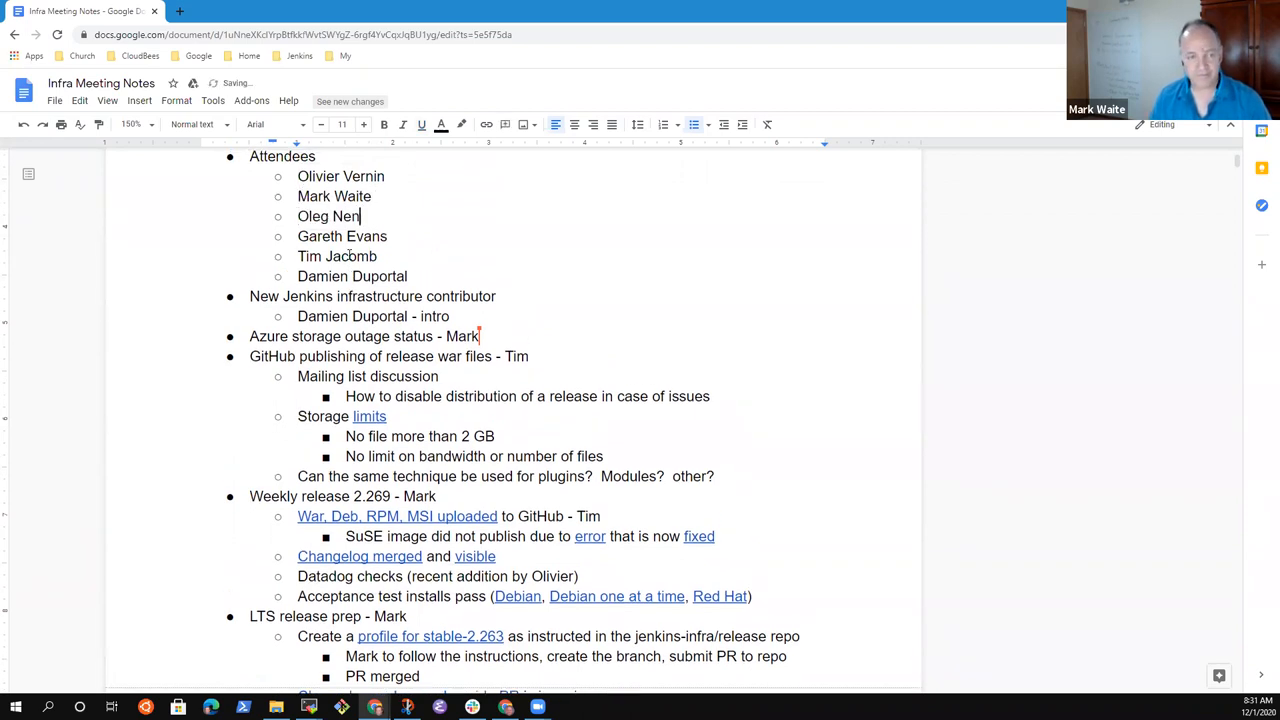
pyautogui.write('ashev')
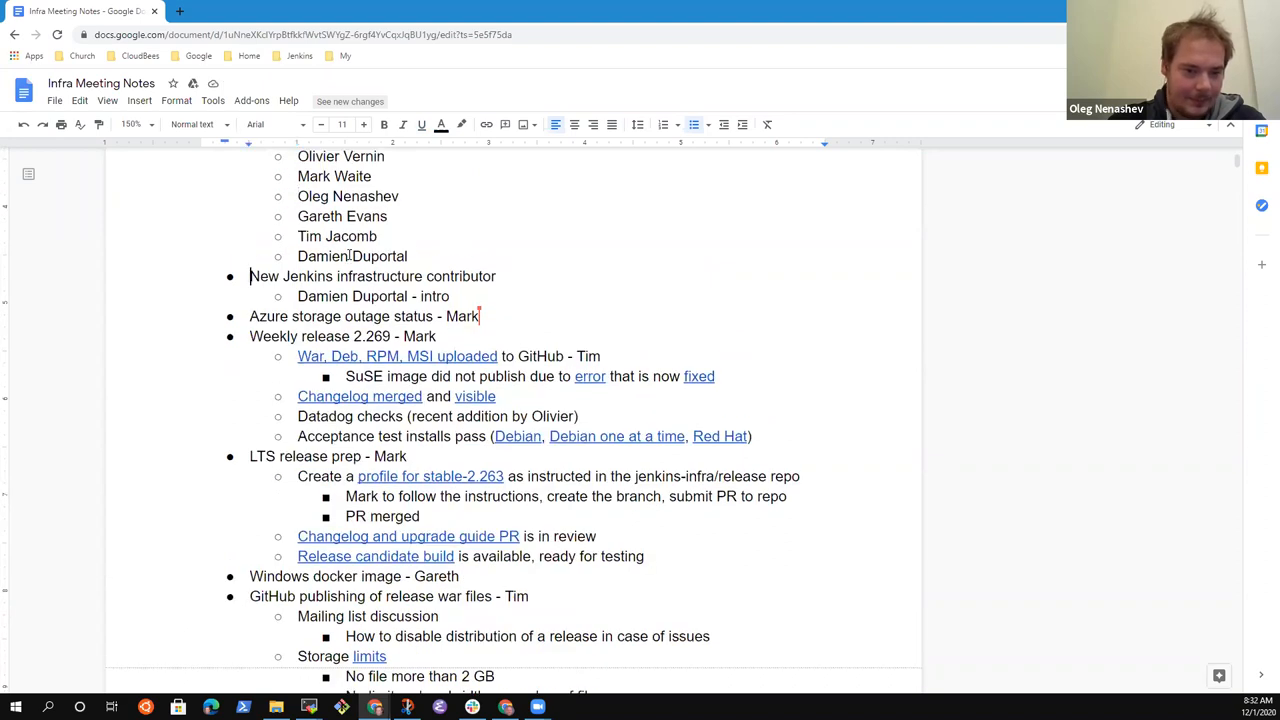
# Under Damien Duportal's intro add sub-bullets 'Has Jenkins user' and 'Now working on infrastructure'
pyautogui.tripleClick(372, 276)
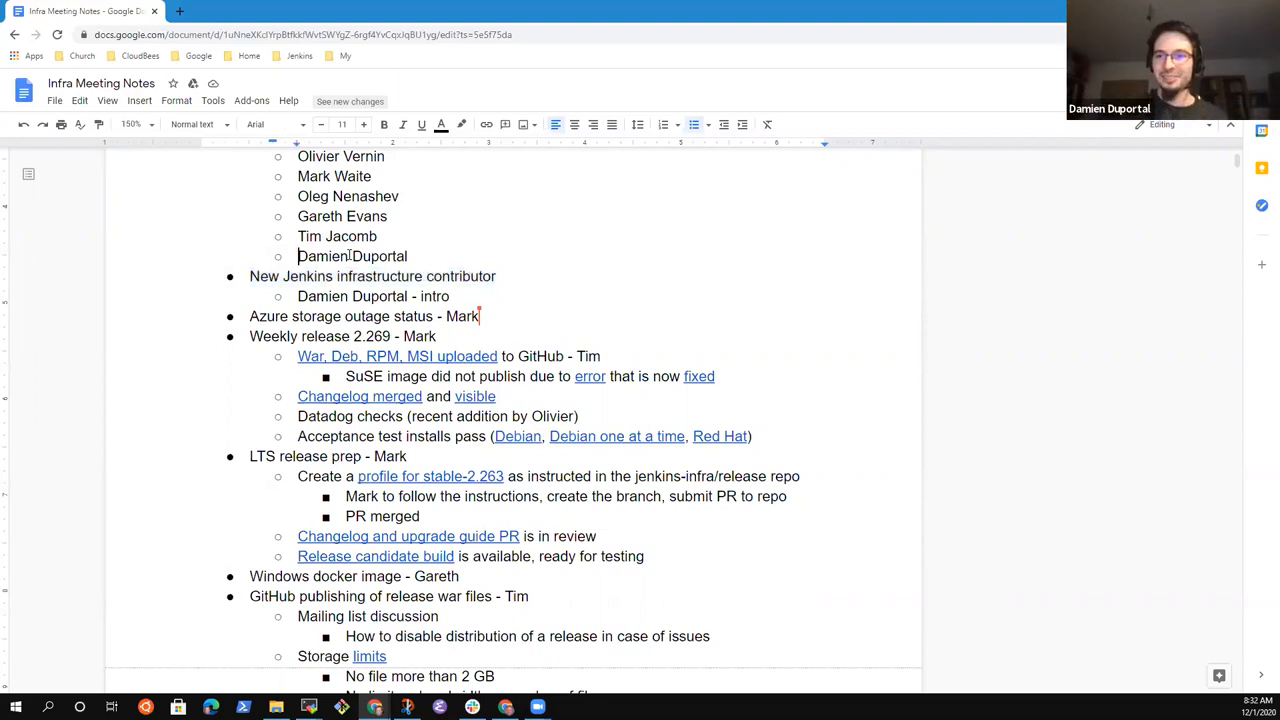
pyautogui.press('enter')
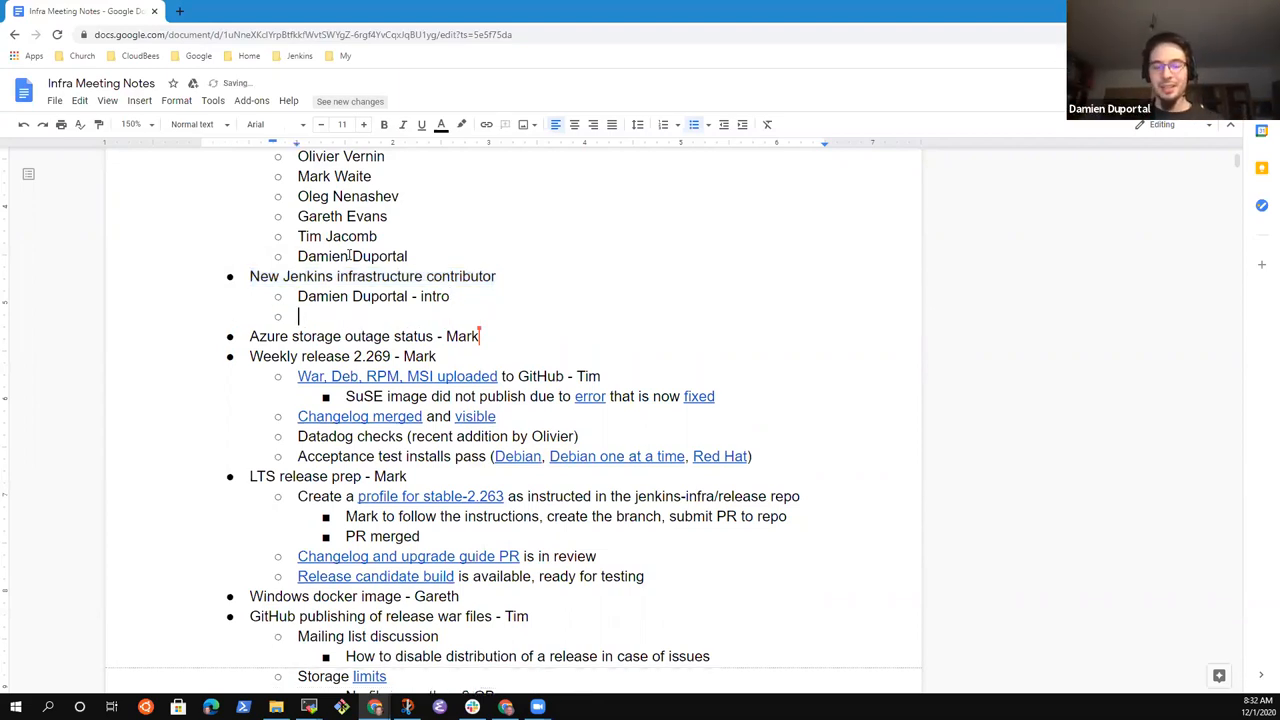
pyautogui.press('Tab')
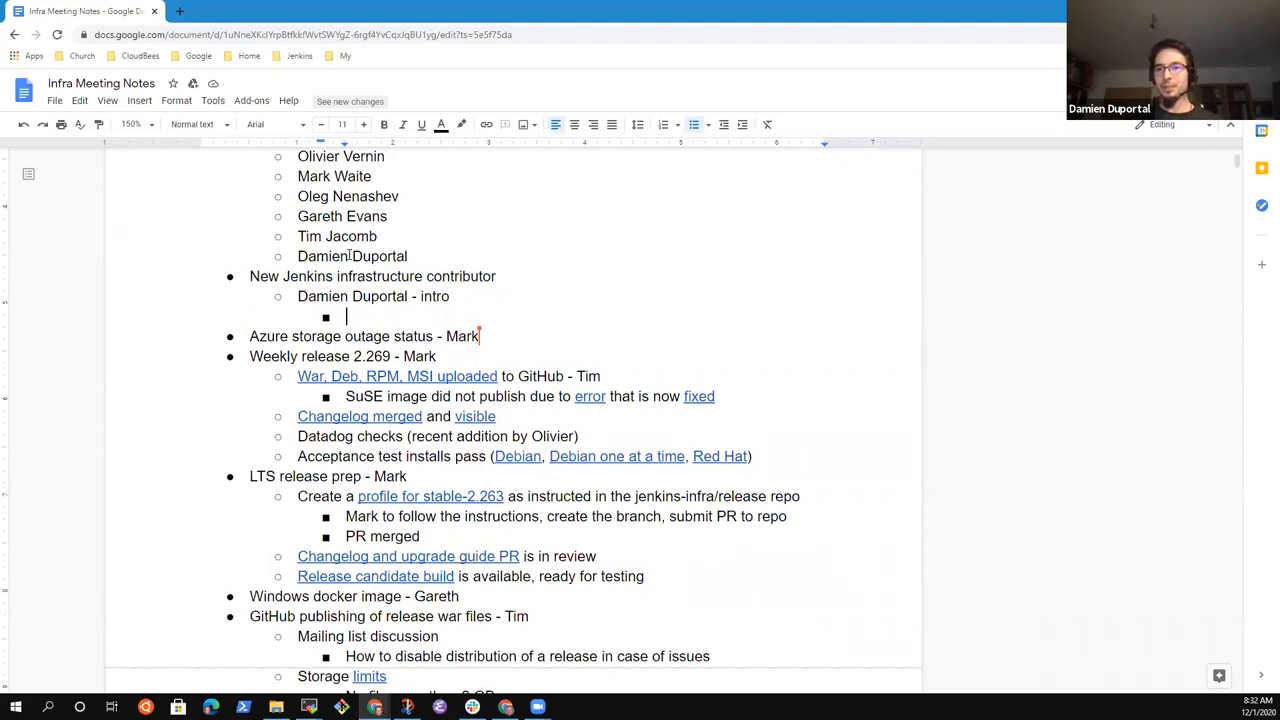
pyautogui.write('Has')
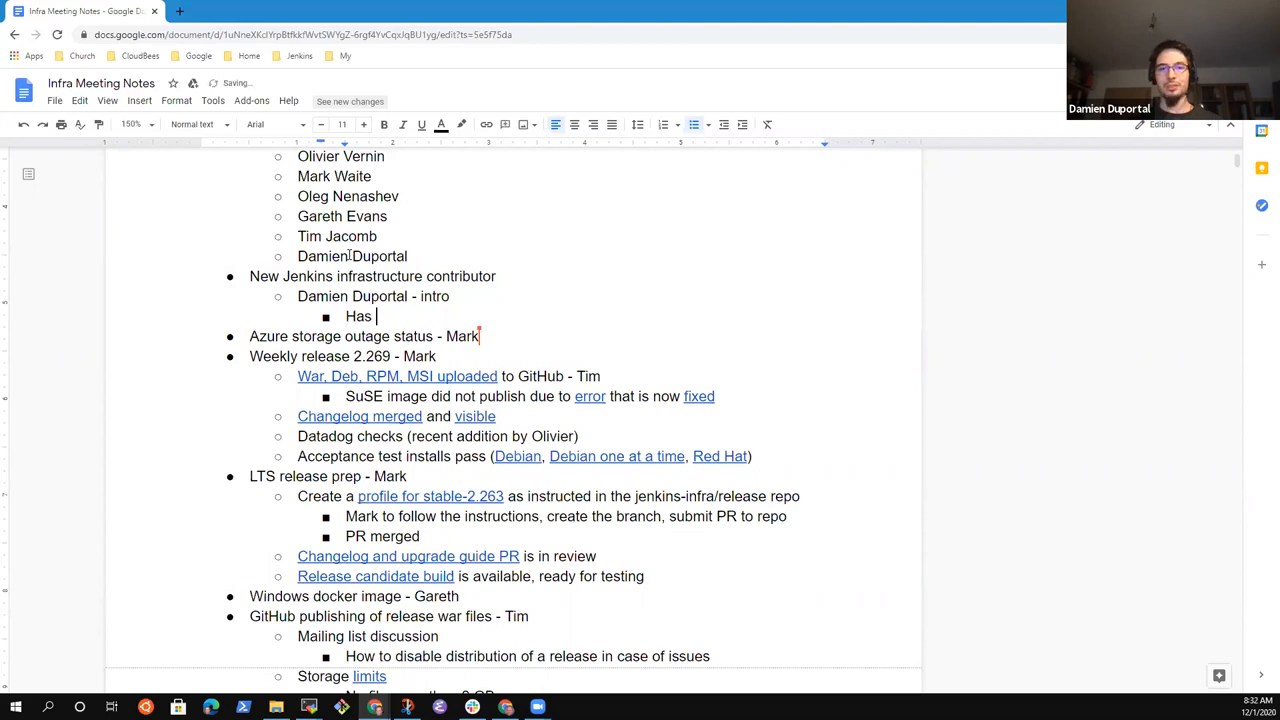
pyautogui.write('J')
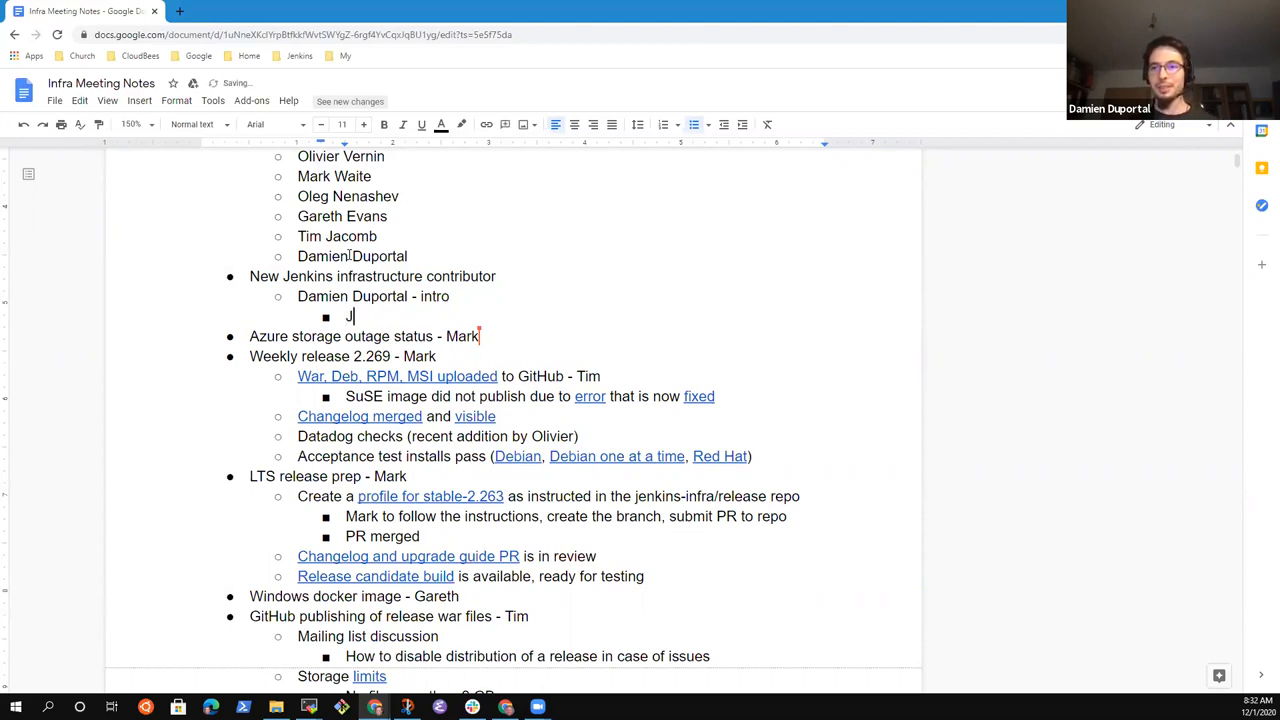
pyautogui.write('enkins user for nearly a decade,')
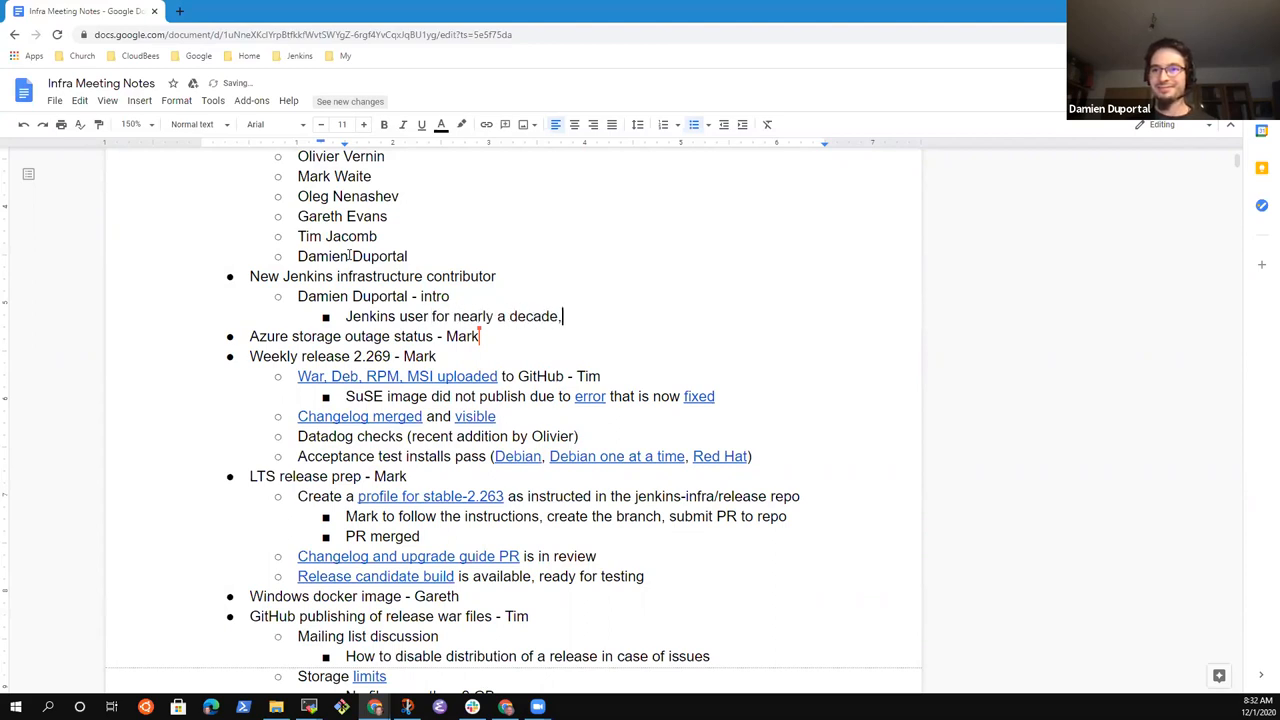
pyautogui.write('Now wo')
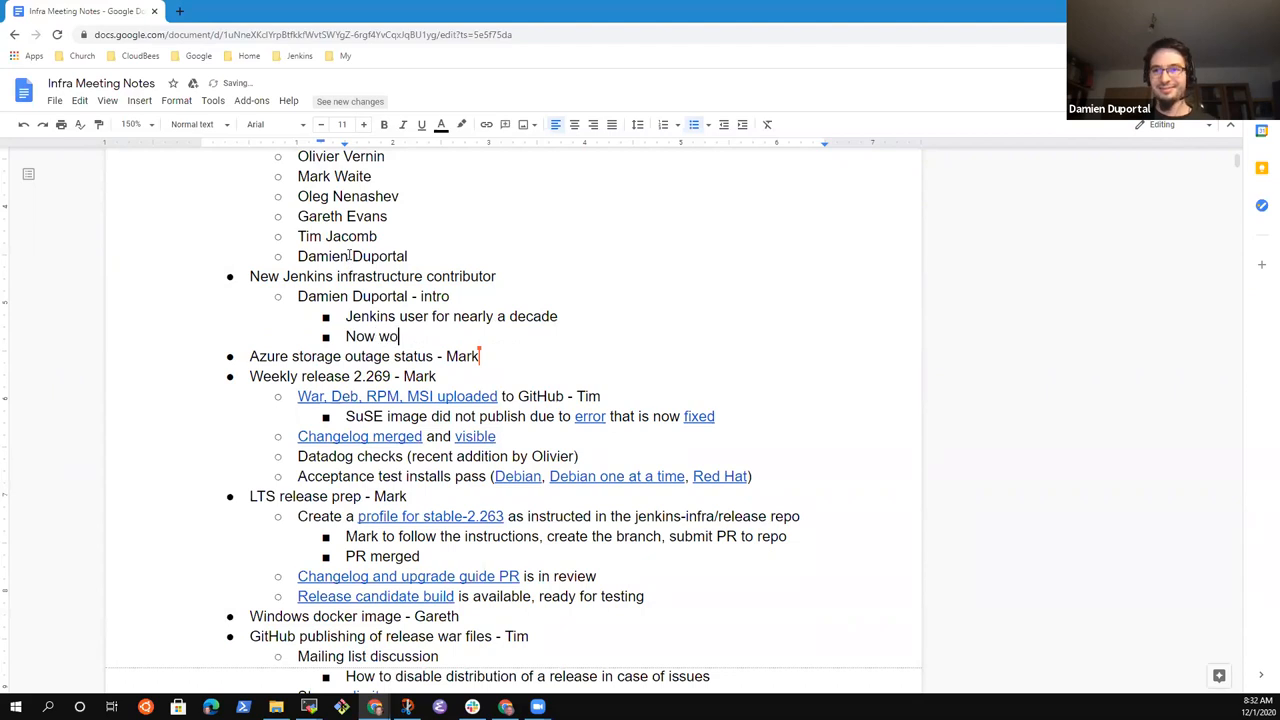
pyautogui.write('rking on infra')
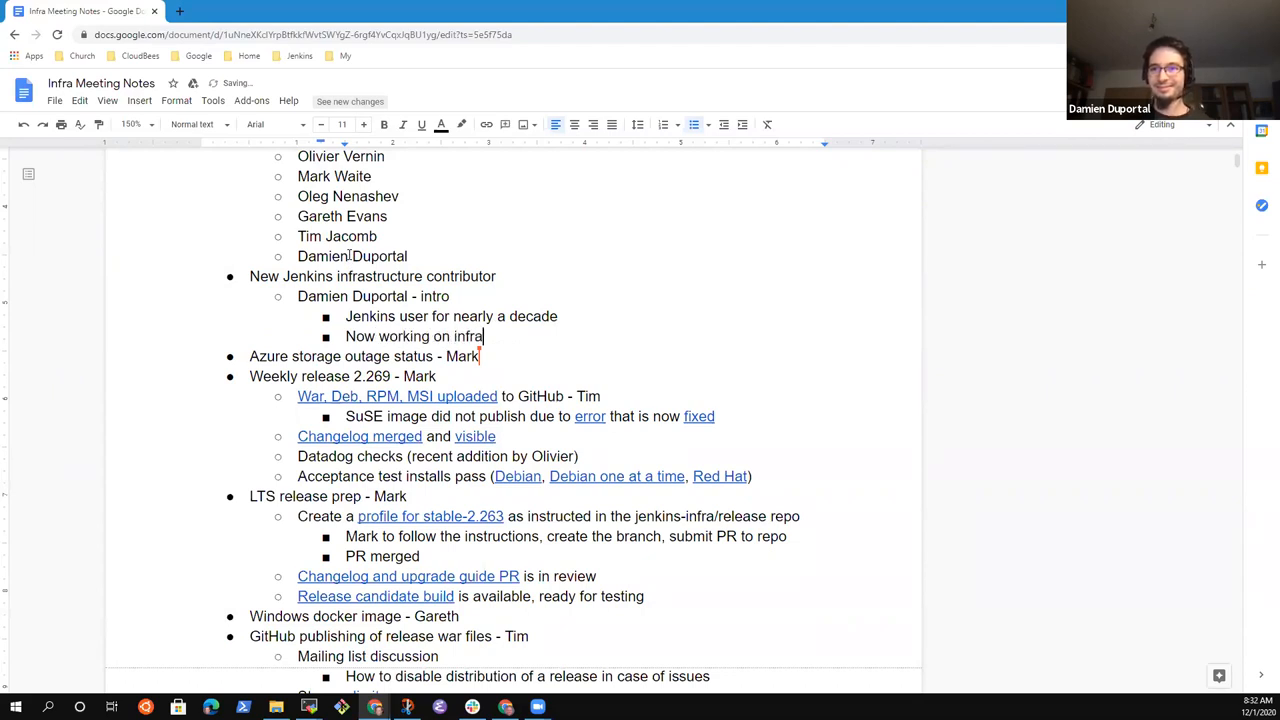
pyautogui.write('structure')
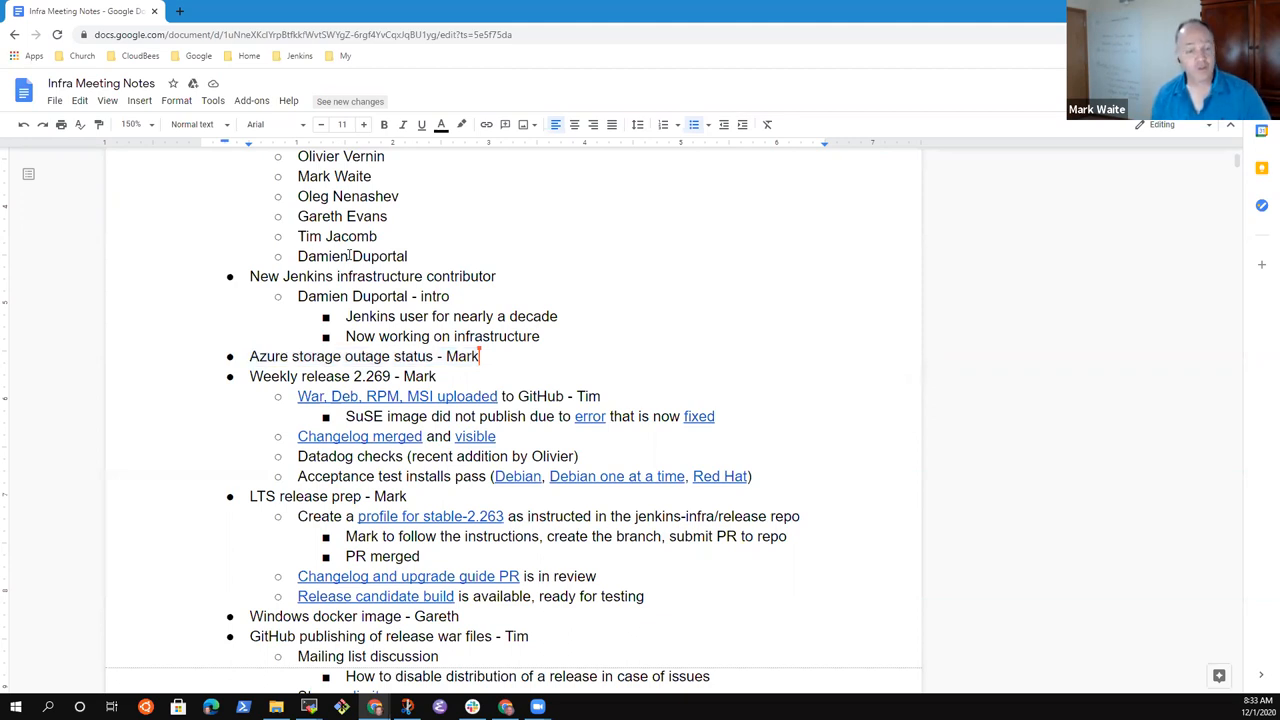
# Note the outage still affects jenkins and other services, with a plan to switch back to file storage next week
pyautogui.press('enter')
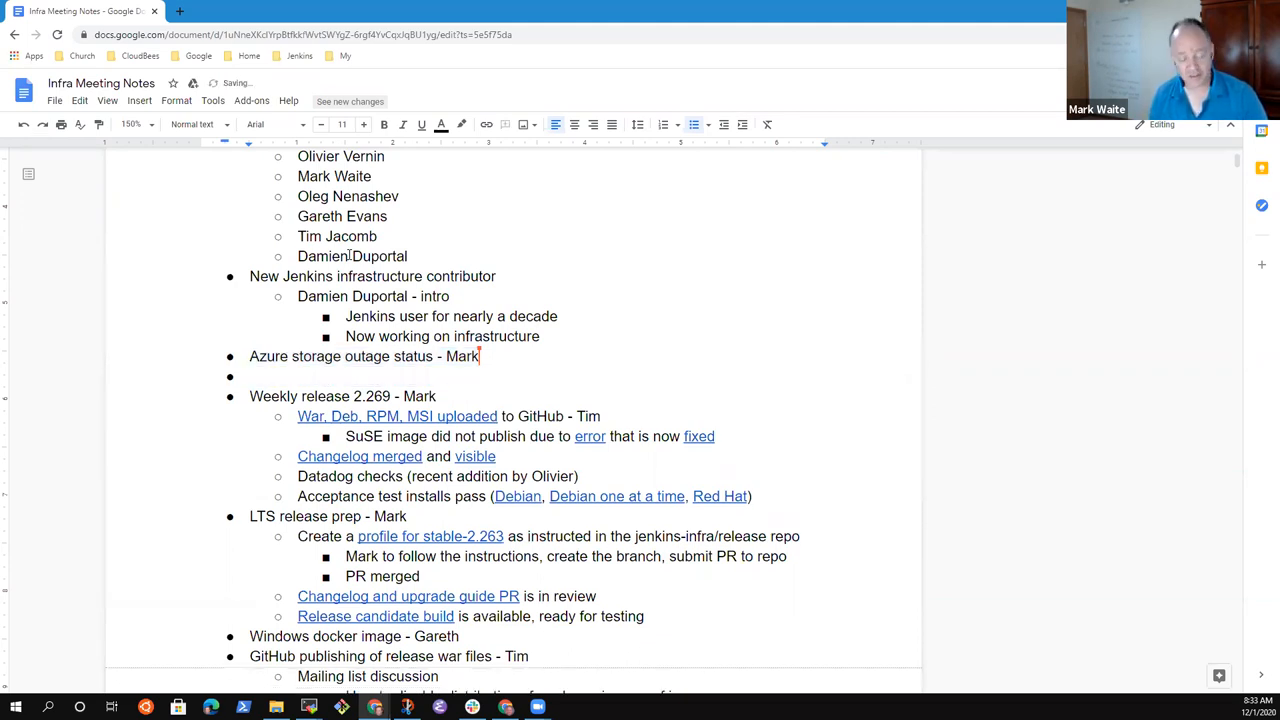
pyautogui.write('sTILL')
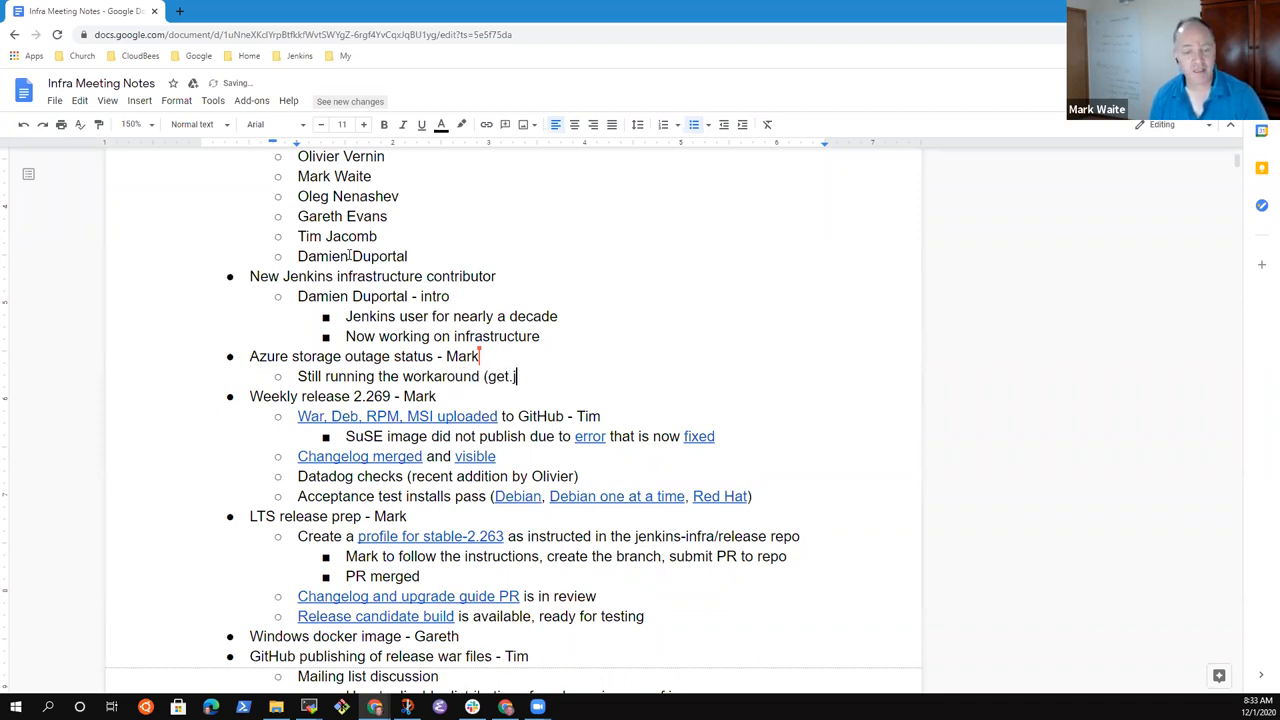
pyautogui.write('jenkins.io on the same host as')
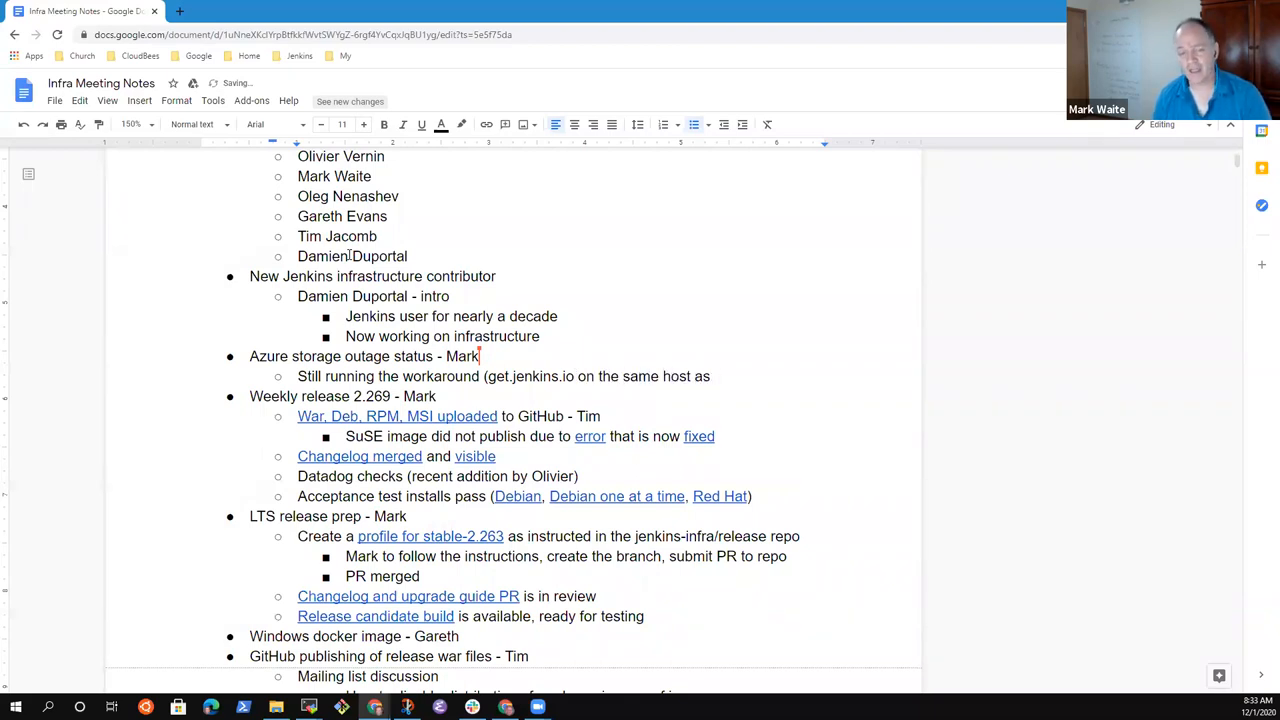
pyautogui.write('other service')
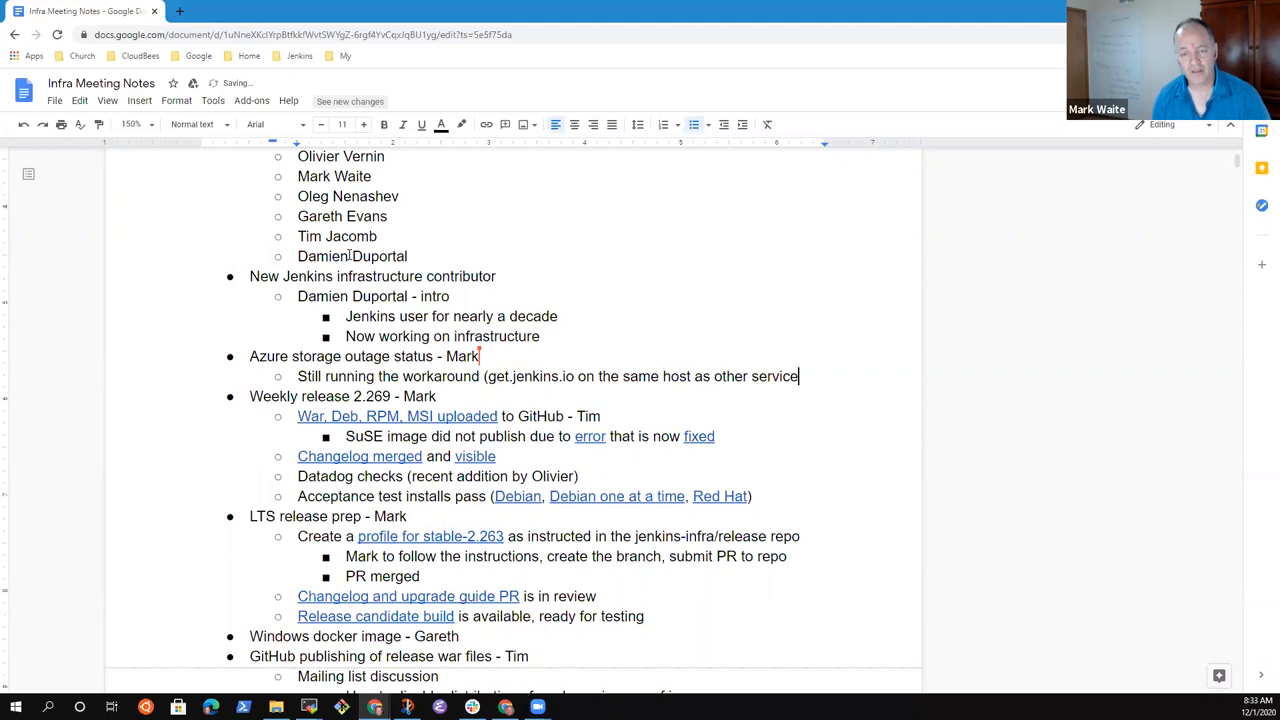
pyautogui.write(')')
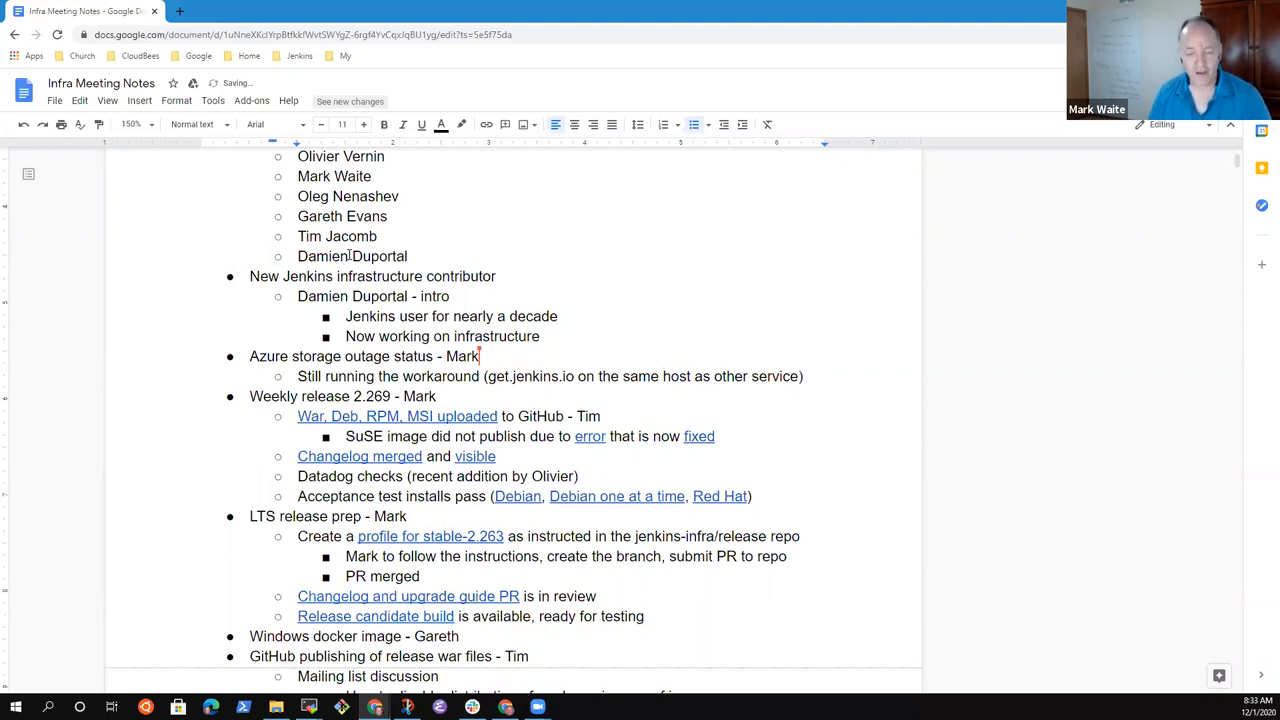
pyautogui.write('s')
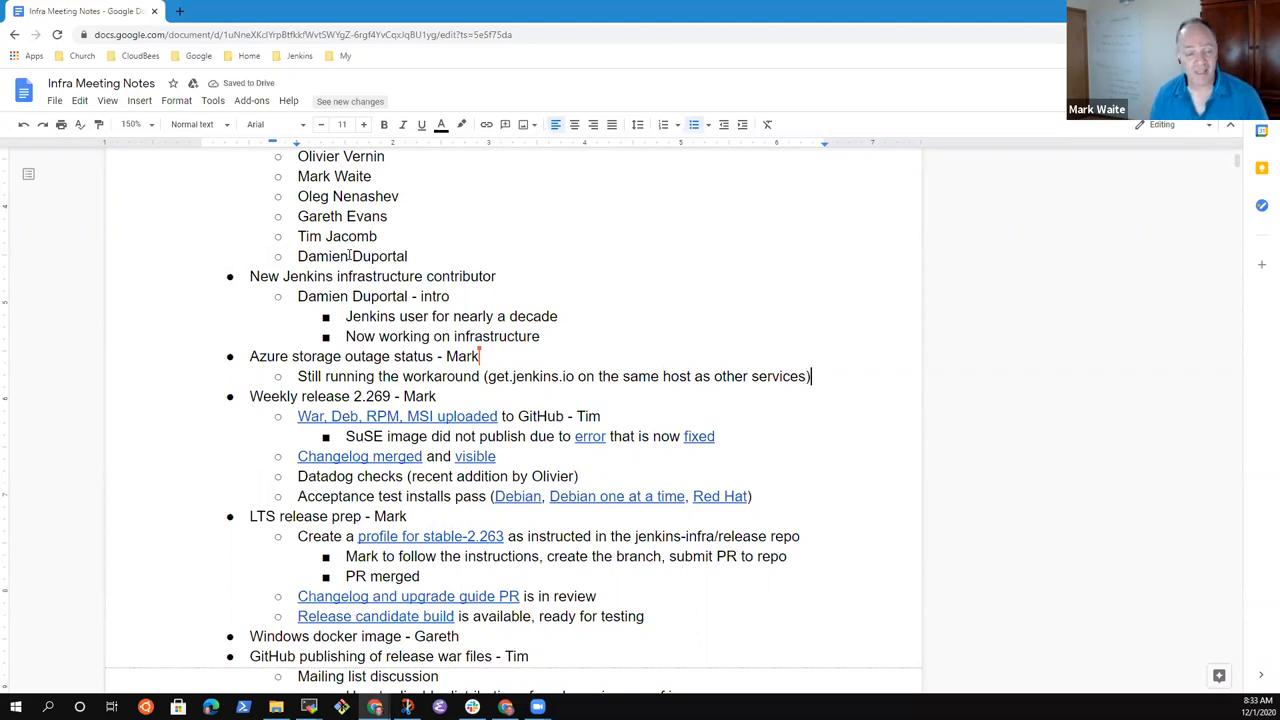
pyautogui.write('Plan to s')
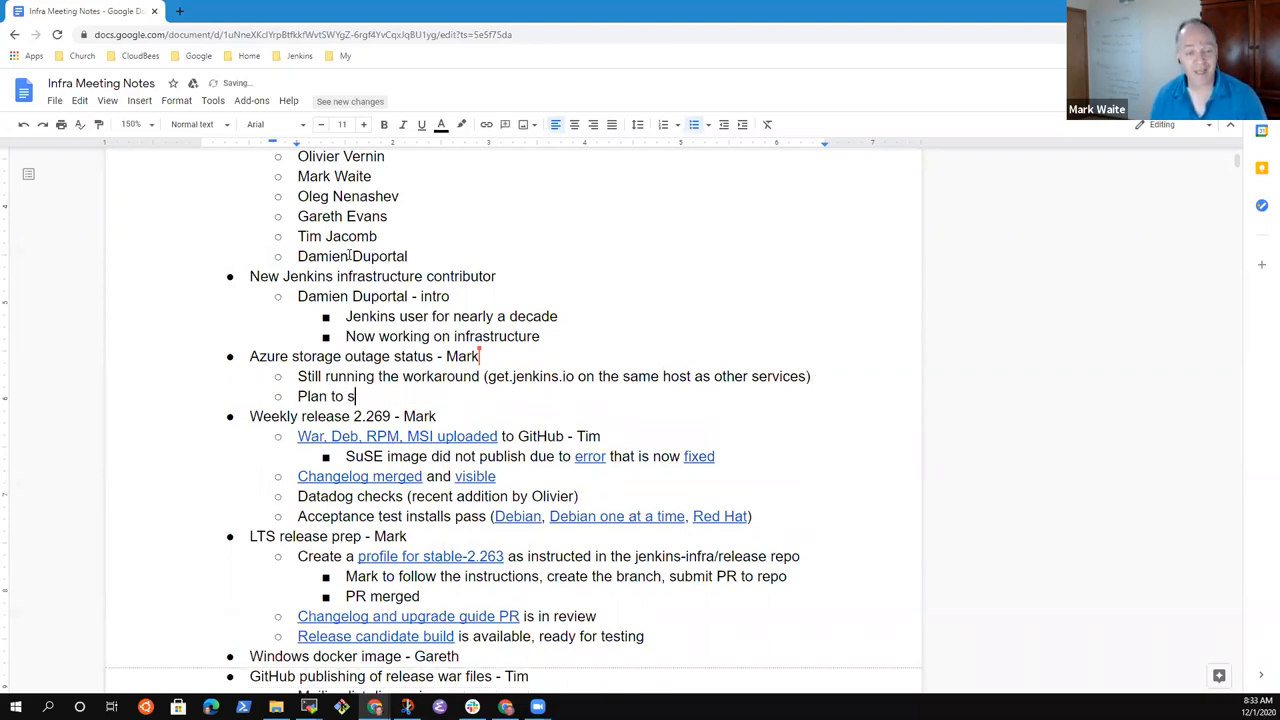
pyautogui.write('witch to back to Azure')
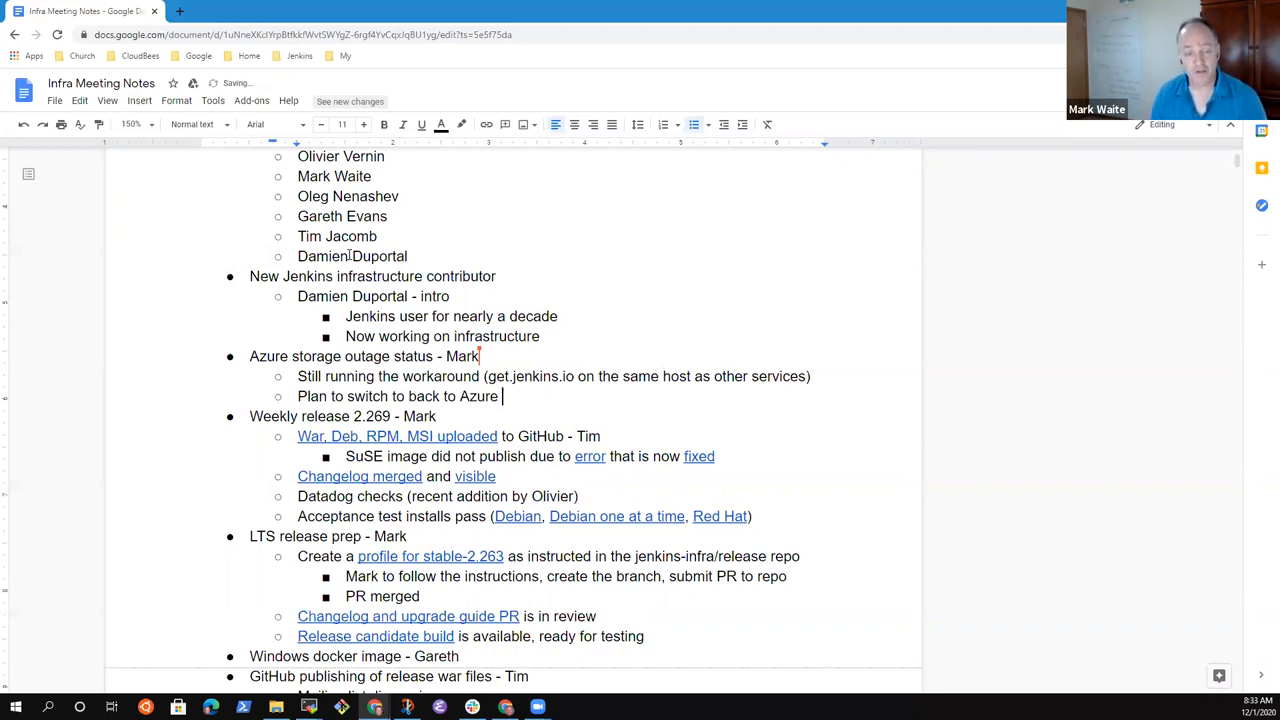
pyautogui.write('file storage')
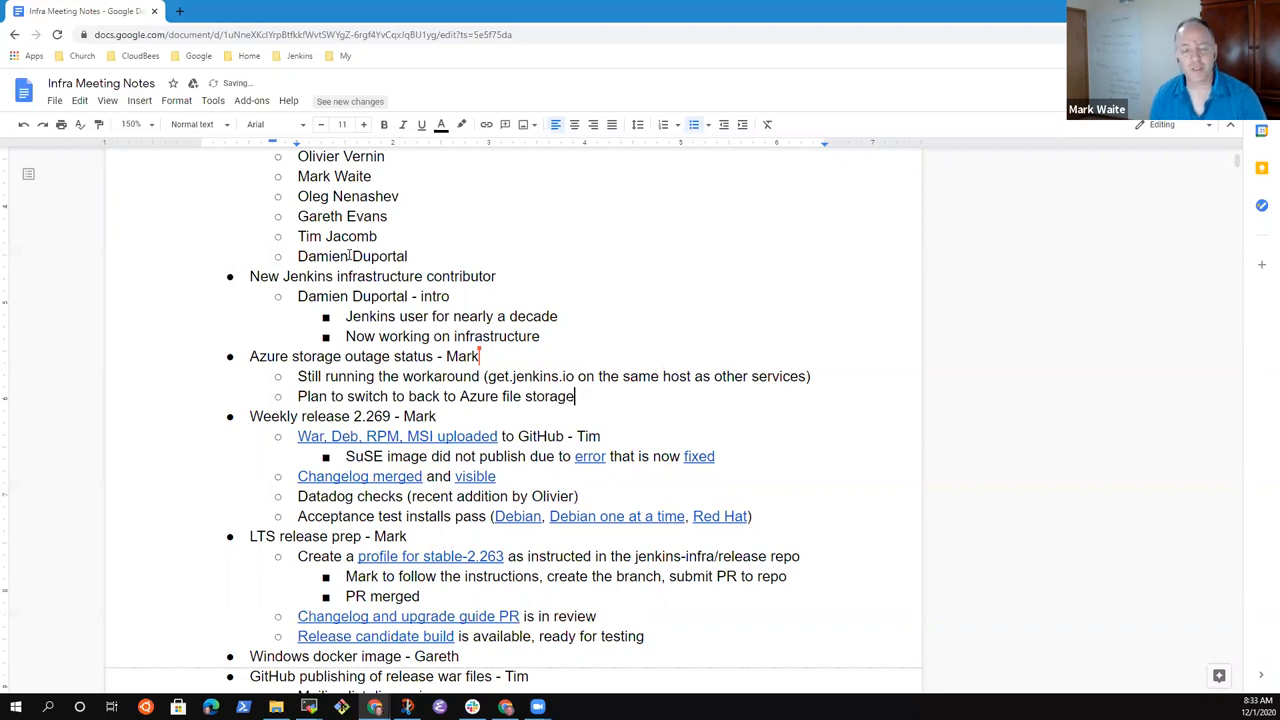
pyautogui.write('nextt')
pyautogui.write('No answer from Mic')
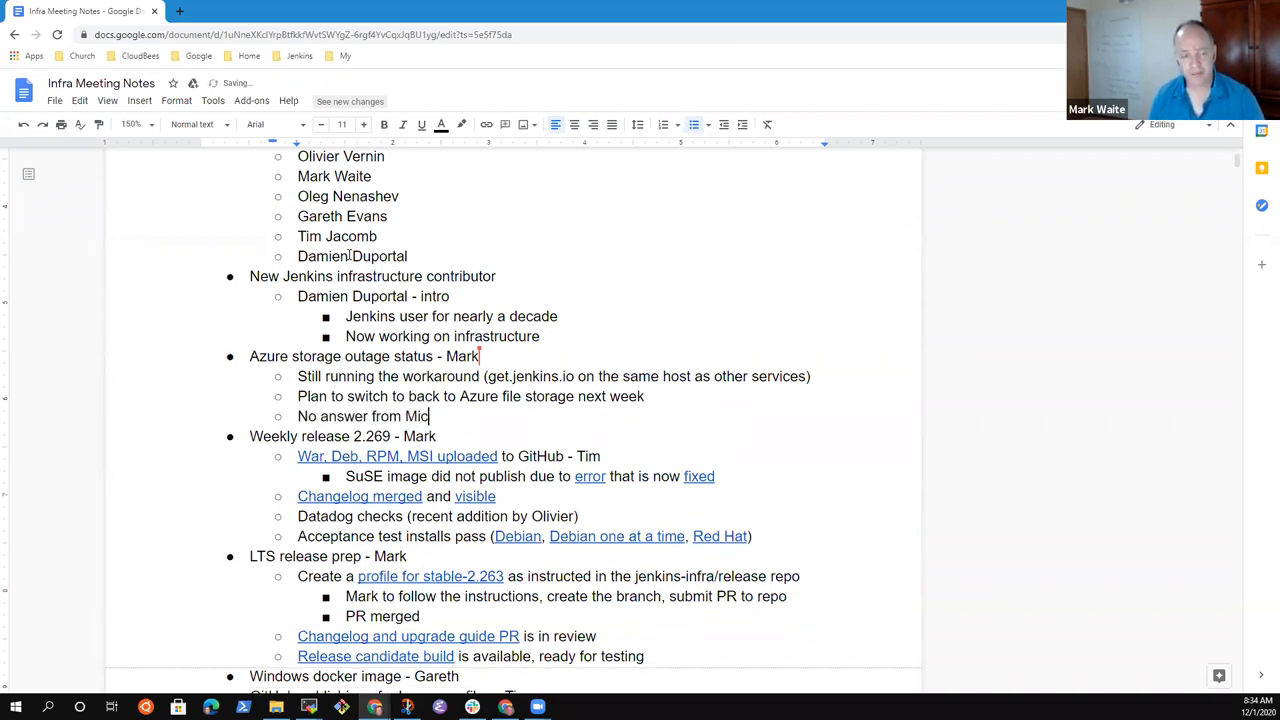
# Add that there is no answer from Microsoft on what failed and why it is working
pyautogui.write('rosoft')
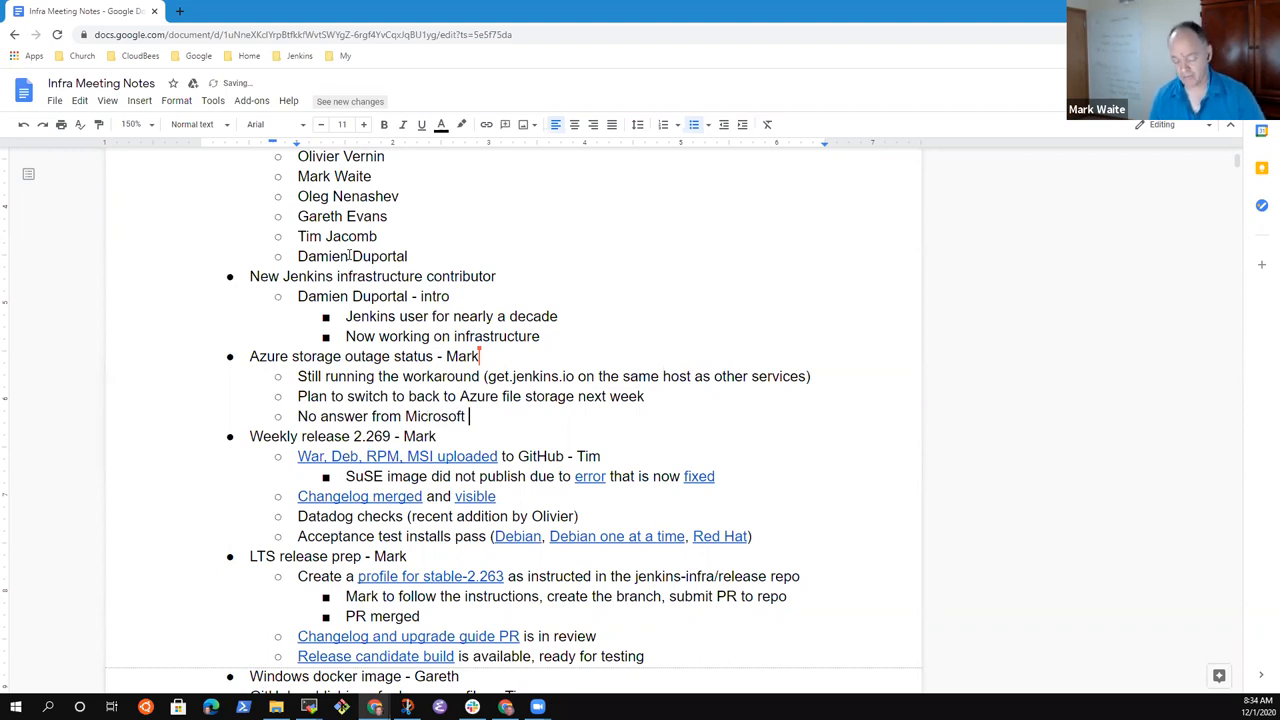
pyautogui.write('on what failed and why it now')
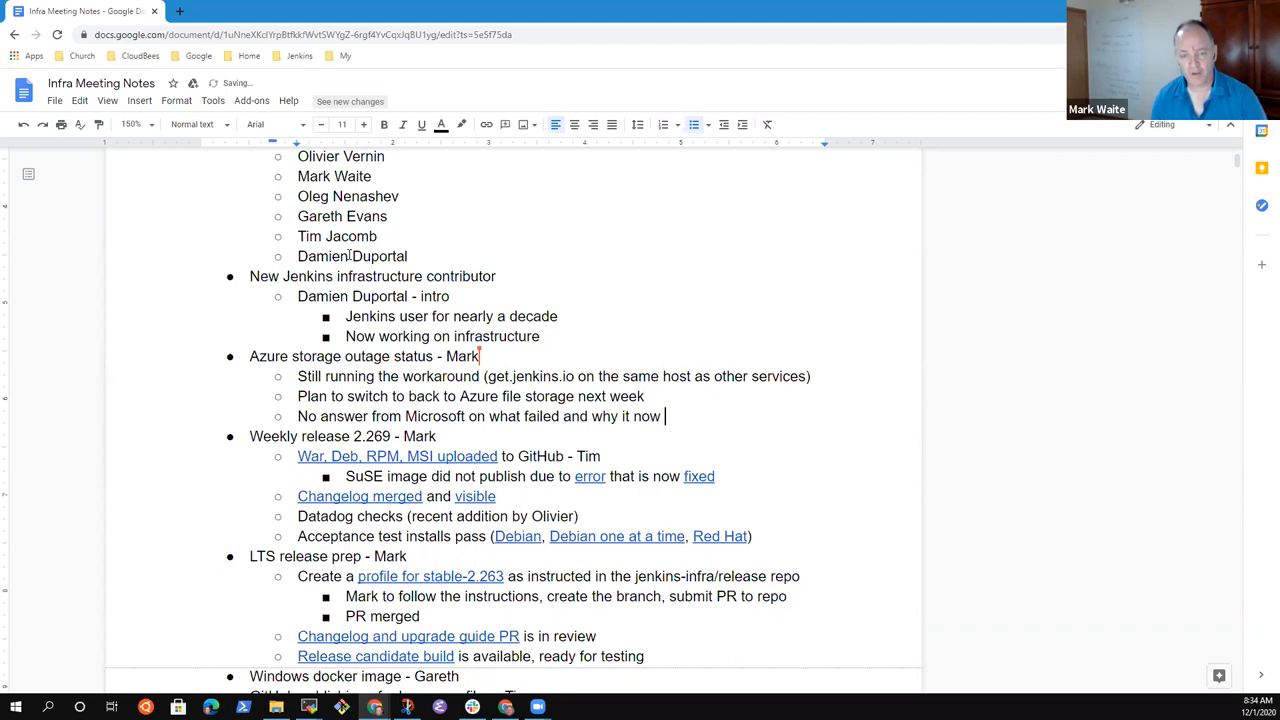
pyautogui.write('is work')
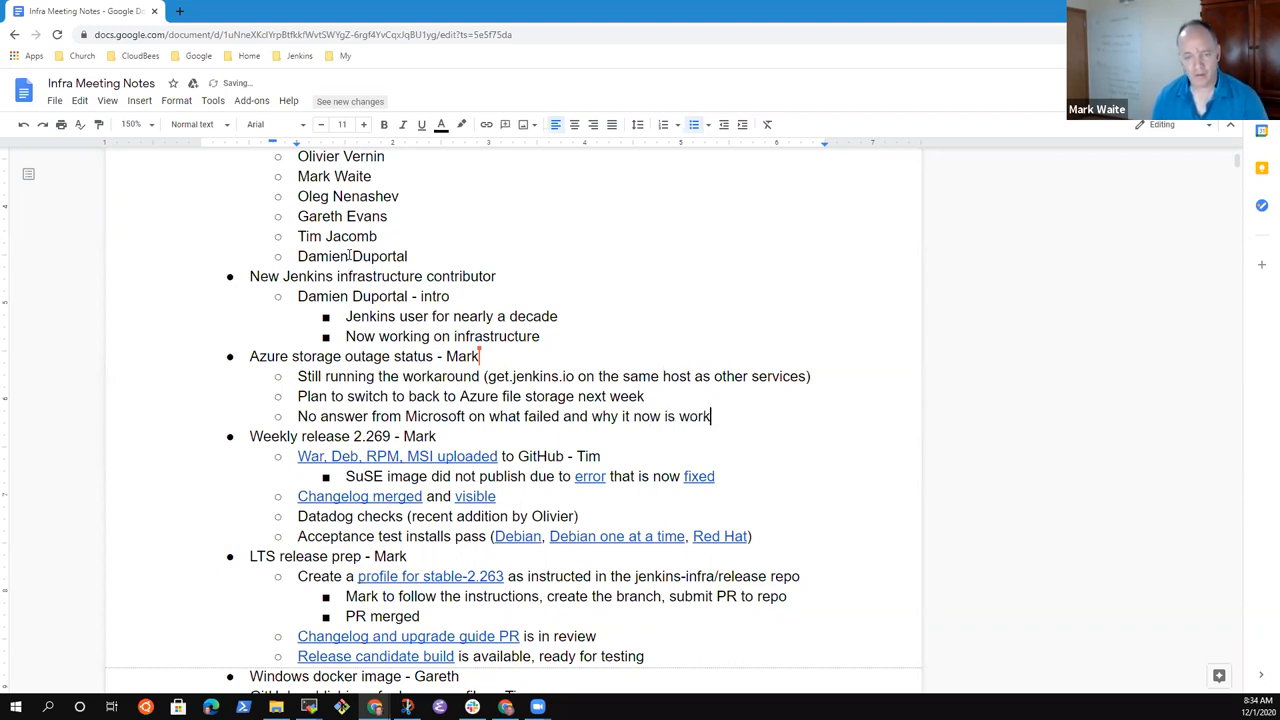
pyautogui.write('ing')
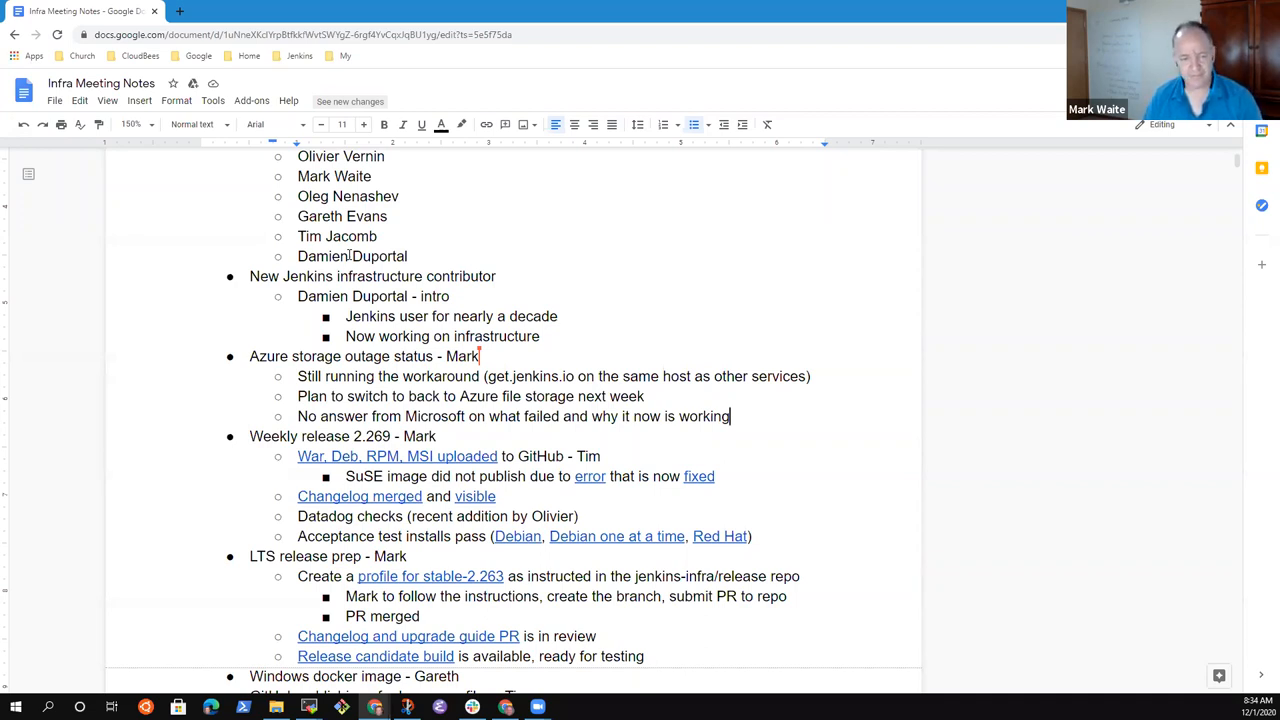
# Add 'Still waiting on their feedback' and a question about some form of automatic failover
pyautogui.write('Still')
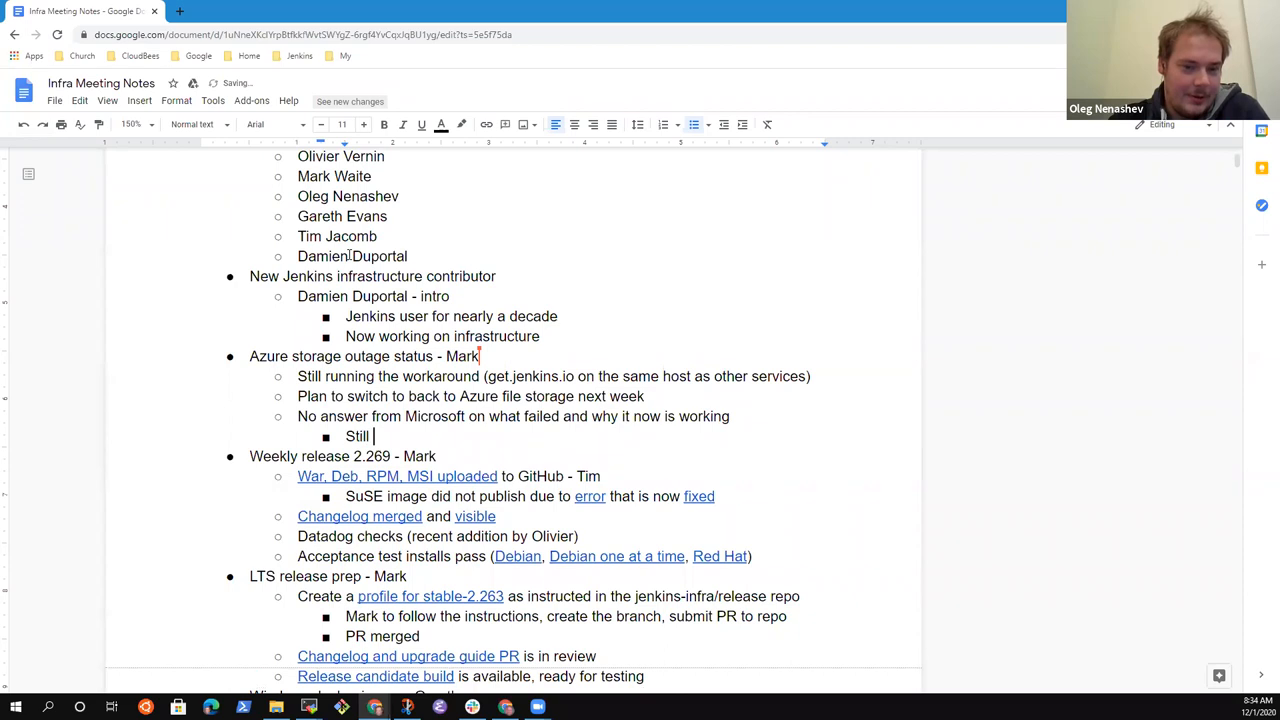
pyautogui.write('waiting on')
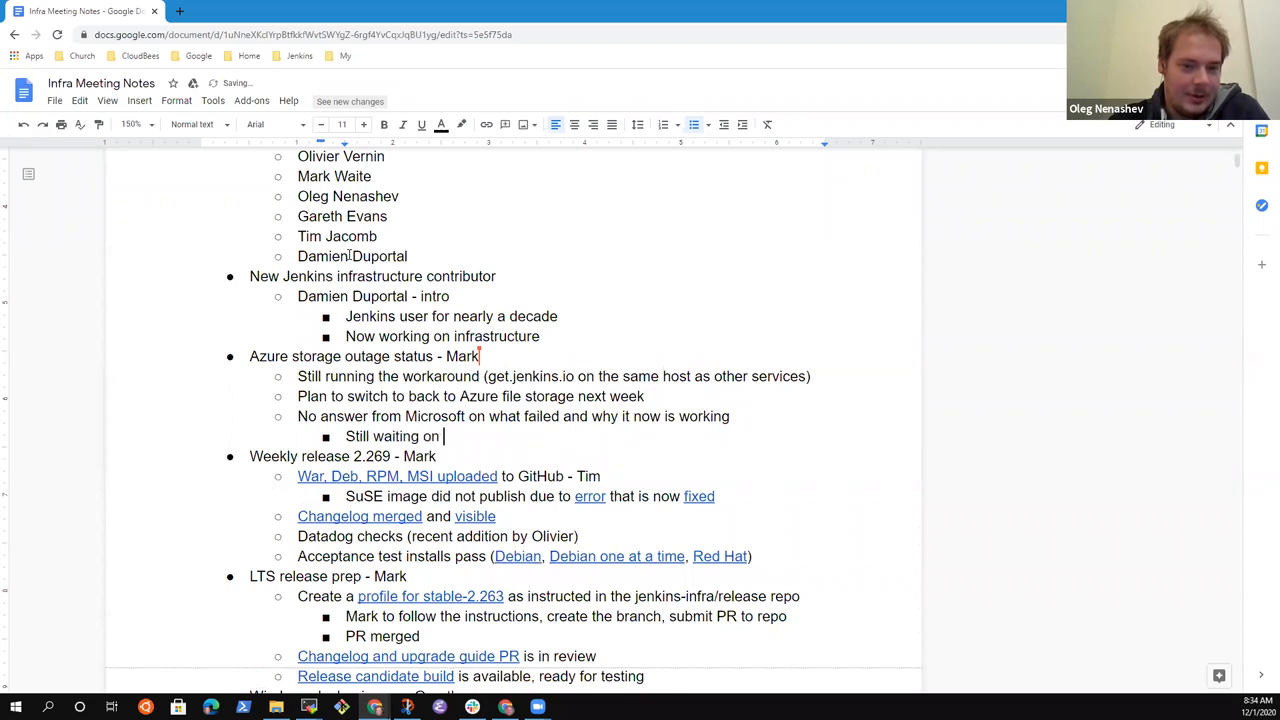
pyautogui.write('their feedback')
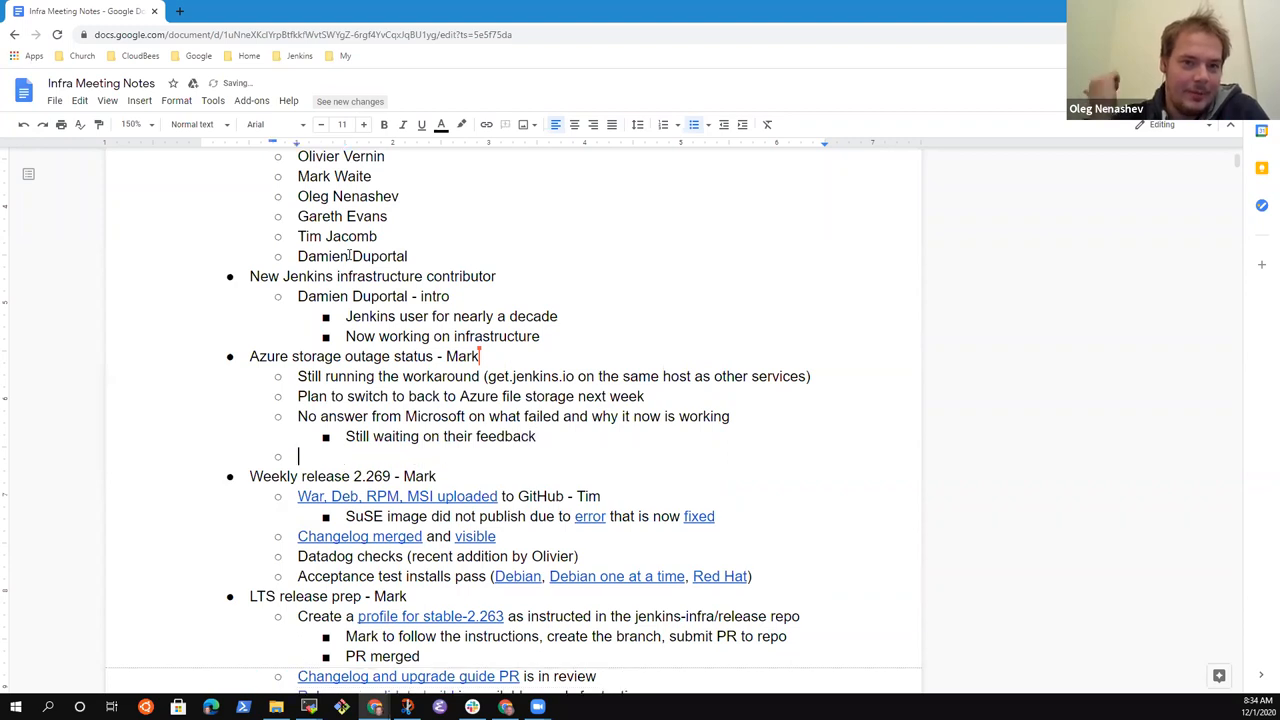
pyautogui.write('Can')
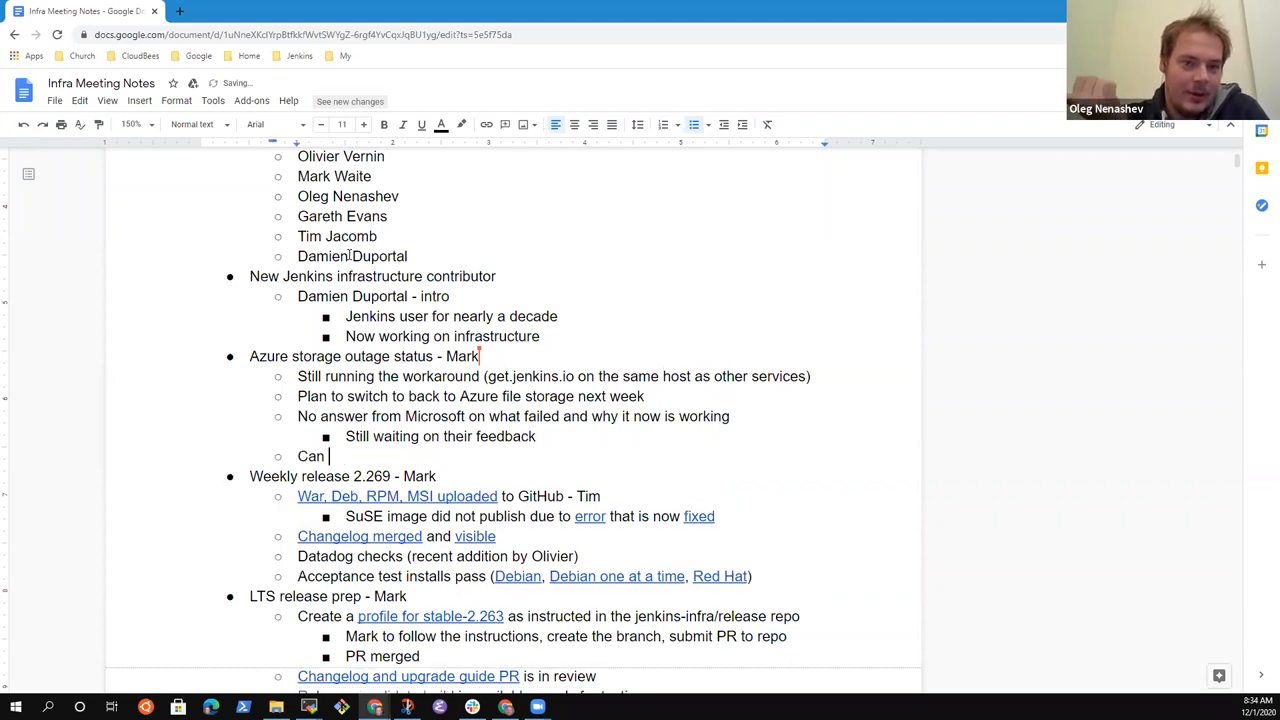
pyautogui.write('we have some')
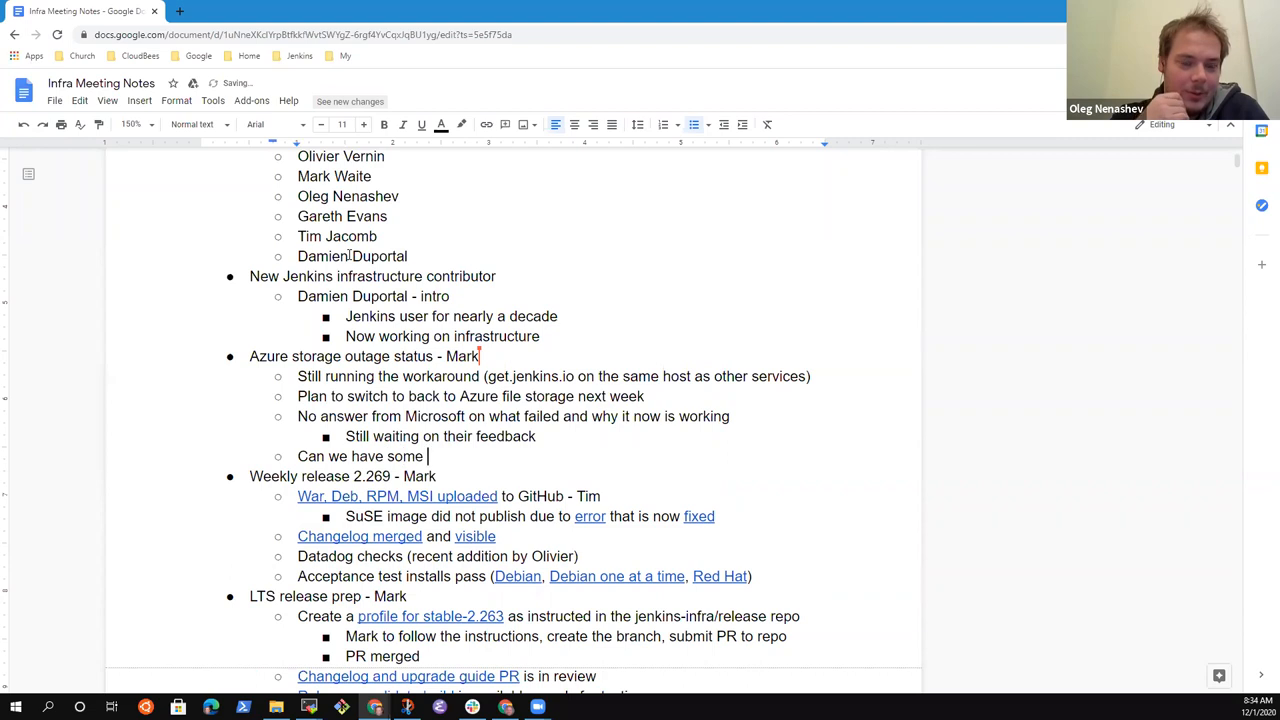
pyautogui.write('form of automatic failover?')
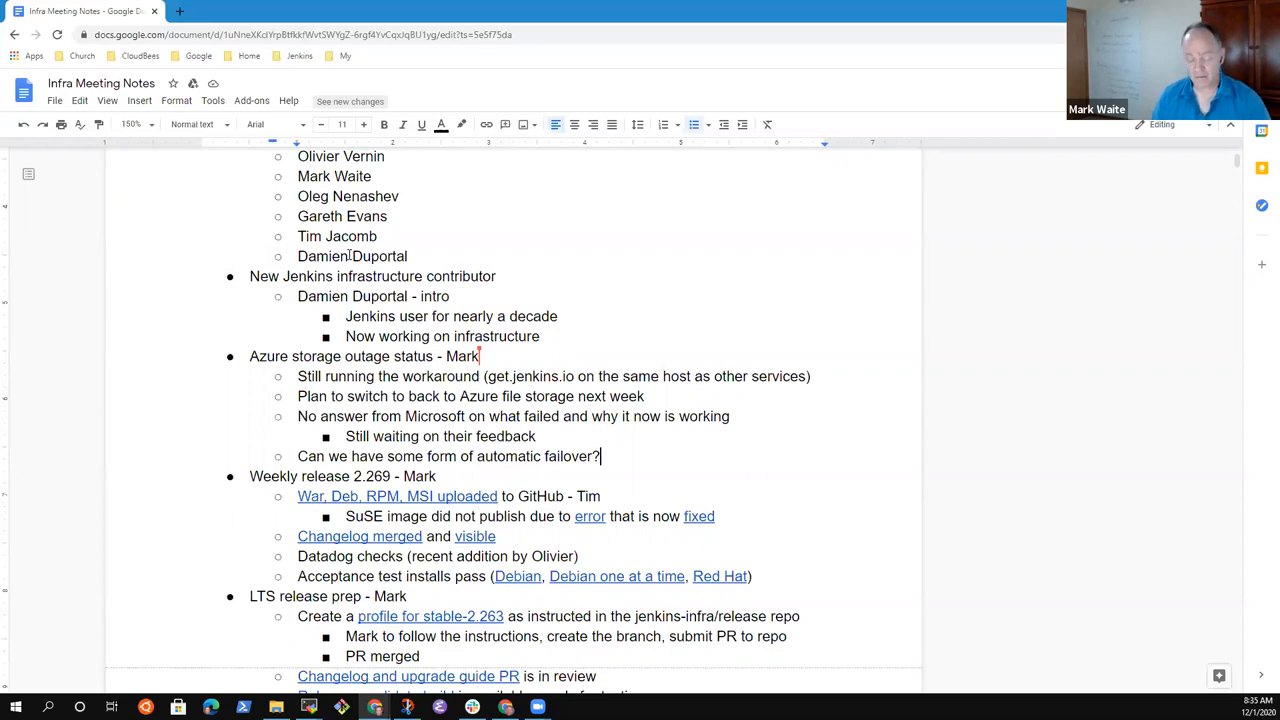
# Mark the failover question as a topic for mailing list discussion or next infra meeting
pyautogui.press('Enter')
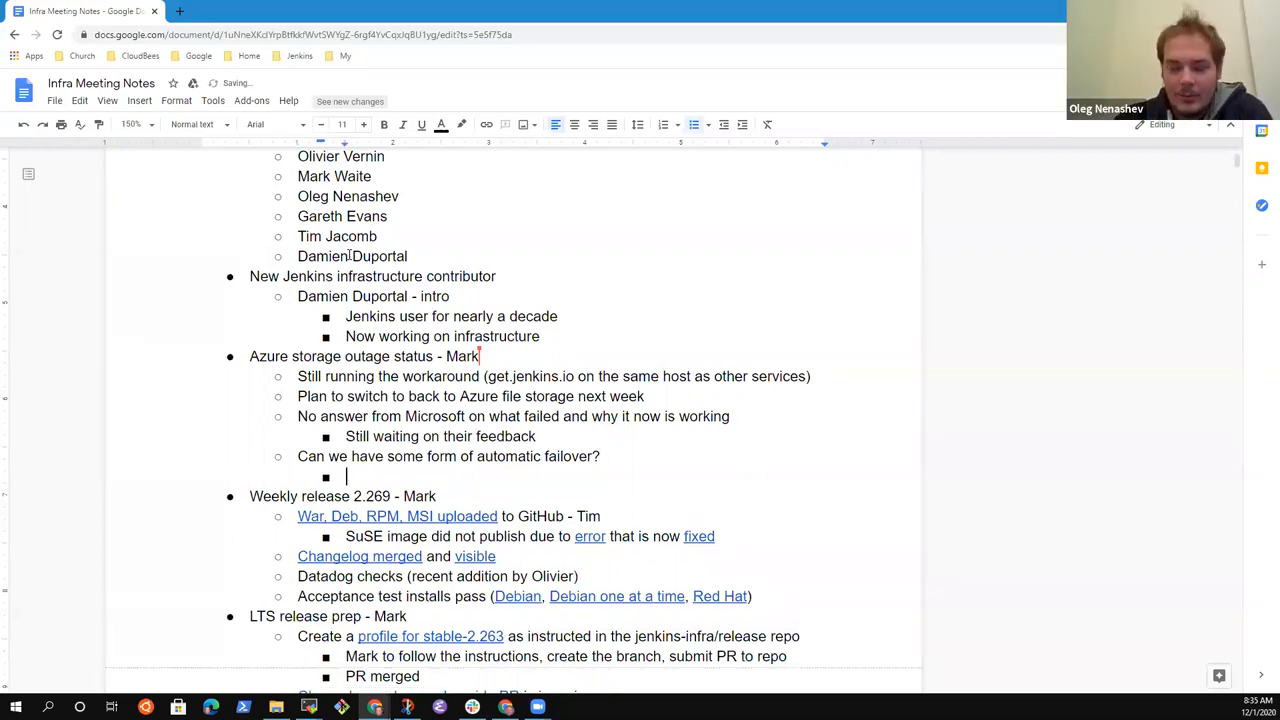
pyautogui.write('Topic ofr')
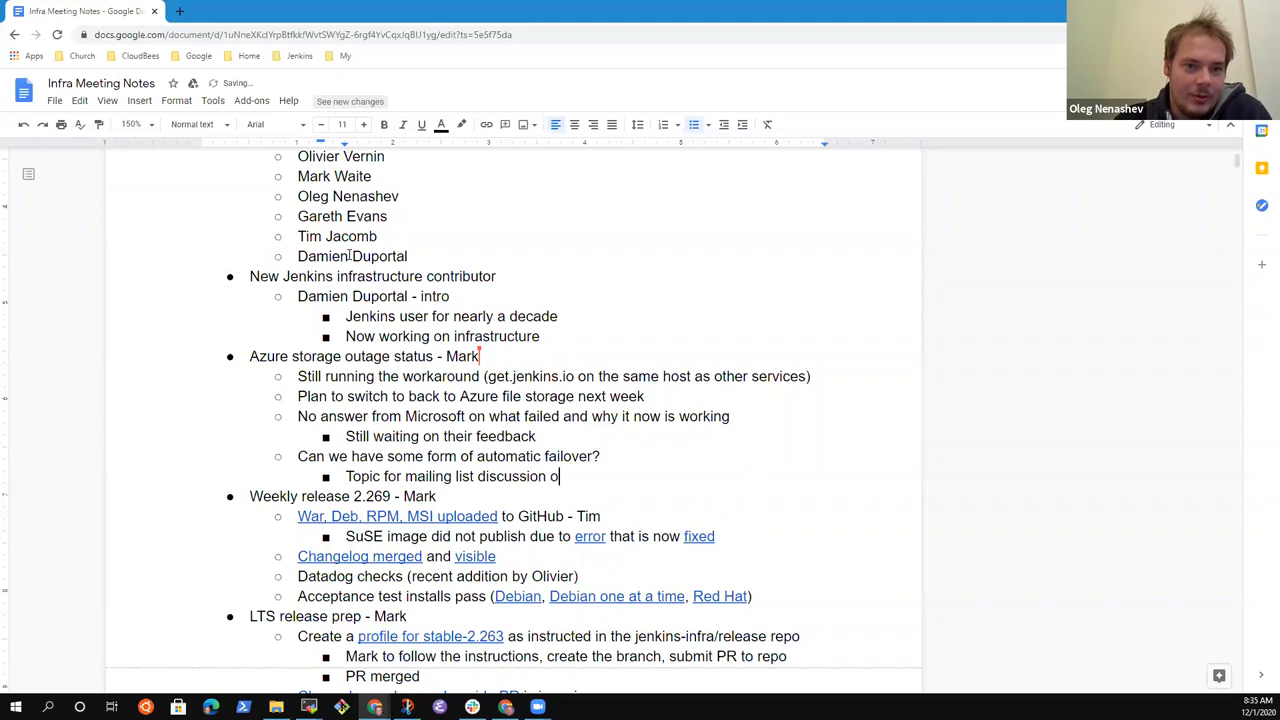
pyautogui.write('r')
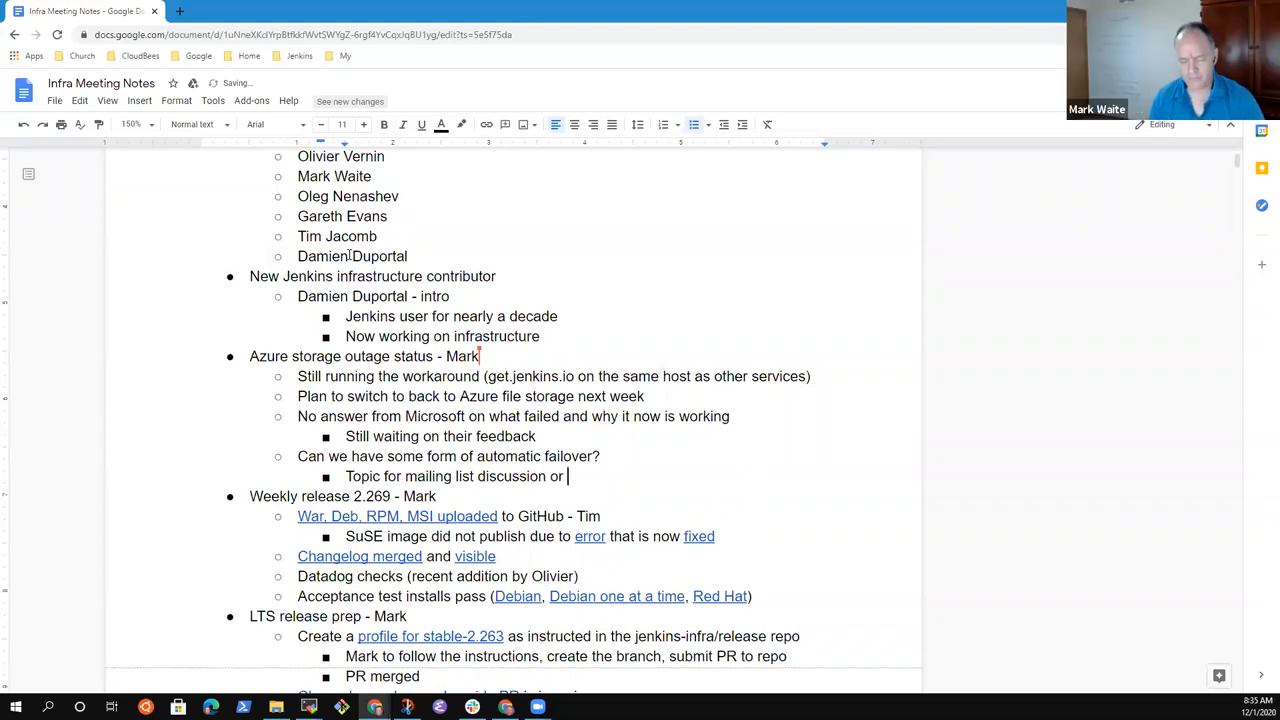
pyautogui.write('next infra meeting')
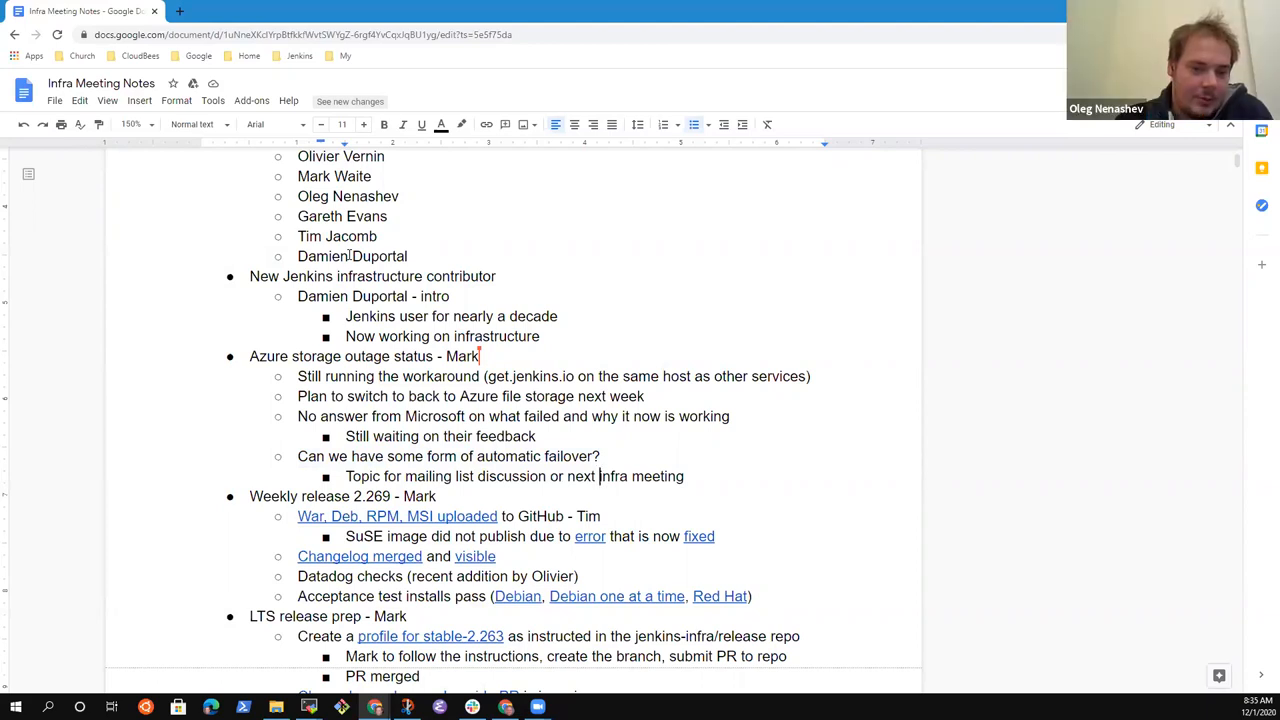
# Add the question 'Cost impact of the infrastructure?'
pyautogui.write('C')
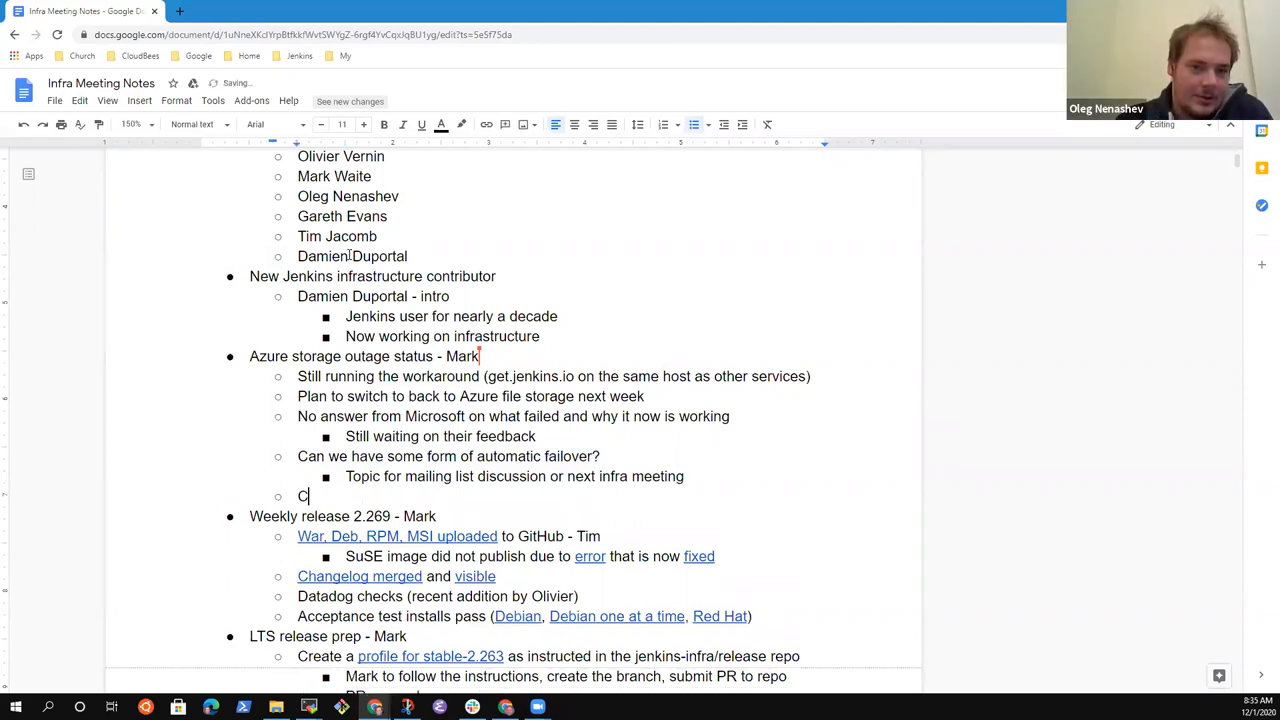
pyautogui.write('ost im')
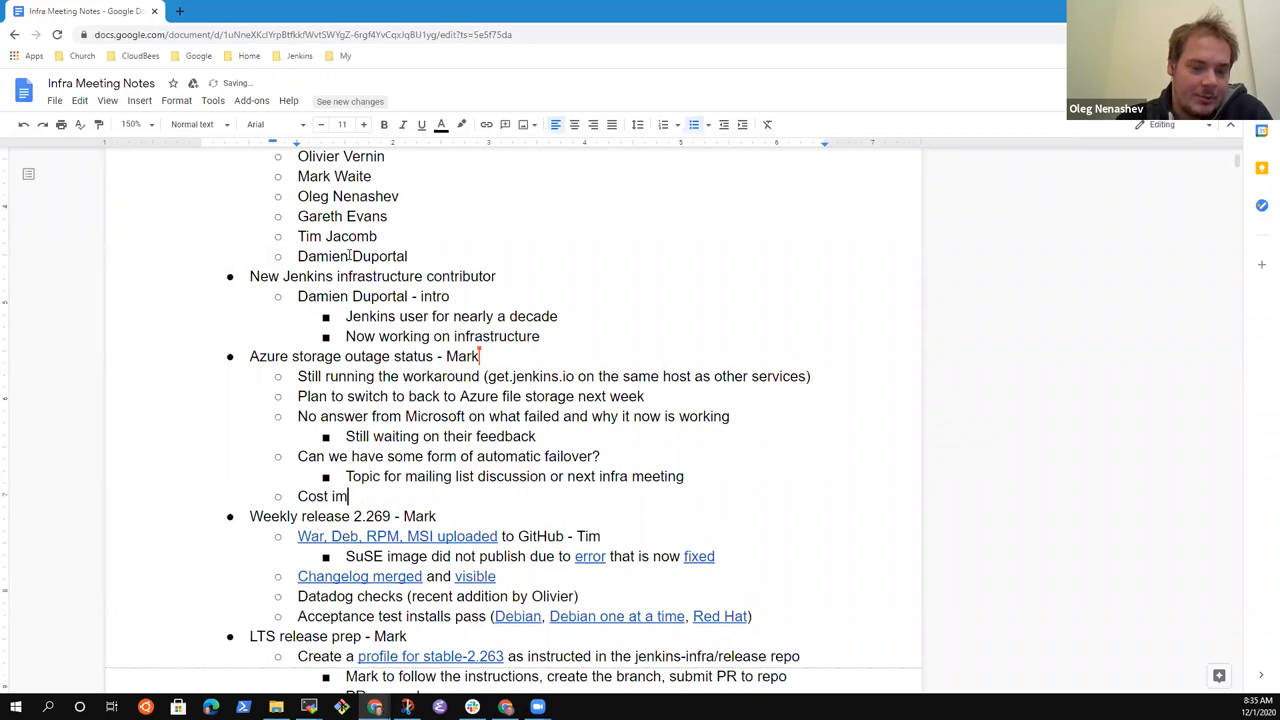
pyautogui.write('pact')
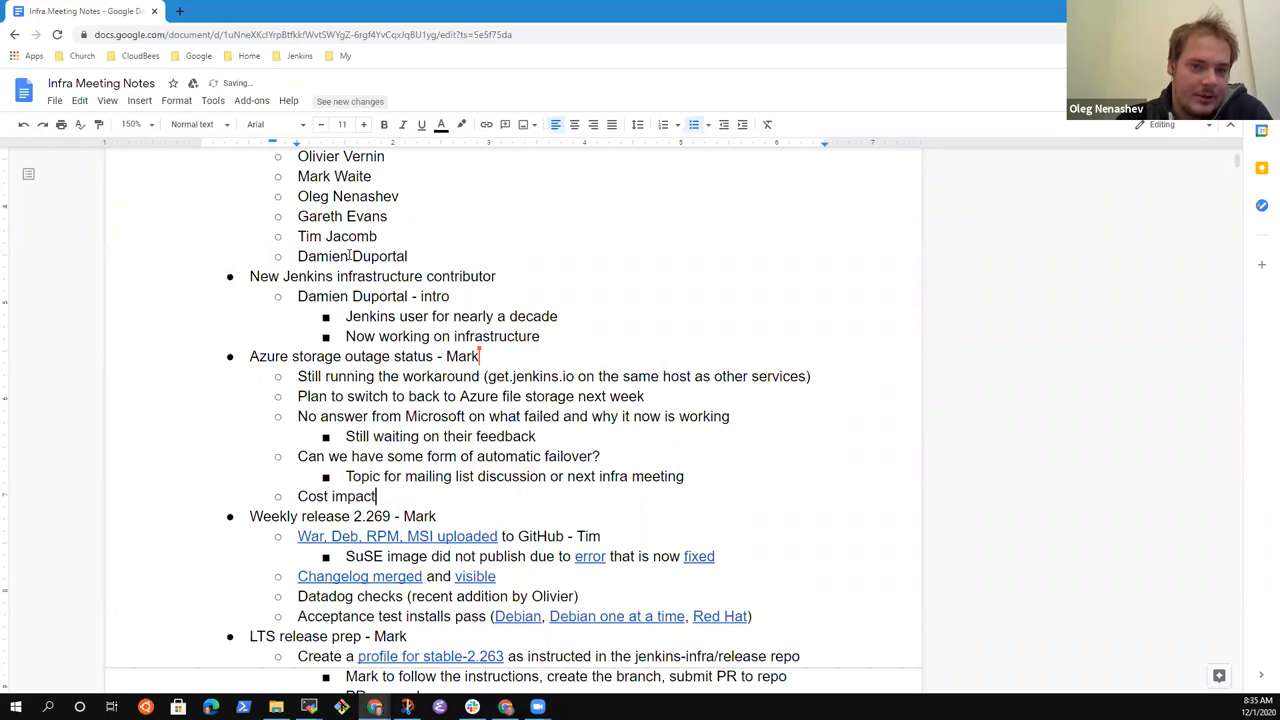
pyautogui.write('of the infrastructur')
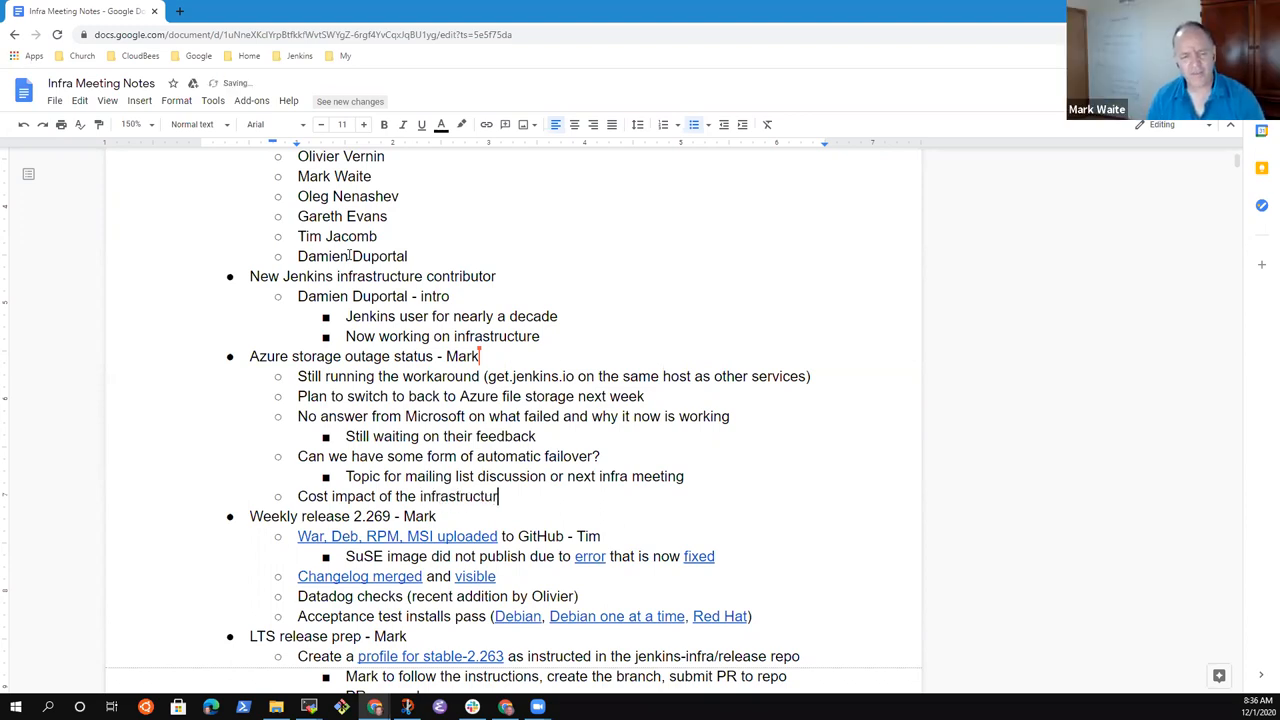
pyautogui.write('e')
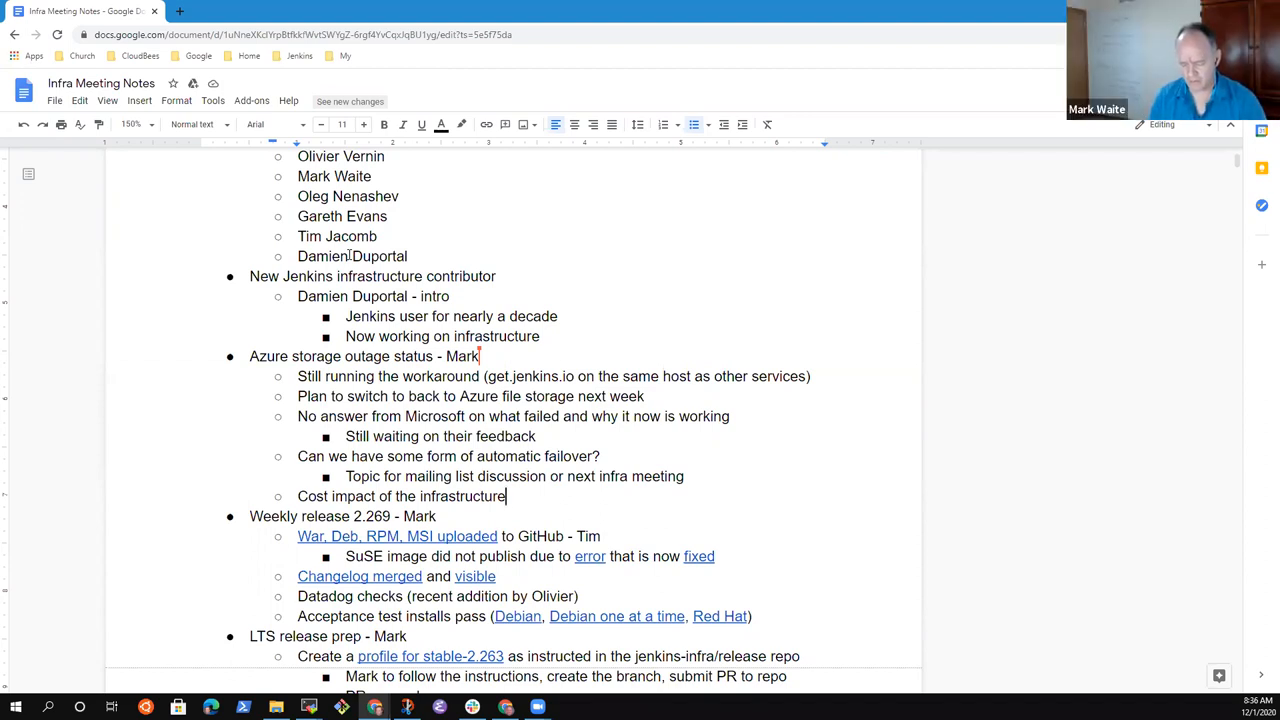
pyautogui.write('?')
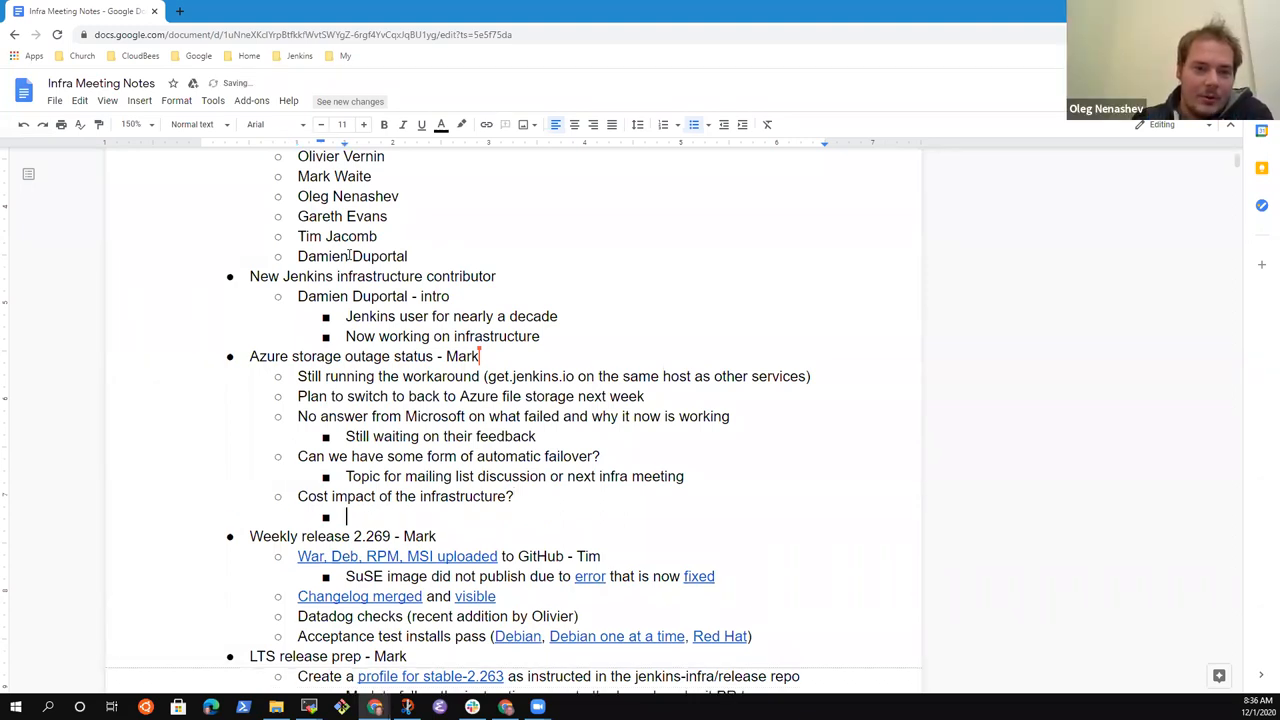
# Write 'Assure that we are not exceeding Azure budget sponsored by CDF' under the cost-impact question
pyautogui.write('Assure that we')
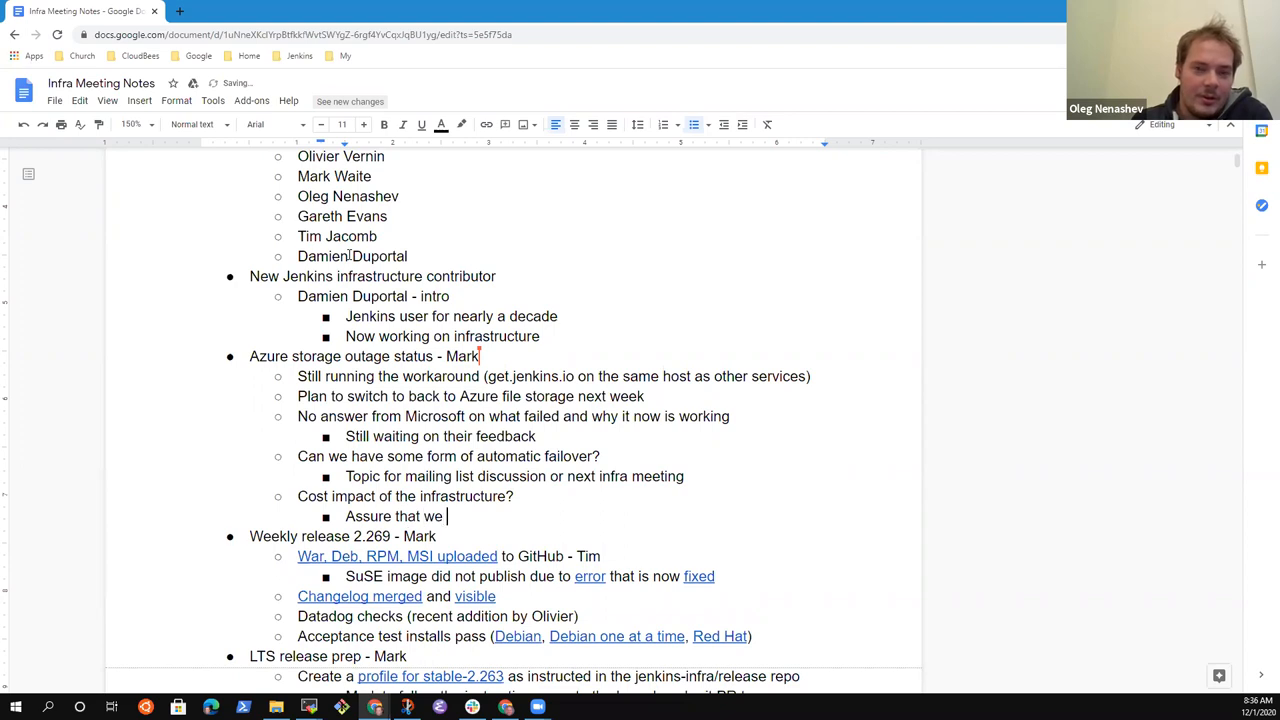
pyautogui.write('are not')
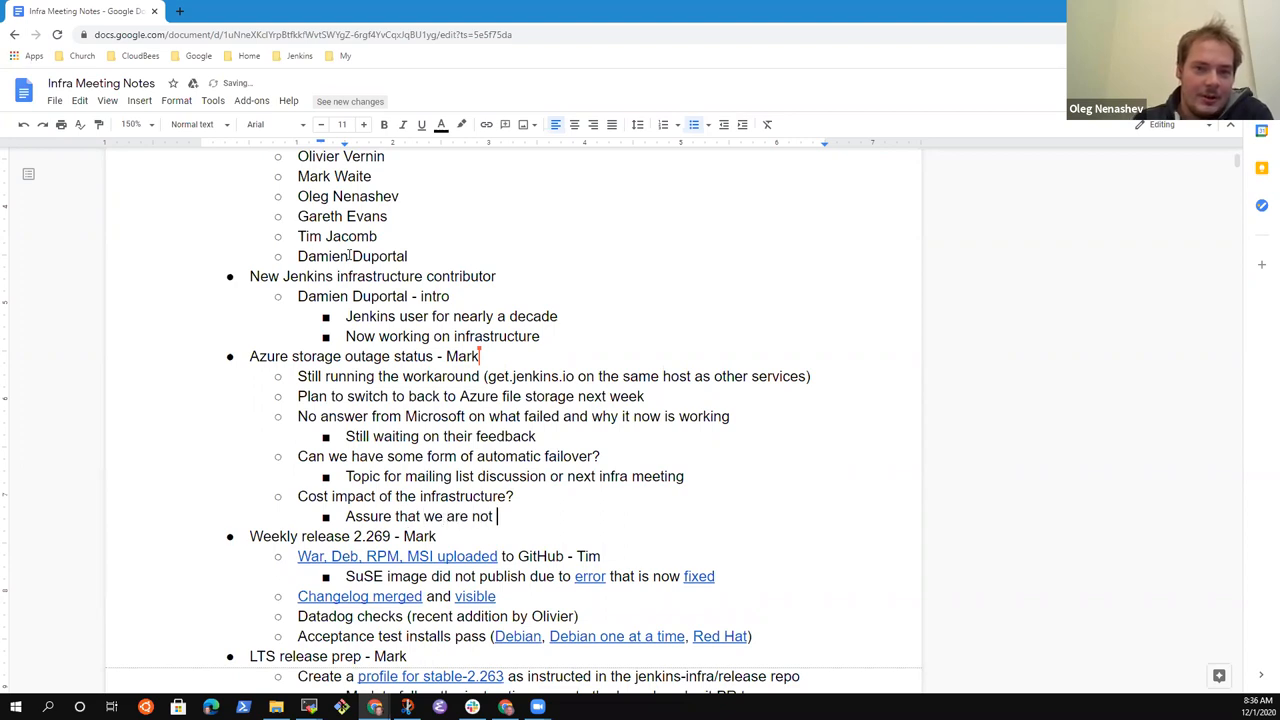
pyautogui.write('exceeding budg')
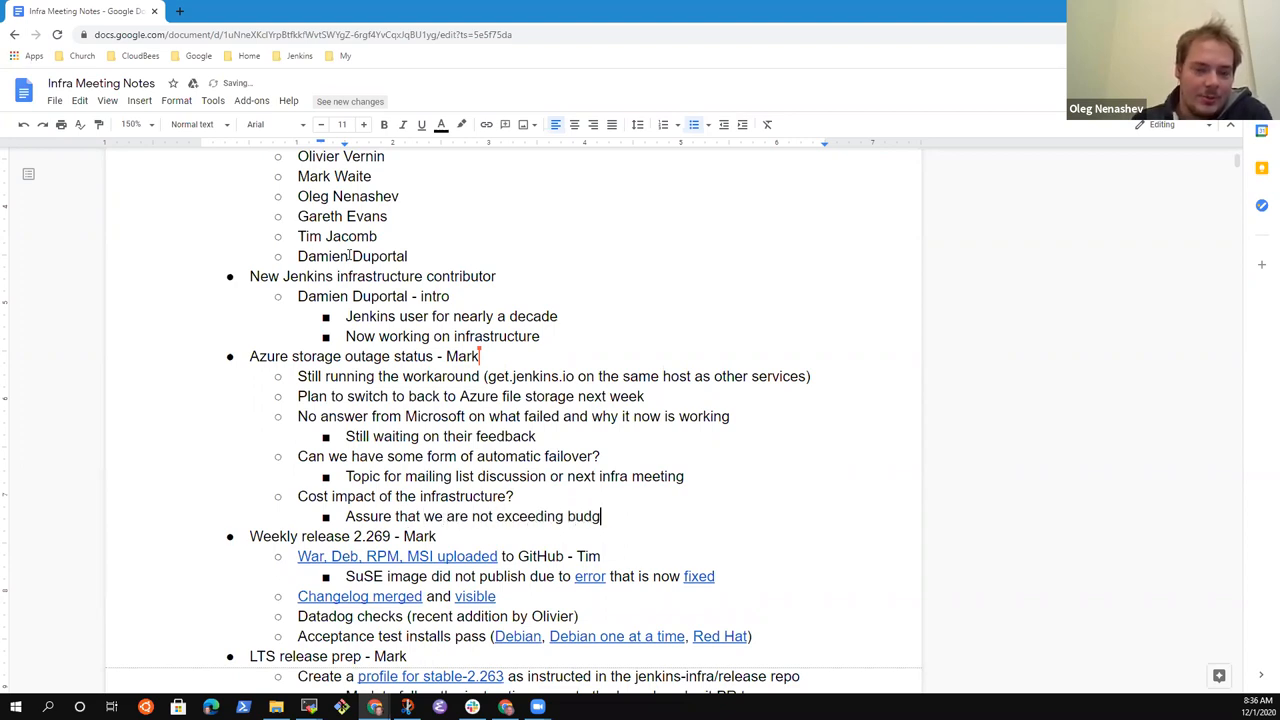
pyautogui.write('Azure')
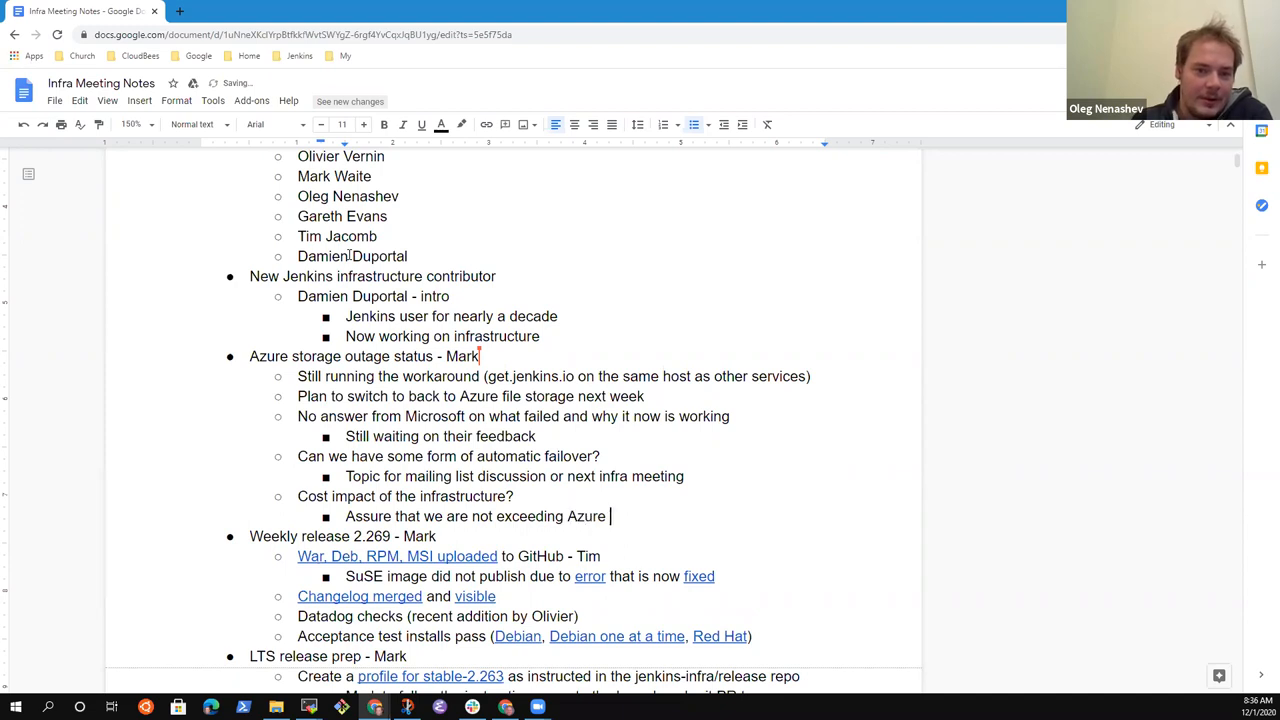
pyautogui.write('budget spo')
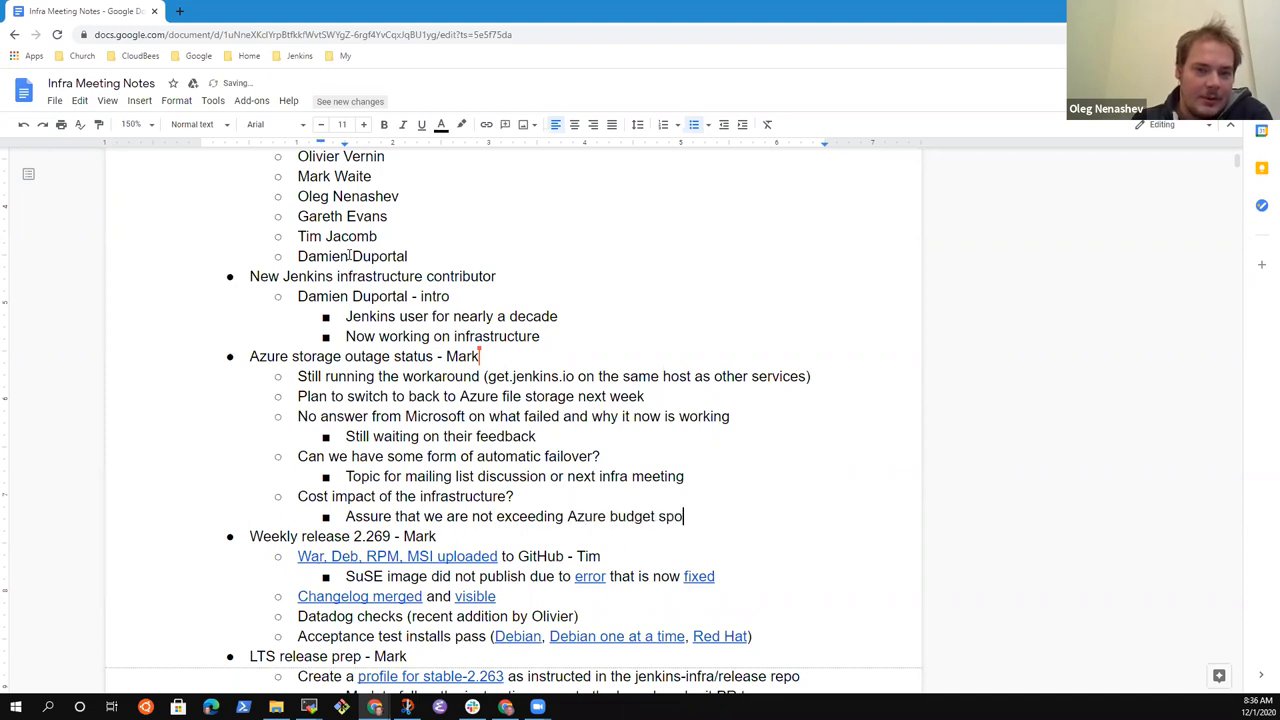
pyautogui.write('nsored by C')
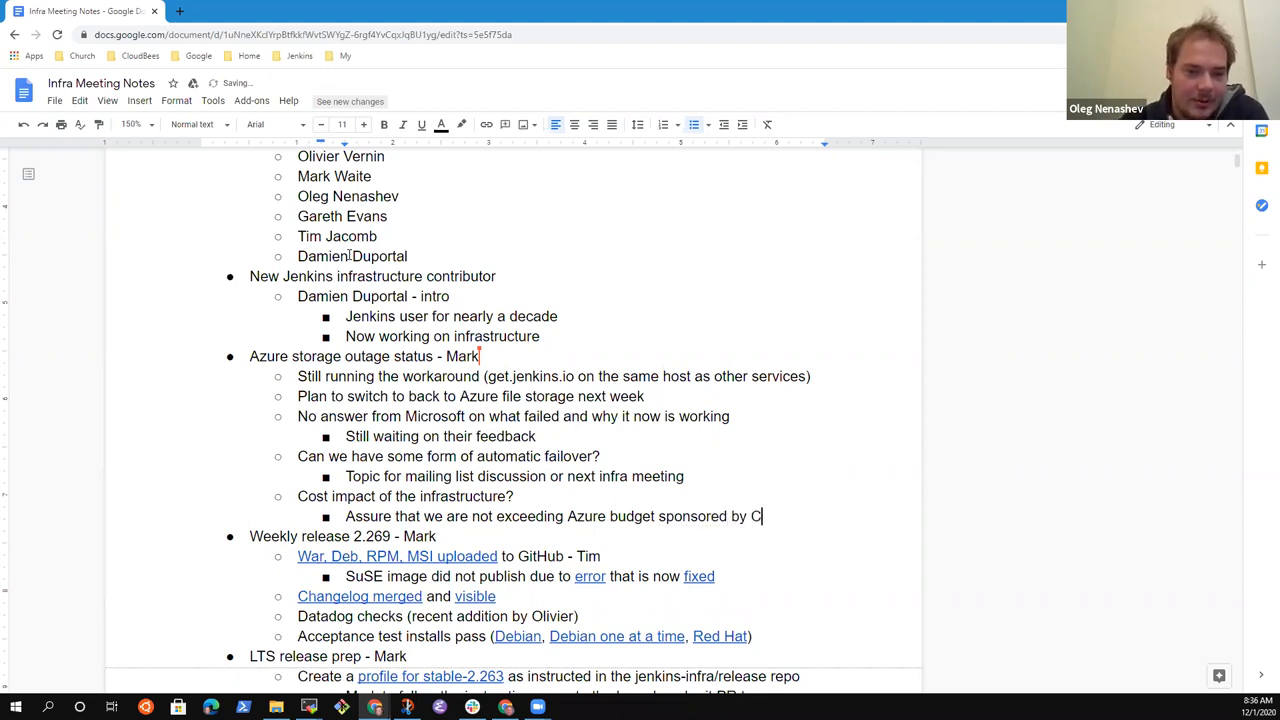
pyautogui.write('DF')
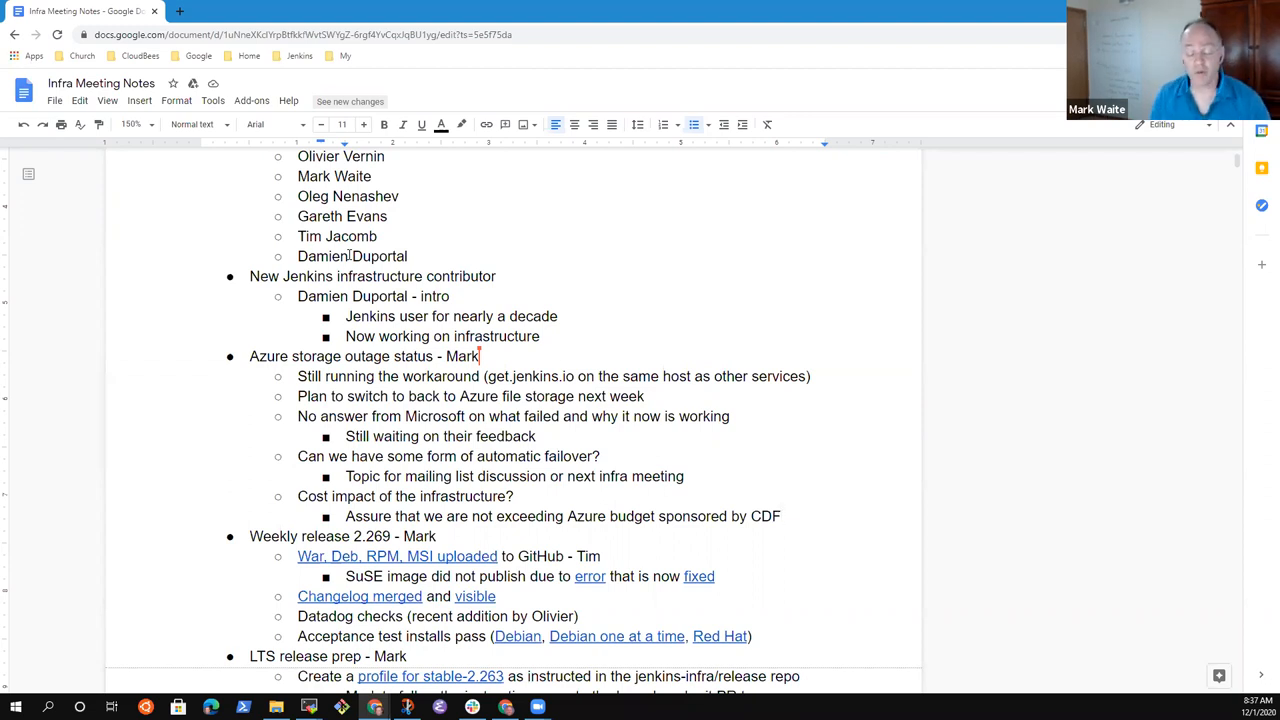
# Write the sub-point 'Review current Azure costs from Azure file storage'
pyautogui.write('C')
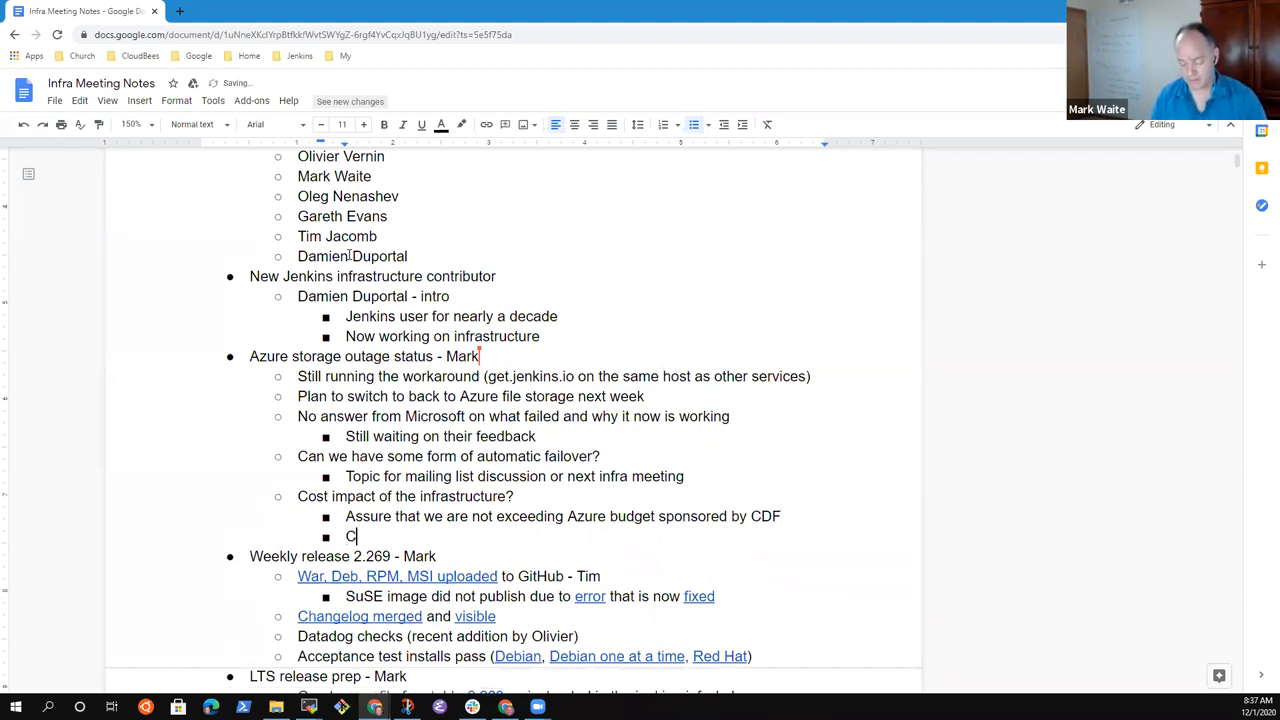
pyautogui.write('eview')
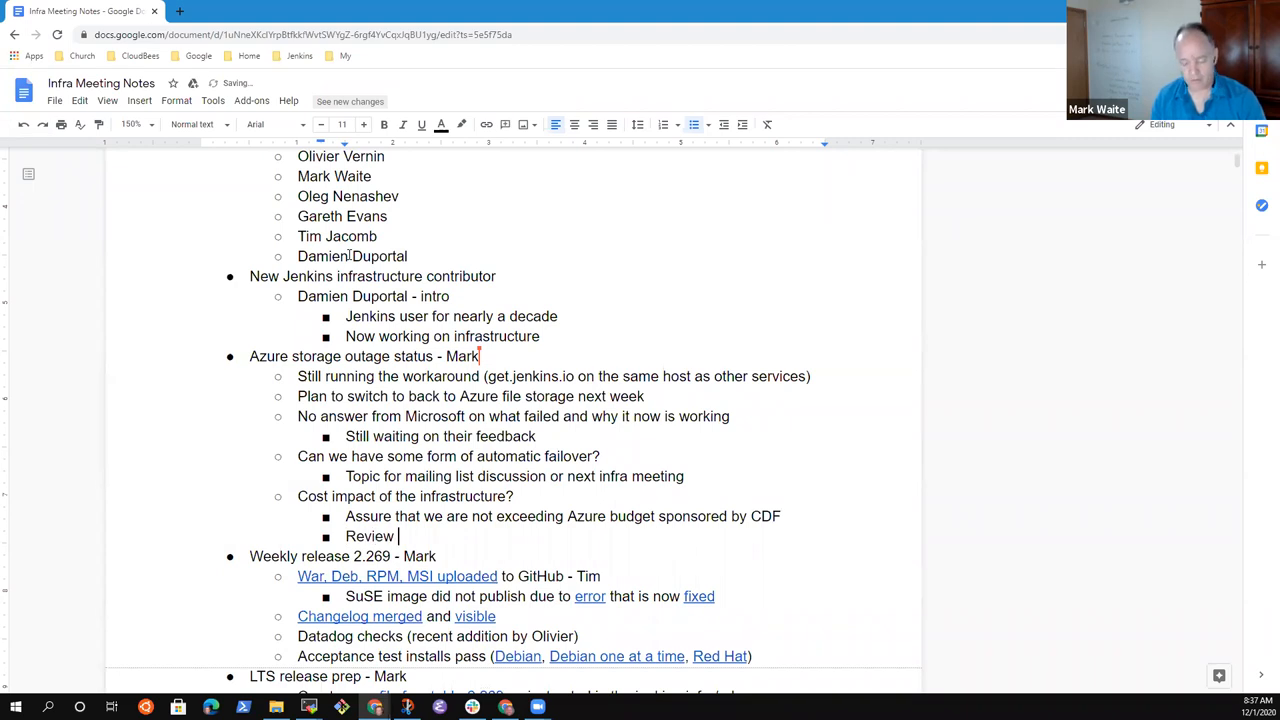
pyautogui.write('current')
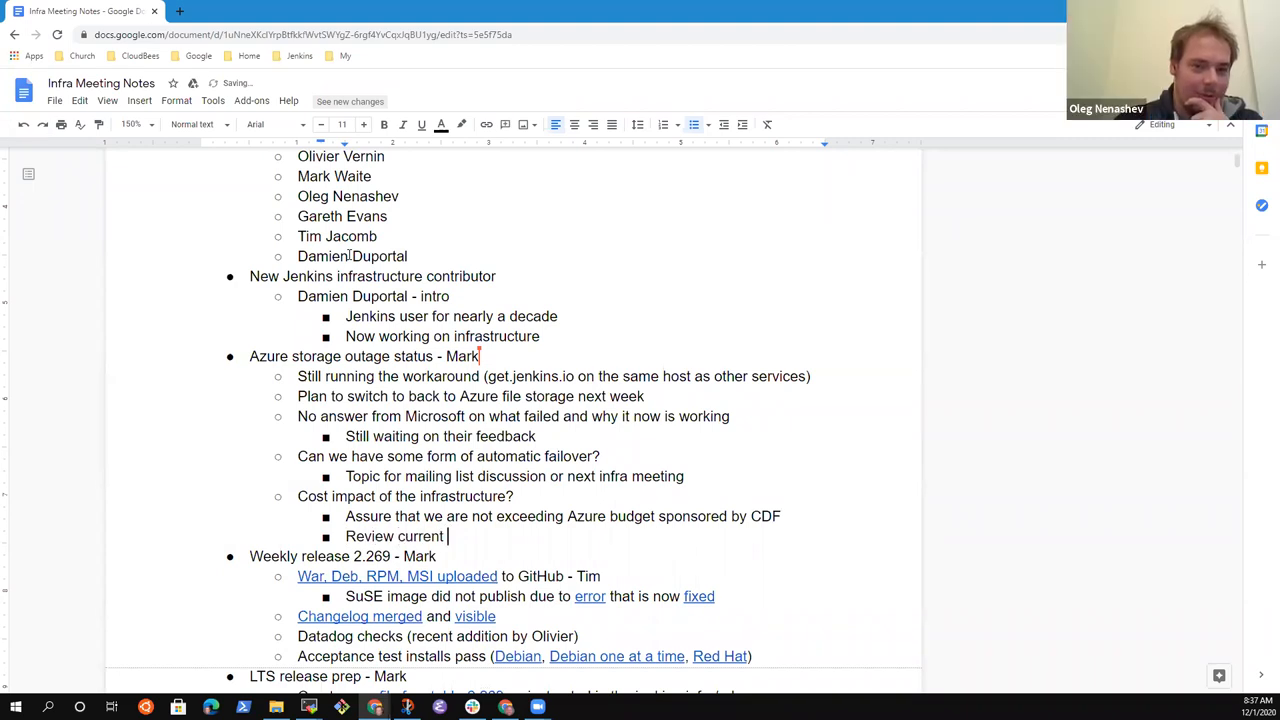
pyautogui.write('Azure')
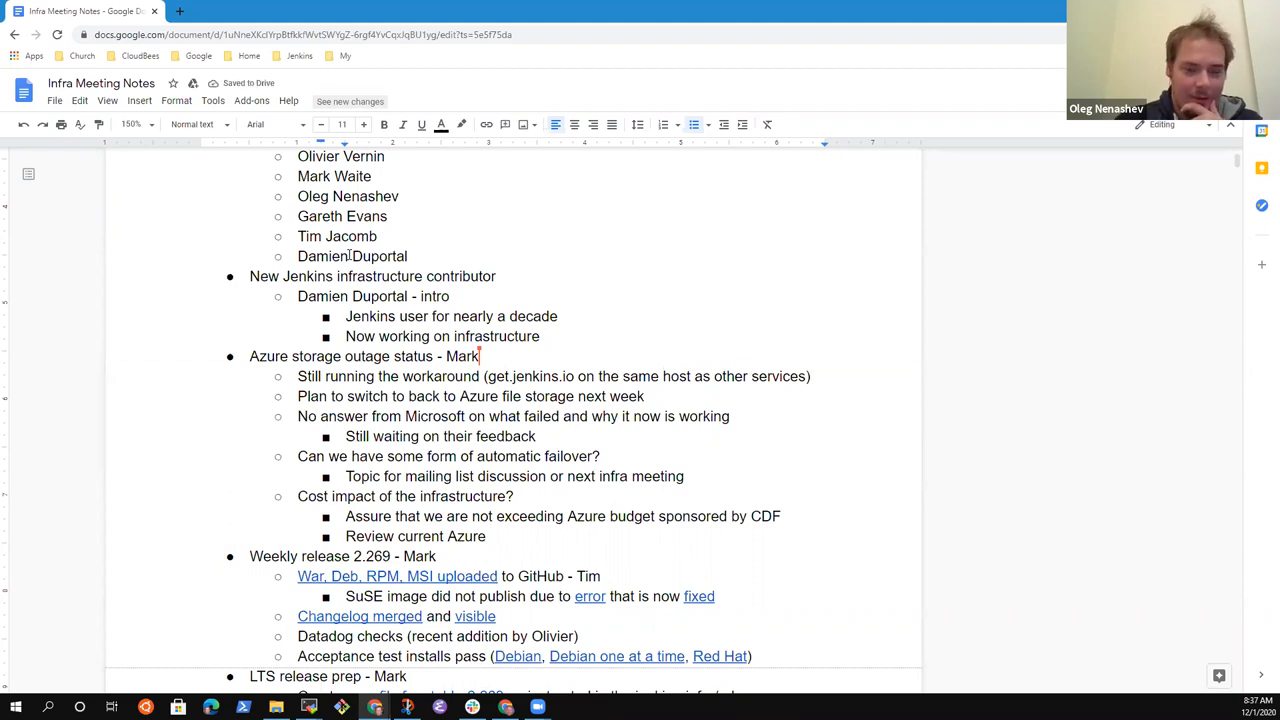
pyautogui.write('cost')
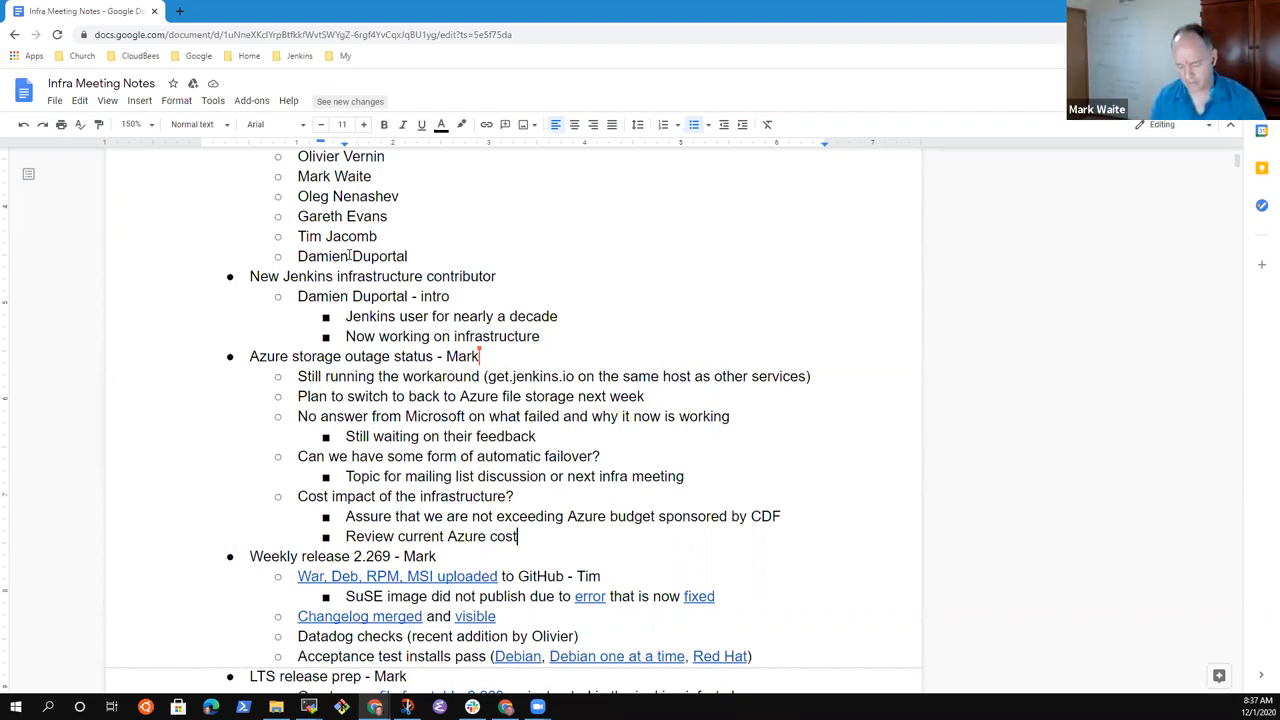
pyautogui.write('from az')
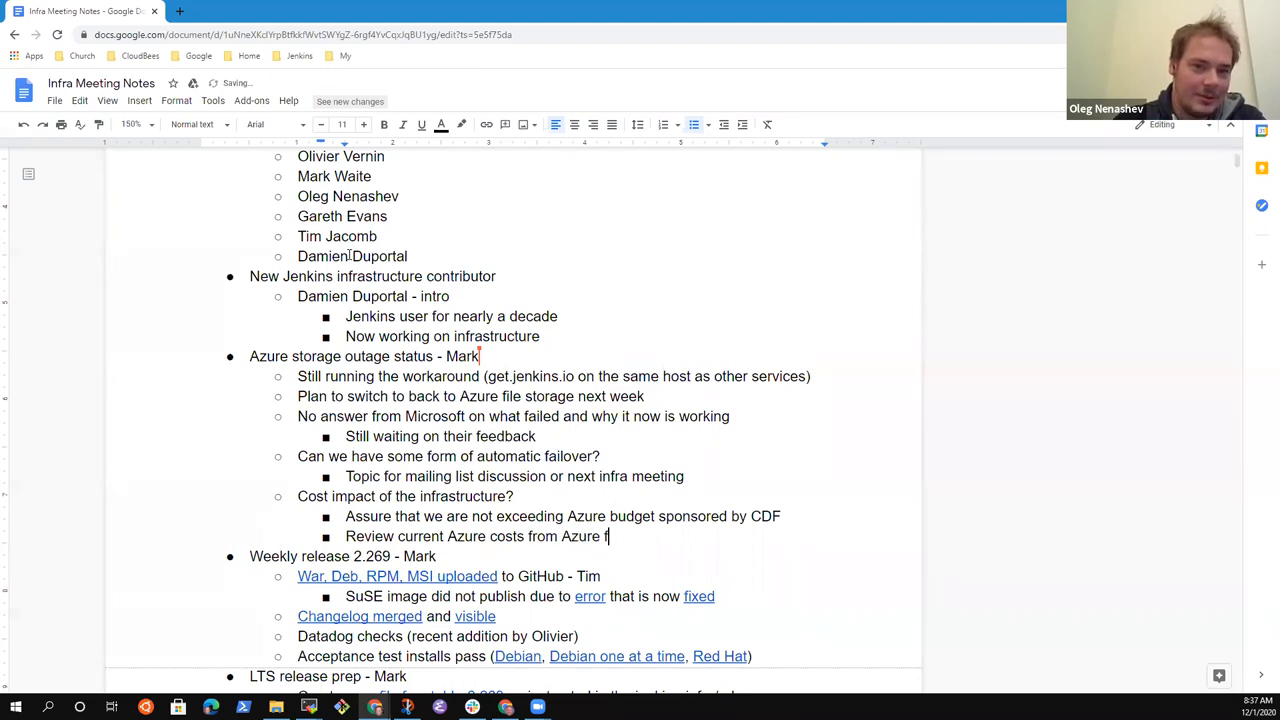
pyautogui.write('ile storage')
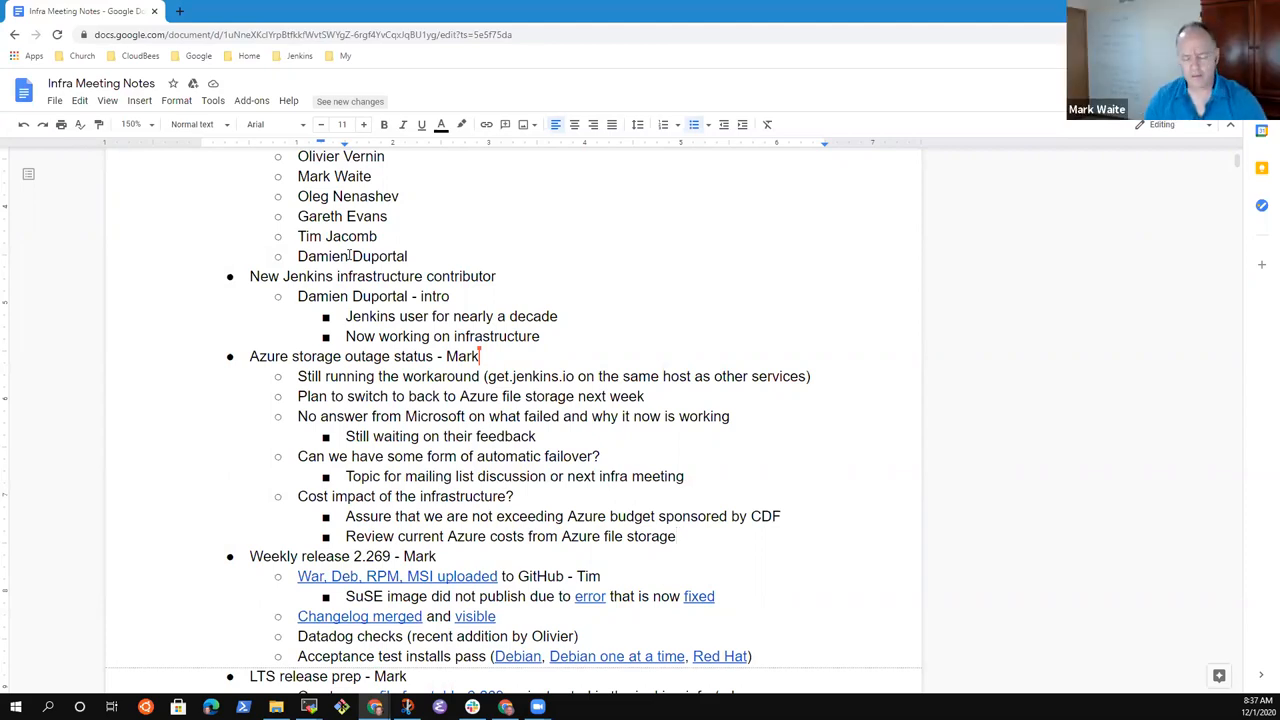
# Show the link preview for the 'War, Deb, RPM, MSI uploaded' link under Weekly release 2.269
pyautogui.click(536, 436)
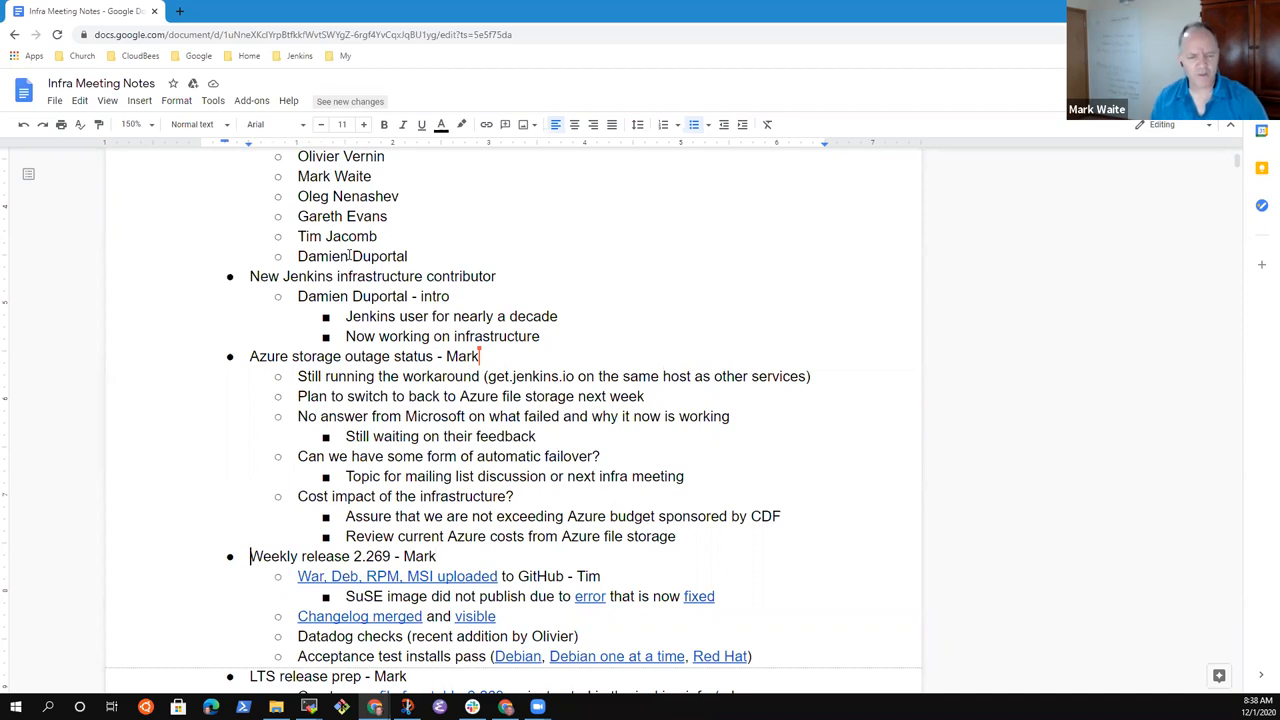
pyautogui.tripleClick(342, 556)
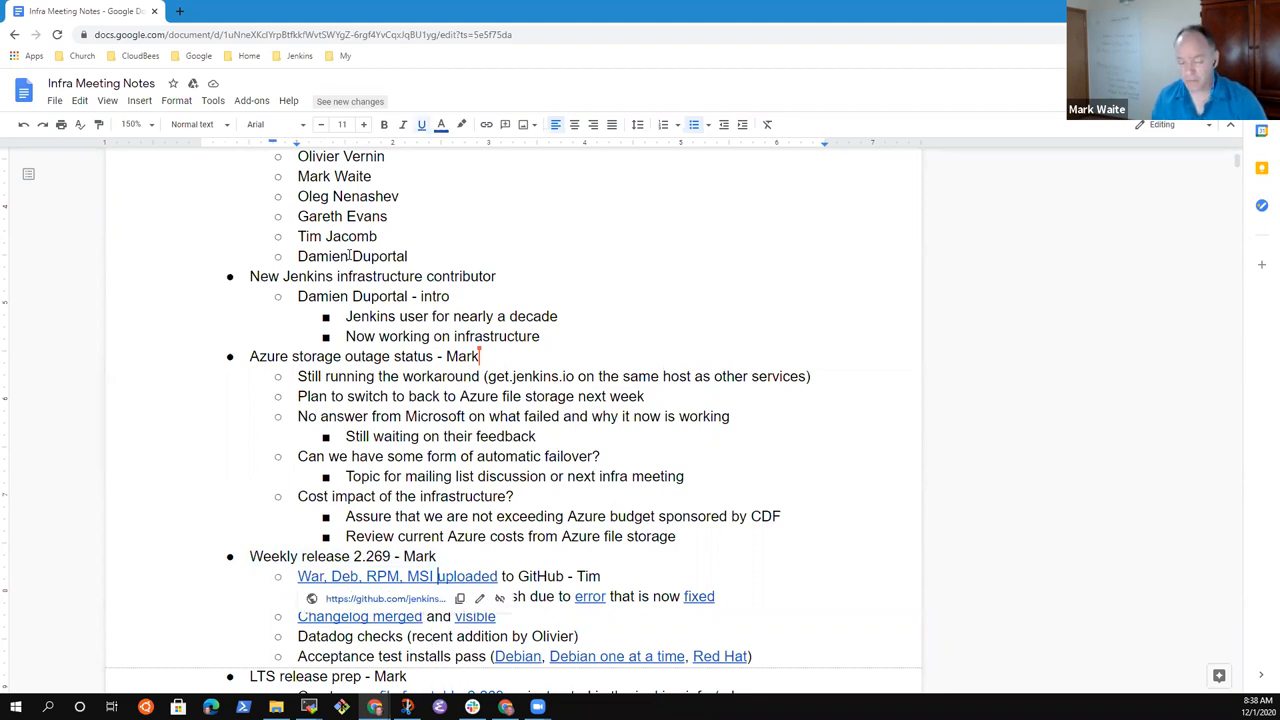
pyautogui.scroll(-3)
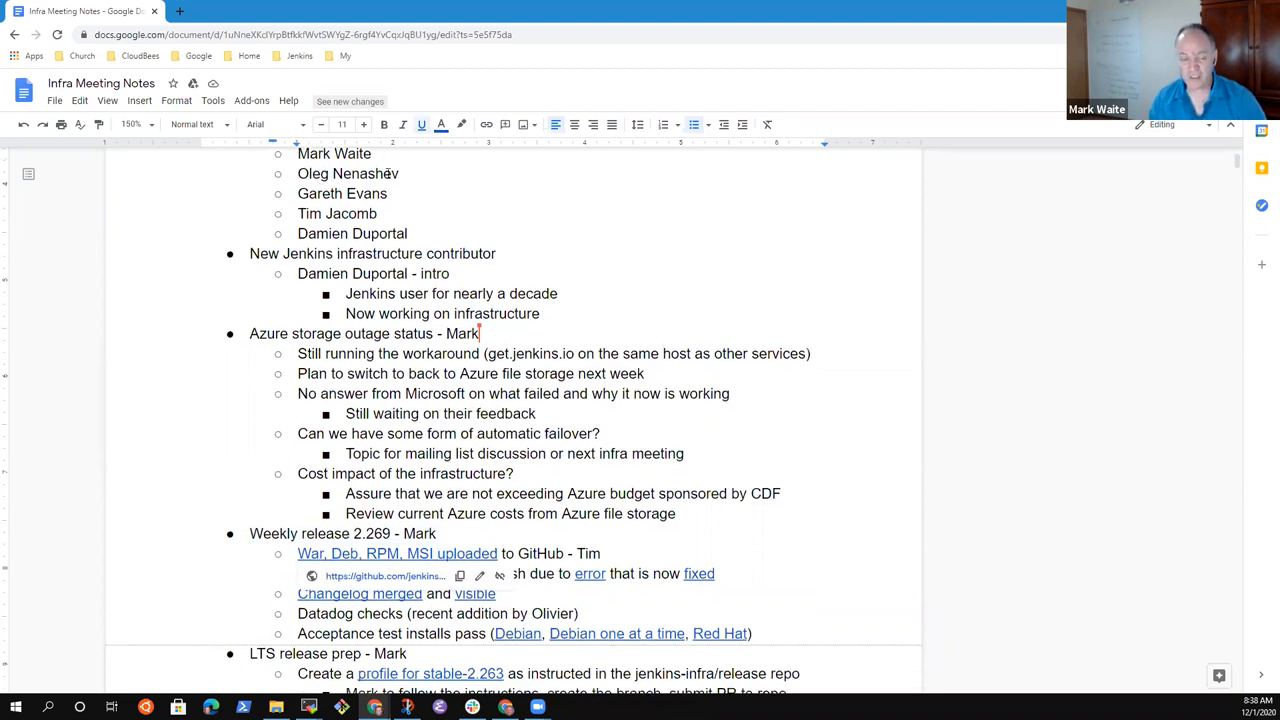
pyautogui.scroll(-3)
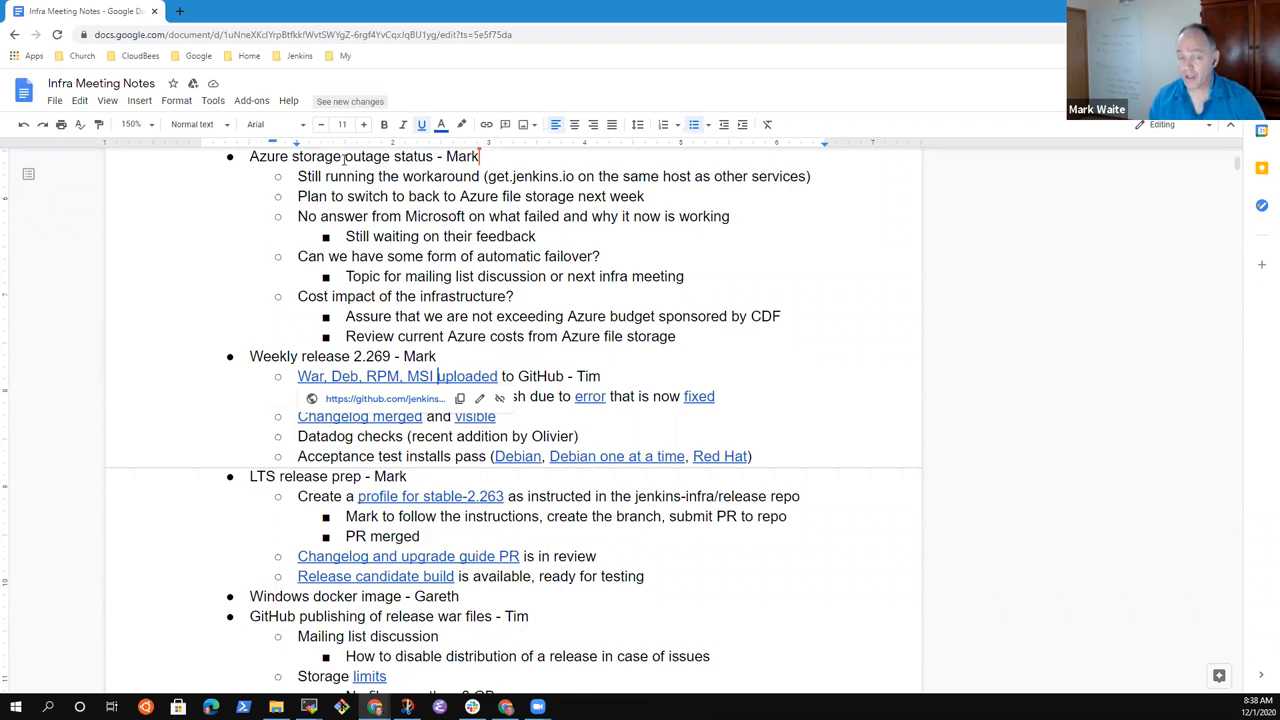
pyautogui.moveTo(512, 380)
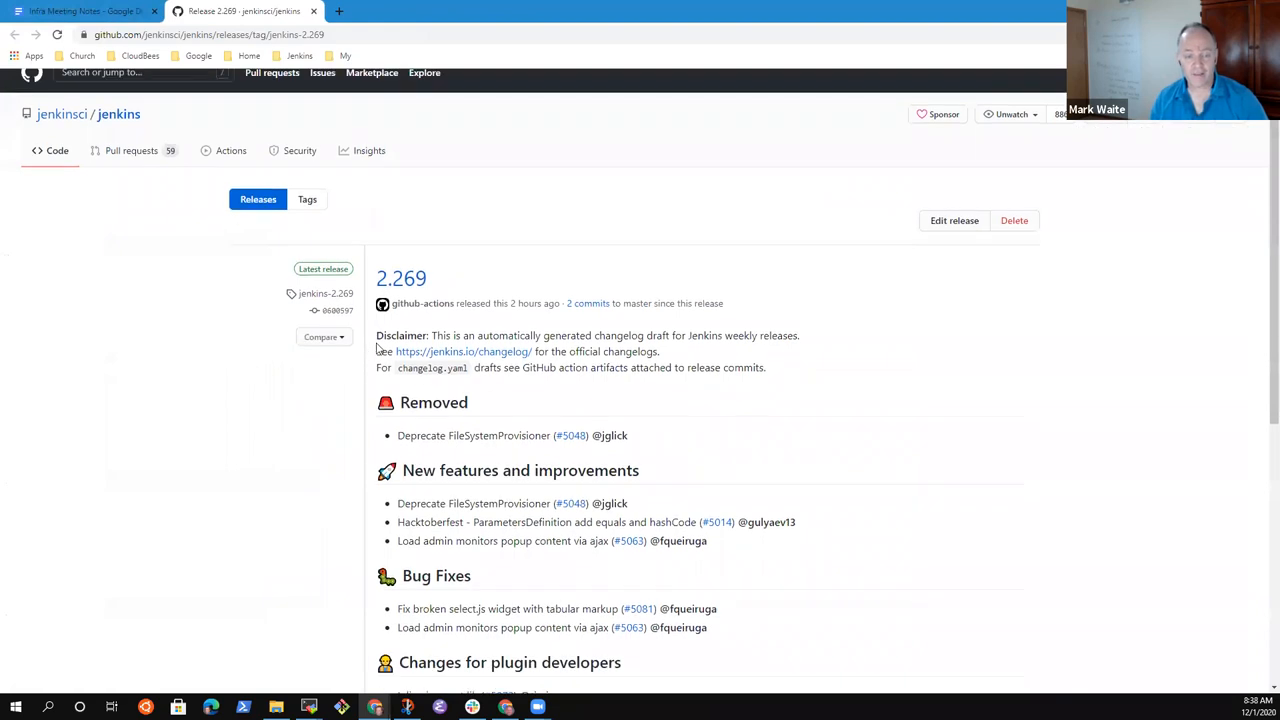
# Review the Jenkins 2.269 release assets on GitHub, then return to the meeting notes
pyautogui.scroll(-3)
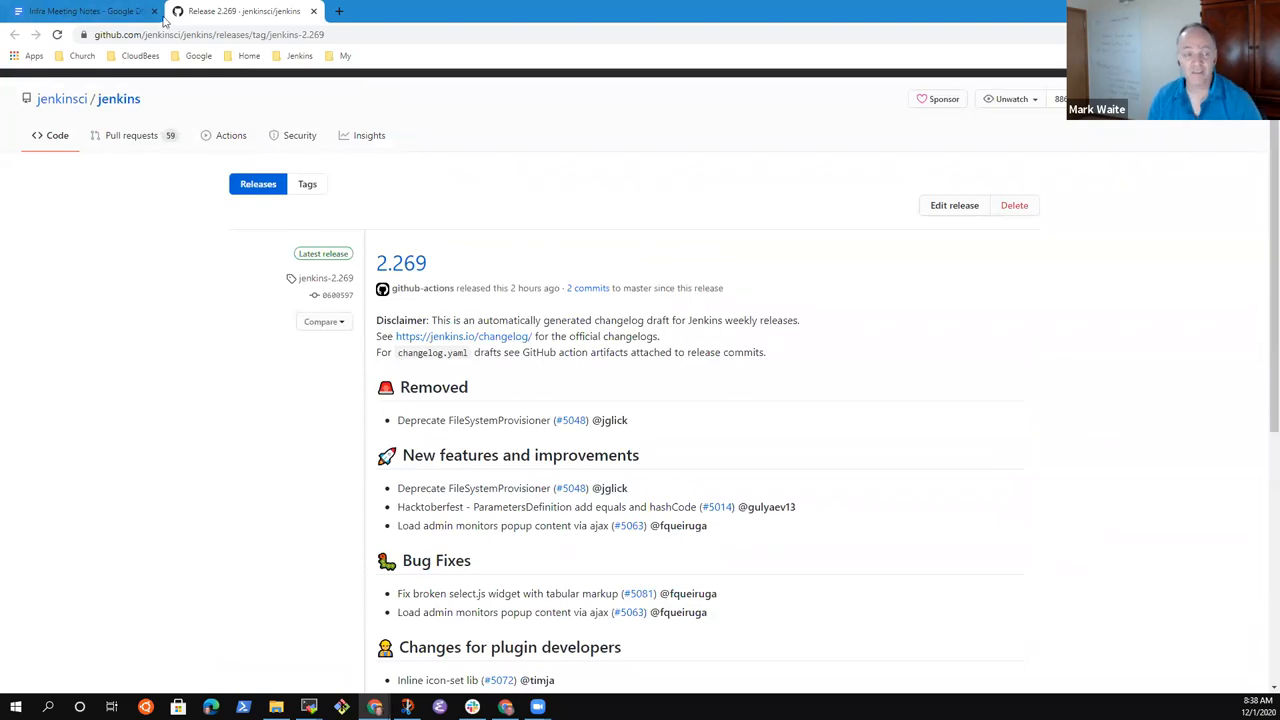
pyautogui.scroll(-3)
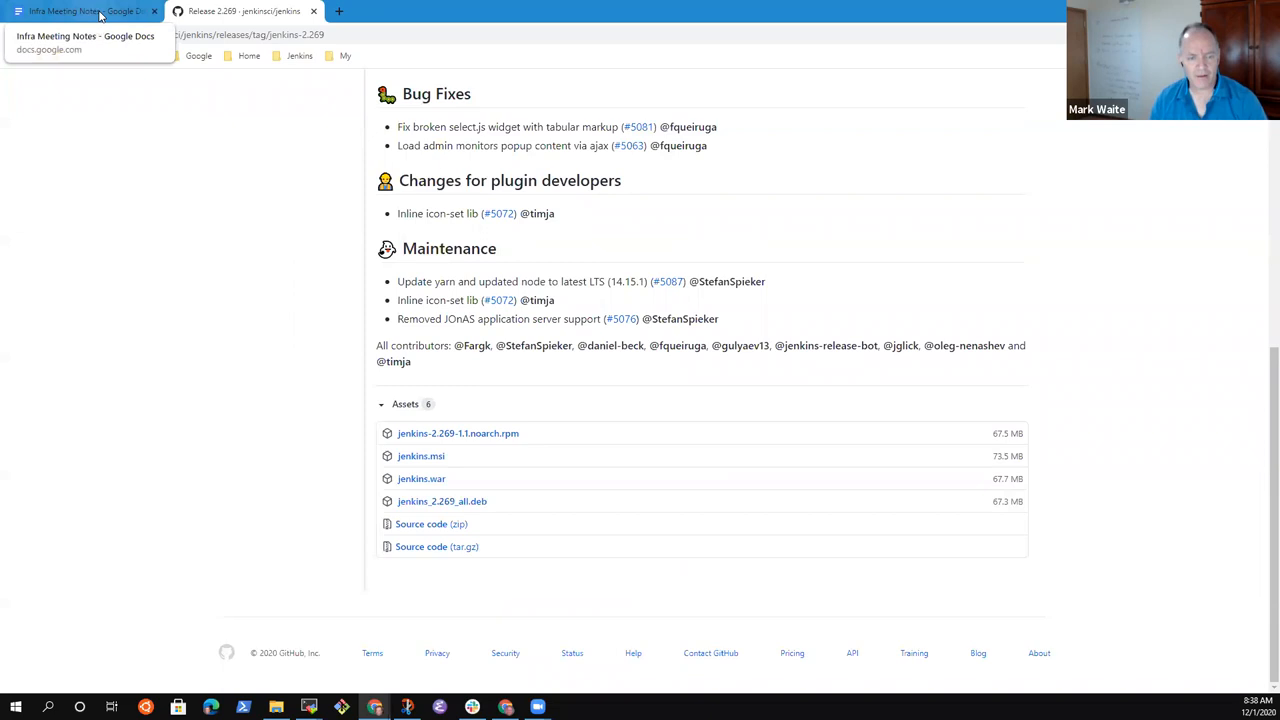
pyautogui.click(84, 12)
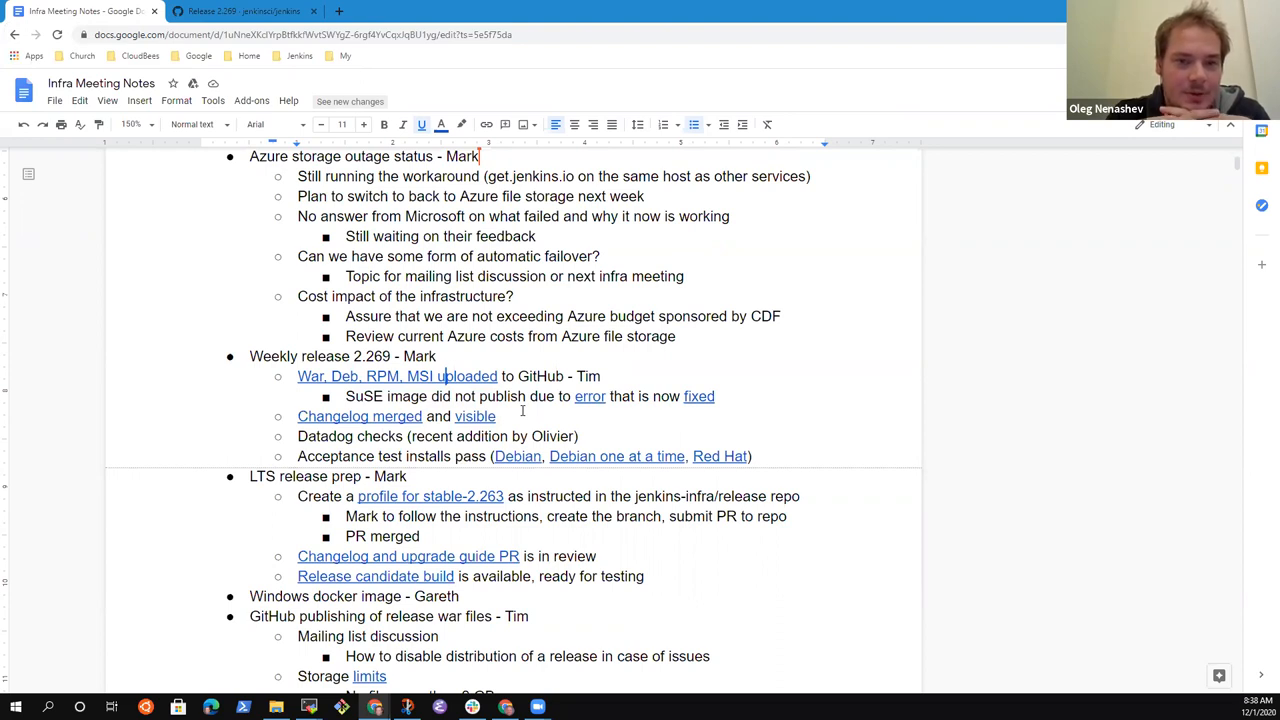
# Switch to the GitHub Release 2.269 page showing its assets
pyautogui.click(244, 12)
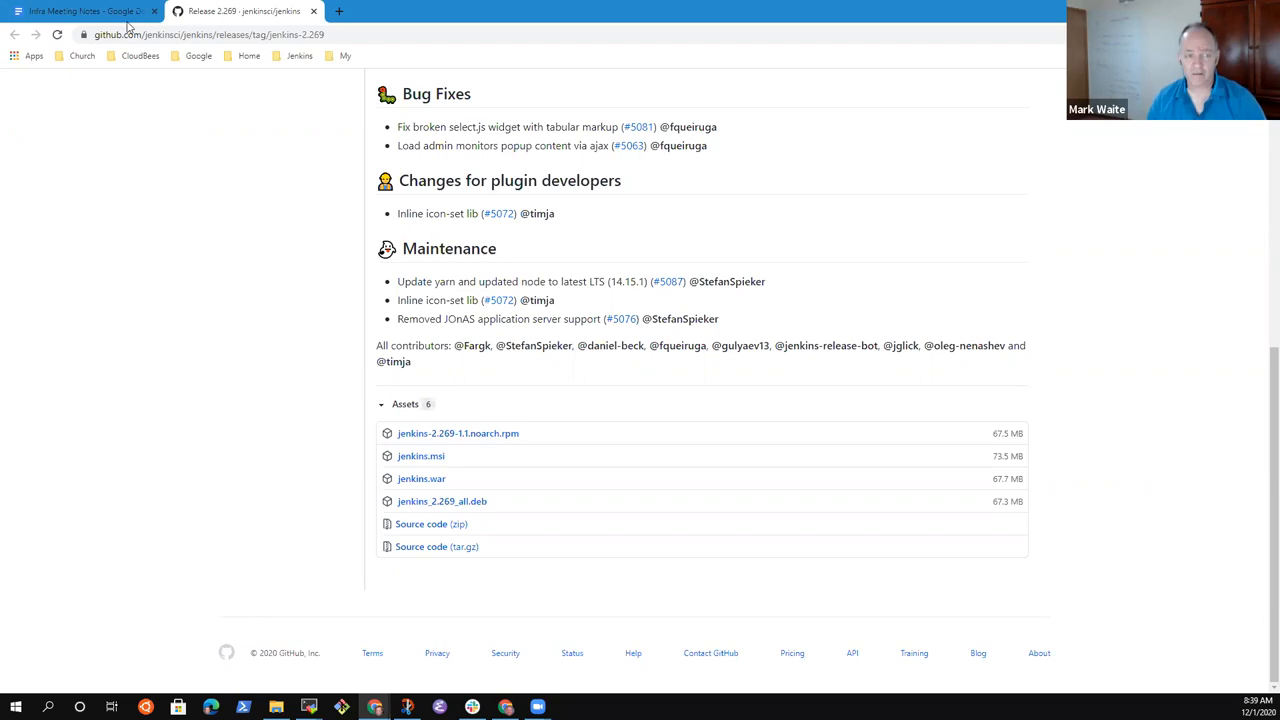
pyautogui.click(80, 12)
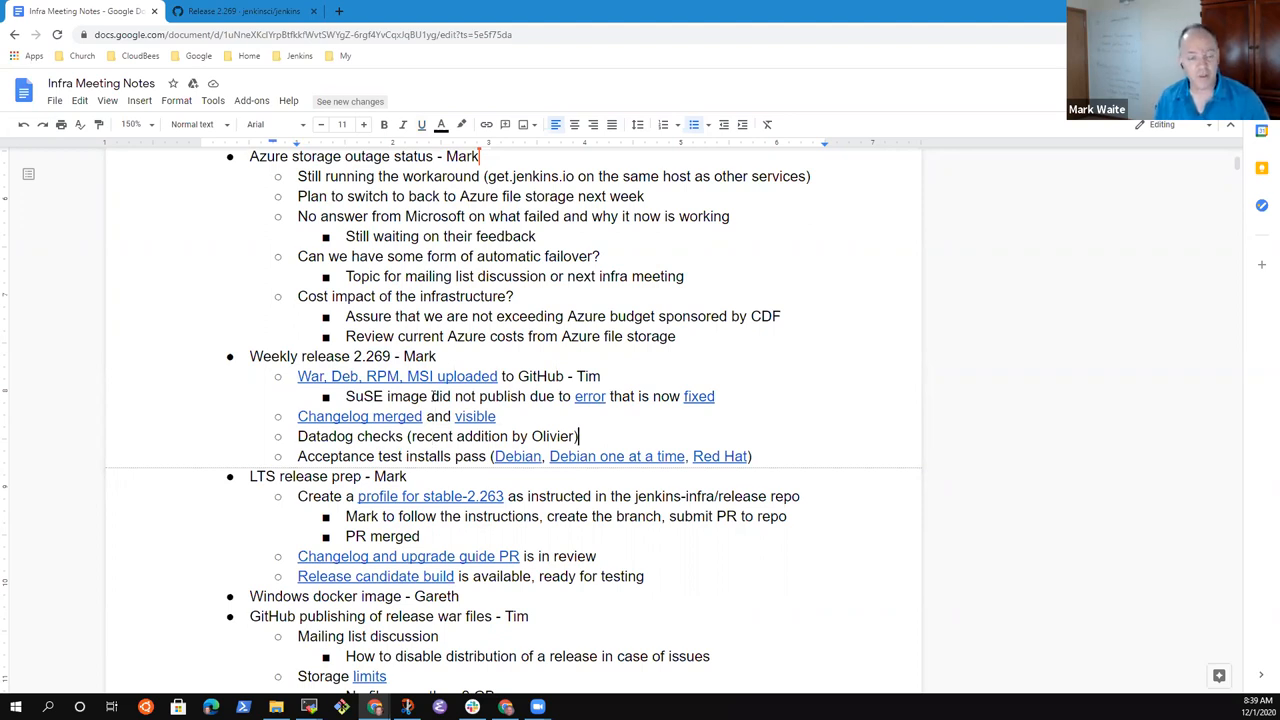
pyautogui.moveTo(298, 436); pyautogui.dragTo(578, 436)
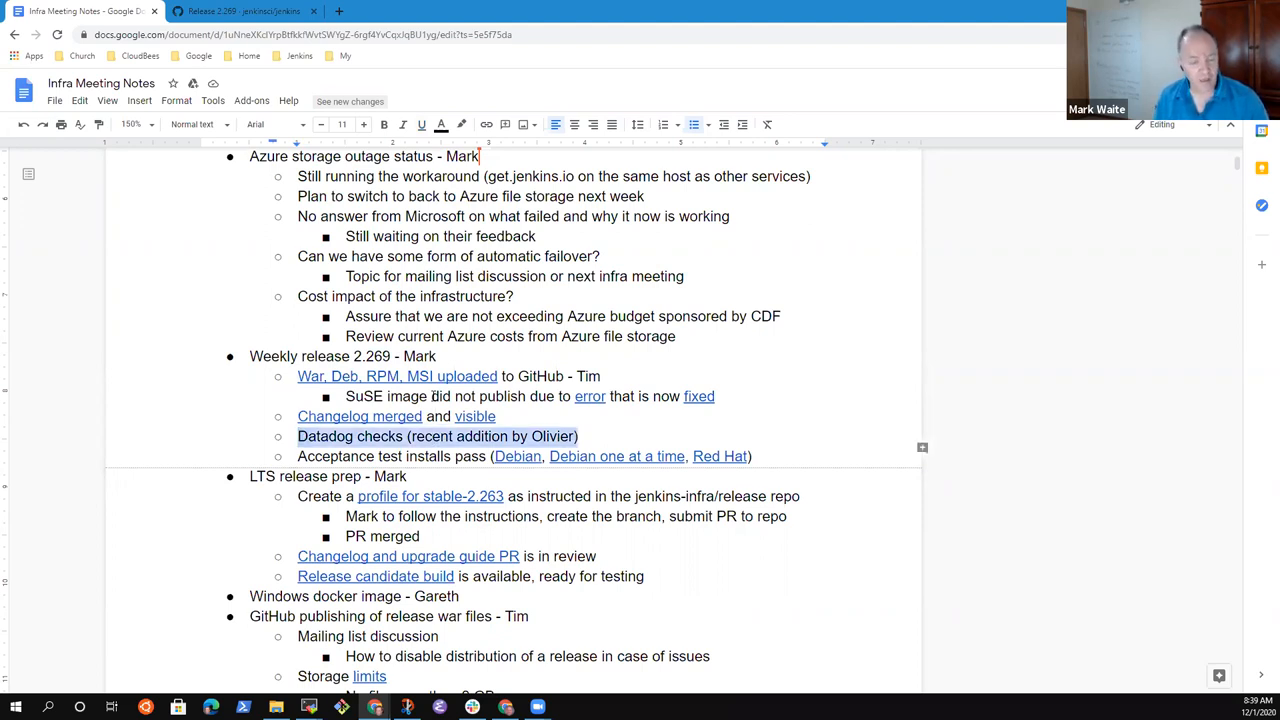
pyautogui.click(298, 456)
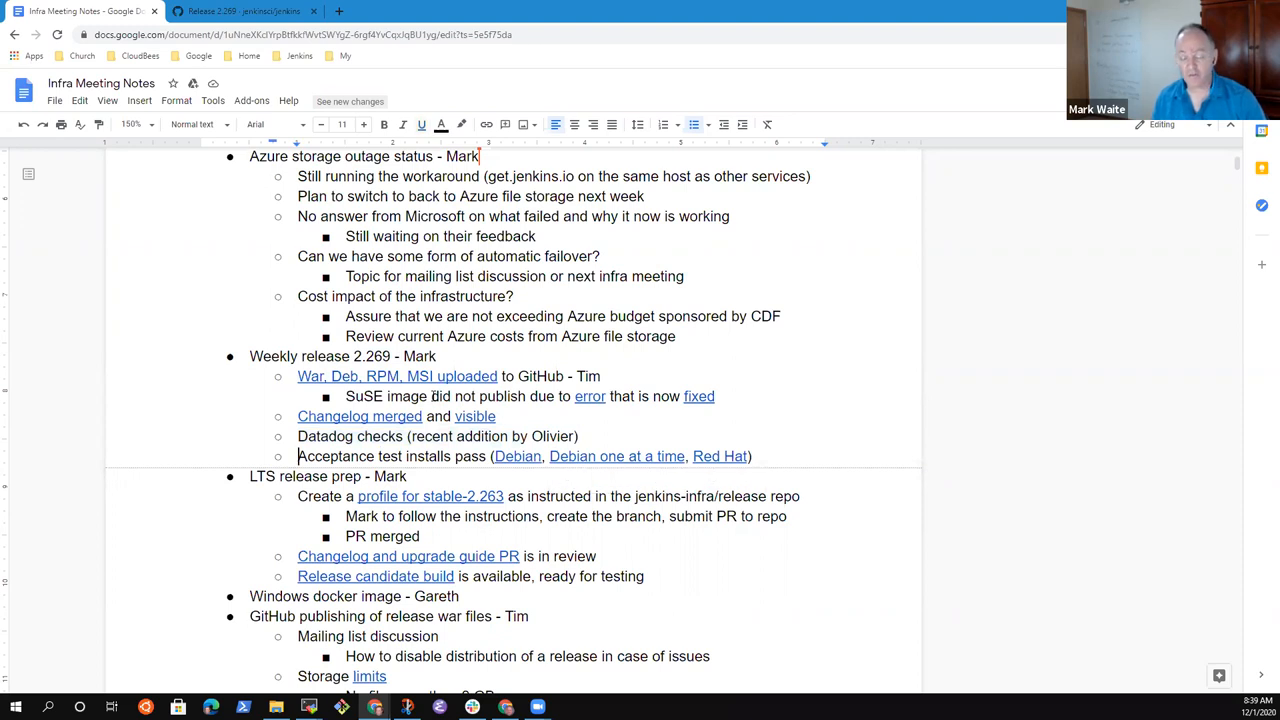
pyautogui.tripleClick(400, 456)
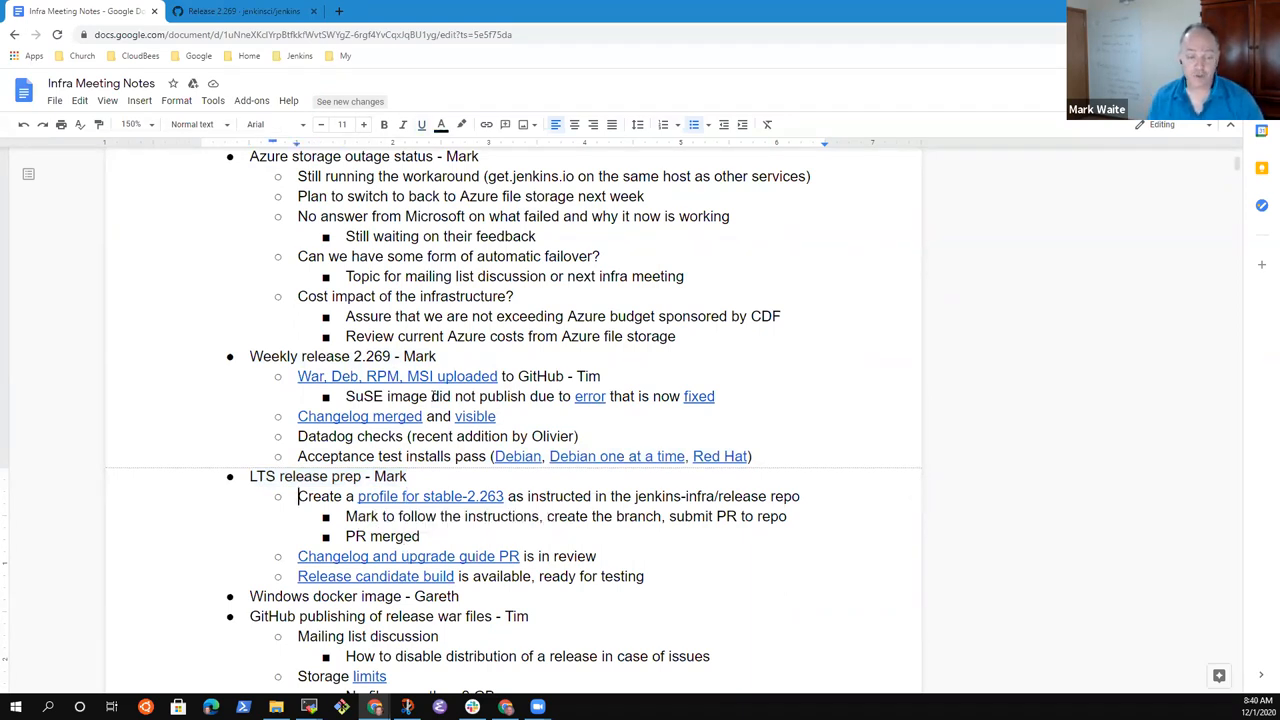
# Complete the 'Tomorrow for 2.263.1' item about watching actively and confirming correctness
pyautogui.write('Tomorrow for 2.26')
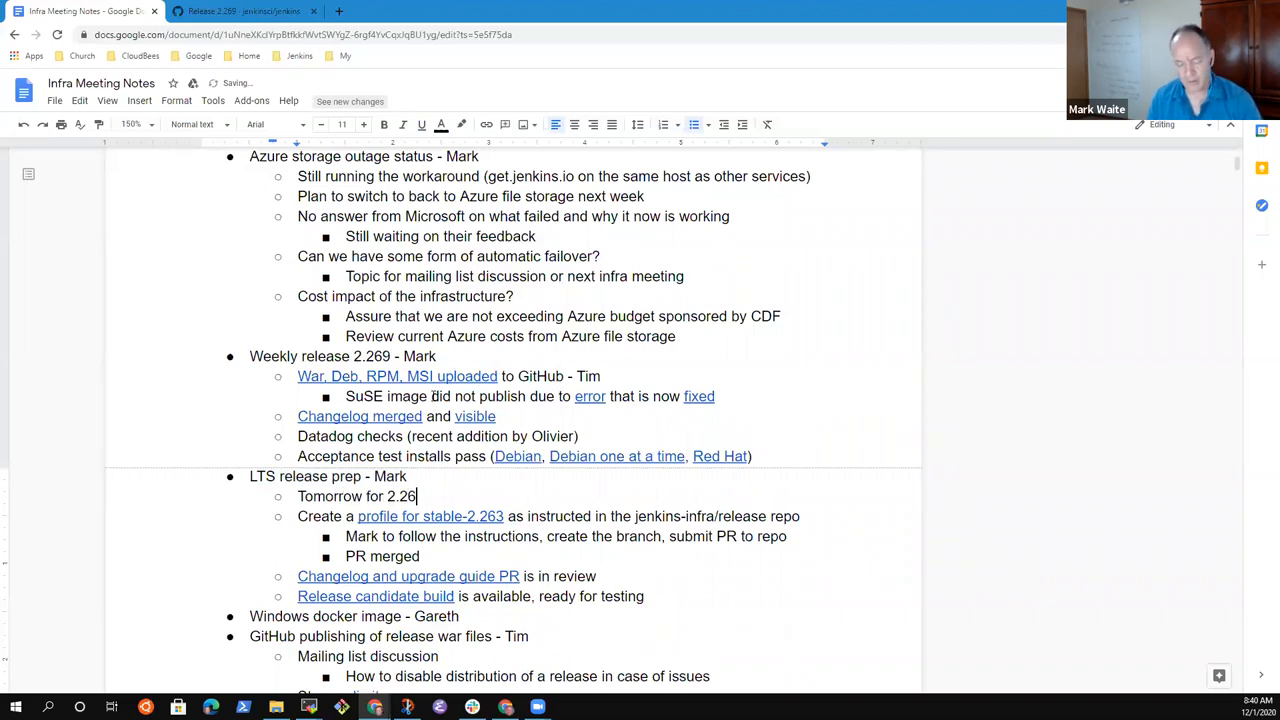
pyautogui.write('3.1 -')
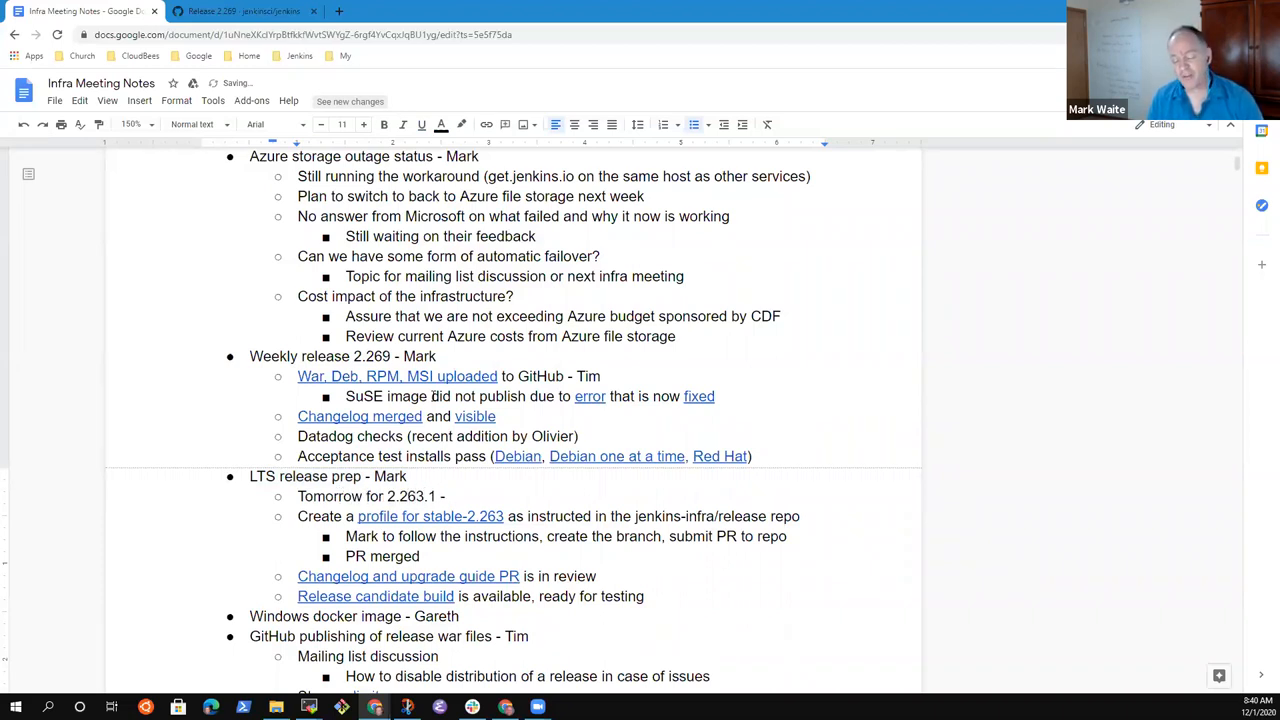
pyautogui.write('sta')
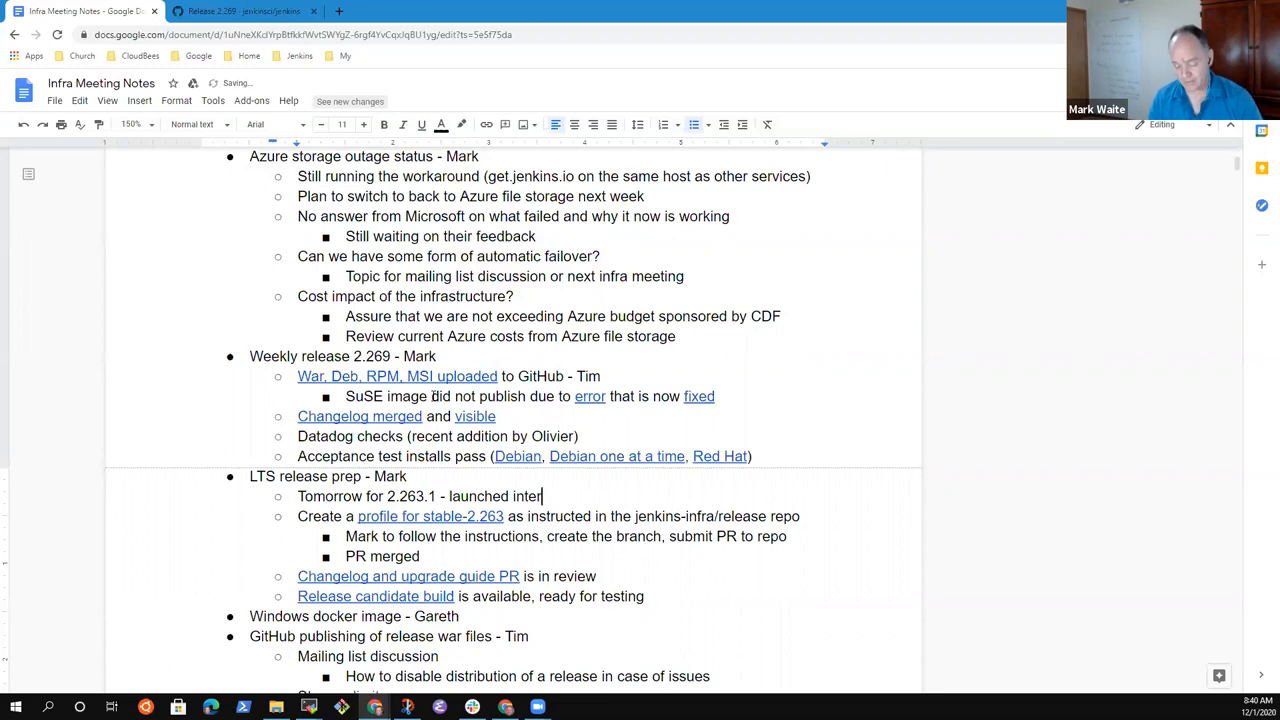
pyautogui.write('actively,')
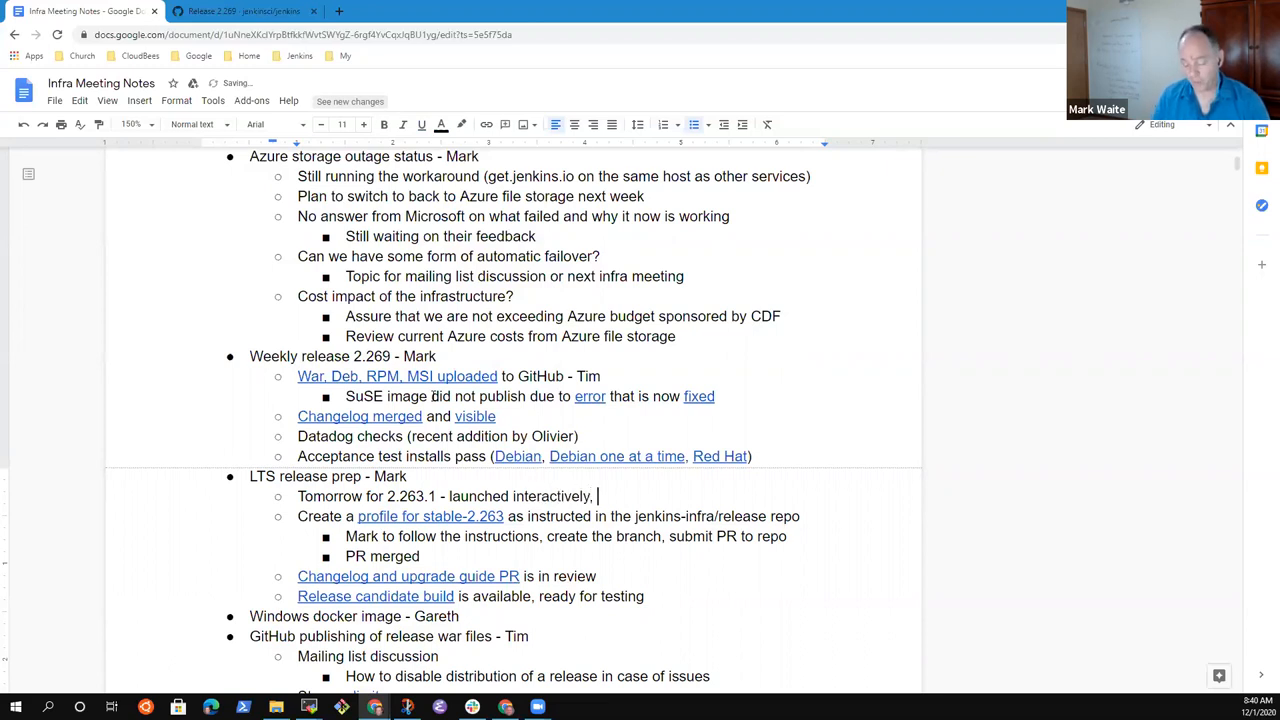
pyautogui.write('watch')
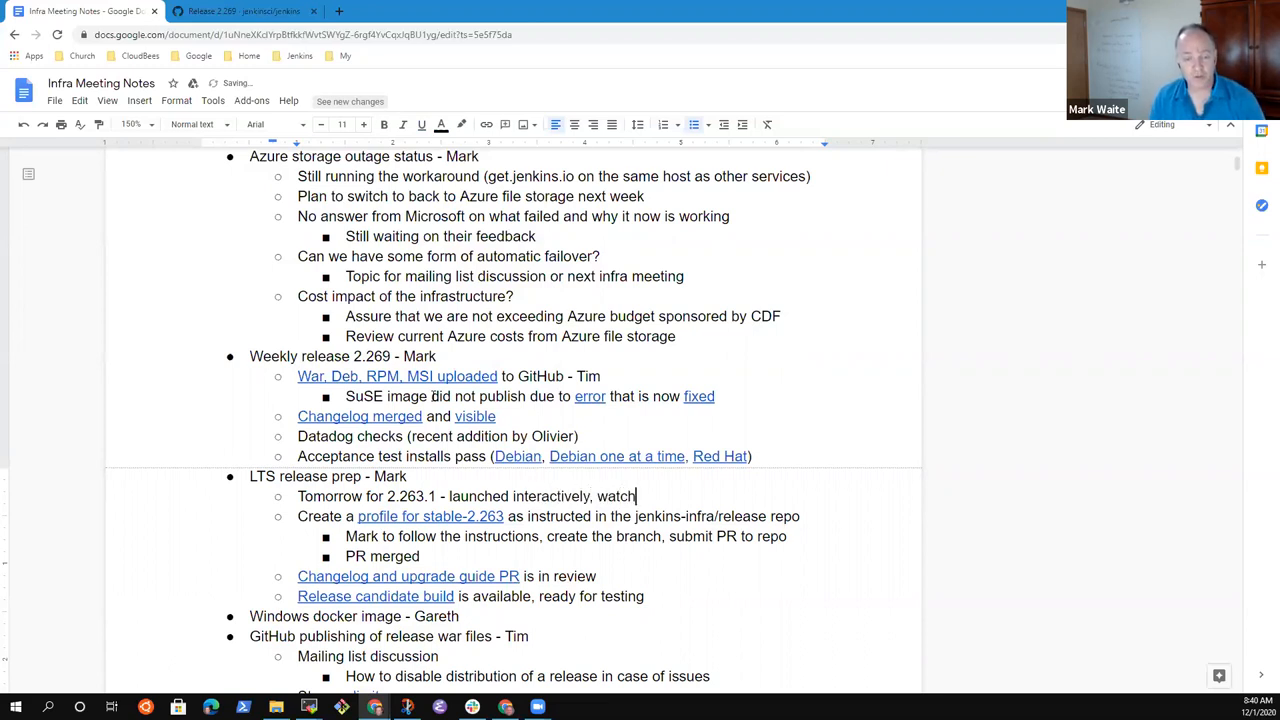
pyautogui.write('release pla')
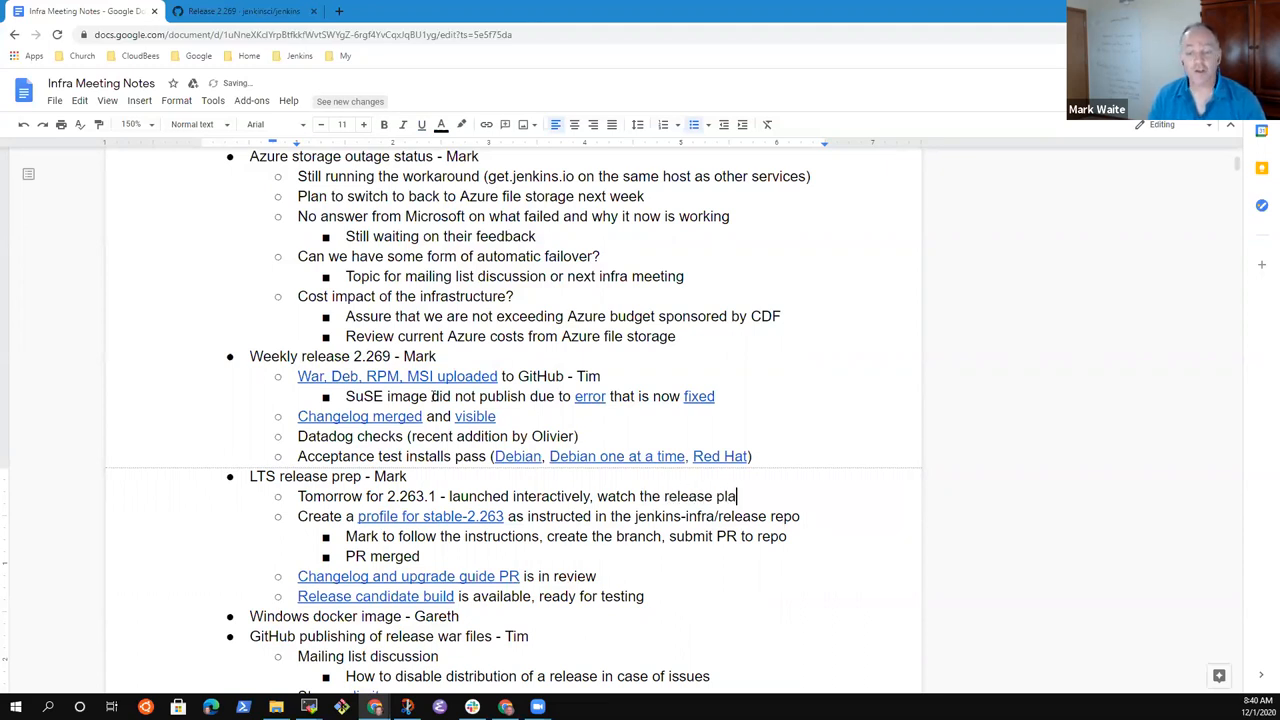
pyautogui.write('n,')
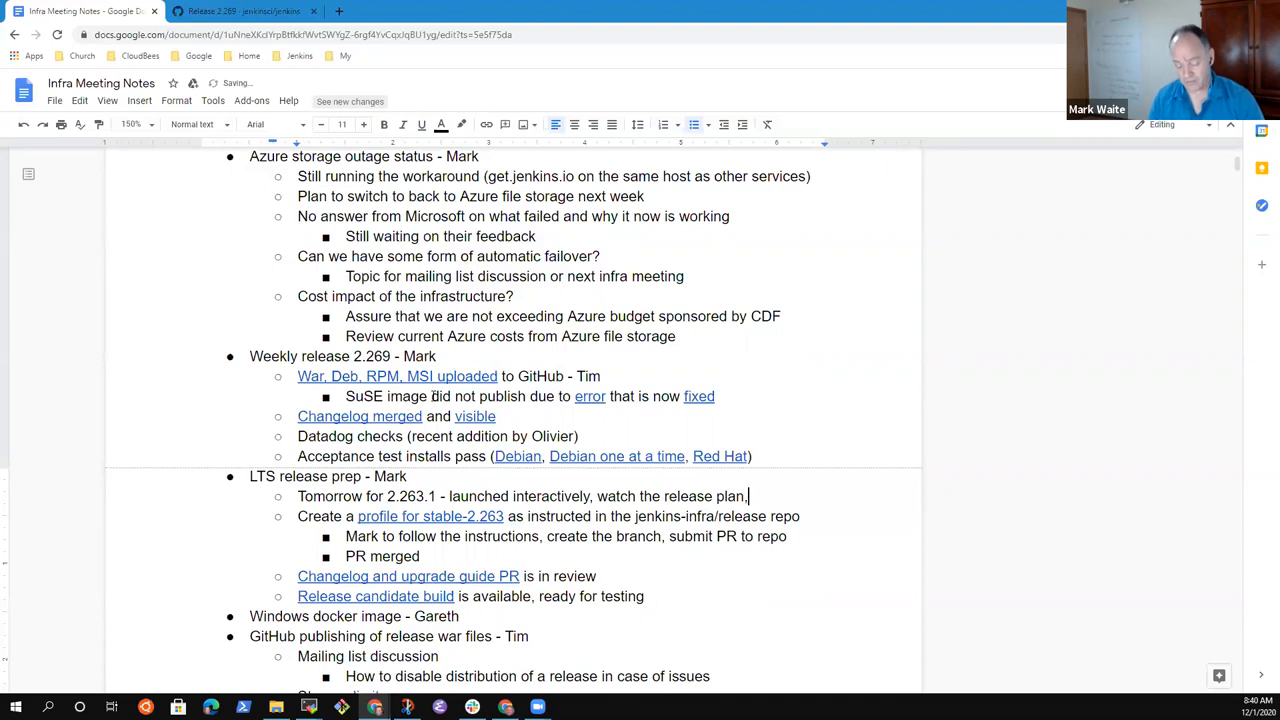
pyautogui.write('confirm correc')
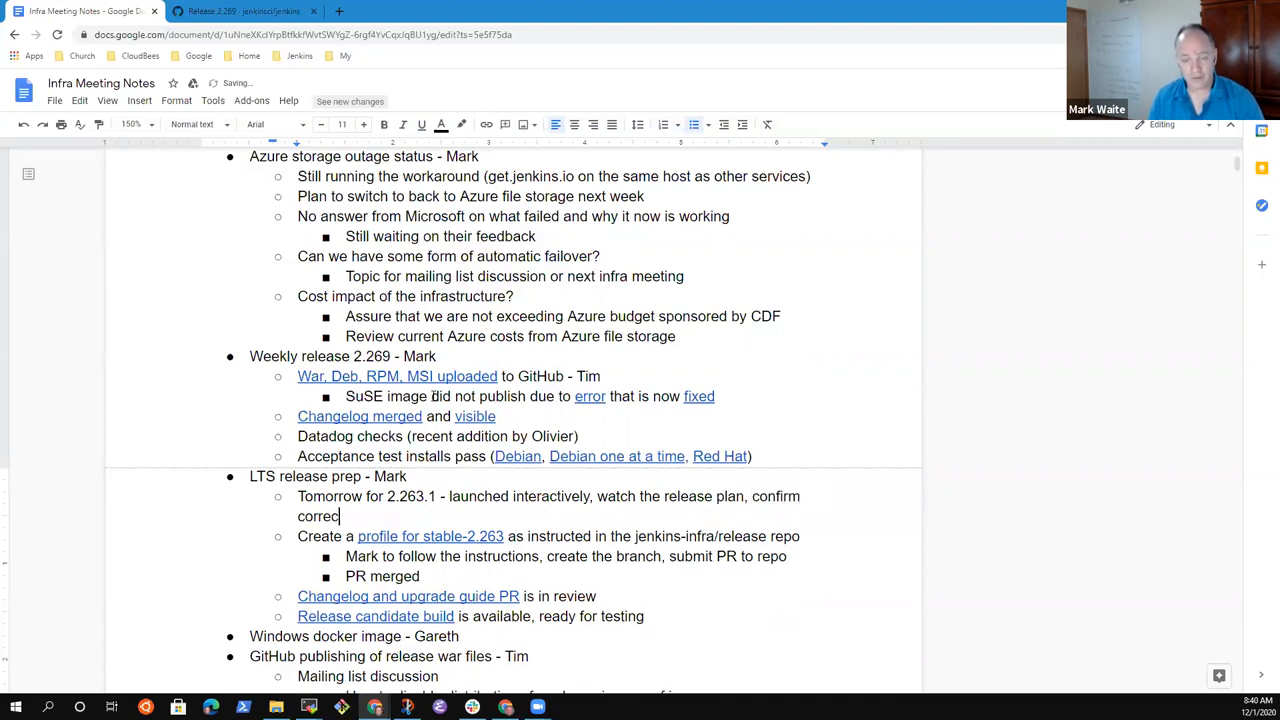
pyautogui.write('t')
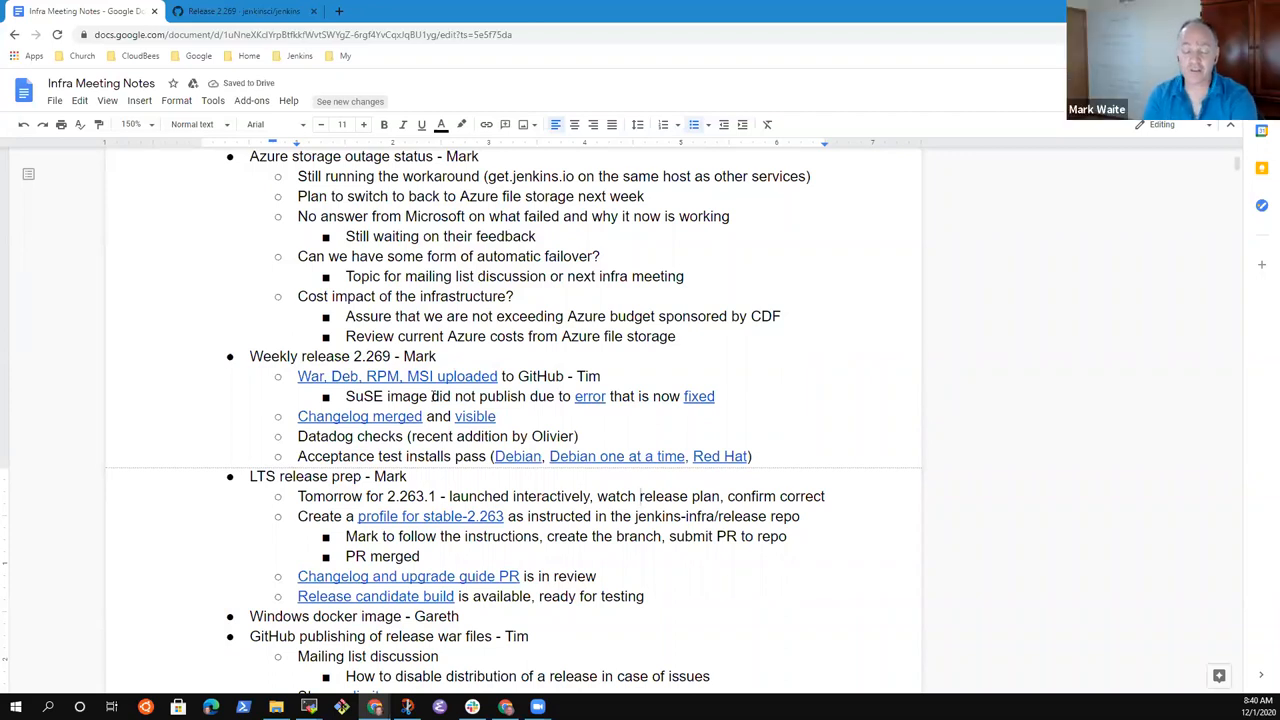
# Add a sub-bullet: no response to the question about changing the release date
pyautogui.click(640, 496)
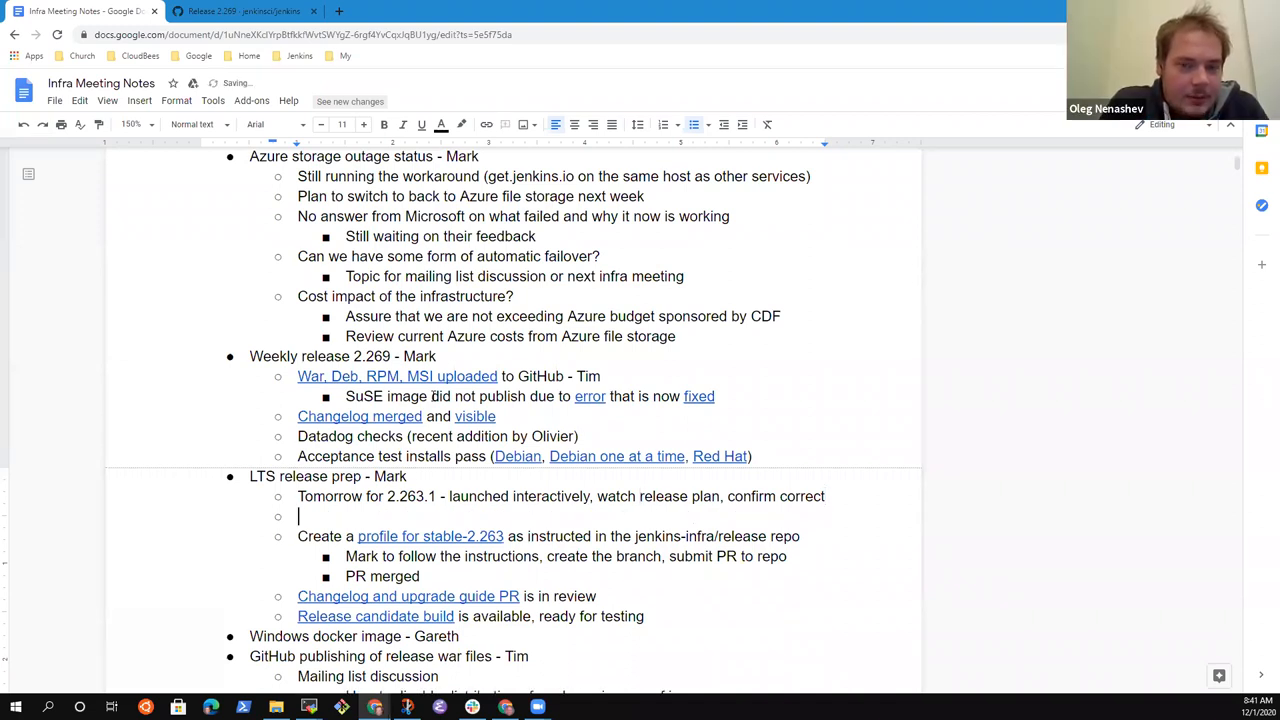
pyautogui.press('Tab')
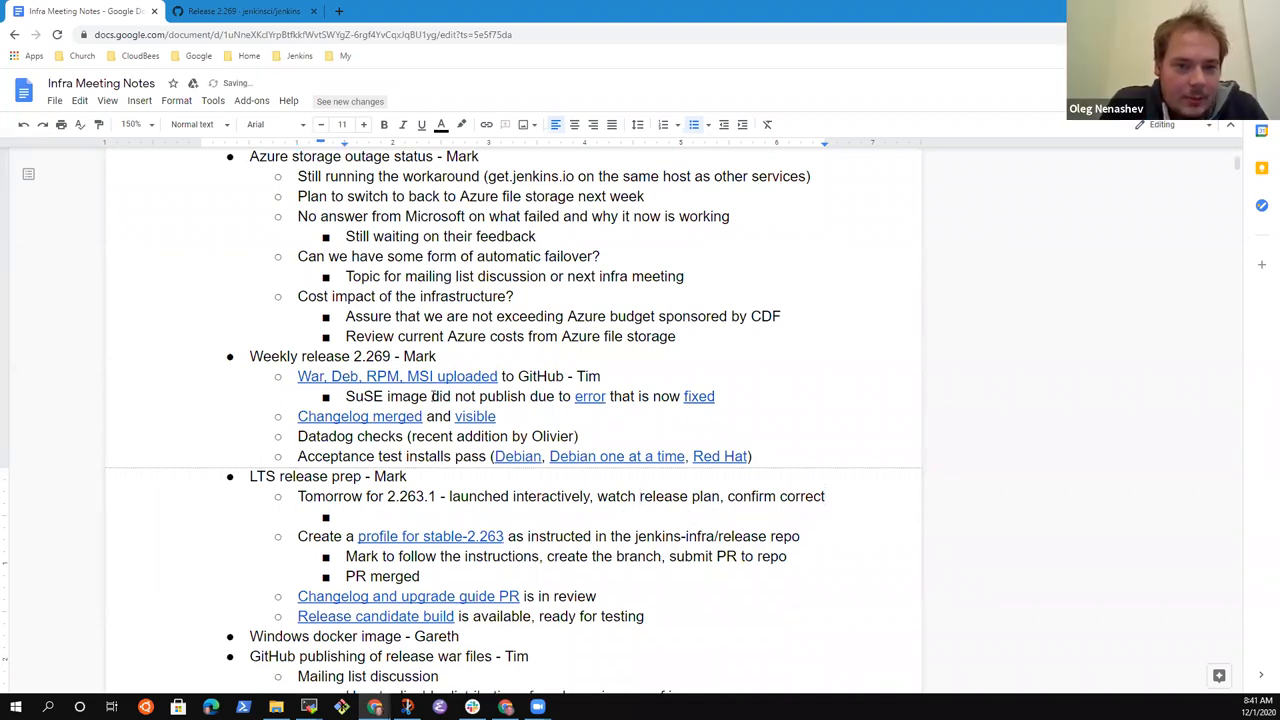
pyautogui.write('No response to')
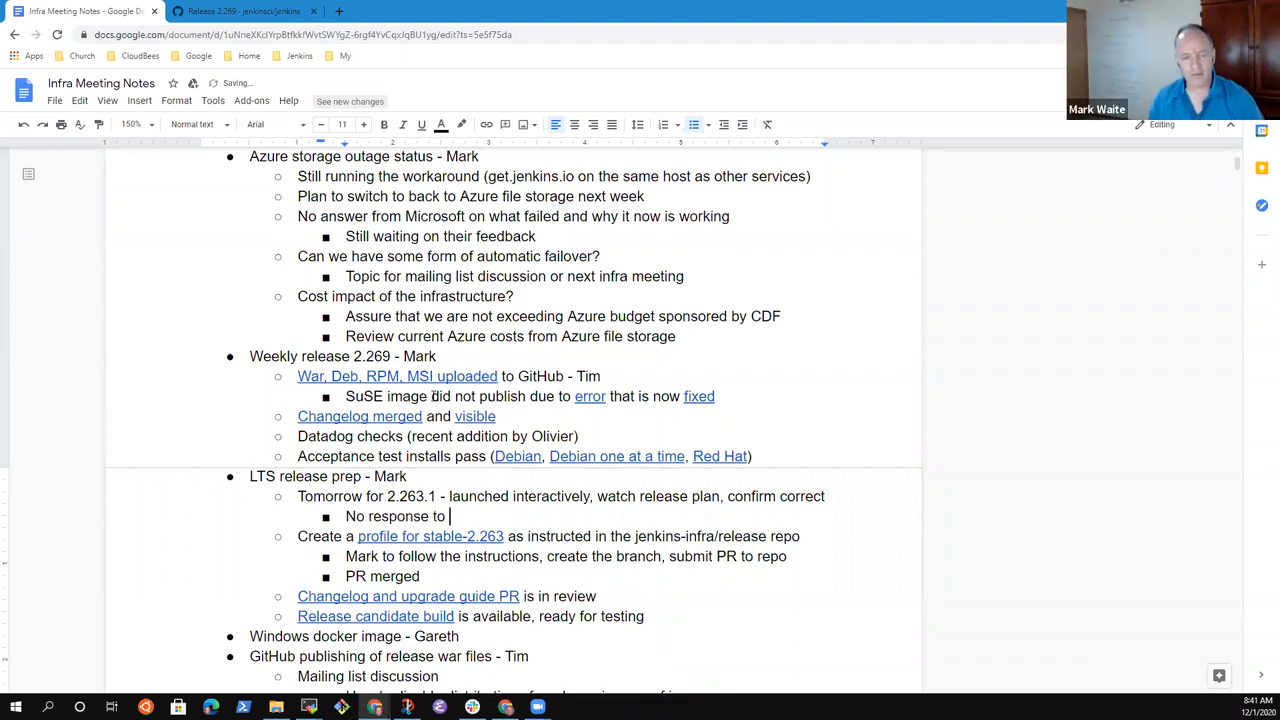
pyautogui.write('question if we should change')
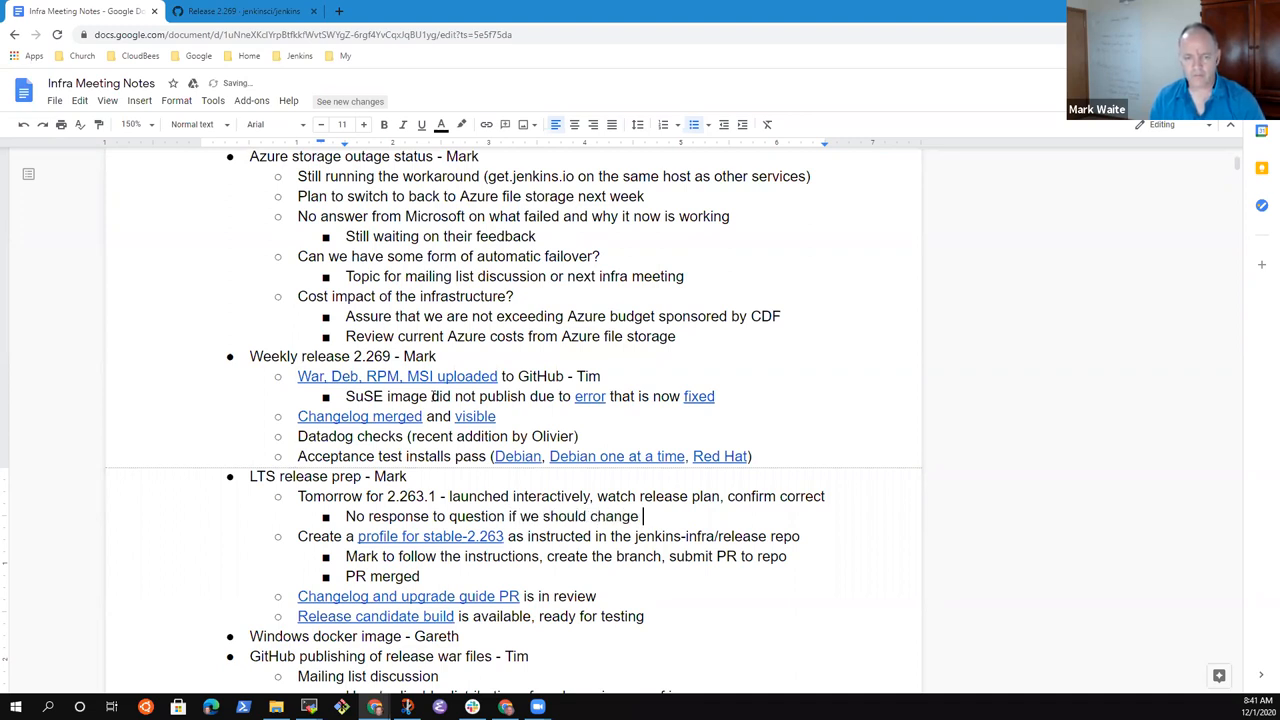
pyautogui.write('release date')
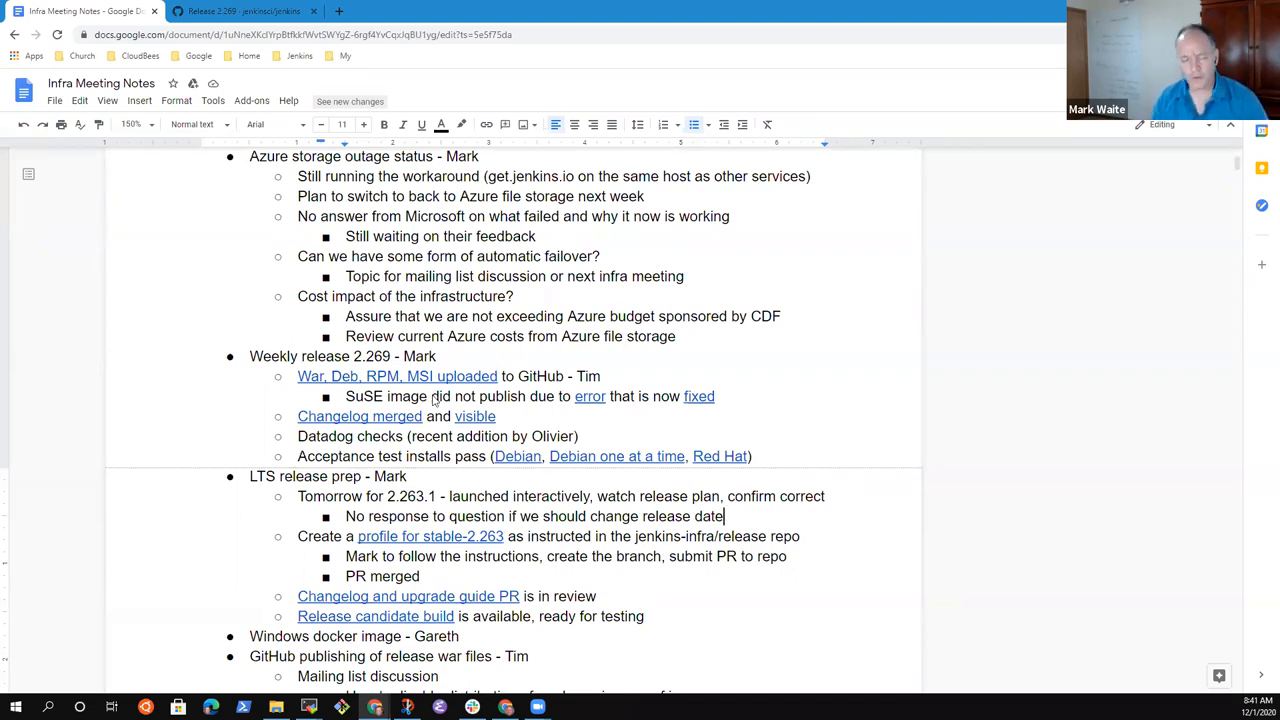
# Add a sub-bullet: Mark will push the launch button early morning his day
pyautogui.write('Mark will push the la')
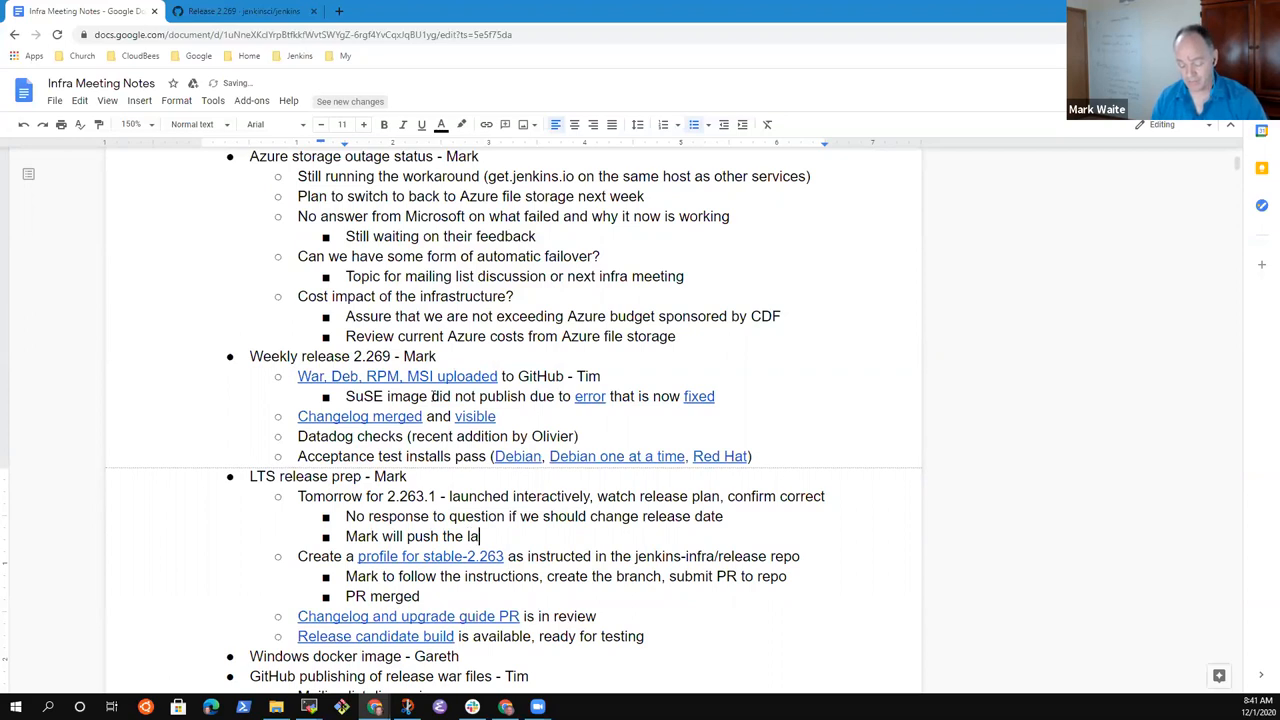
pyautogui.write('unch button')
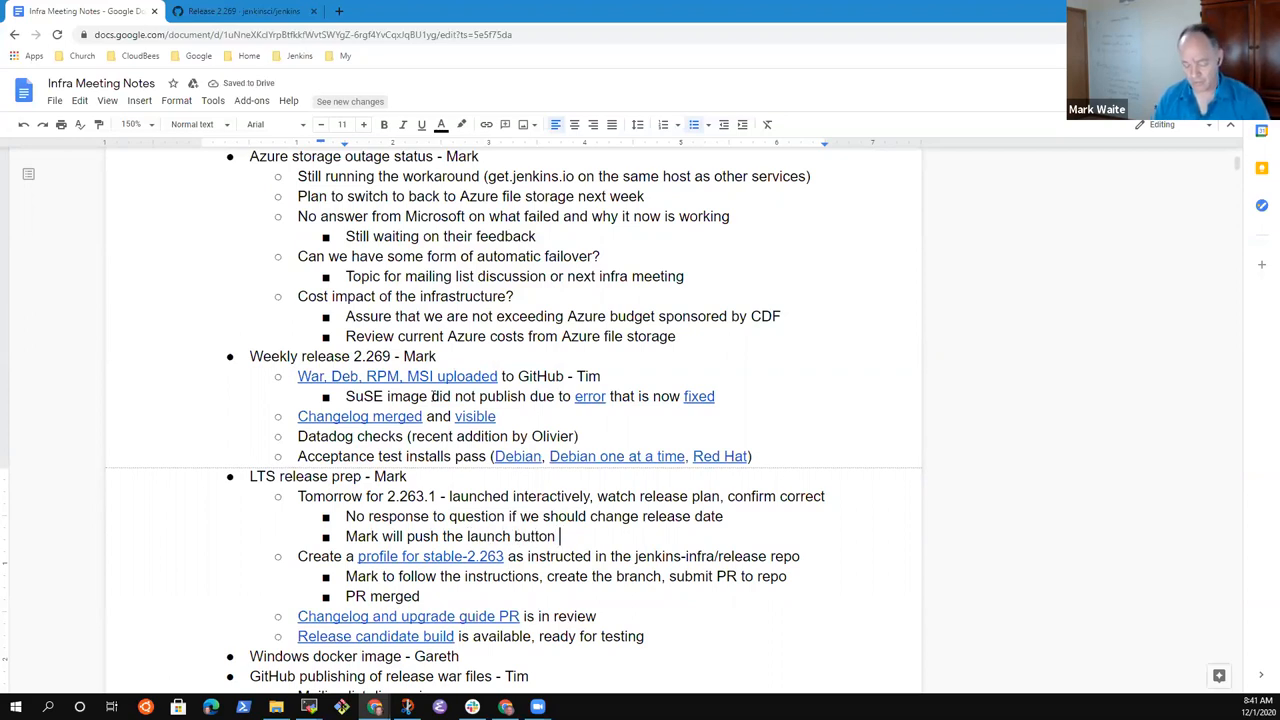
pyautogui.write('early morning his')
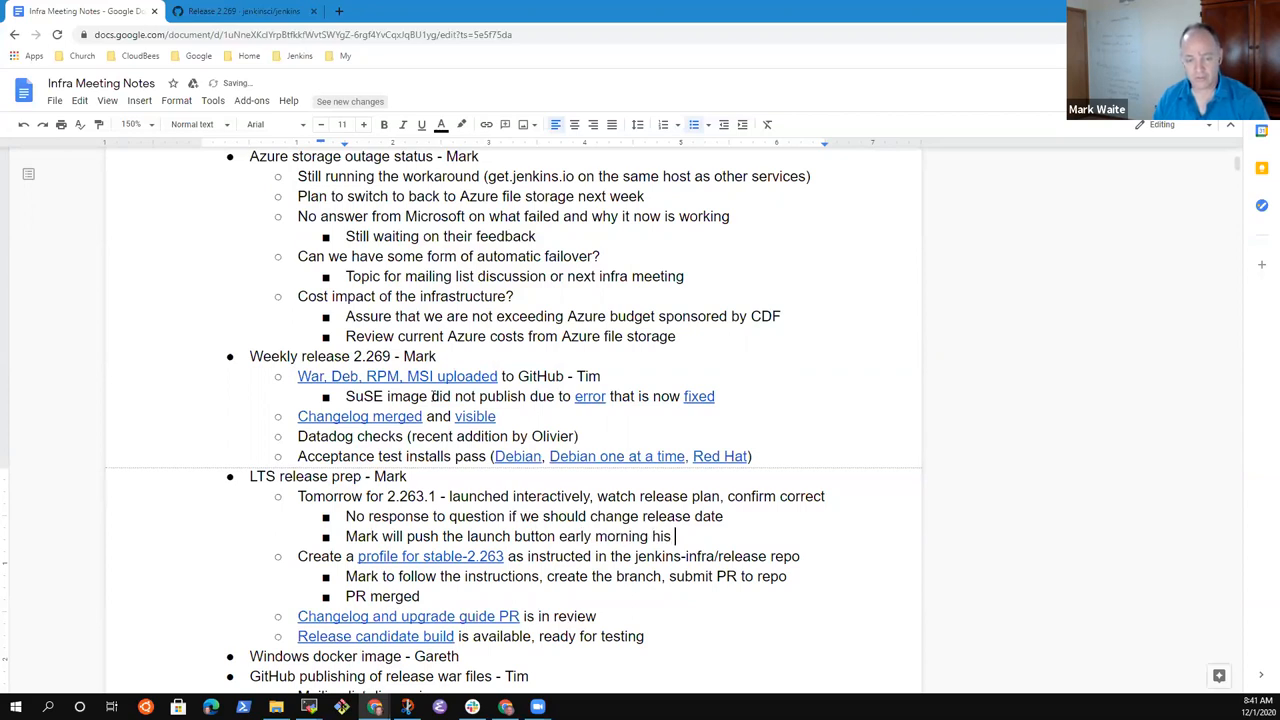
pyautogui.write('day')
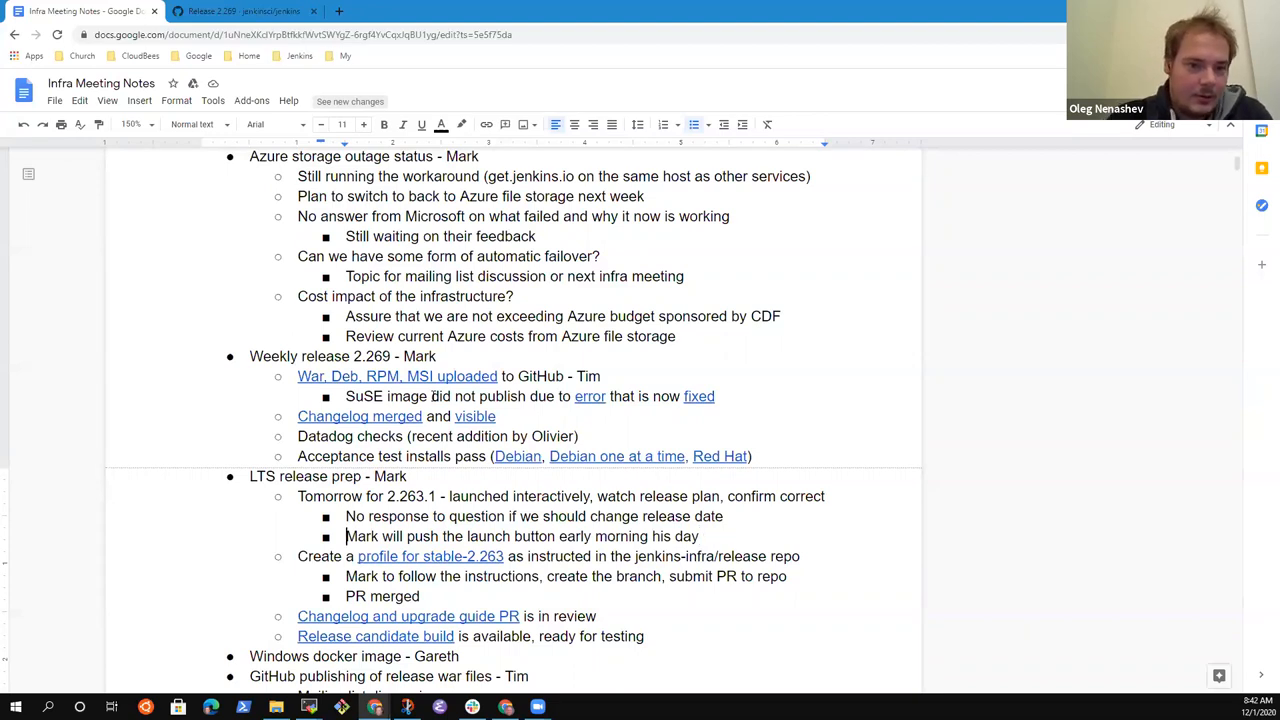
# Replace Mark with Oleg as the one pushing the launch button
pyautogui.doubleClick(362, 536)
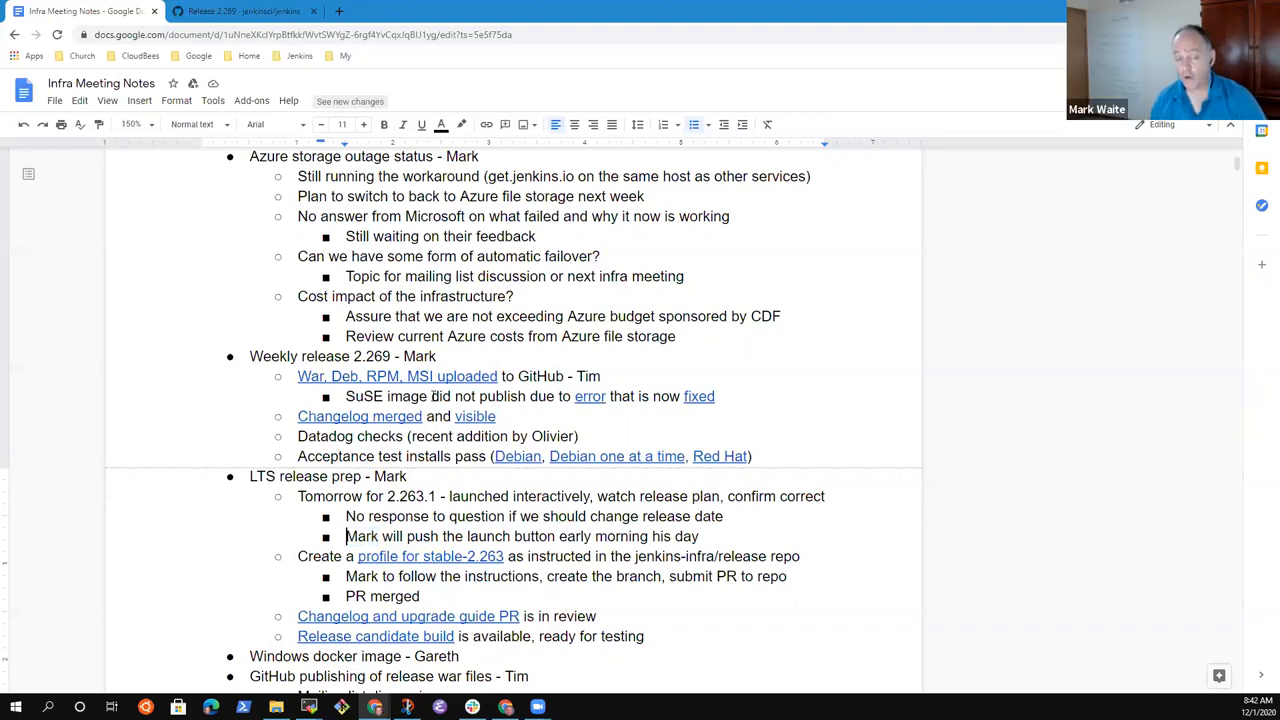
pyautogui.doubleClick(362, 536)
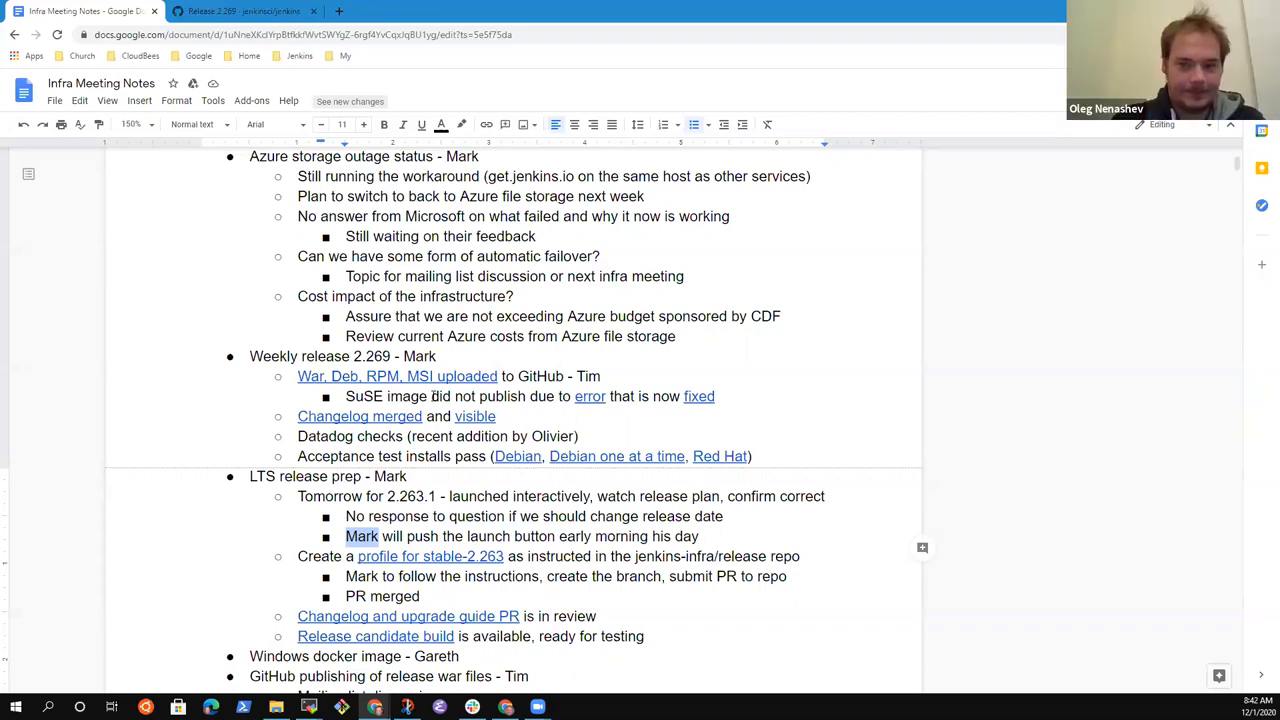
pyautogui.write('Oleg')
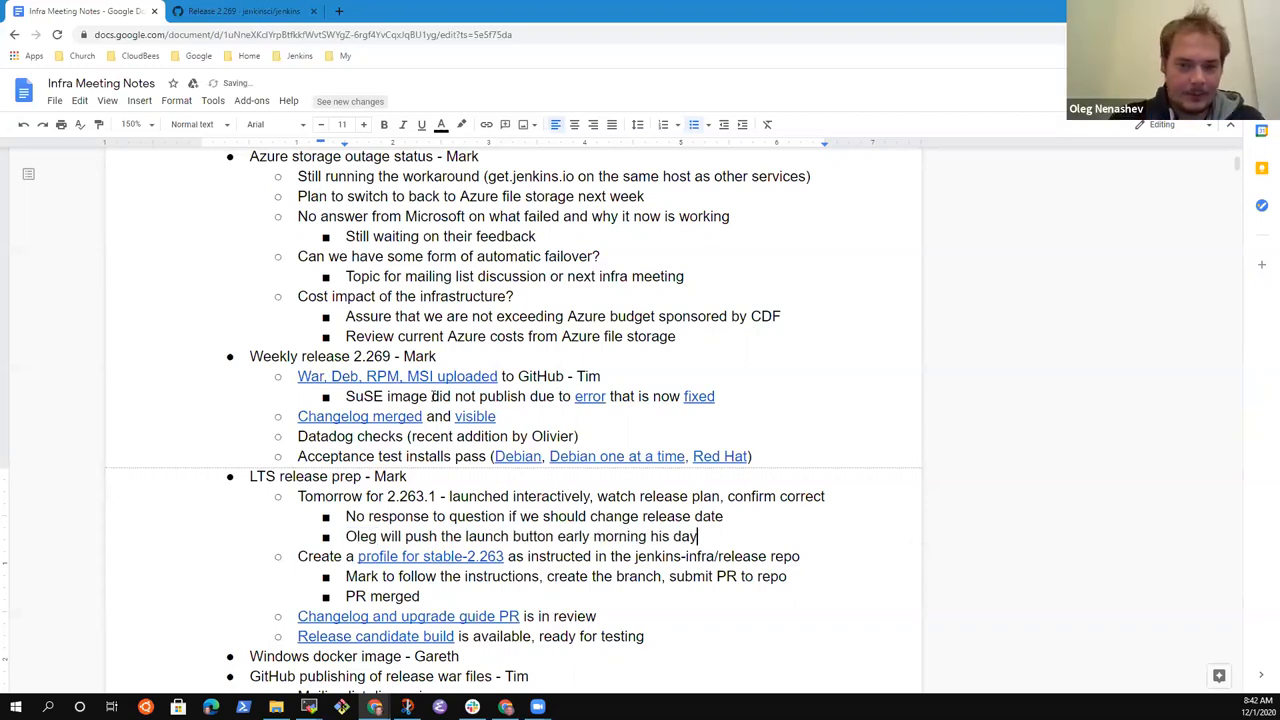
# Add a sub-bullet: Mark will monitor the build and confirm completion
pyautogui.press('enter')
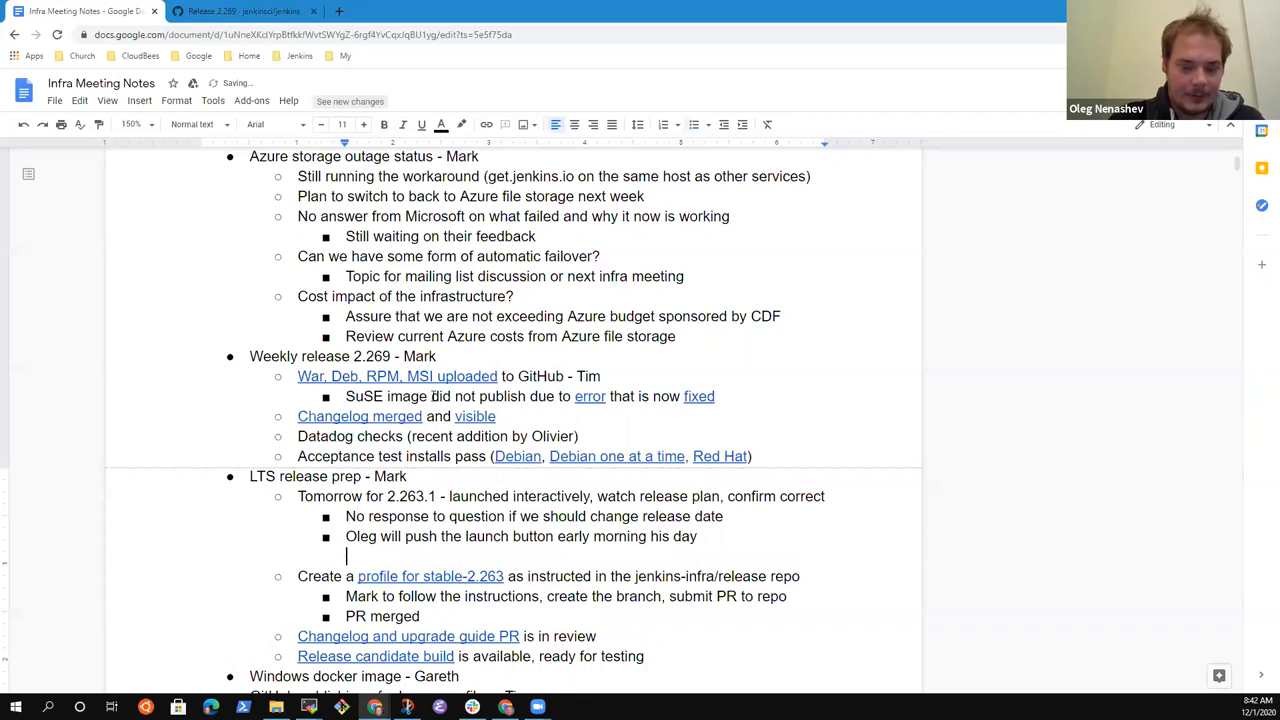
pyautogui.write('Mark will monitor the build and confirm')
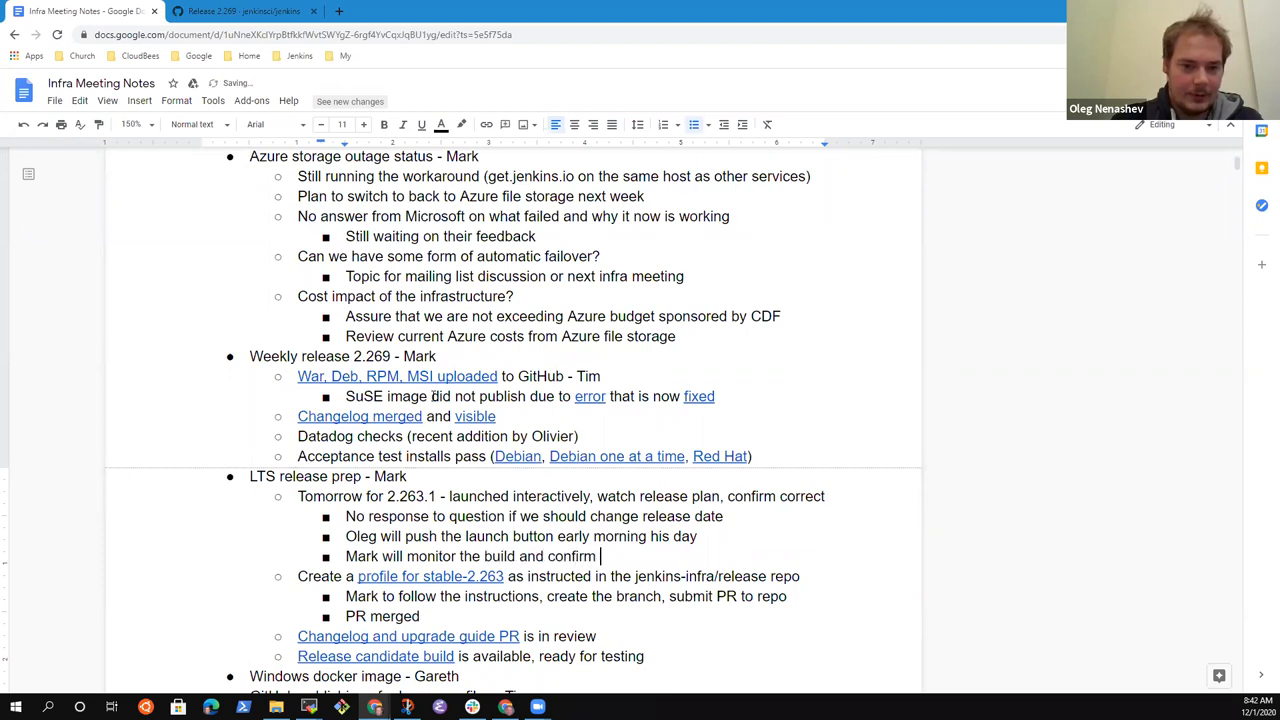
pyautogui.write('completion')
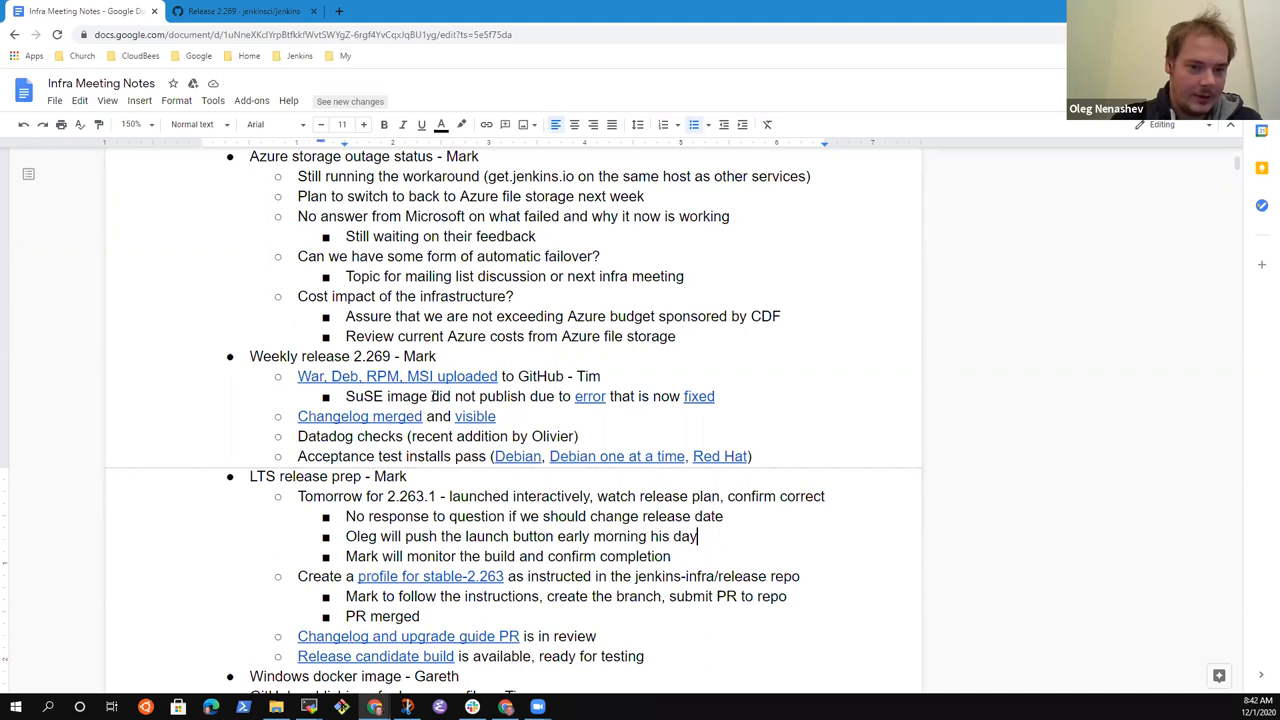
# Append '~ 9:00 UTC' to the launch-button line
pyautogui.write('" "')
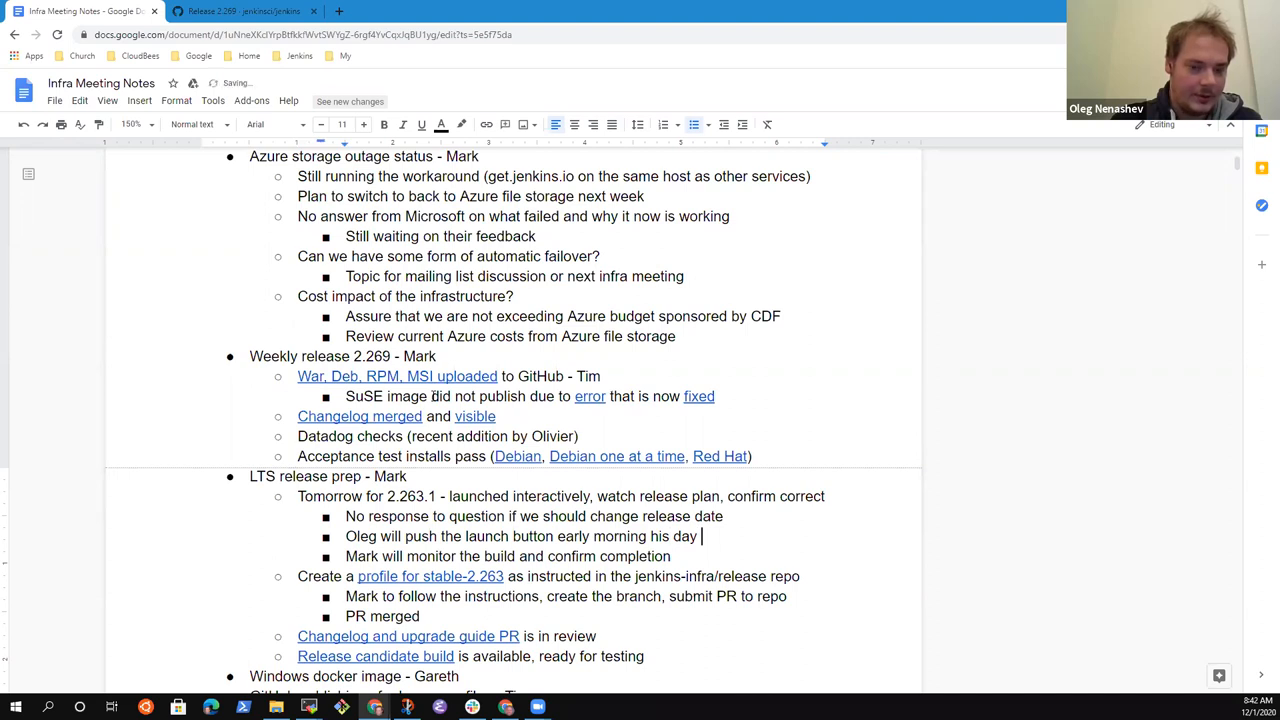
pyautogui.write('UTC')
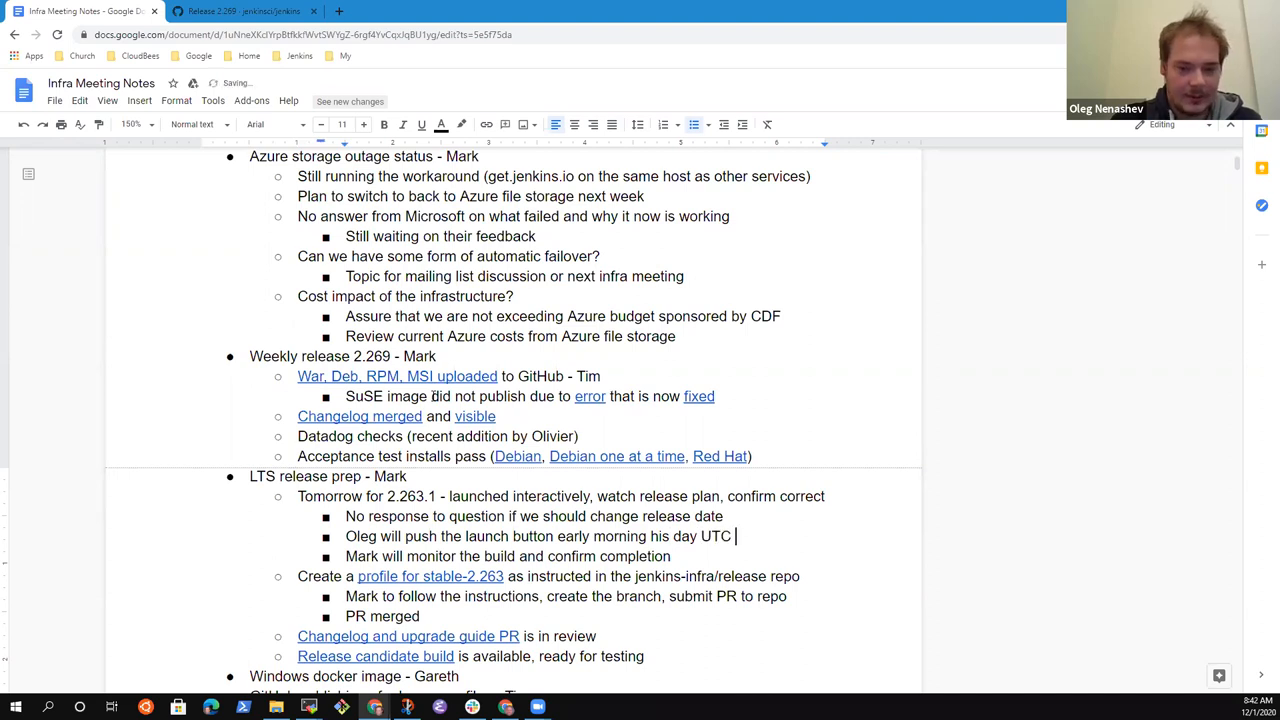
pyautogui.write('9:00')
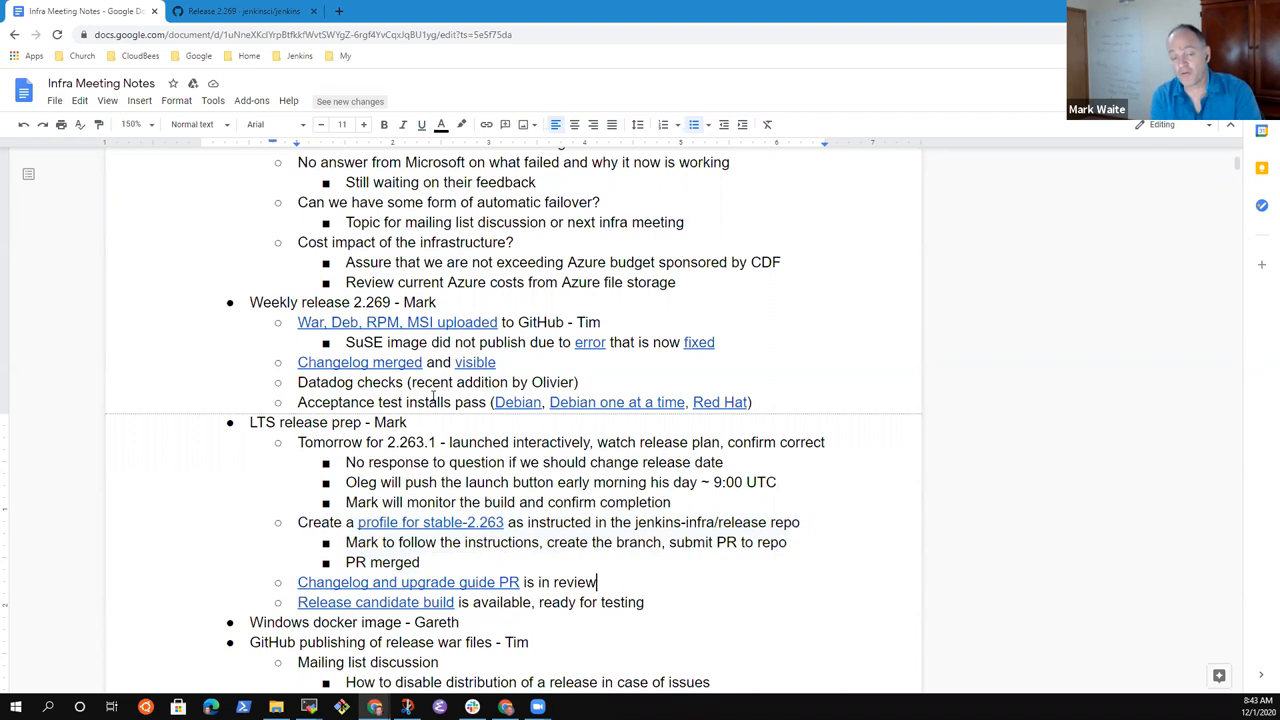
# Add a sub-bullet: upgrade guide updated for SSHD removing several HMAC and key exchange algorithms
pyautogui.press('enter')
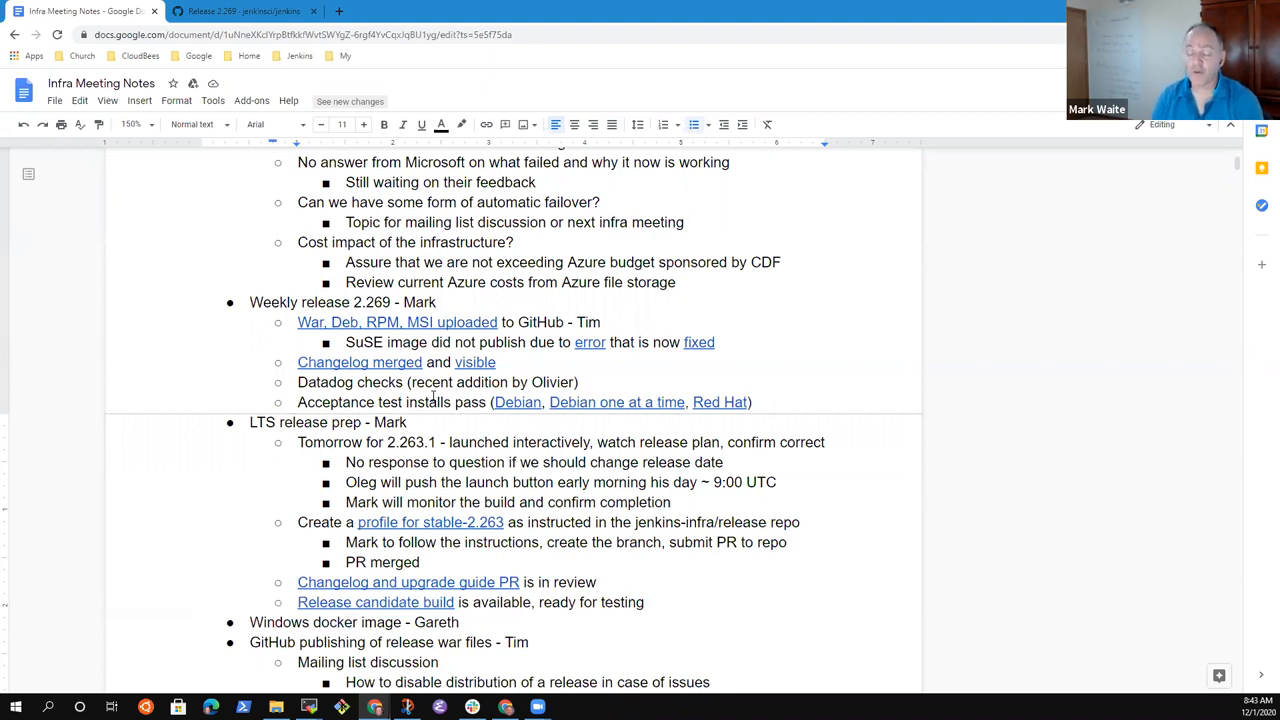
pyautogui.write('SSHD module removal is in the')
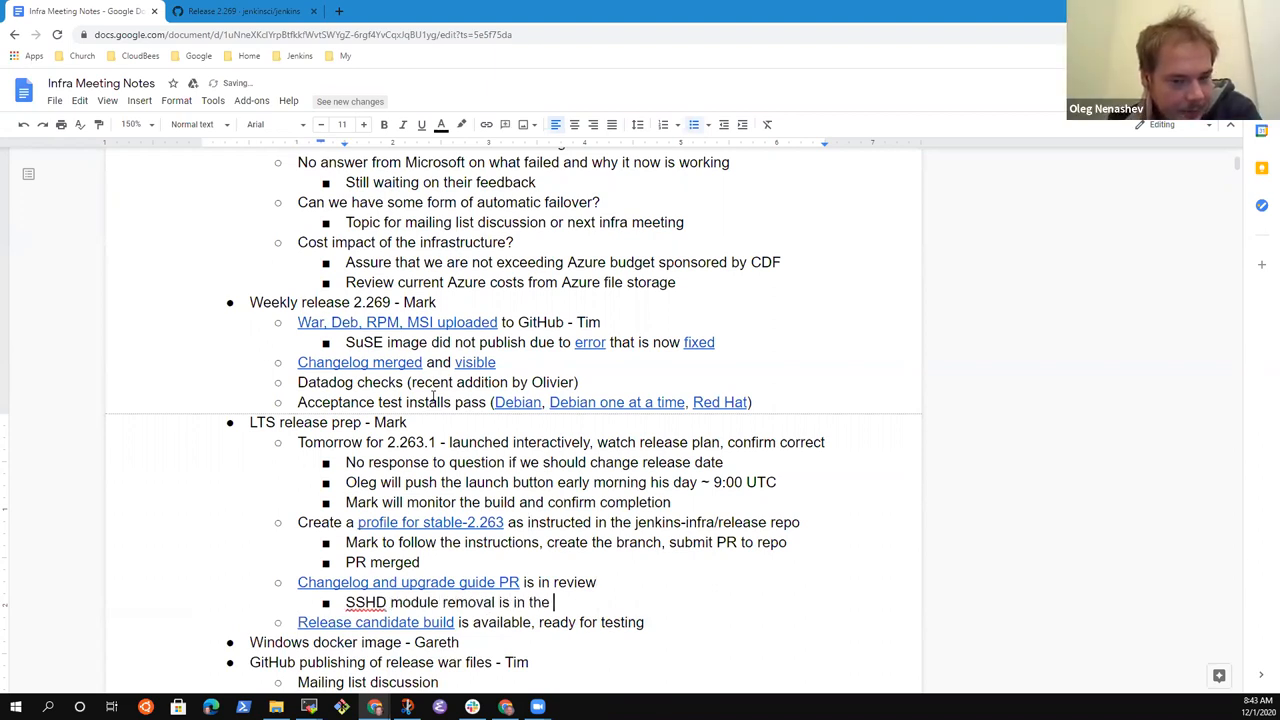
pyautogui.write('upgrade guide as')
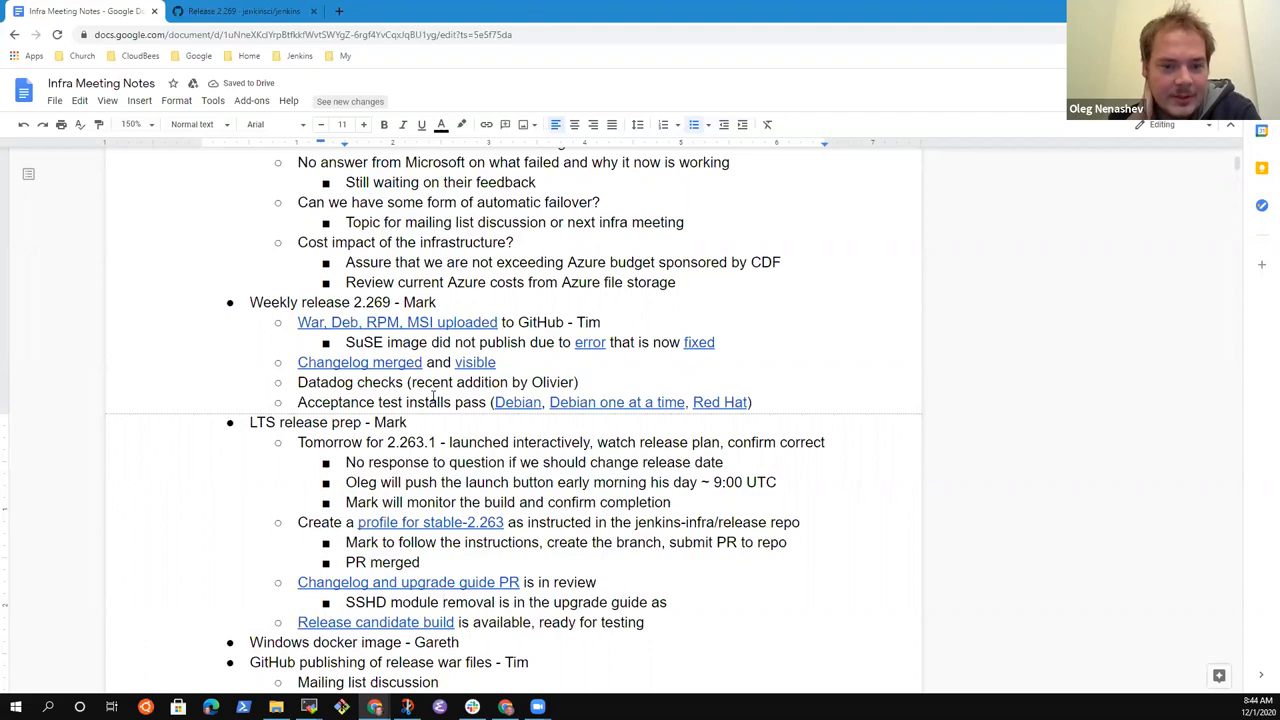
pyautogui.write('updated')
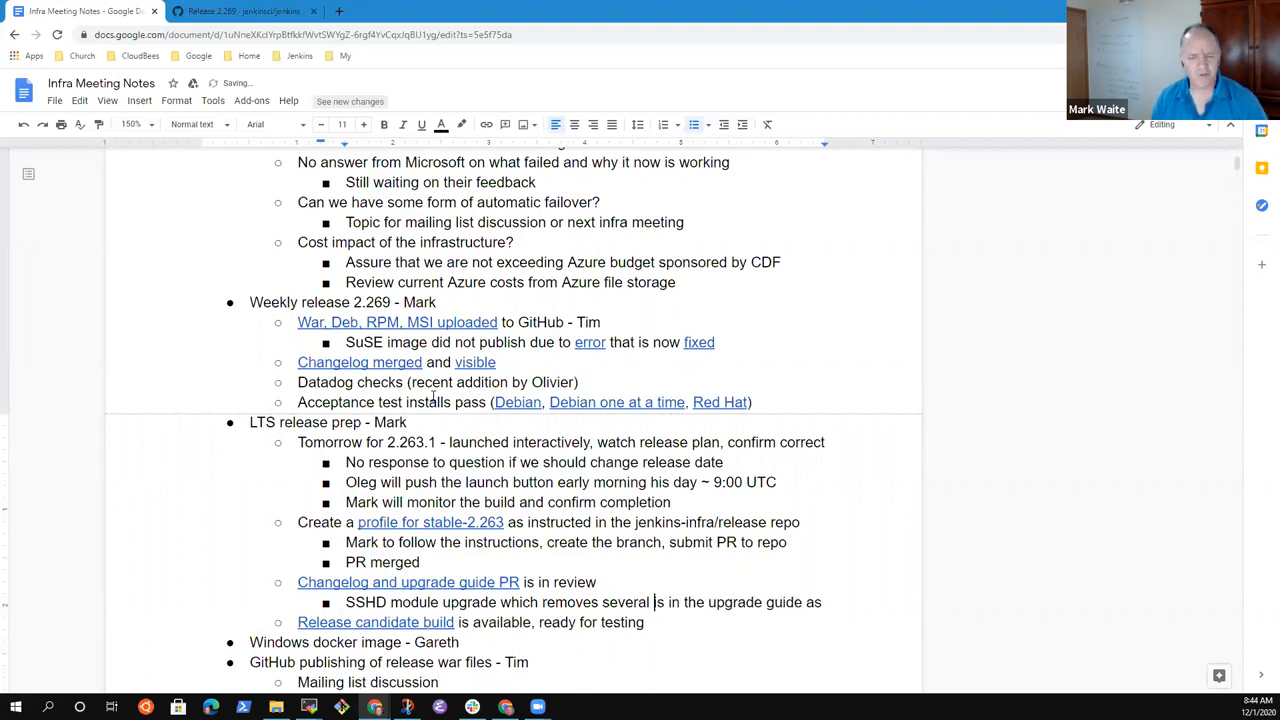
pyautogui.write('HMAC and key exchange')
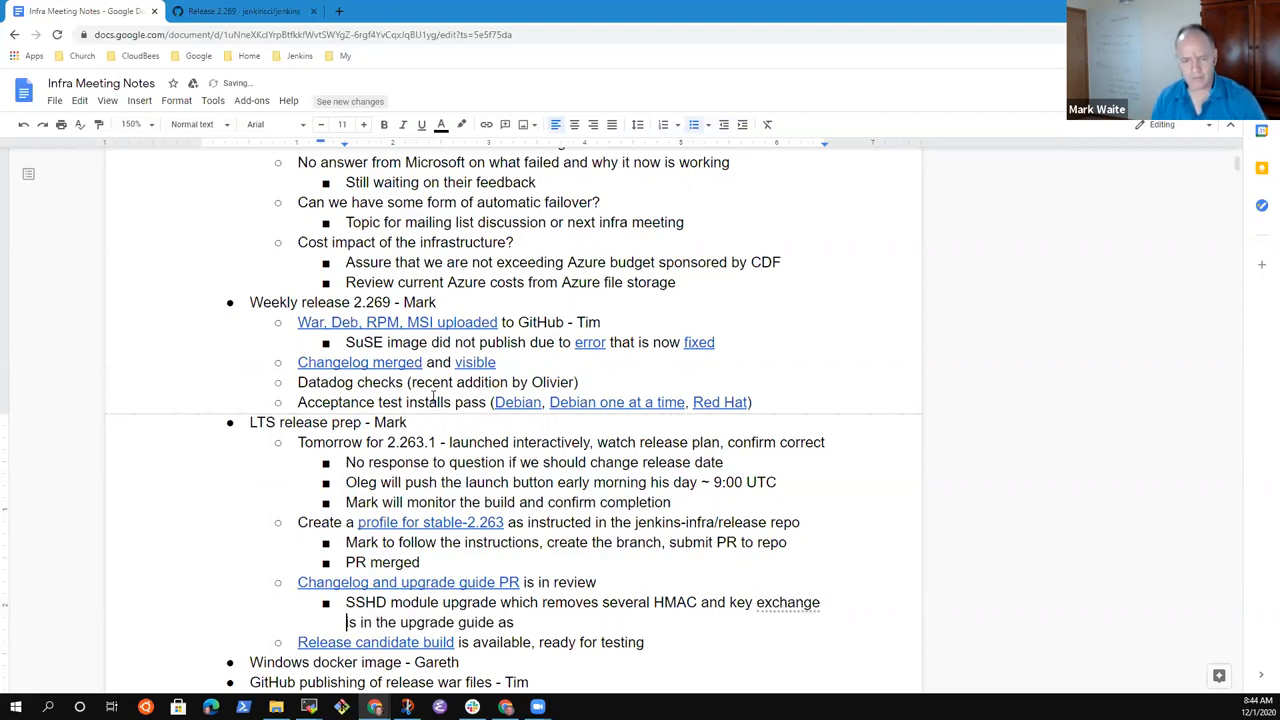
pyautogui.write('algos')
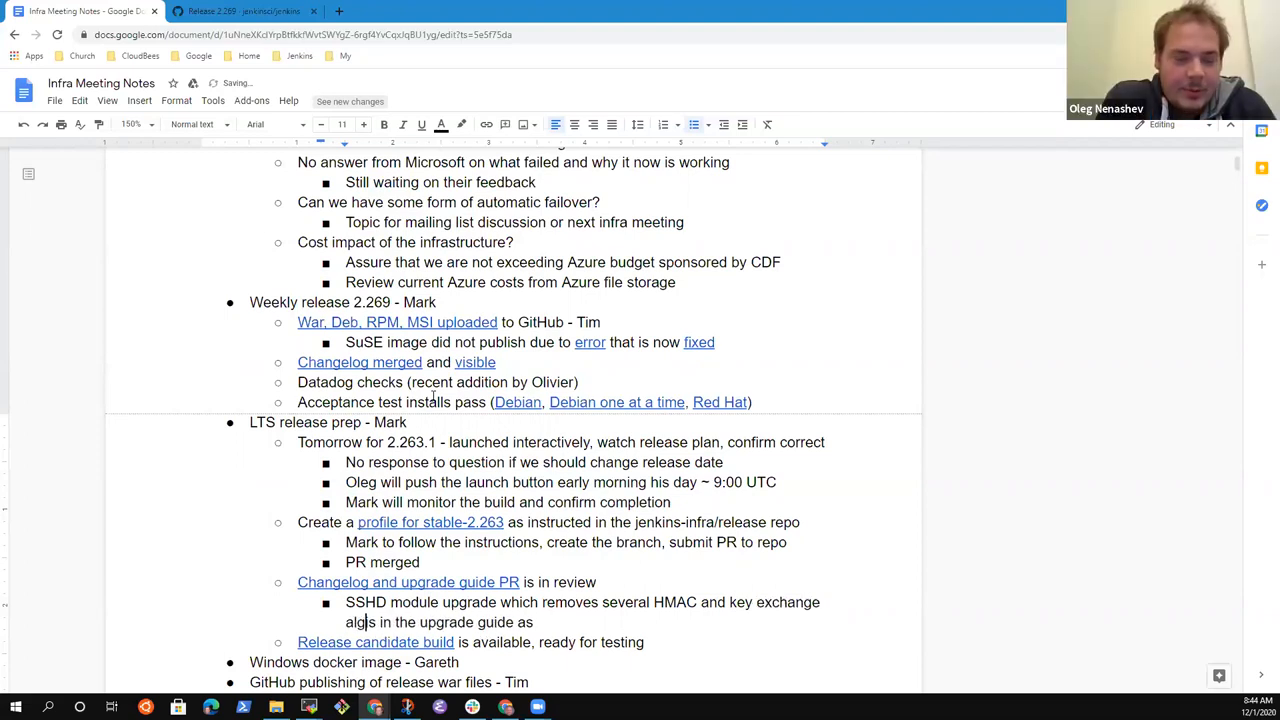
pyautogui.write('rithms i')
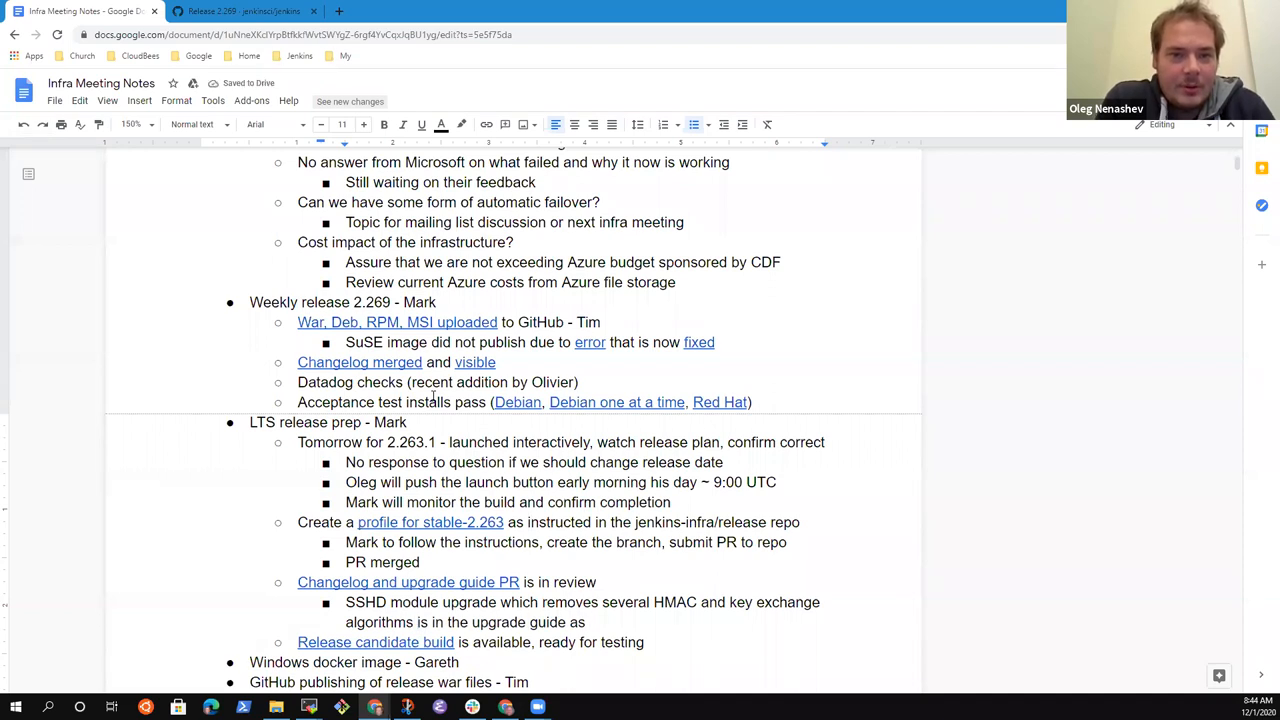
pyautogui.press('Backspace')
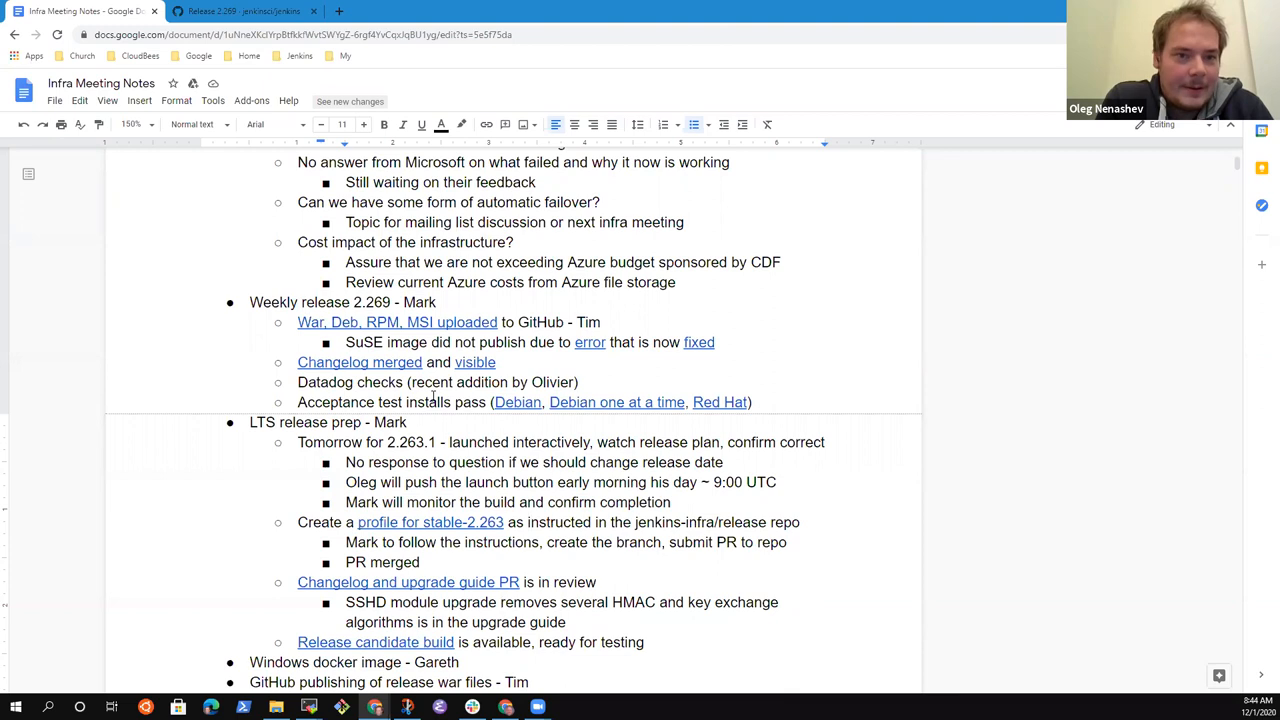
# Note that Jesse is proposing replacing the SSHD module with a plugin
pyautogui.write('Jwe')
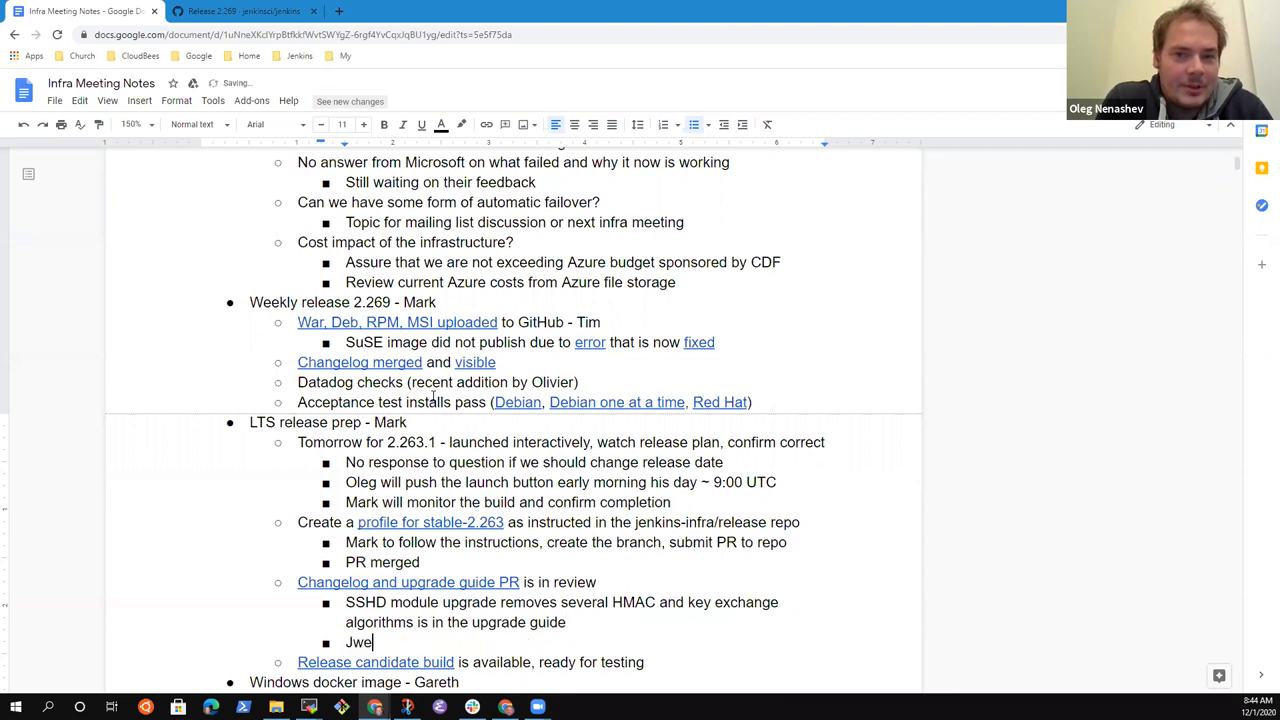
pyautogui.write('ese')
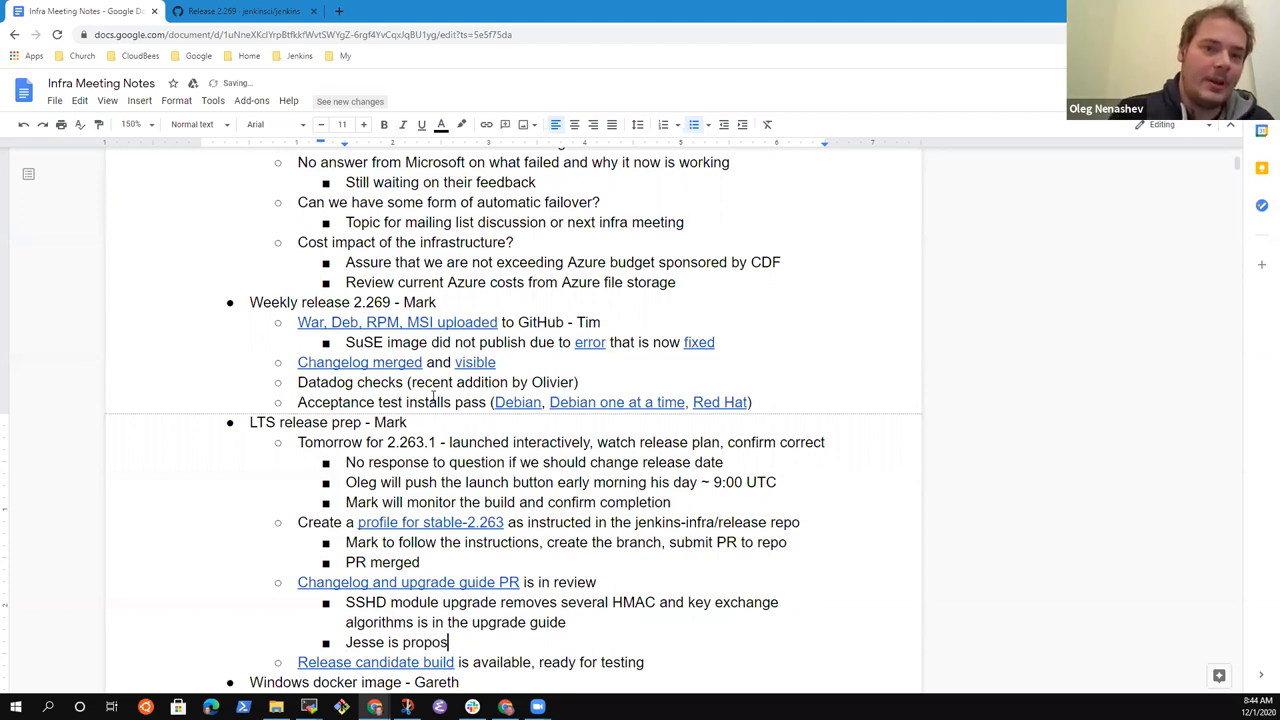
pyautogui.write('ing')
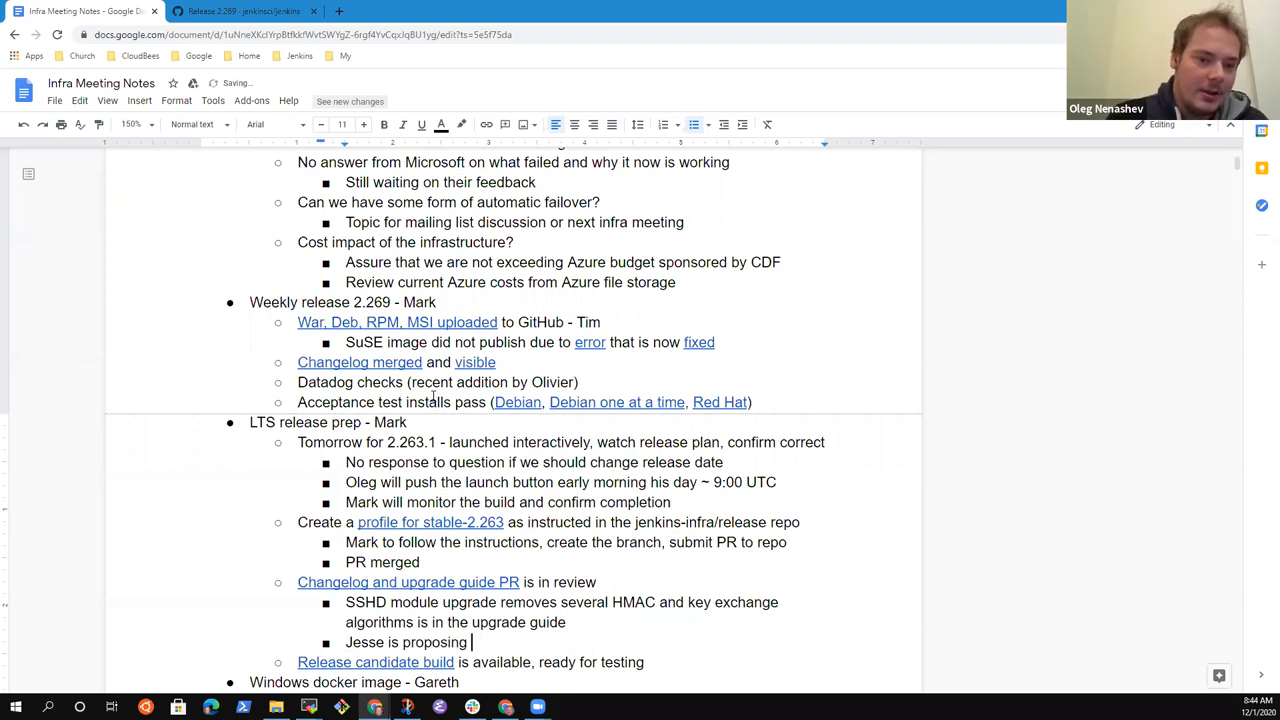
pyautogui.write('replacing a')
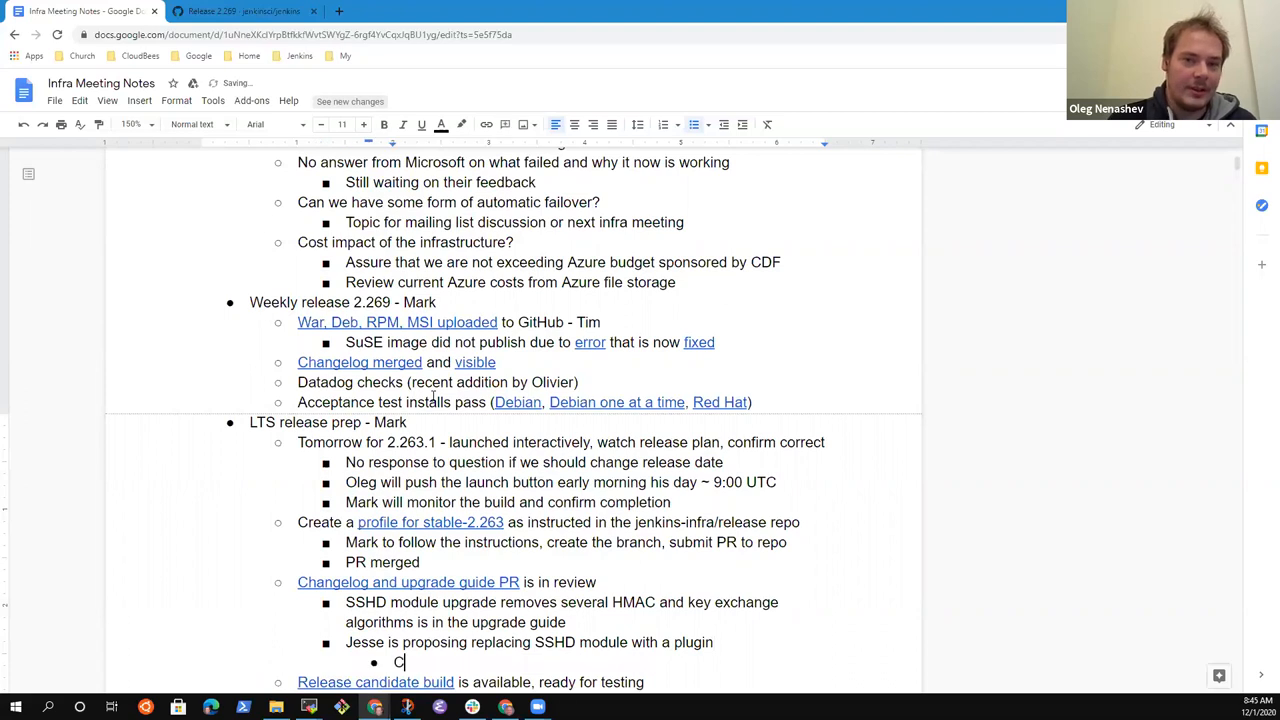
# Add the nested point 'Could impact CLI based configuration workflows'
pyautogui.write('ould mi')
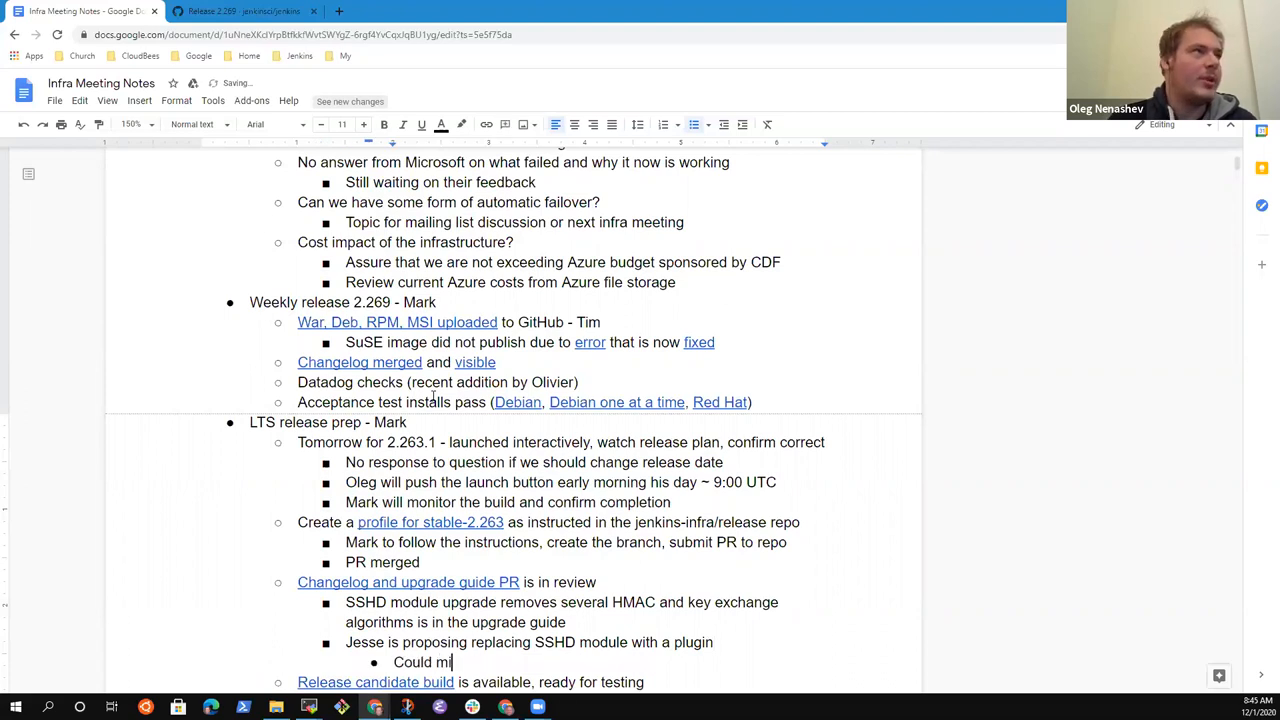
pyautogui.write('mpact')
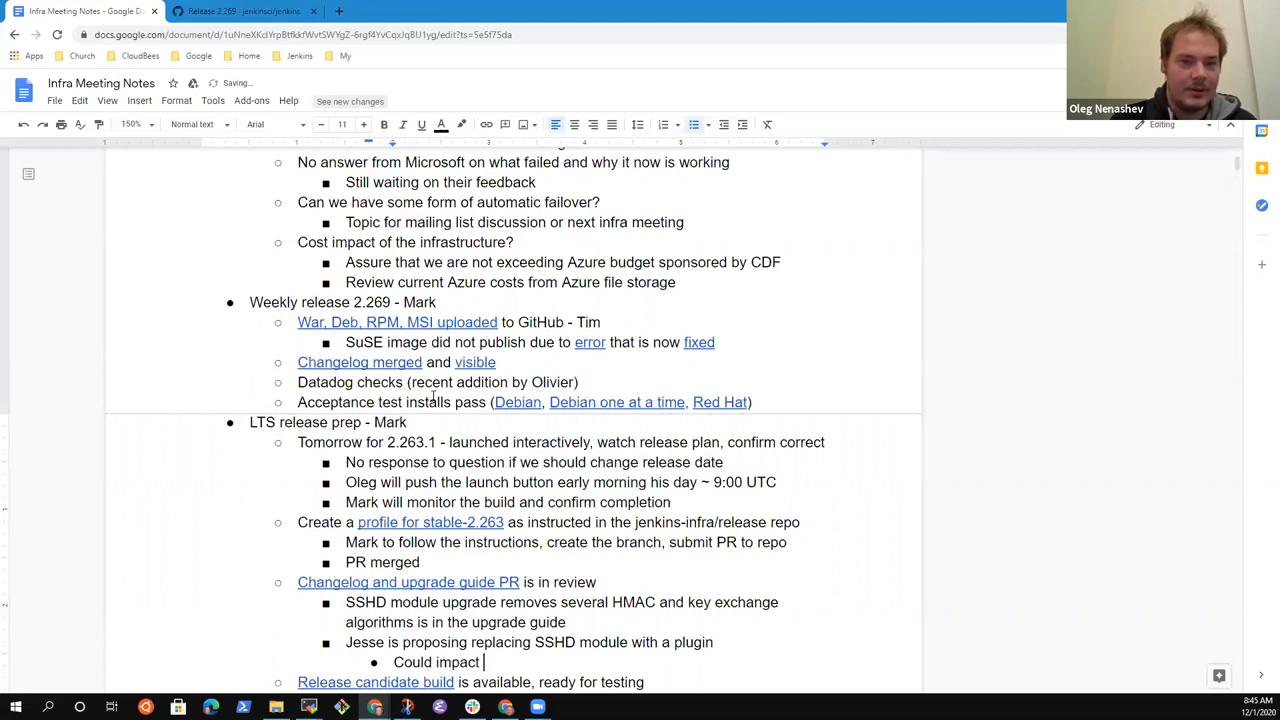
pyautogui.write('CLI based')
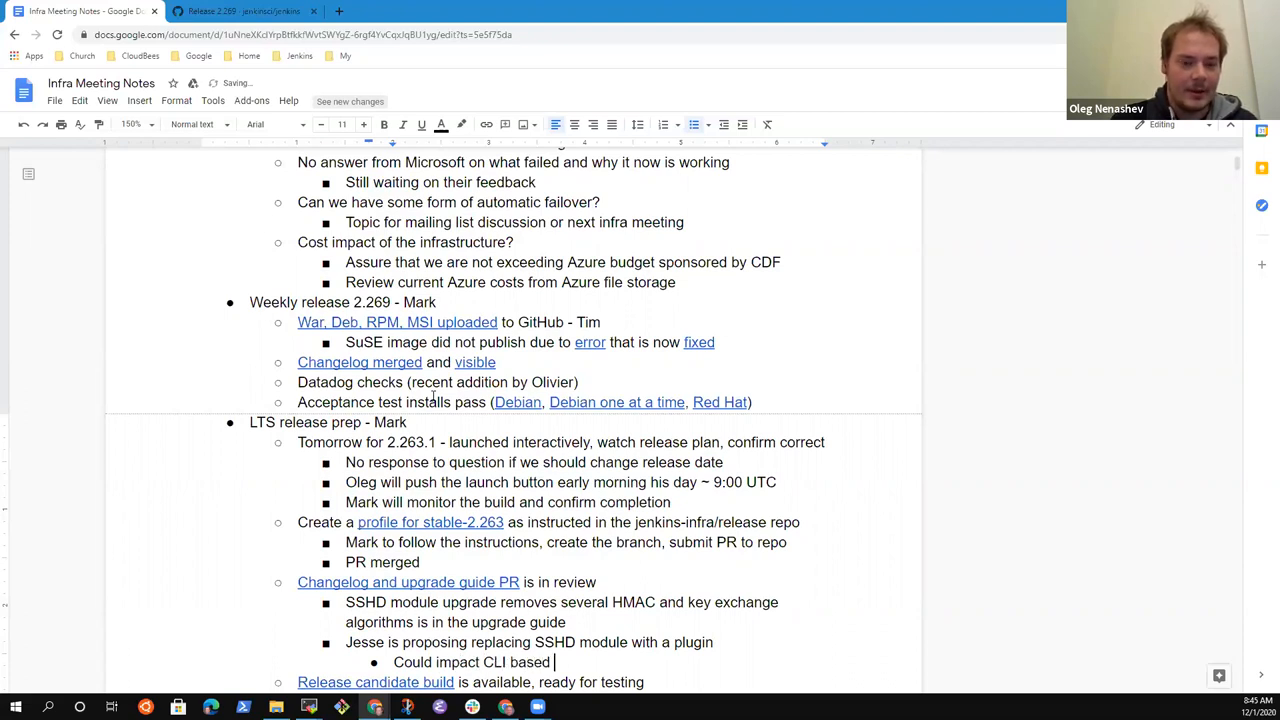
pyautogui.write('configuration')
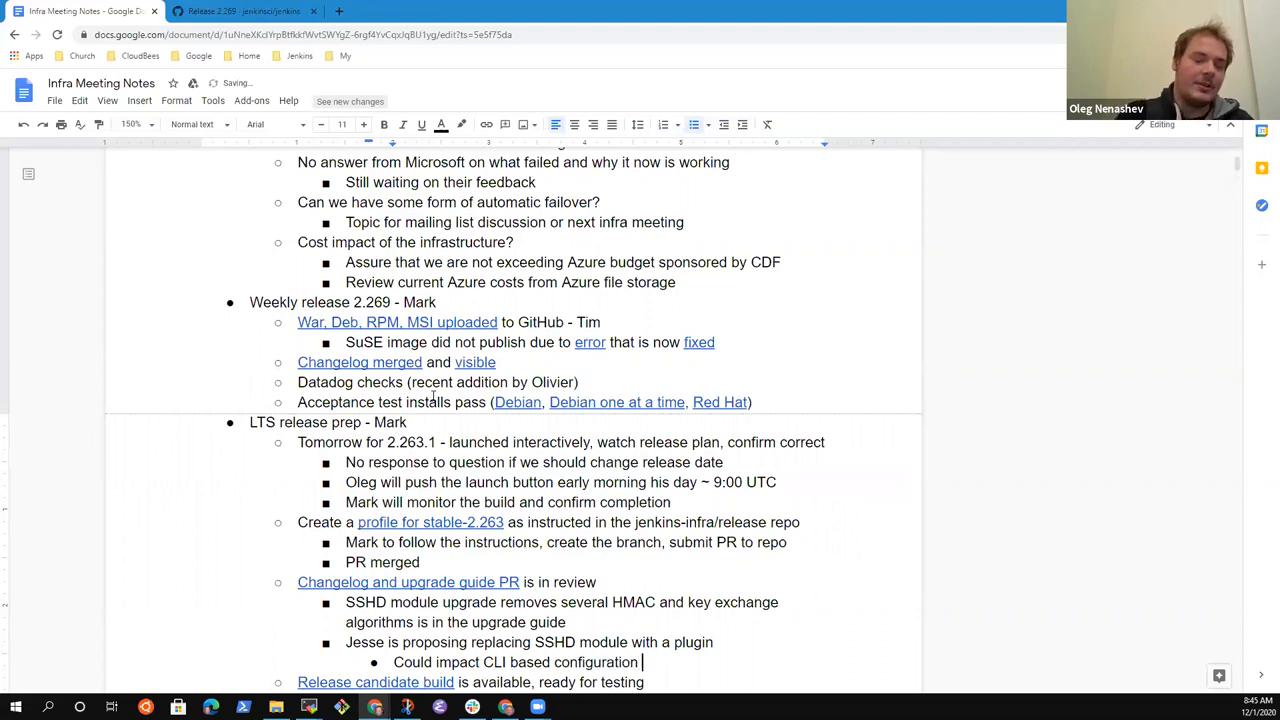
pyautogui.write('workflows')
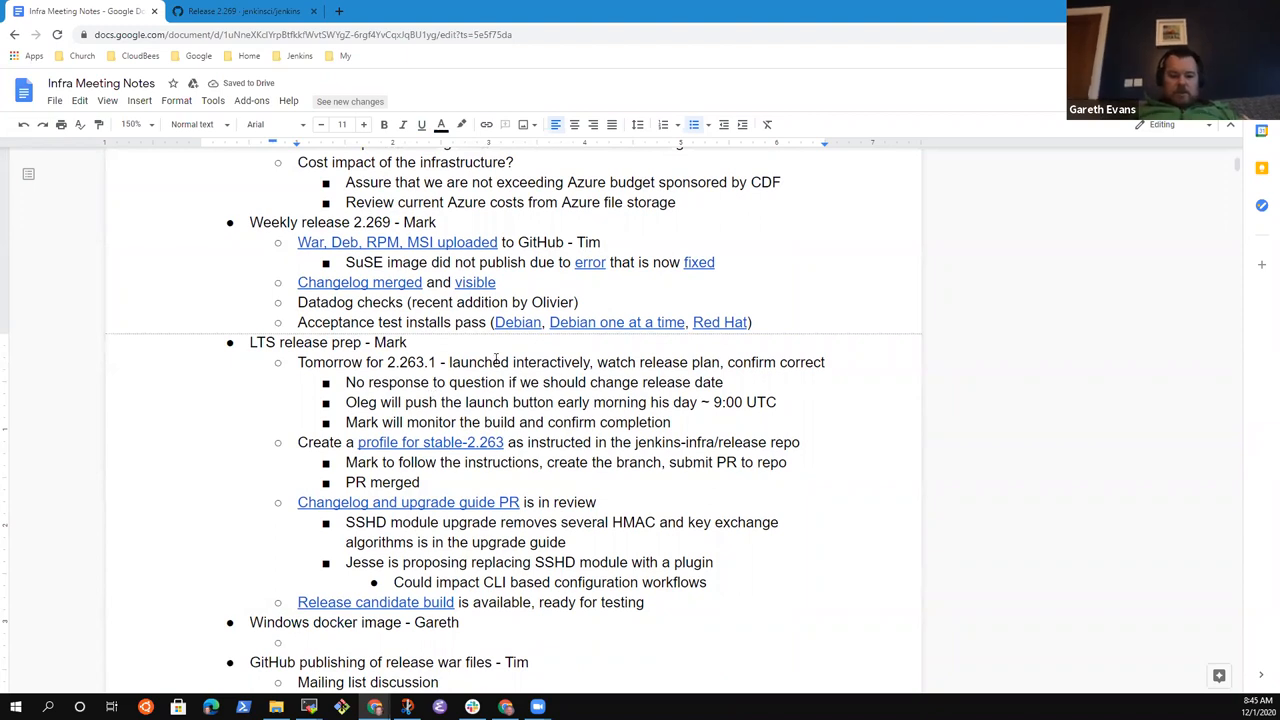
# Note that PRs for Jenkins docker images are waiting to merge until after LTS 2.263.1
pyautogui.scroll(-3)
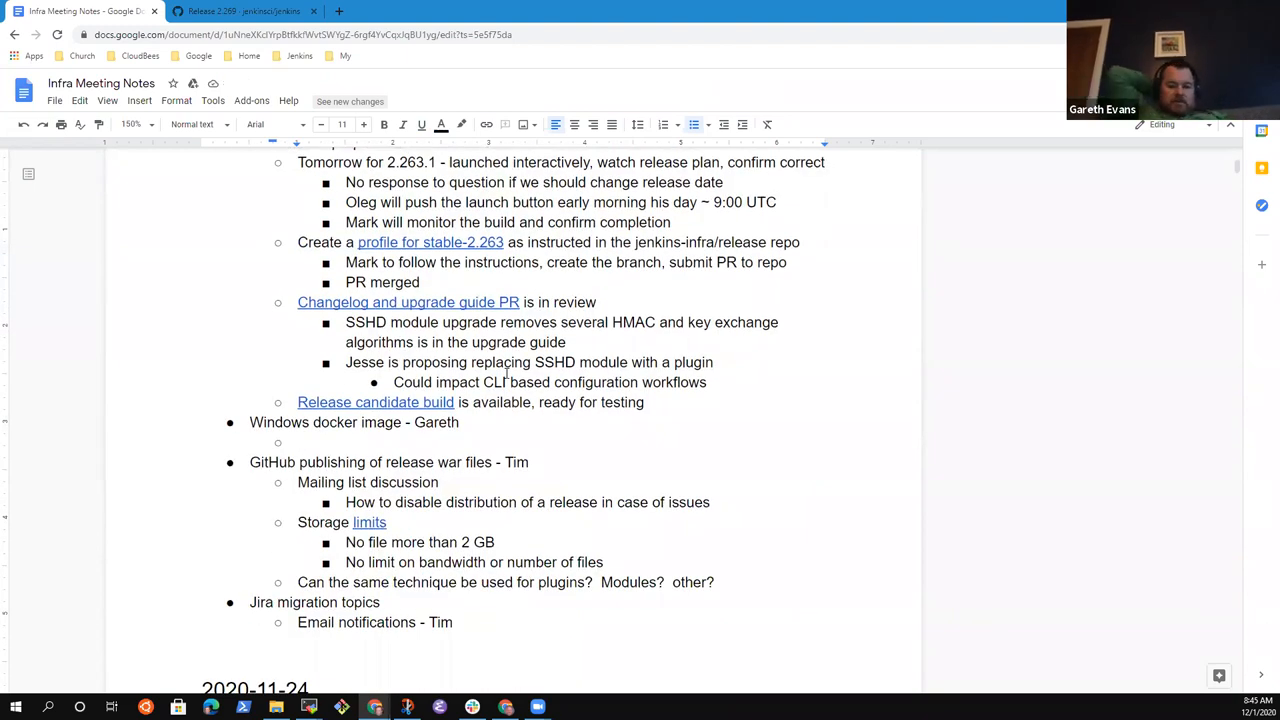
pyautogui.write('PRs for')
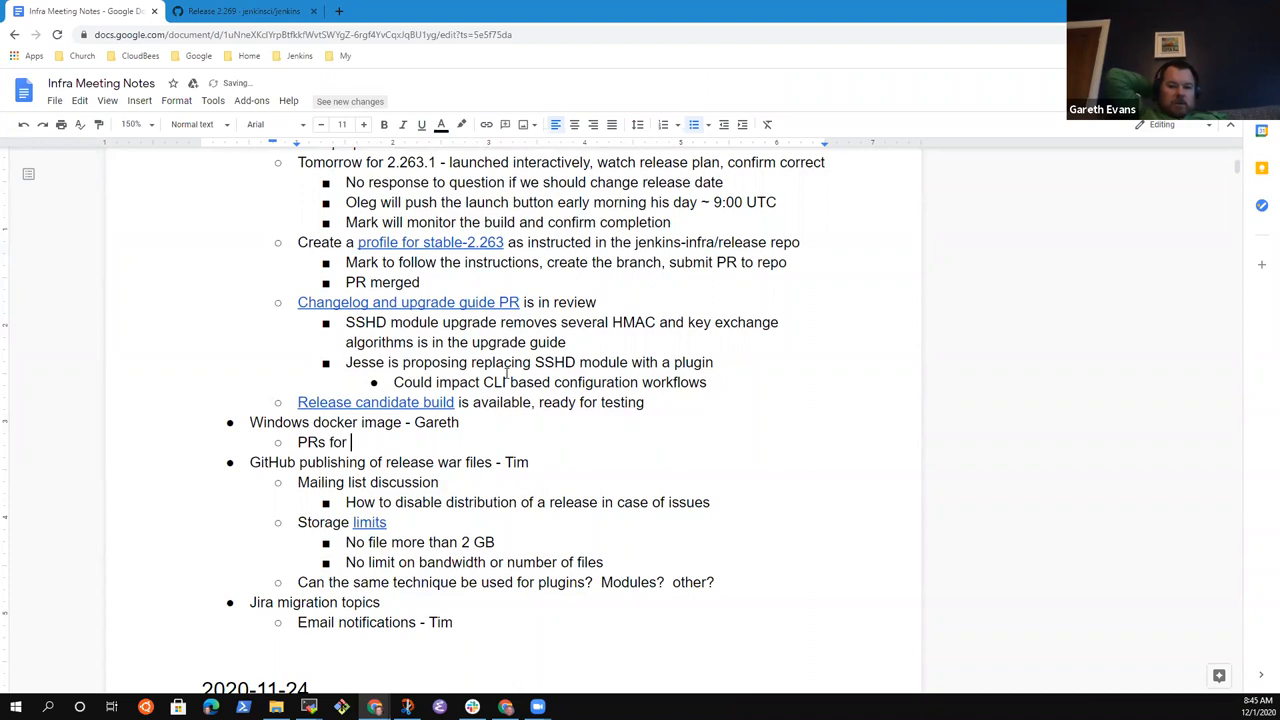
pyautogui.write('Jenkins docker images')
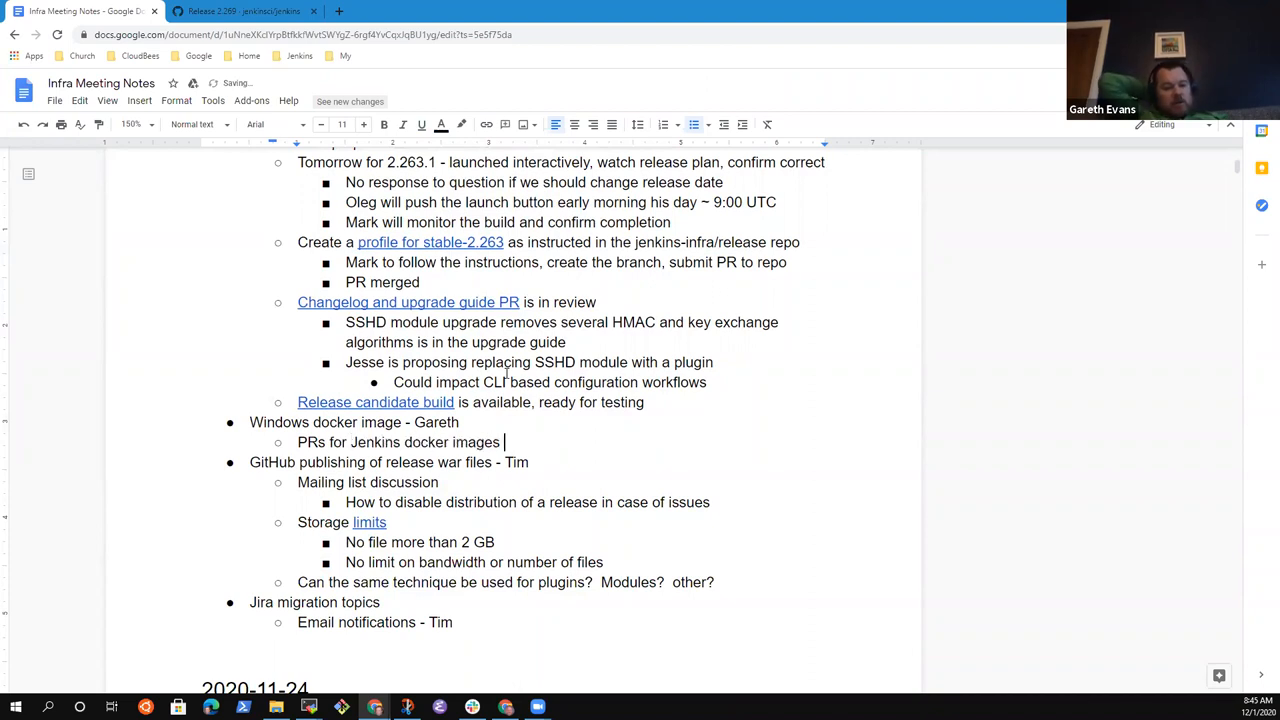
pyautogui.write('are waiting to merge until after LTS')
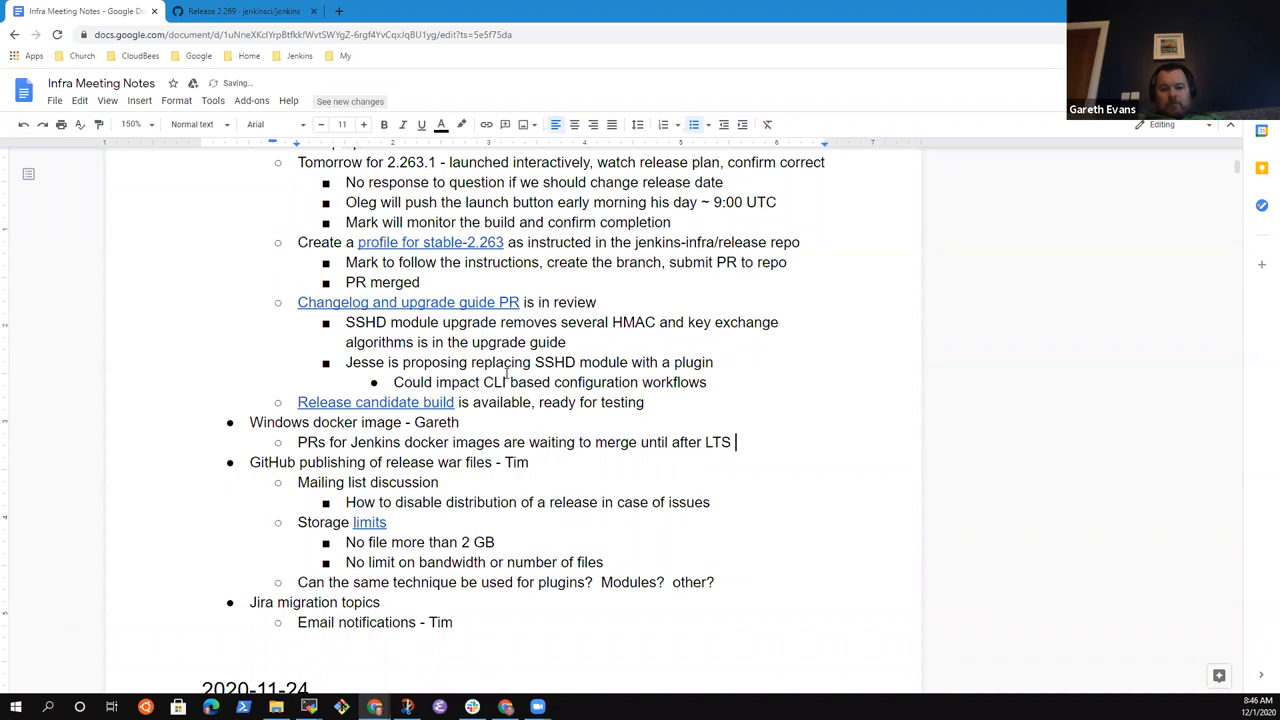
pyautogui.write('2.263.1')
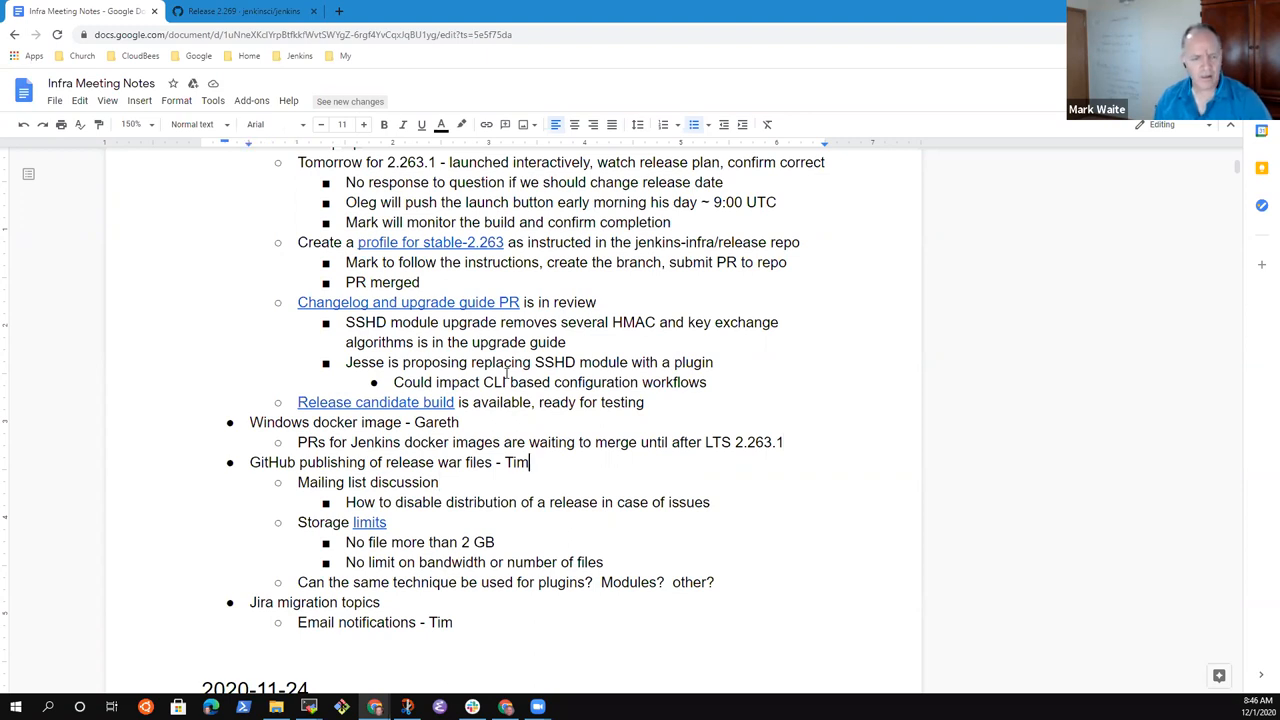
# Add a GitHub action point with sub-point that changelog draft publication triggers artifact upload
pyautogui.tripleClick(388, 462)
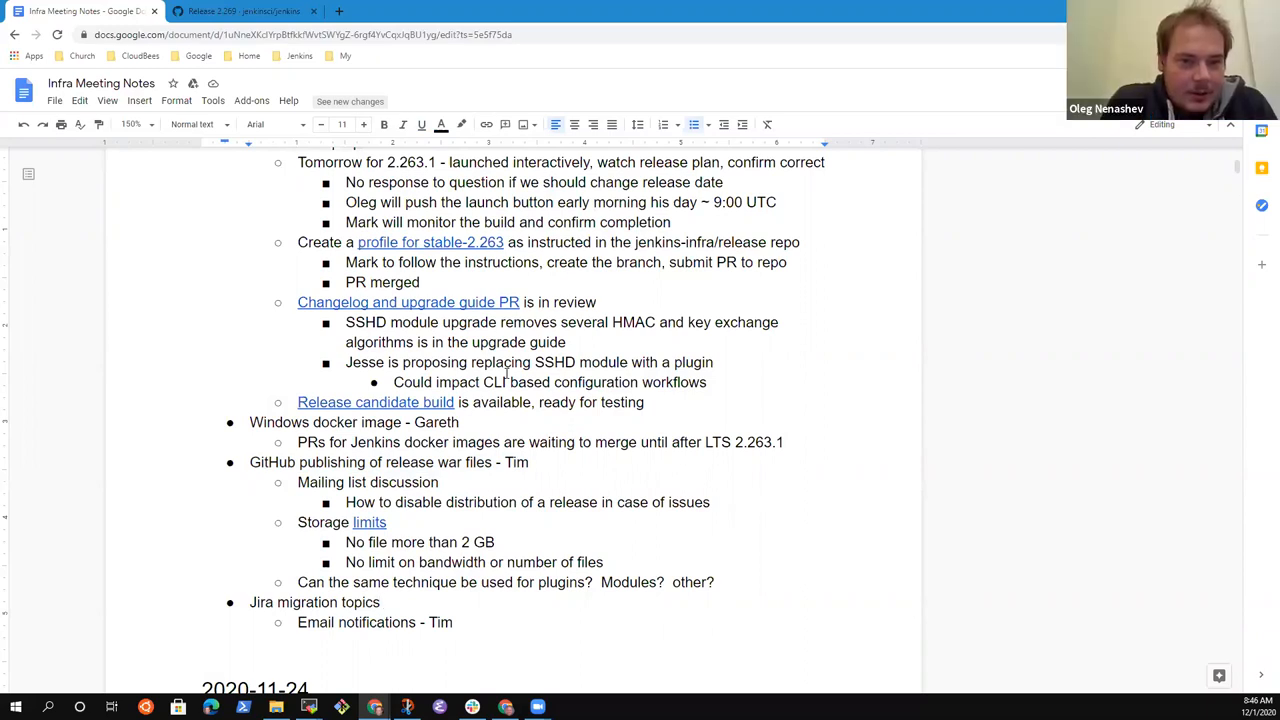
pyautogui.click(380, 602)
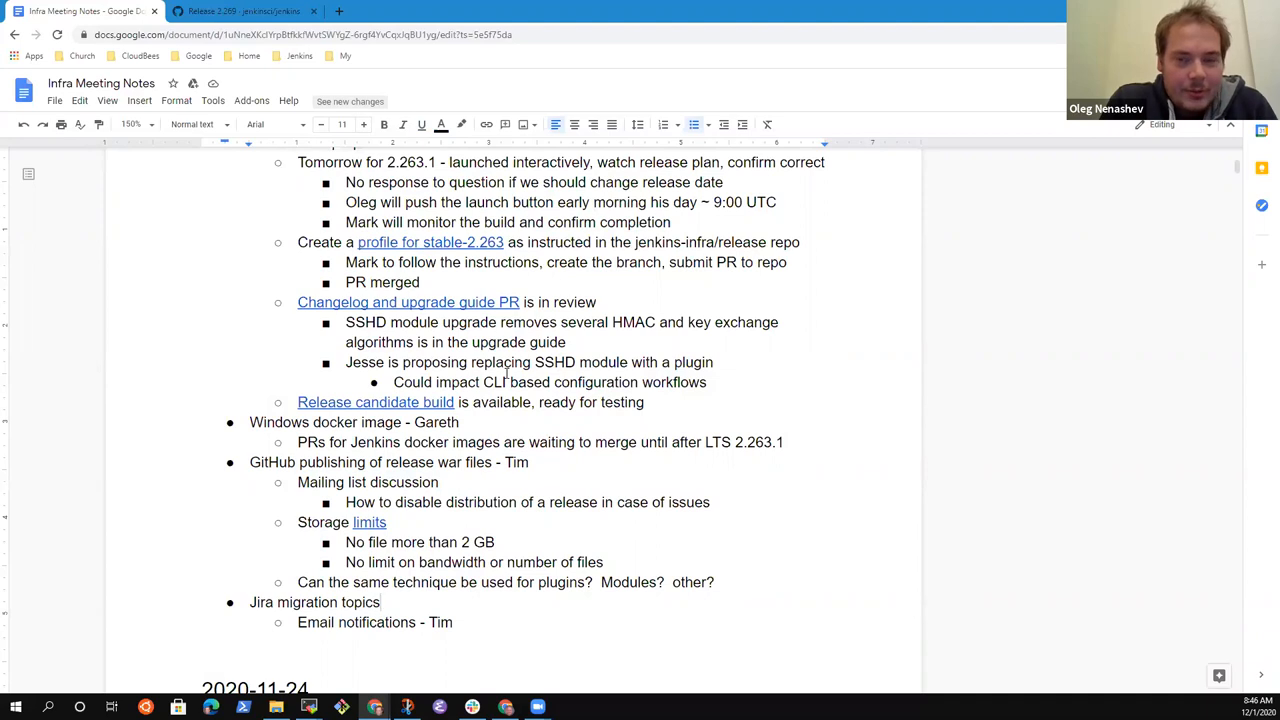
pyautogui.click(298, 482)
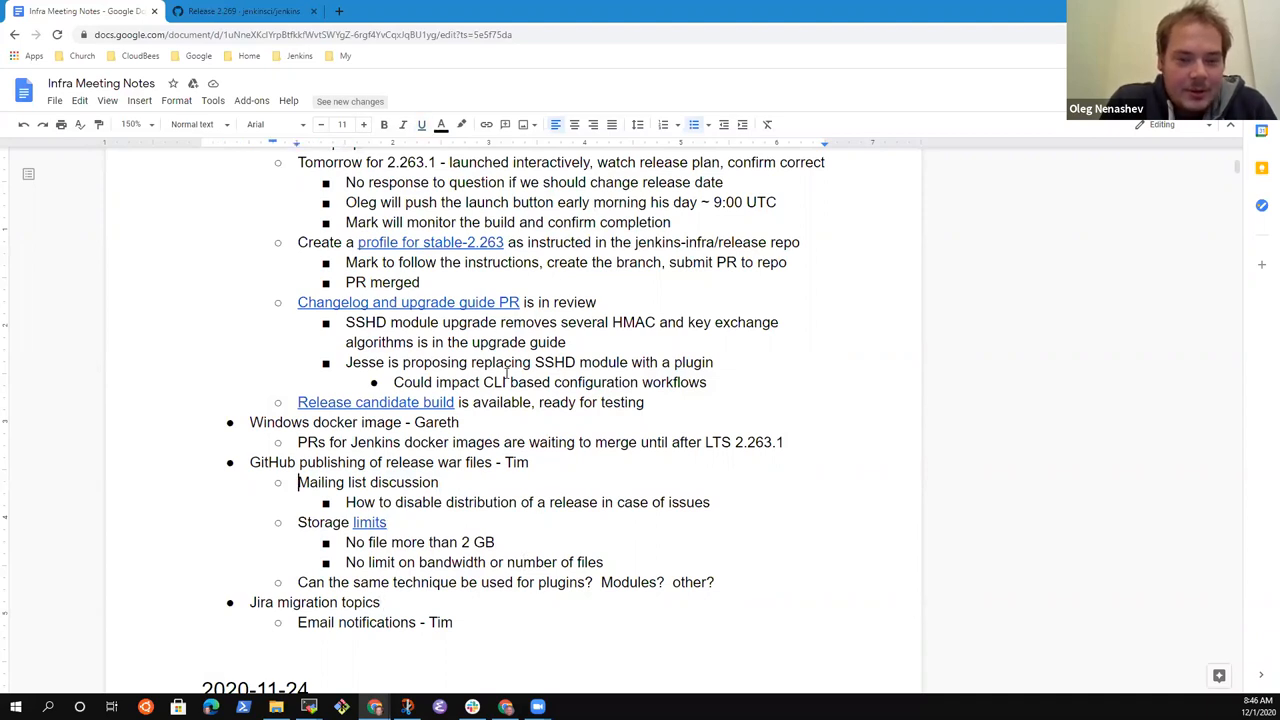
pyautogui.write('GitH')
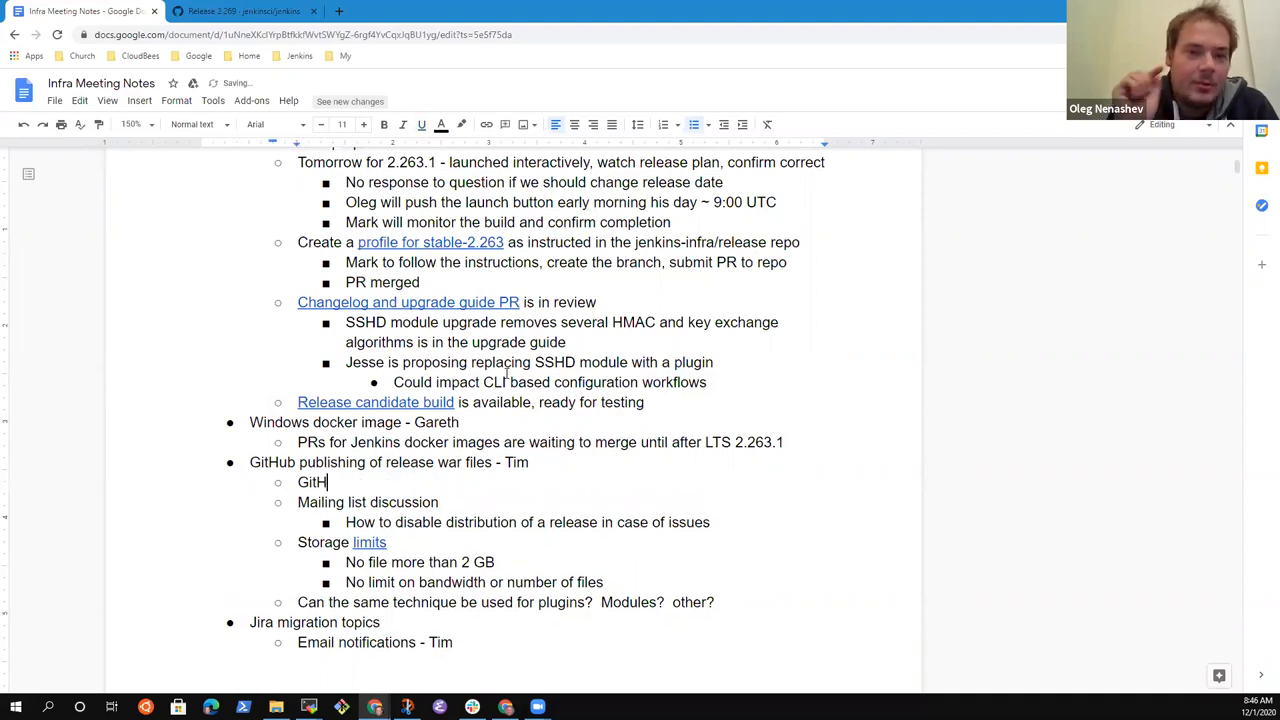
pyautogui.write('ub action tha')
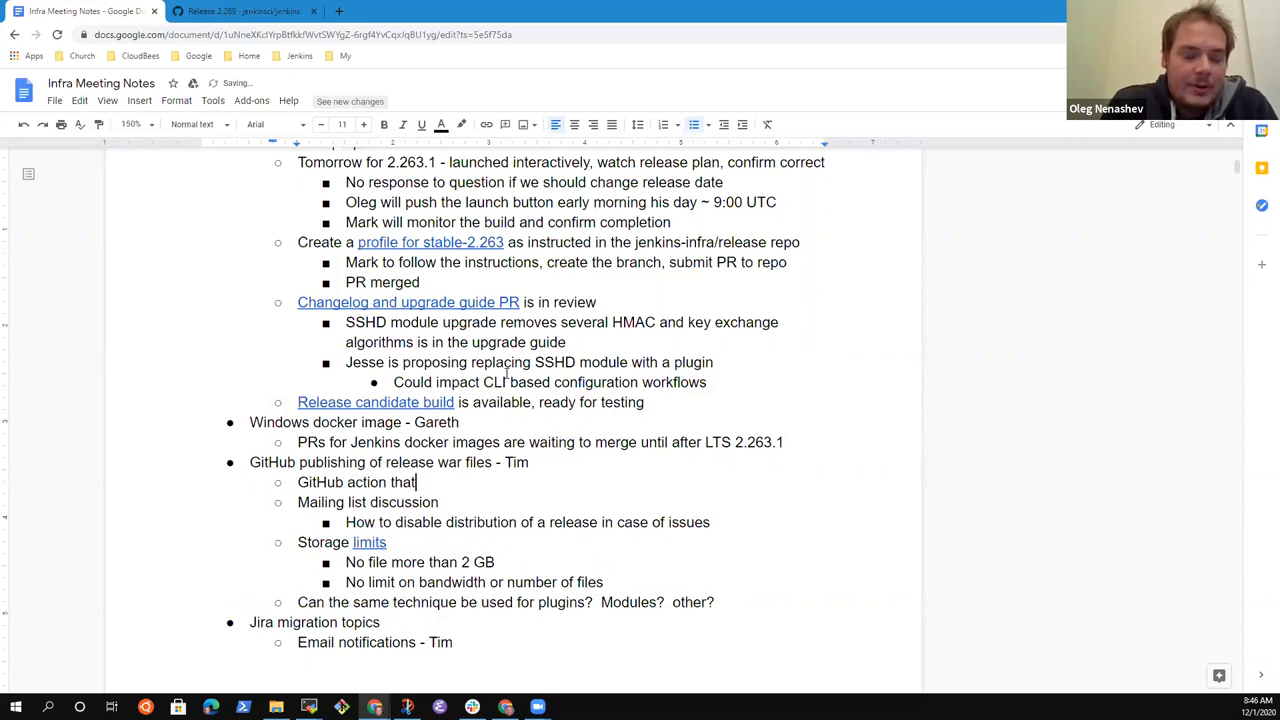
pyautogui.write('triffer')
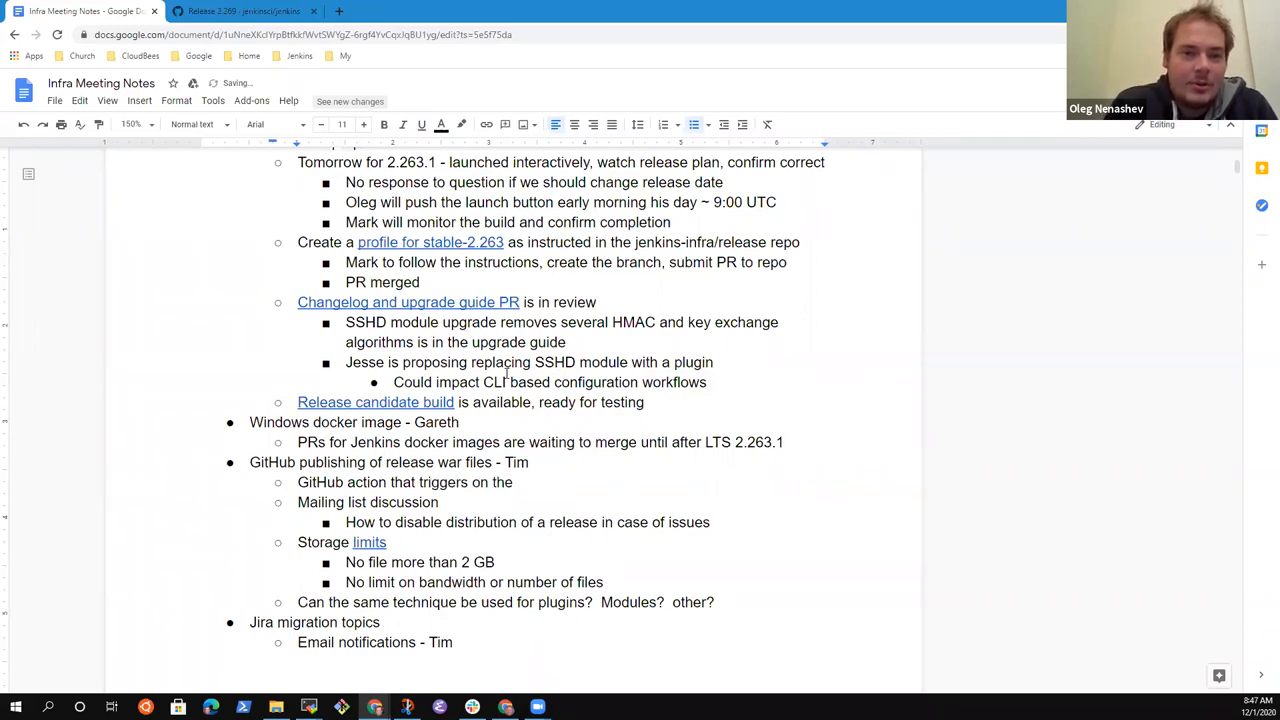
pyautogui.write('Cha')
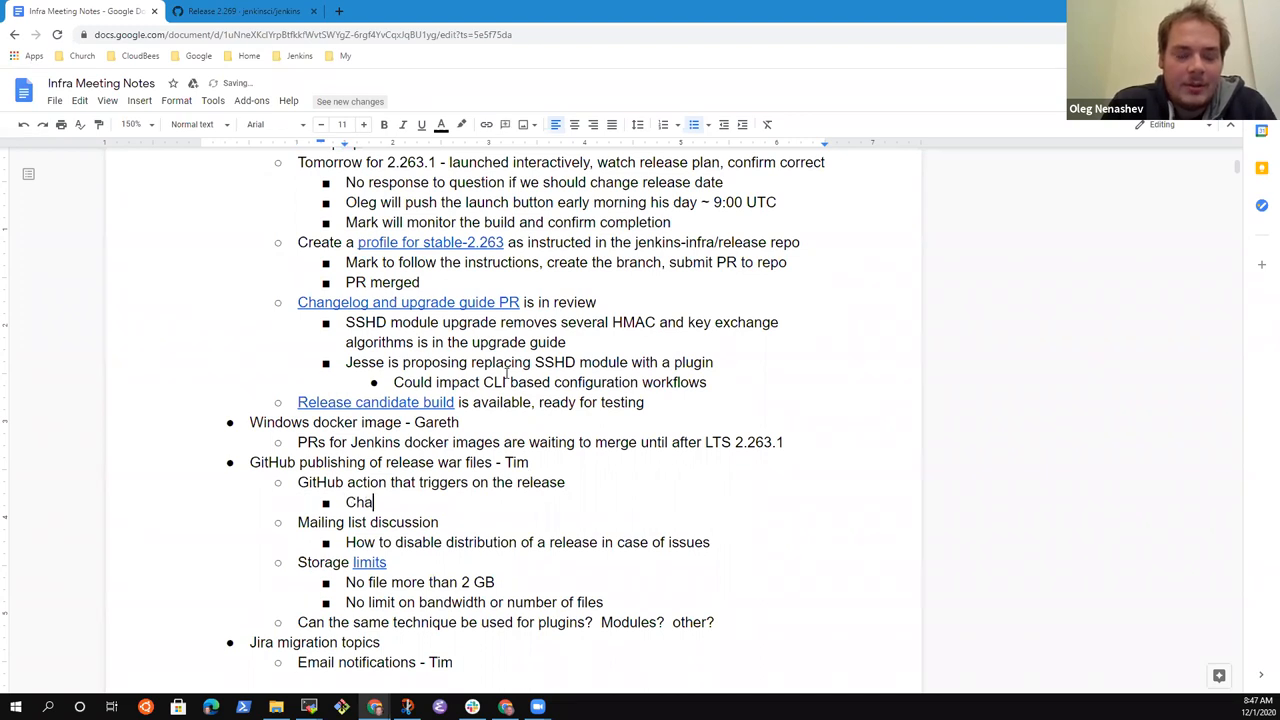
pyautogui.write('ngelog draft publication causes the artifacts to')
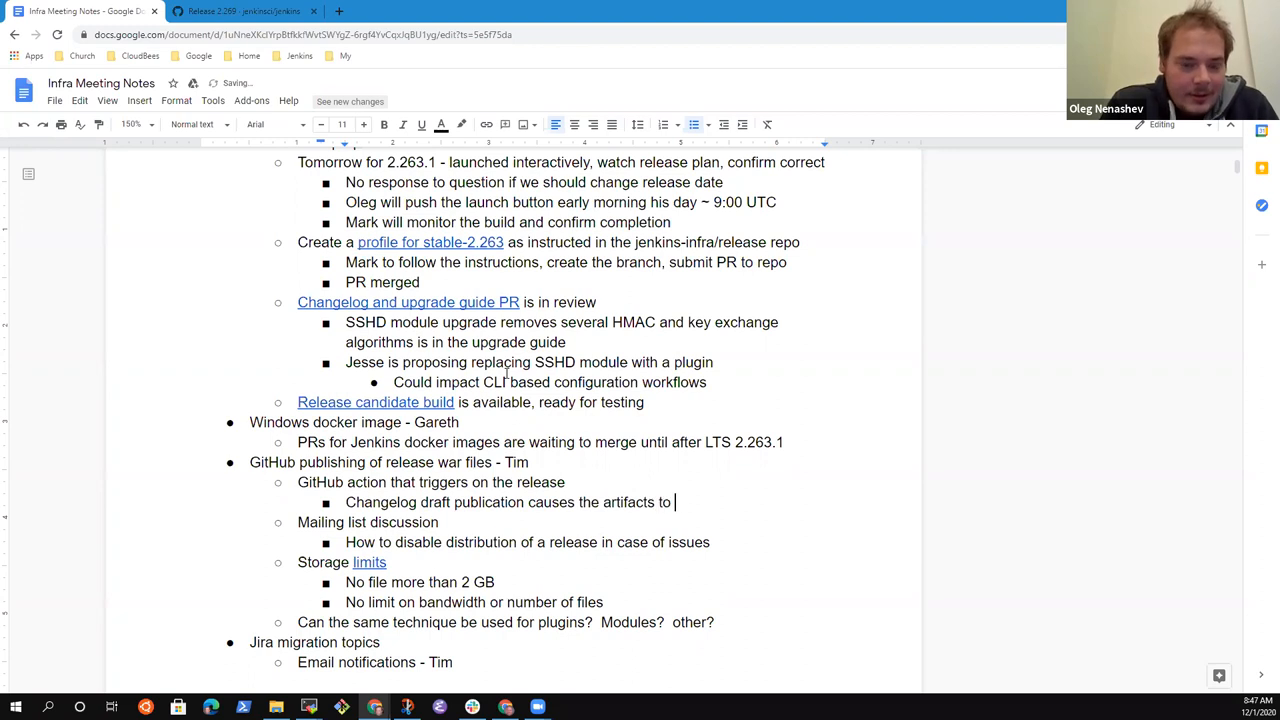
pyautogui.write('upload')
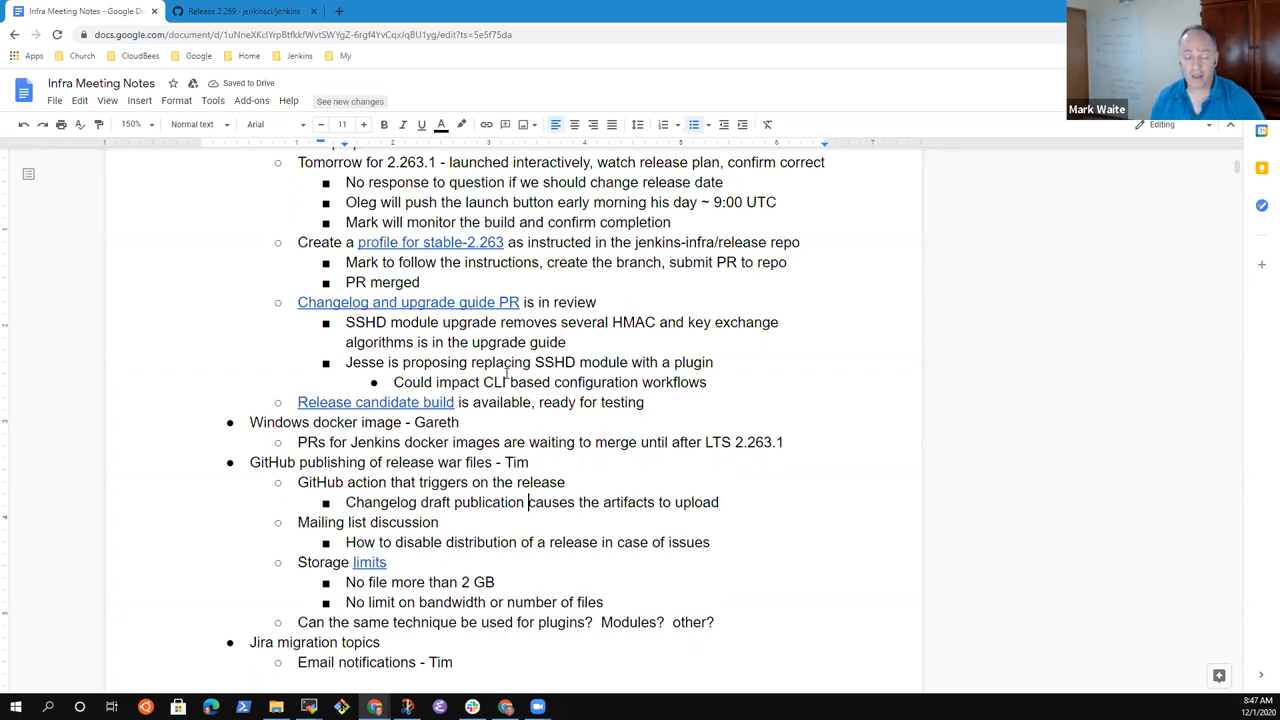
# Add sub-point assuring packaging has completed before publishing, dropping the extra 'that'
pyautogui.tripleClick(532, 502)
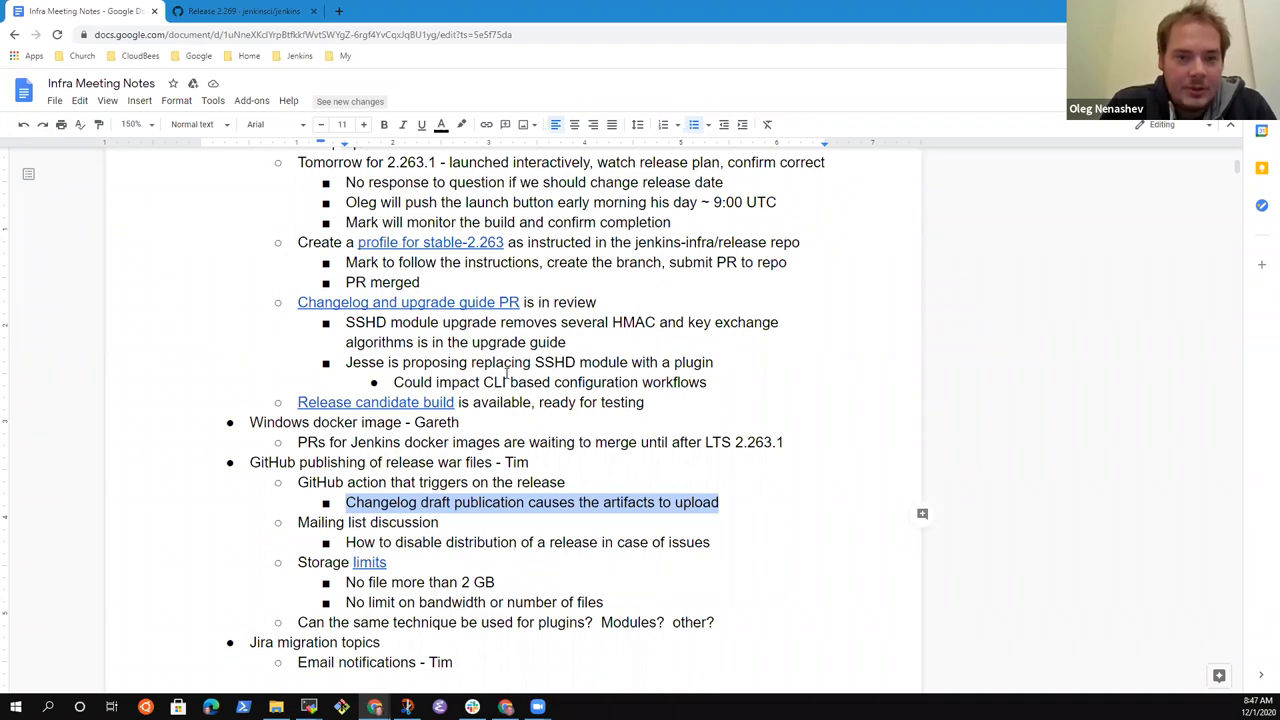
pyautogui.click(718, 502)
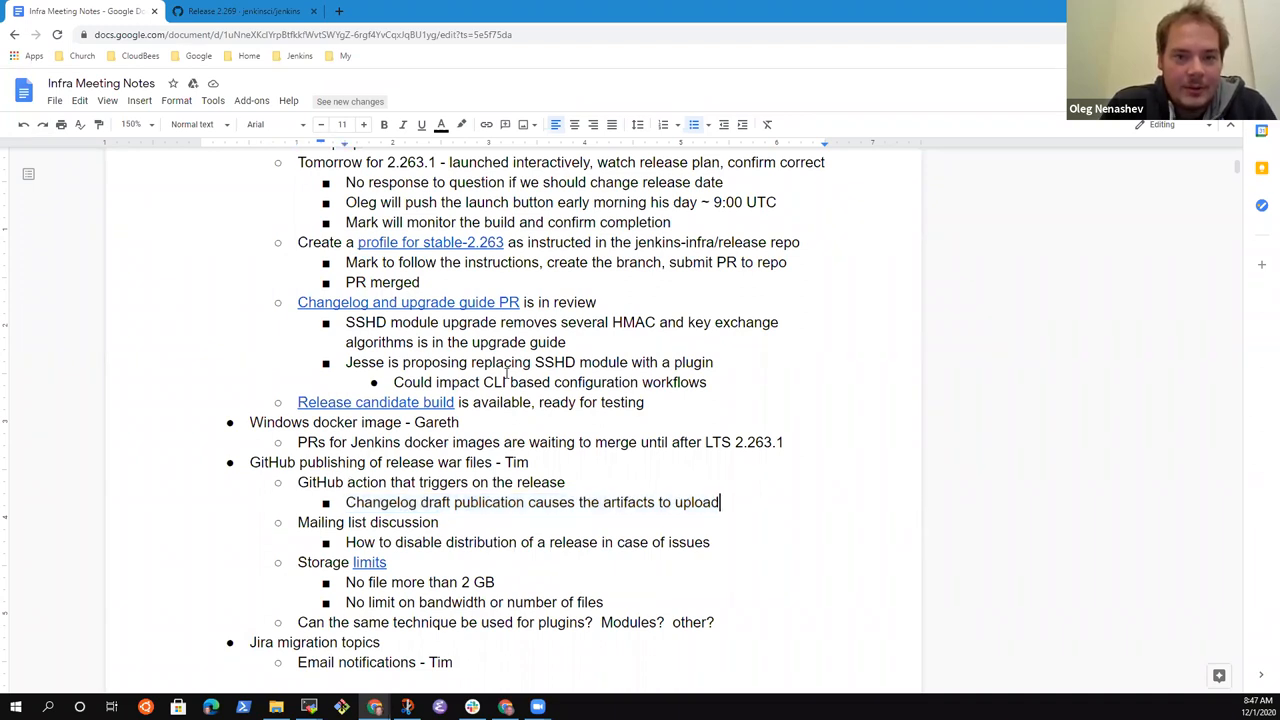
pyautogui.write('Assure that the packaging st')
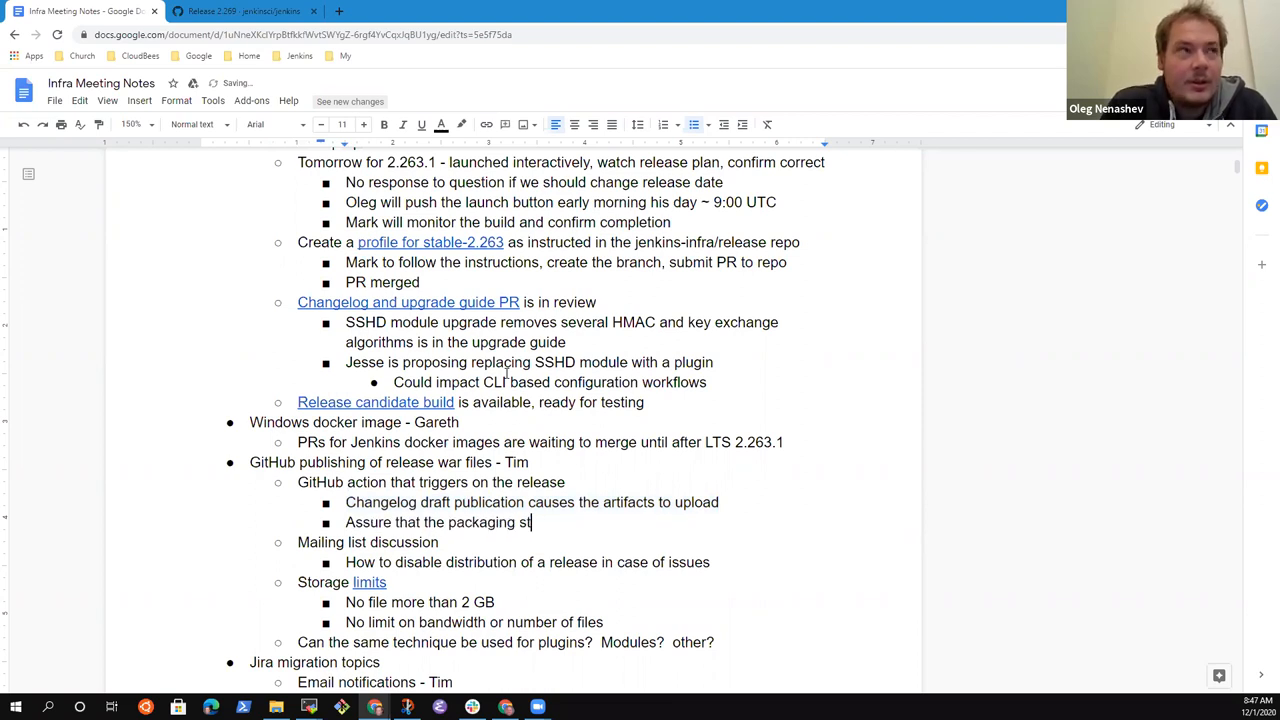
pyautogui.write('age has completed')
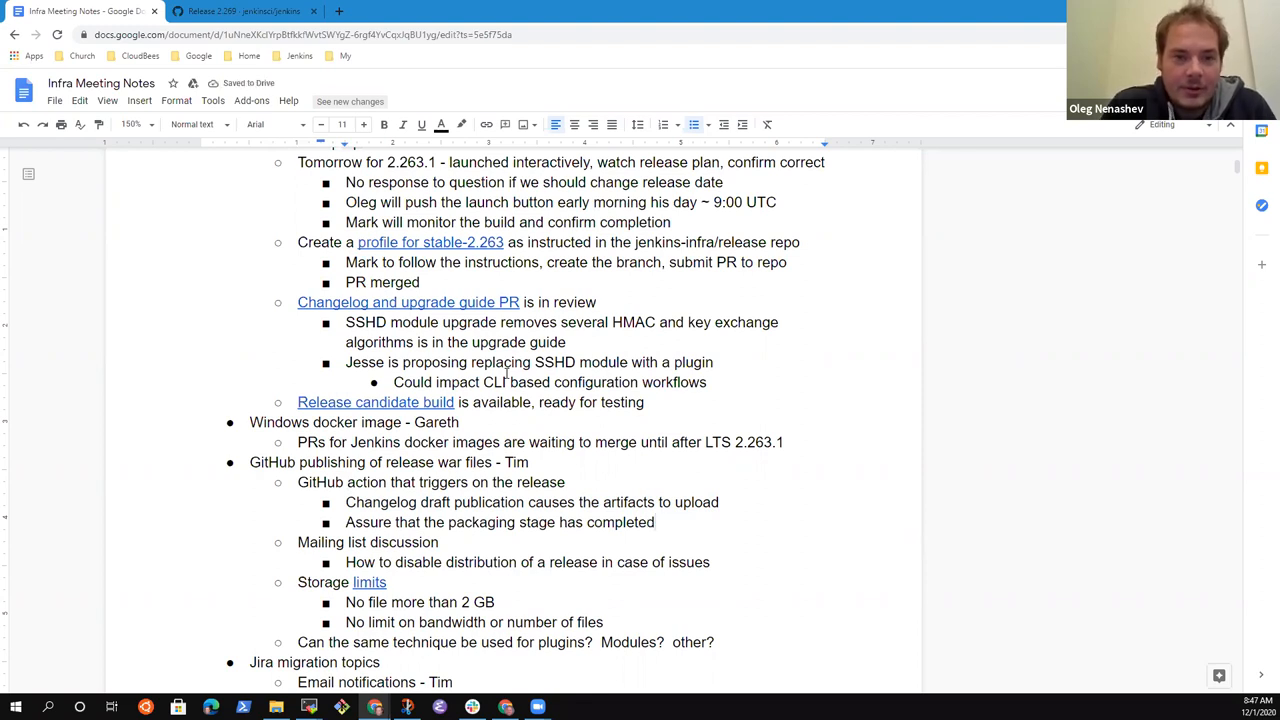
pyautogui.write('before publ')
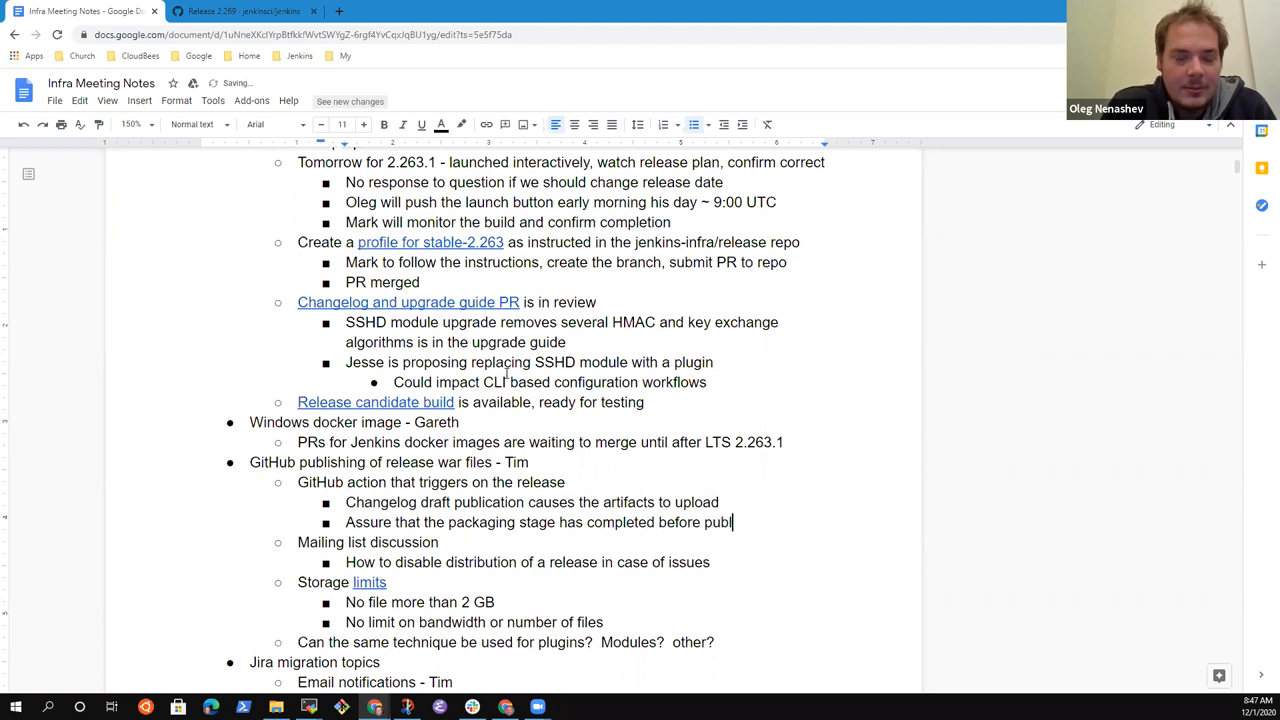
pyautogui.write('ishing GitHub release')
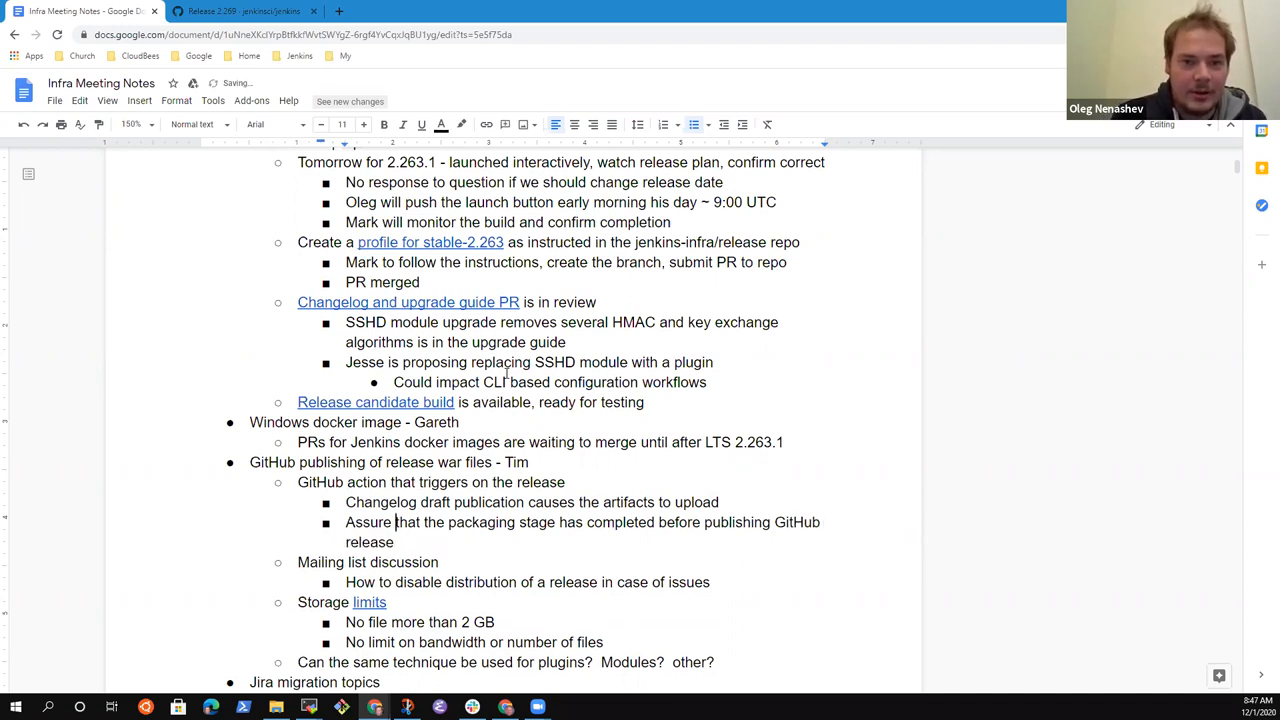
pyautogui.doubleClick(408, 522)
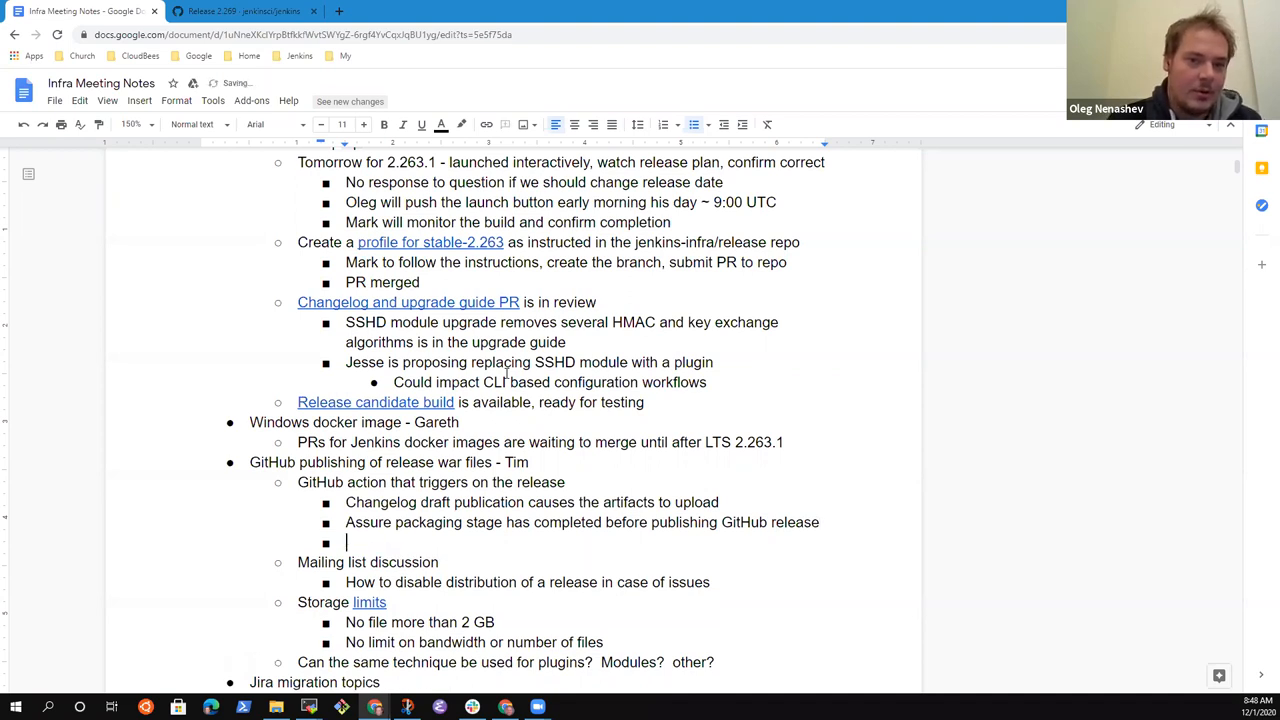
pyautogui.write('Still have')
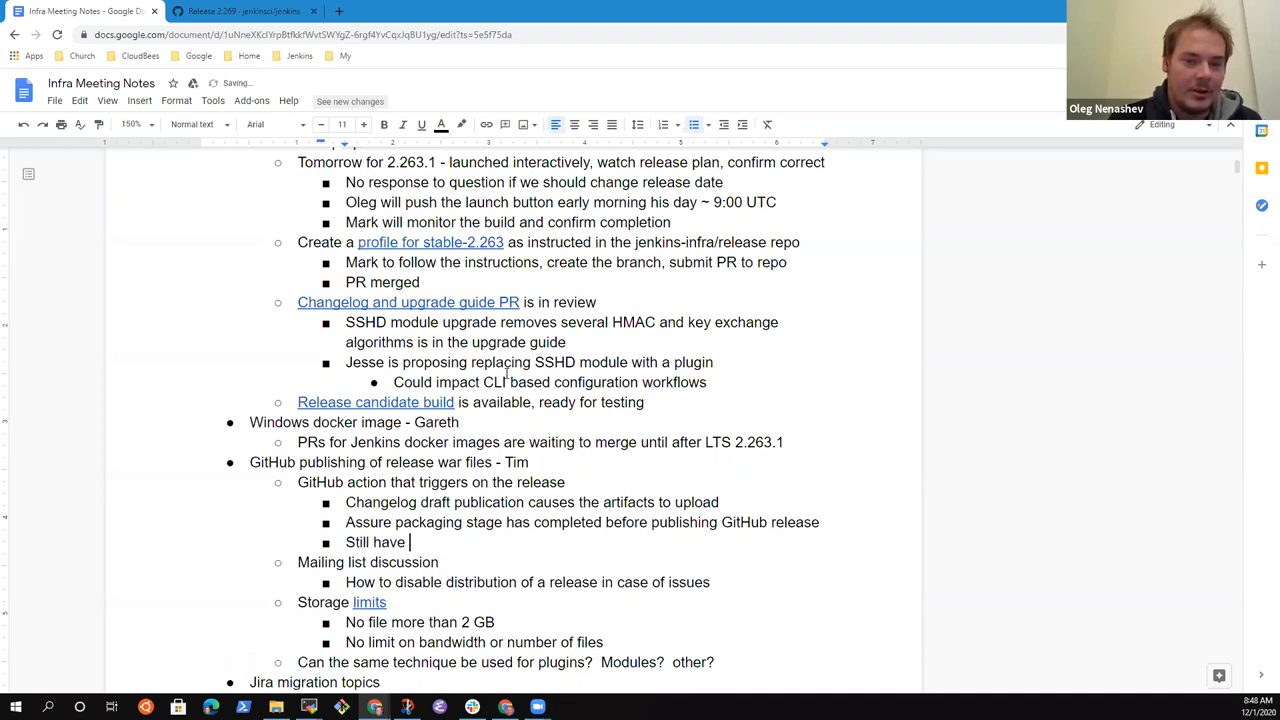
# Finish the backlog note about an action to automate changelog publishing
pyautogui.write('action from backlog to automate changelog publish')
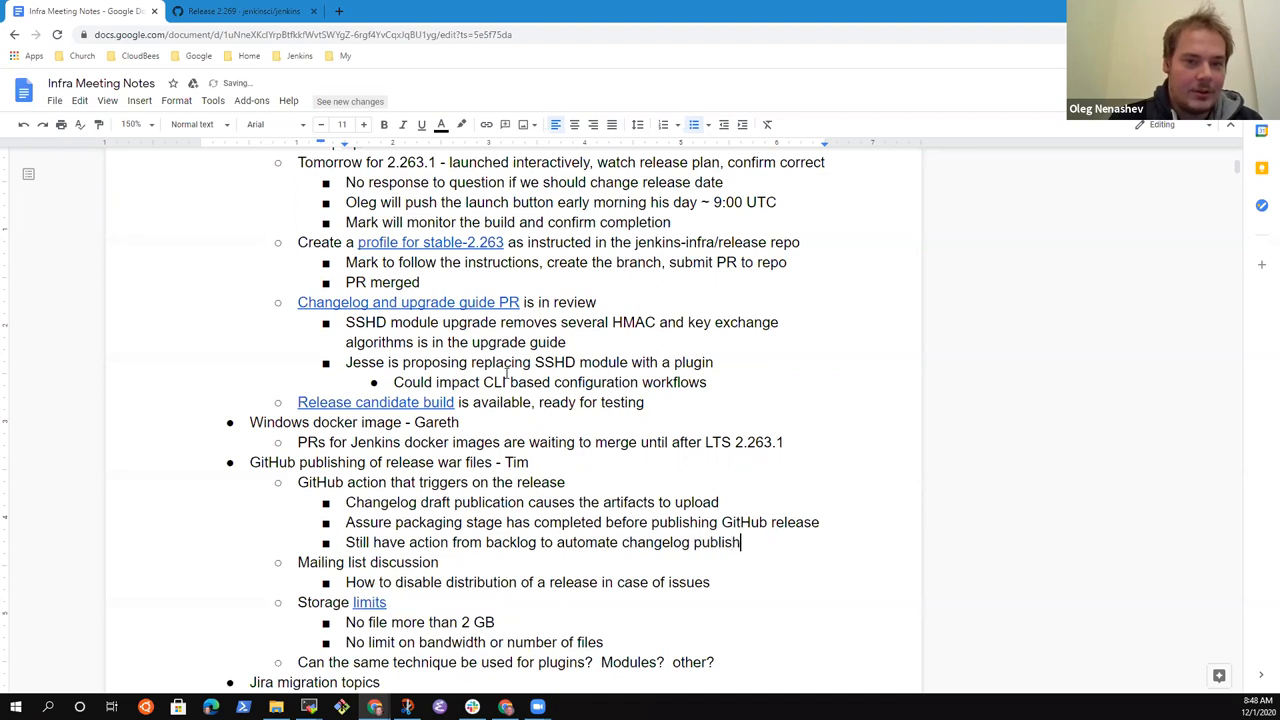
pyautogui.write('ing')
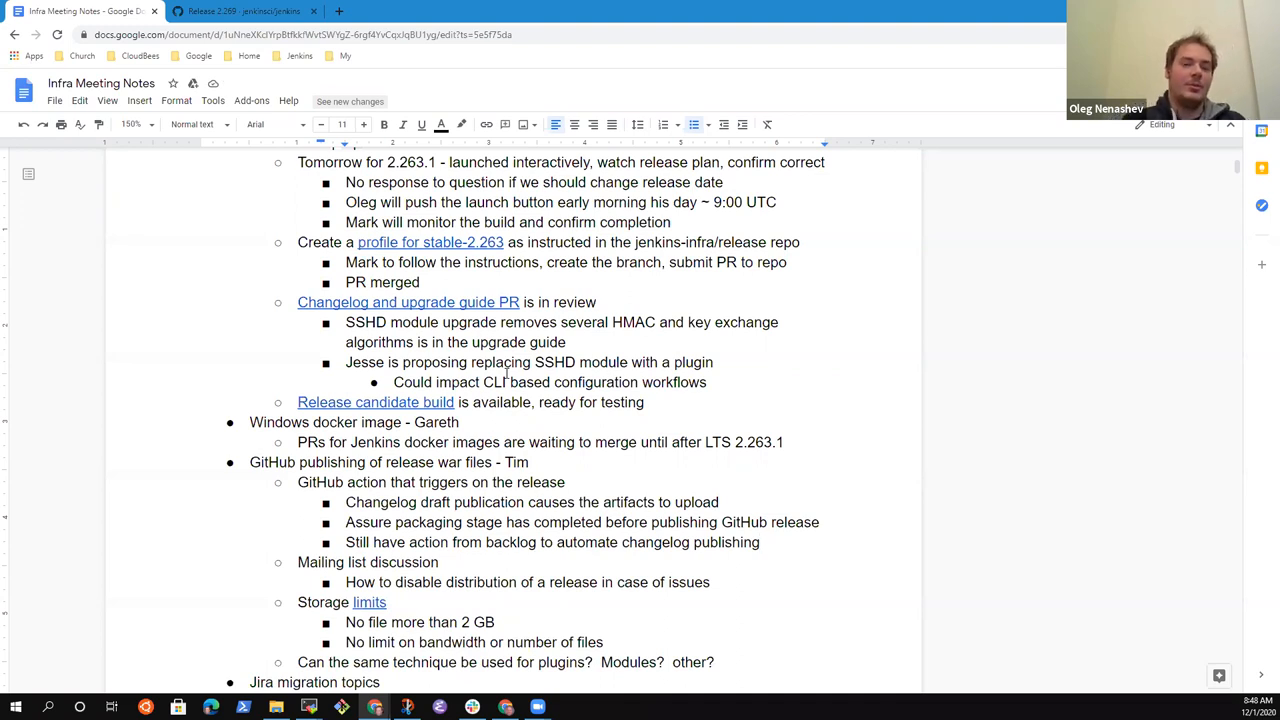
pyautogui.click(760, 542)
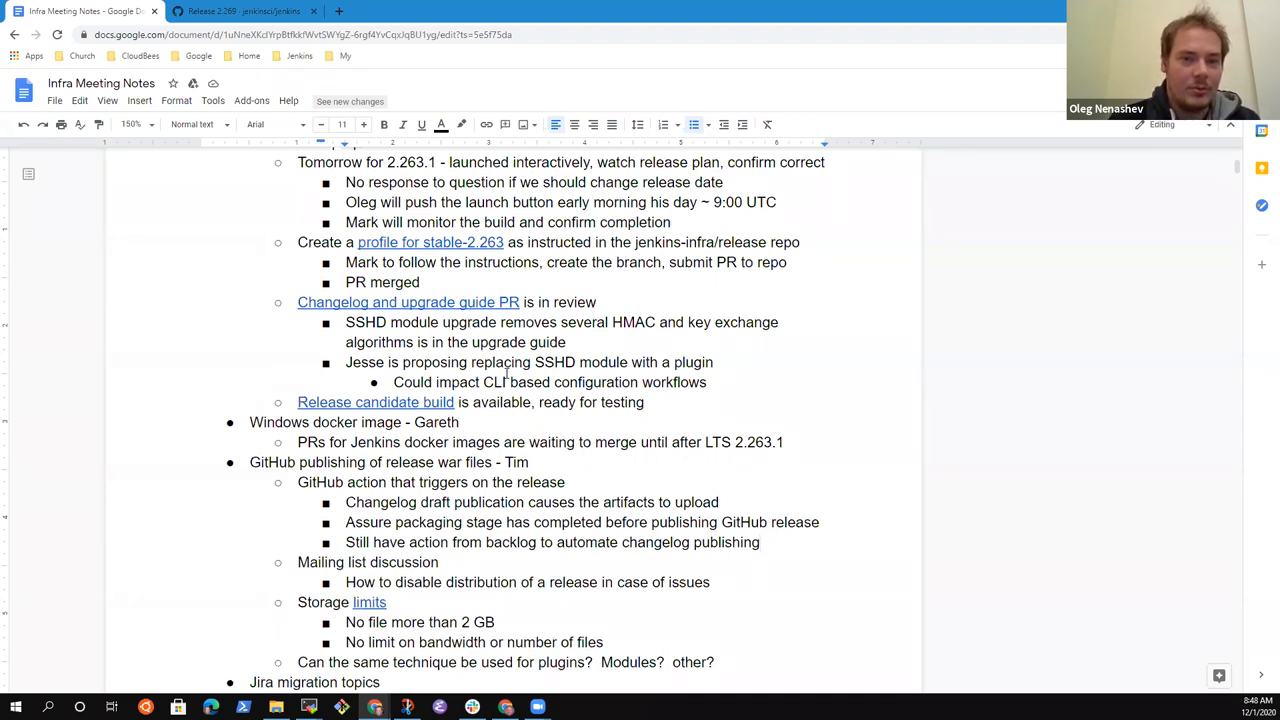
# Add a sub-bullet: may want to move to the Jenkins release pipeline so that it is synchronous
pyautogui.write('May want to move to Jenk')
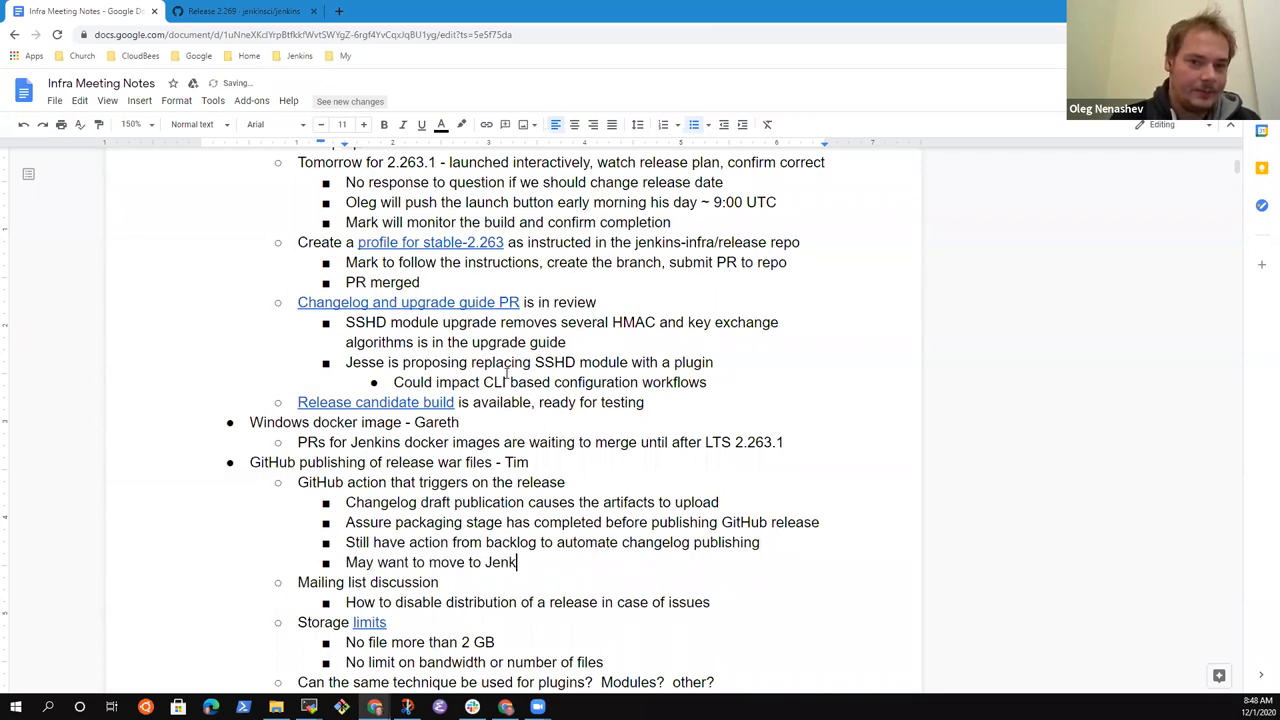
pyautogui.write('ins release')
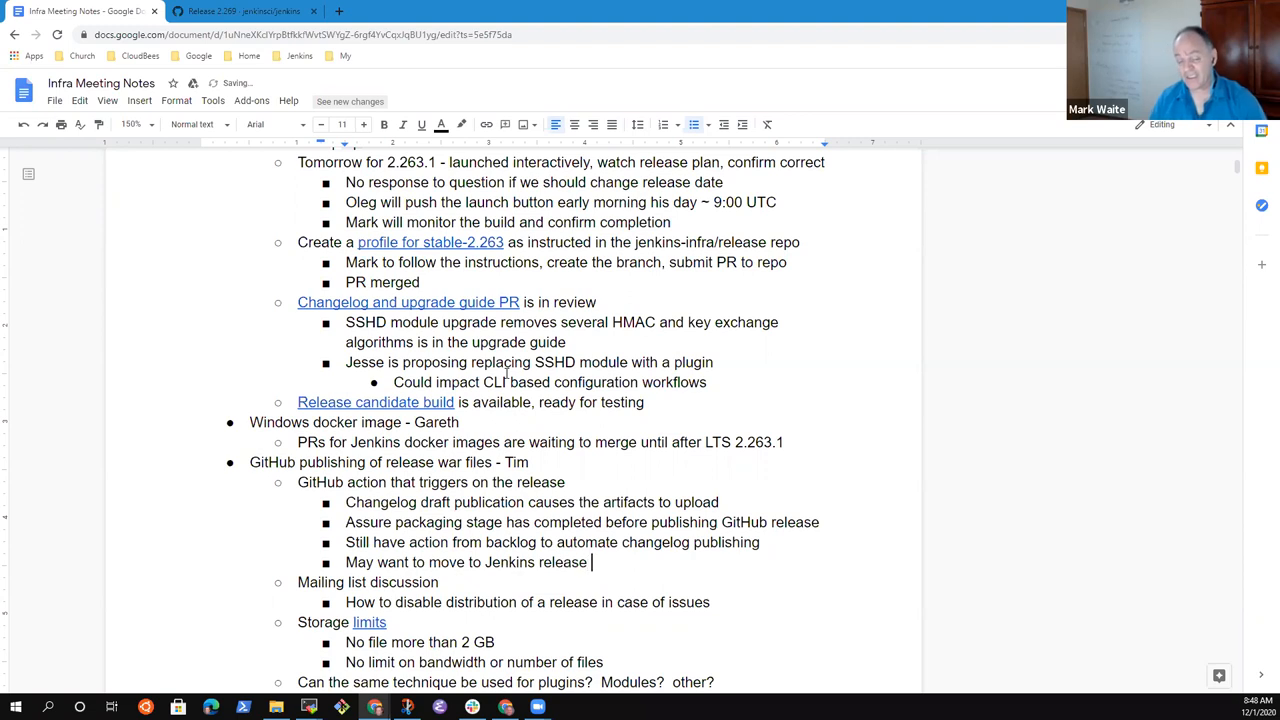
pyautogui.write('pipeline')
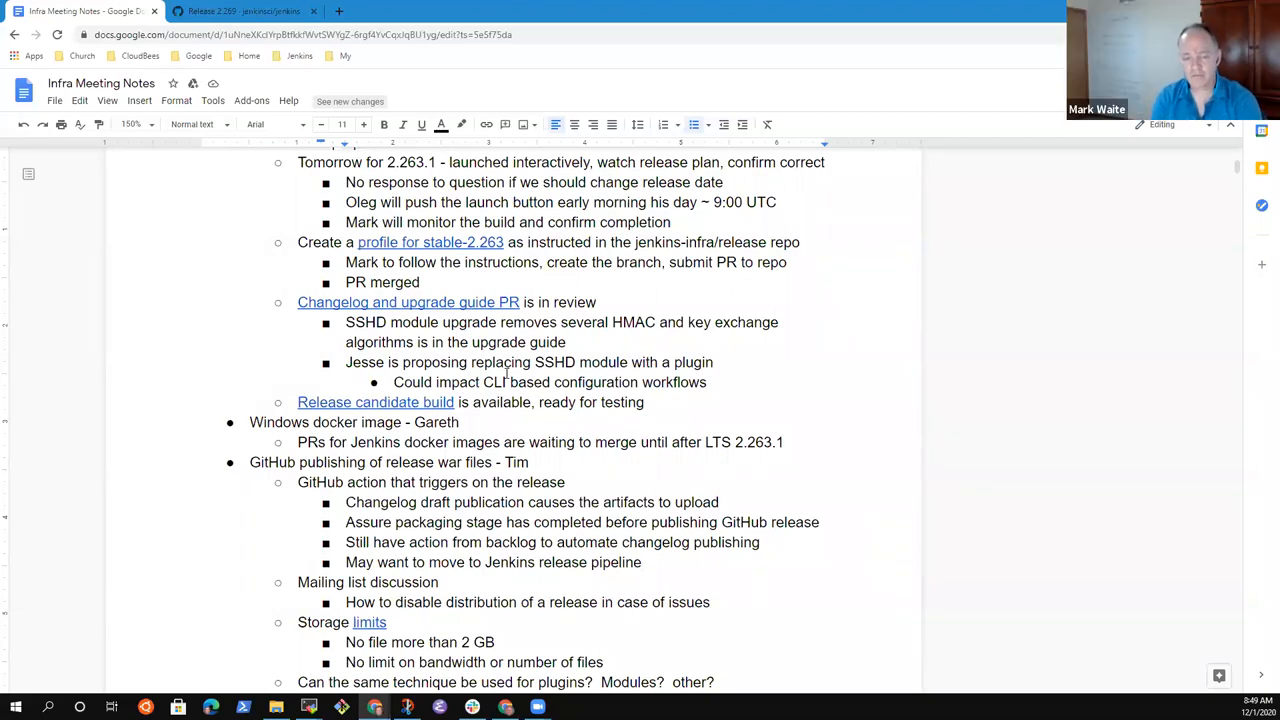
pyautogui.write('so that')
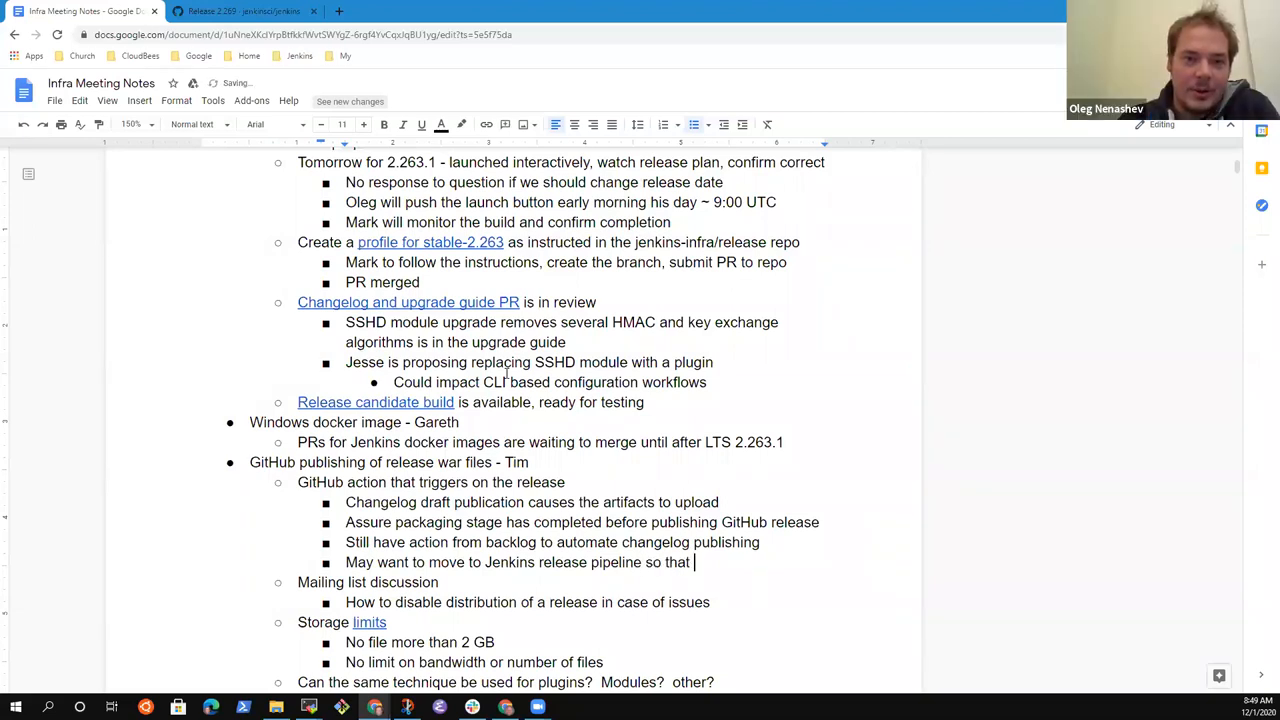
pyautogui.write('it is')
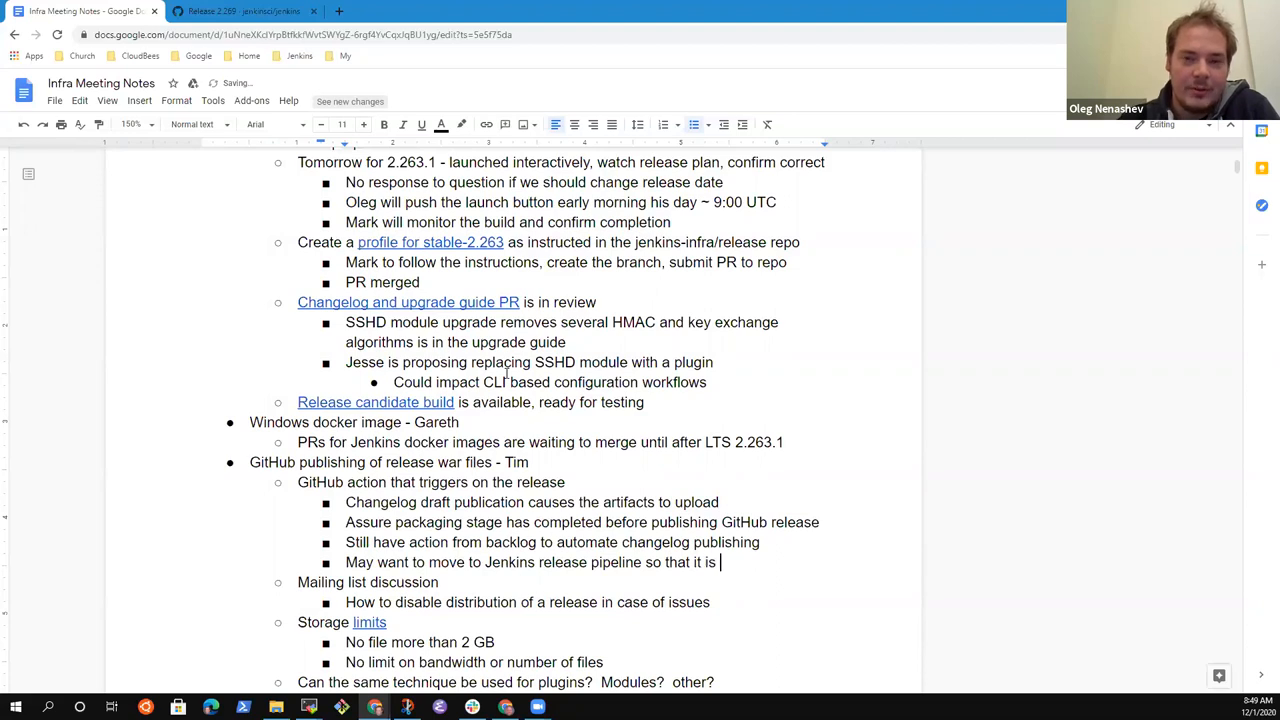
pyautogui.write('synchron')
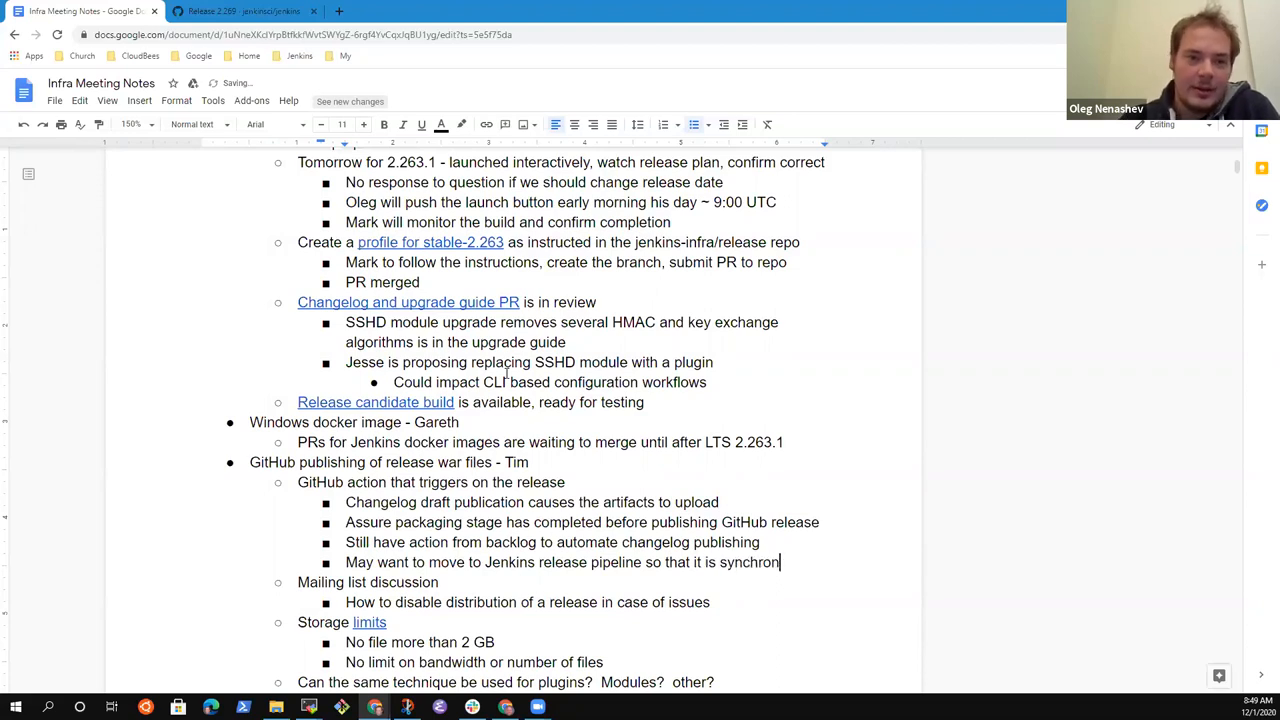
pyautogui.write('ous')
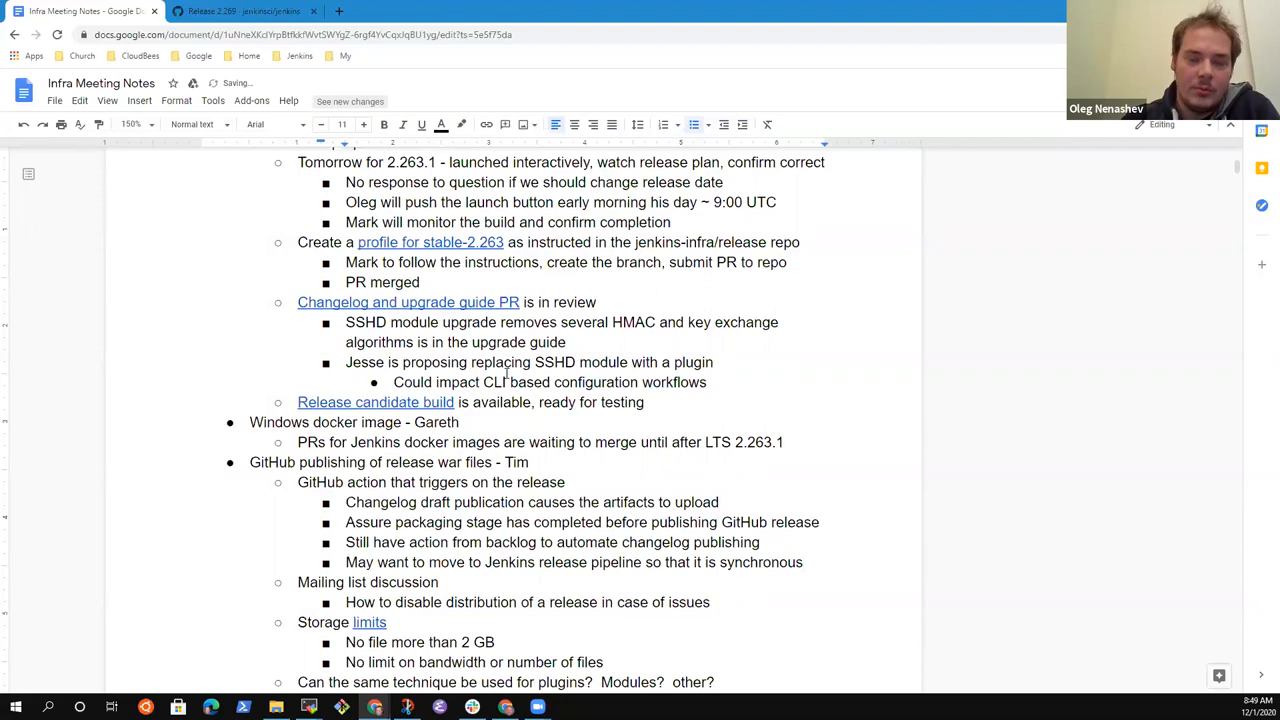
pyautogui.click(804, 562)
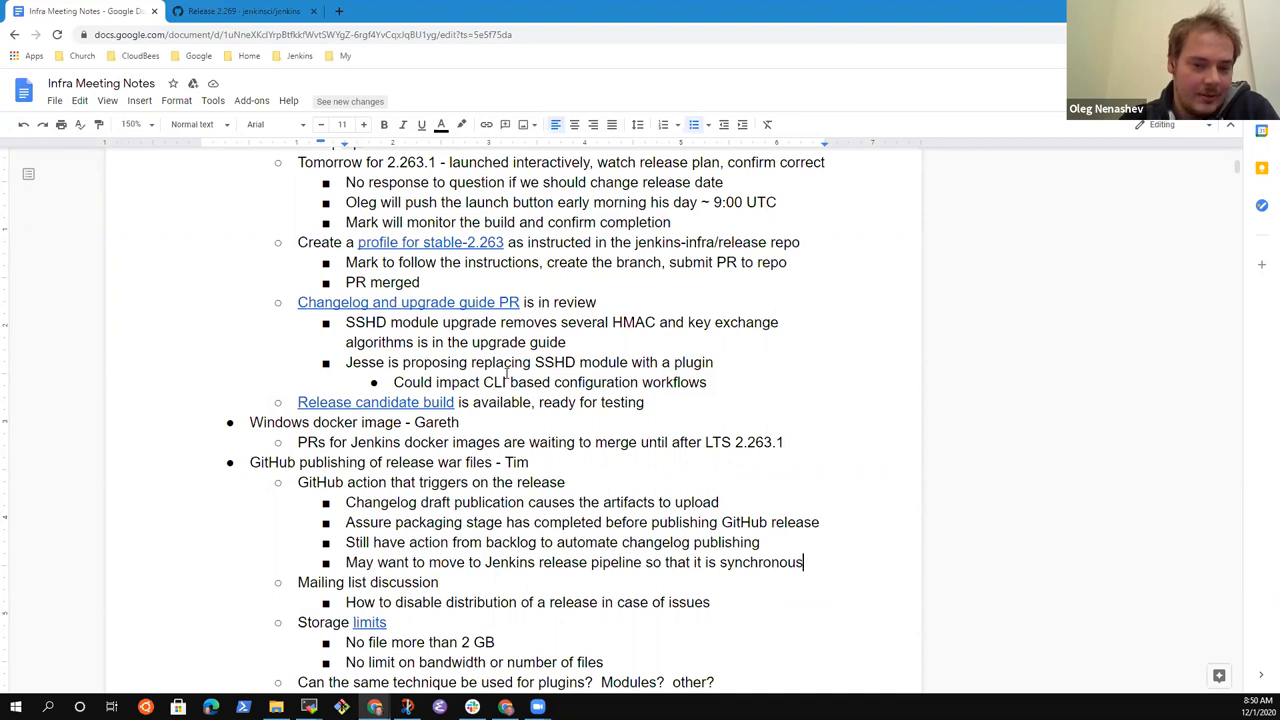
pyautogui.moveTo(190, 452)
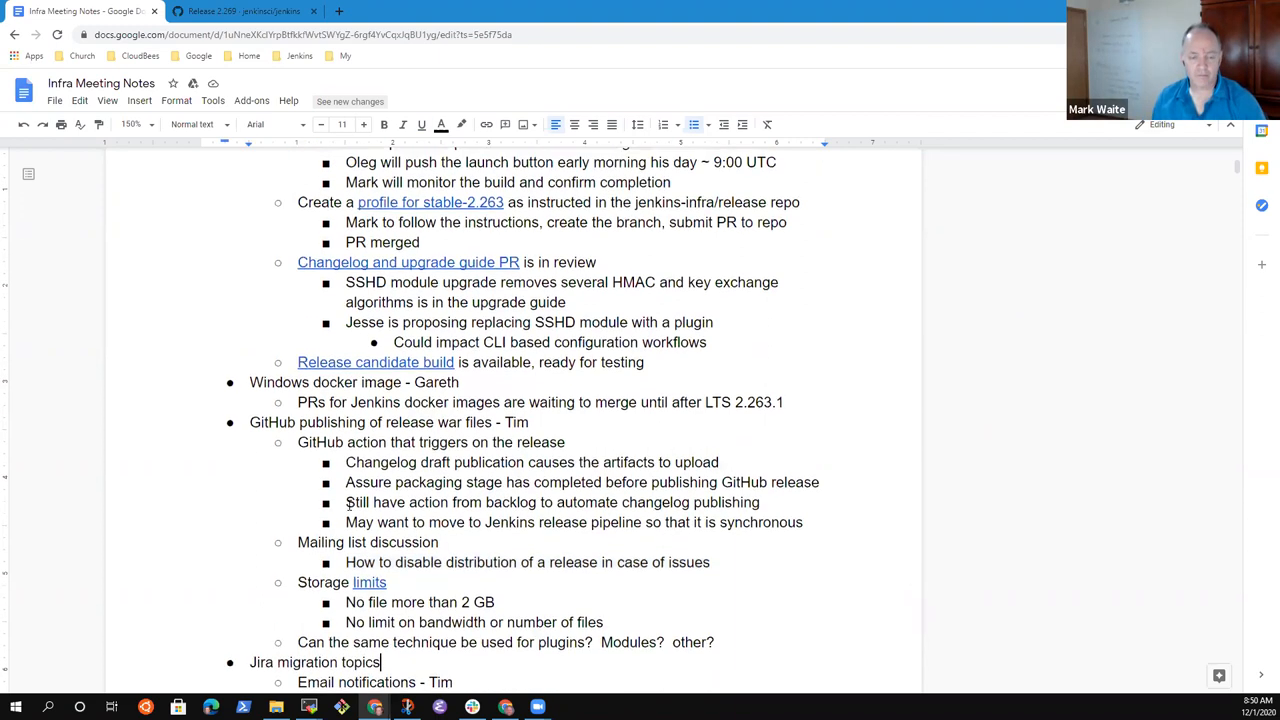
pyautogui.scroll(-3)
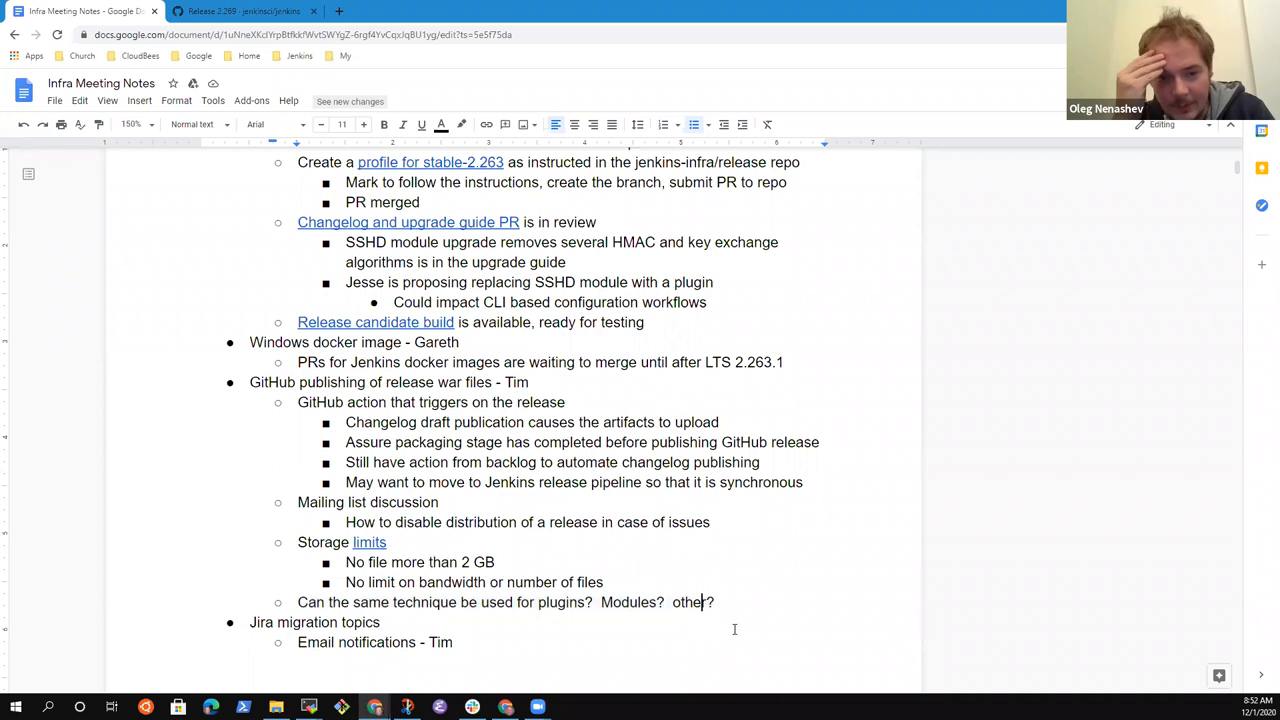
# Add plugin sub-bullets: might consider continuous delivery of Jenkins plugins, see Daniel's JEP
pyautogui.write('M')
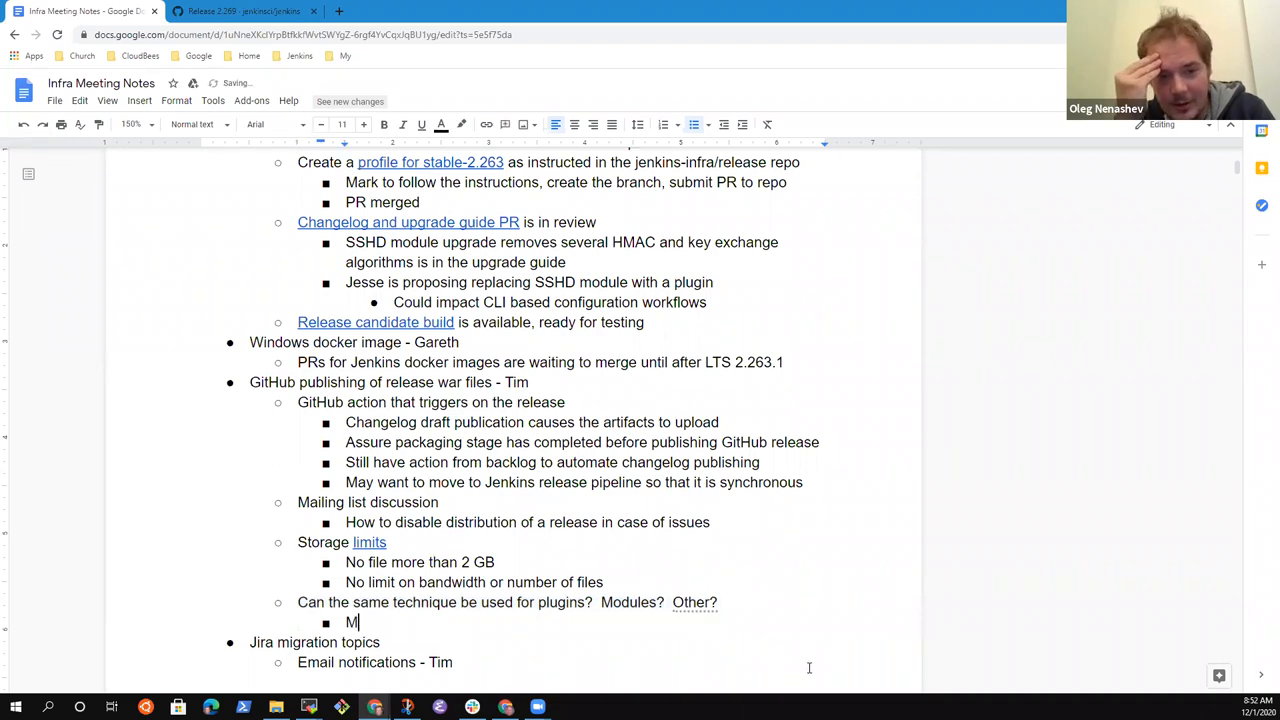
pyautogui.write('ight consider as part of conti')
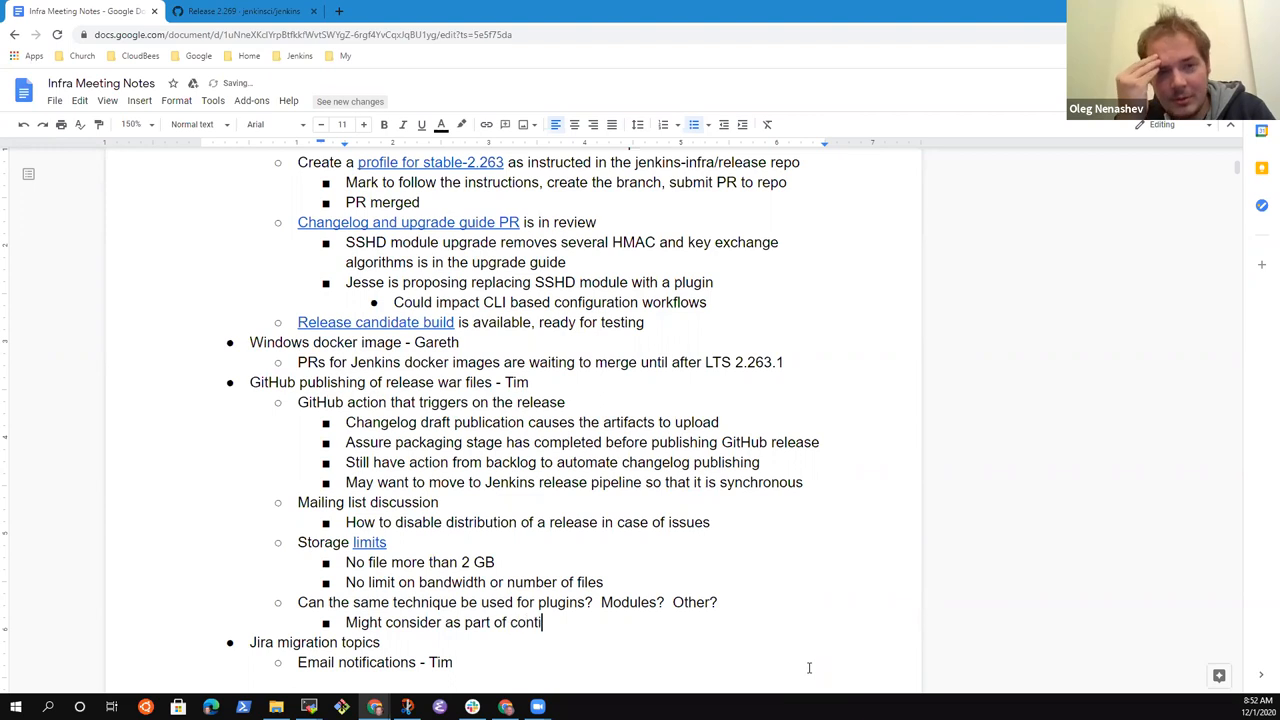
pyautogui.write('nuous delivery of')
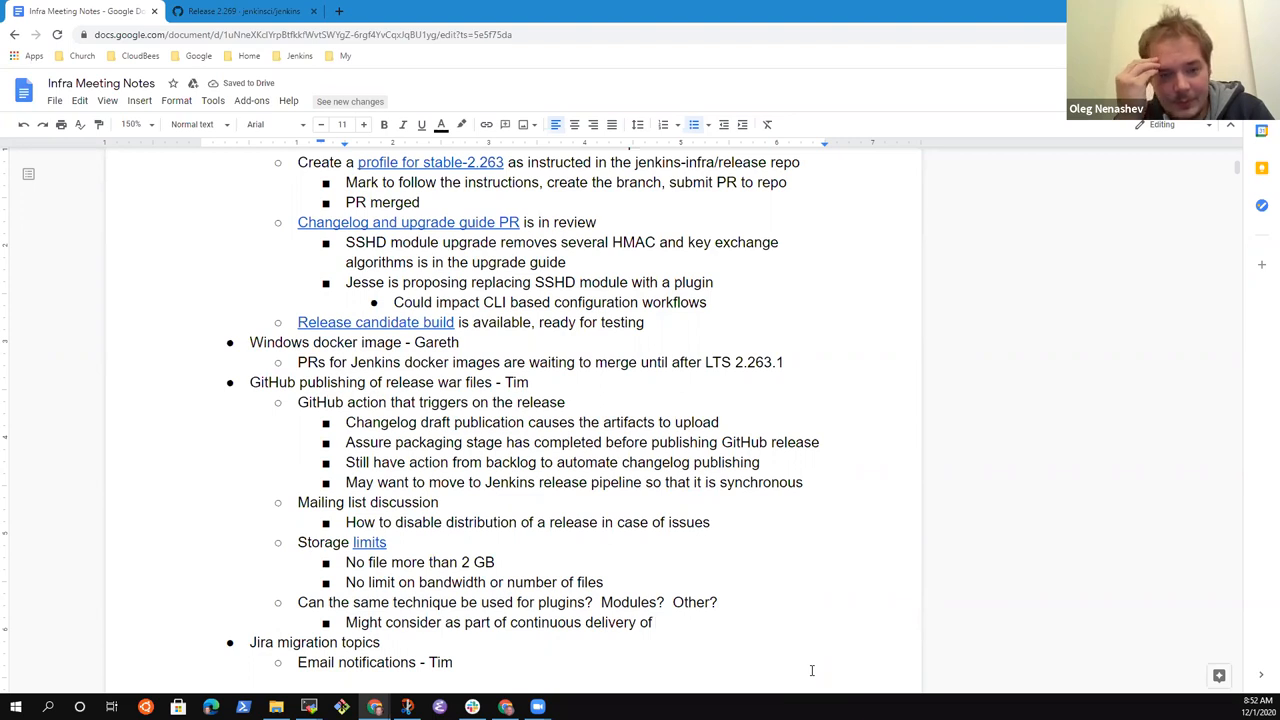
pyautogui.write('Jenkins plugion')
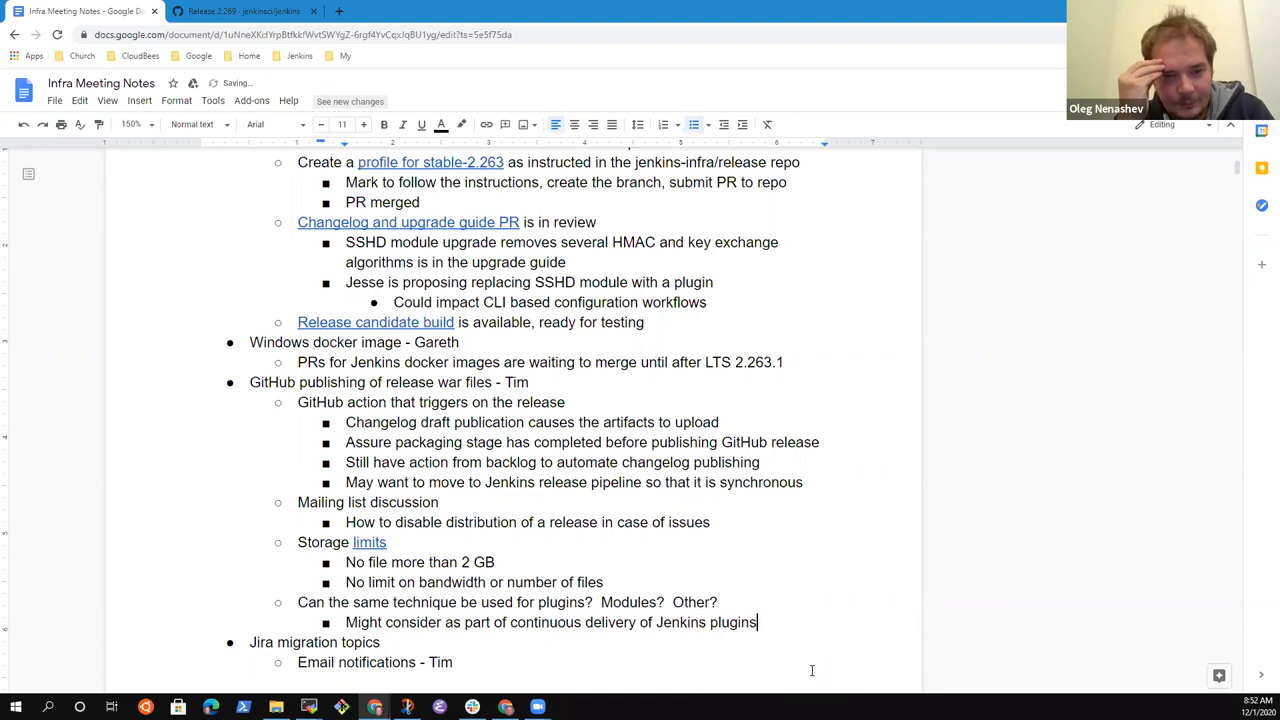
pyautogui.write('See JEP from Jesse and')
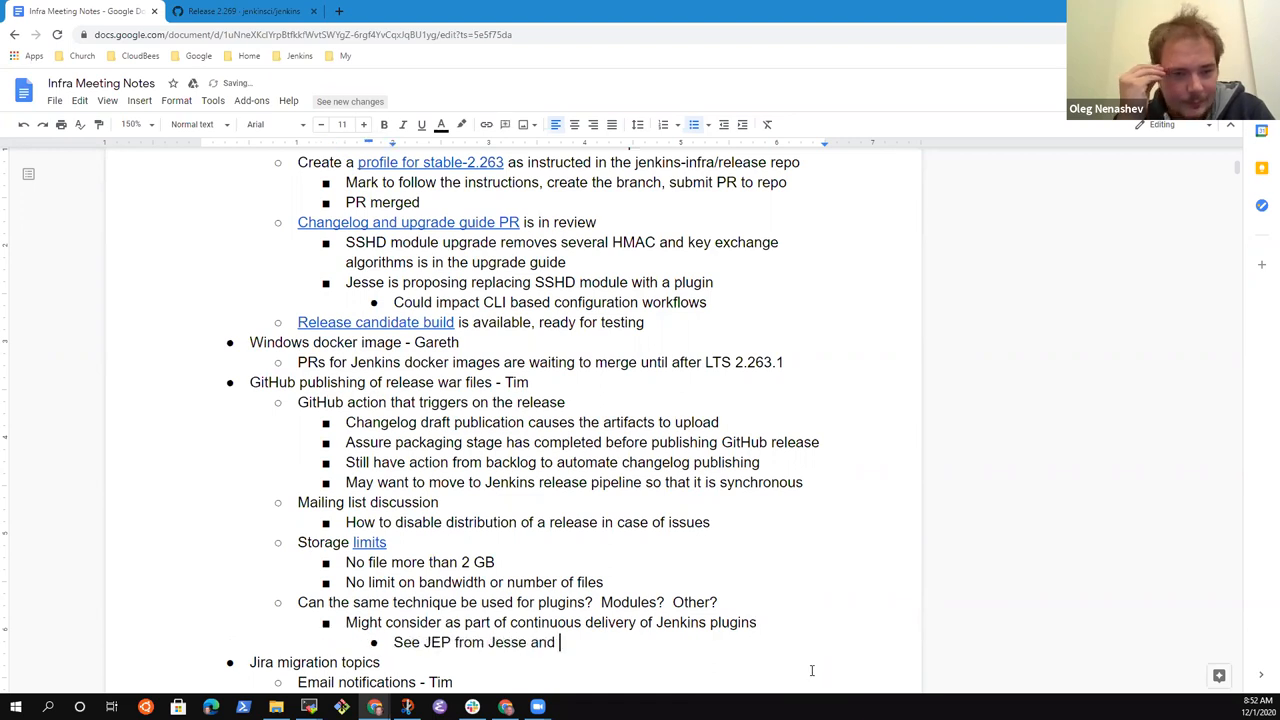
pyautogui.write('Danui')
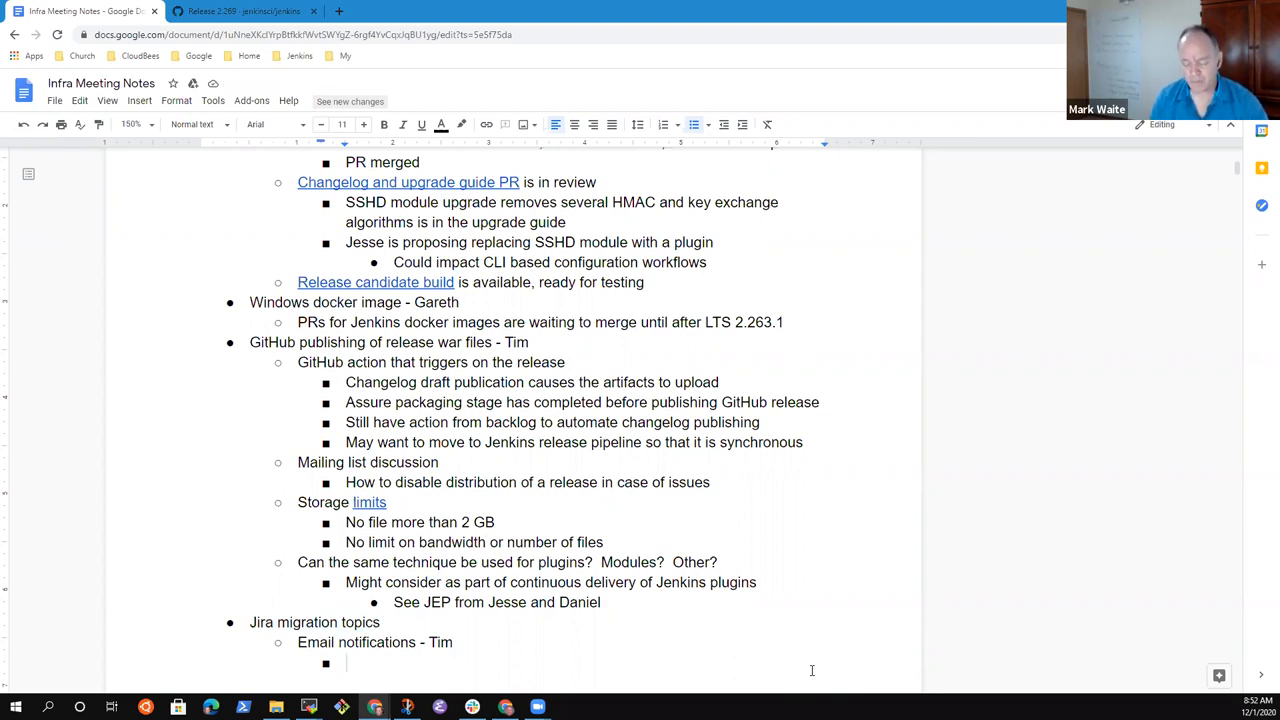
# Under Email notifications, note that Tim is receiving email
pyautogui.write('Tim reported he is')
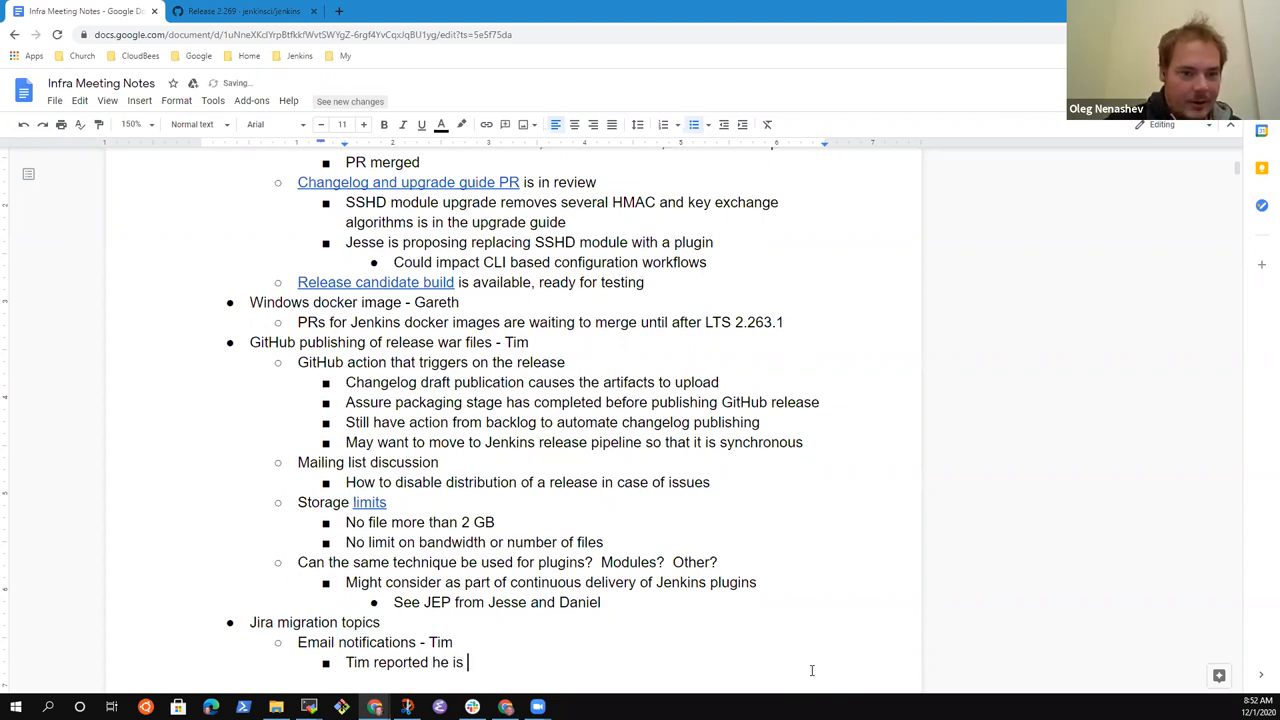
pyautogui.write('receiving no')
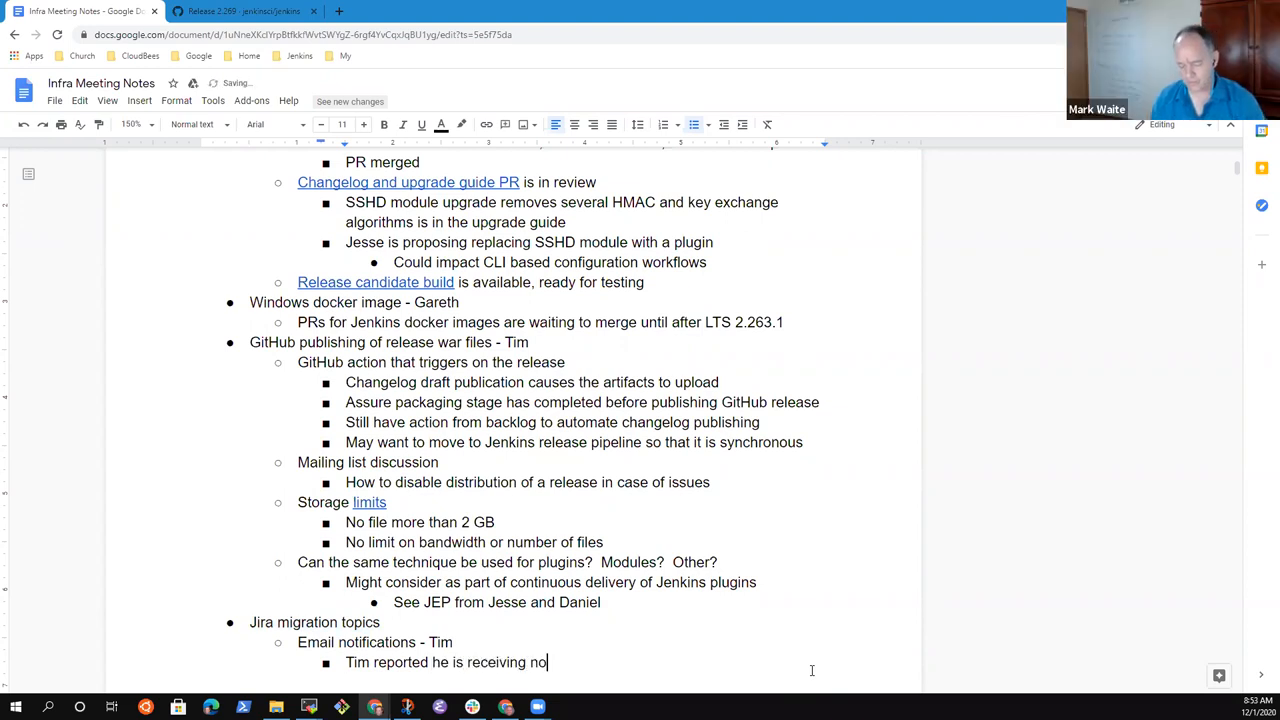
pyautogui.press('Backspace')
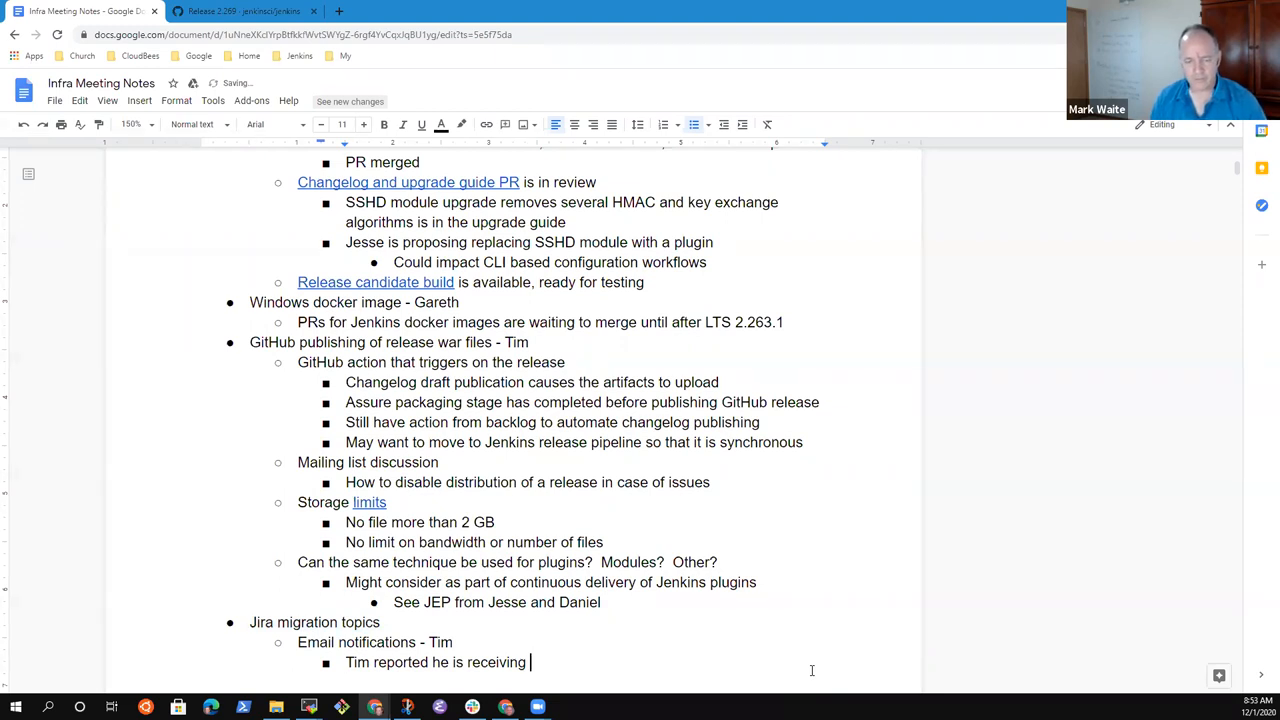
pyautogui.write('email')
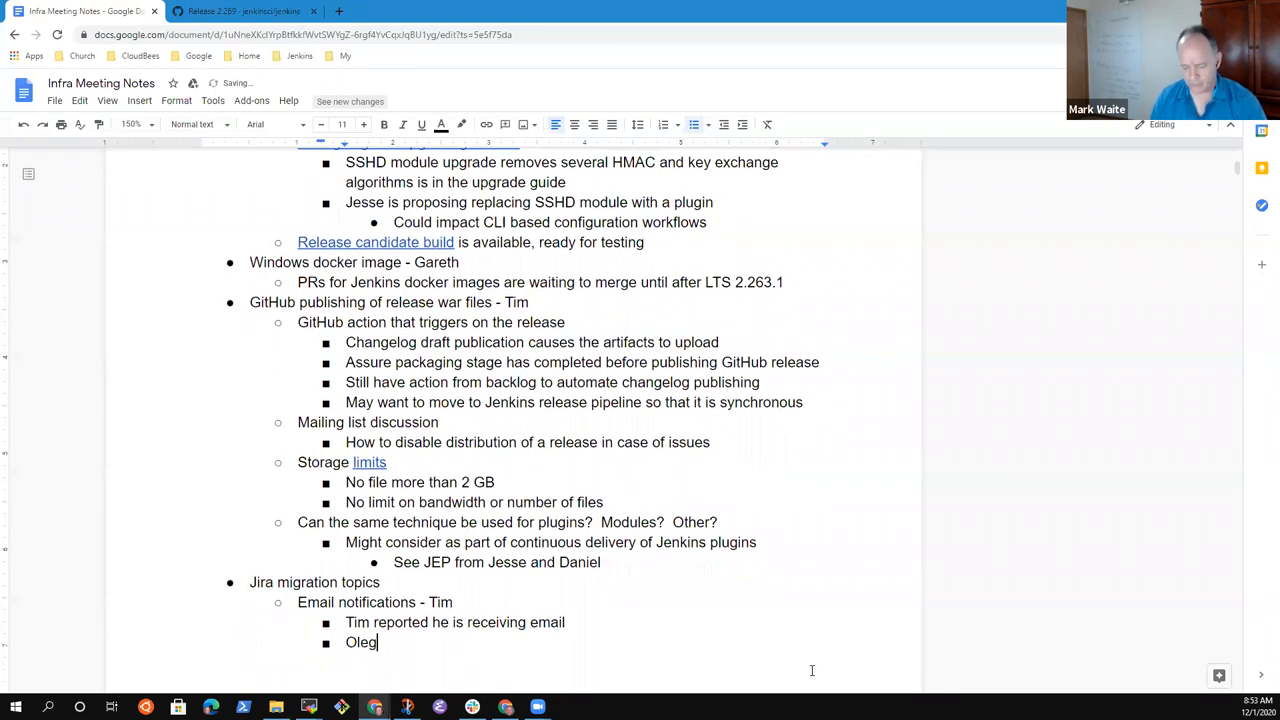
# Note Oleg confirmed receiving subscription and update notifications, replacing 'post' with 'update'
pyautogui.write('confirmed rec')
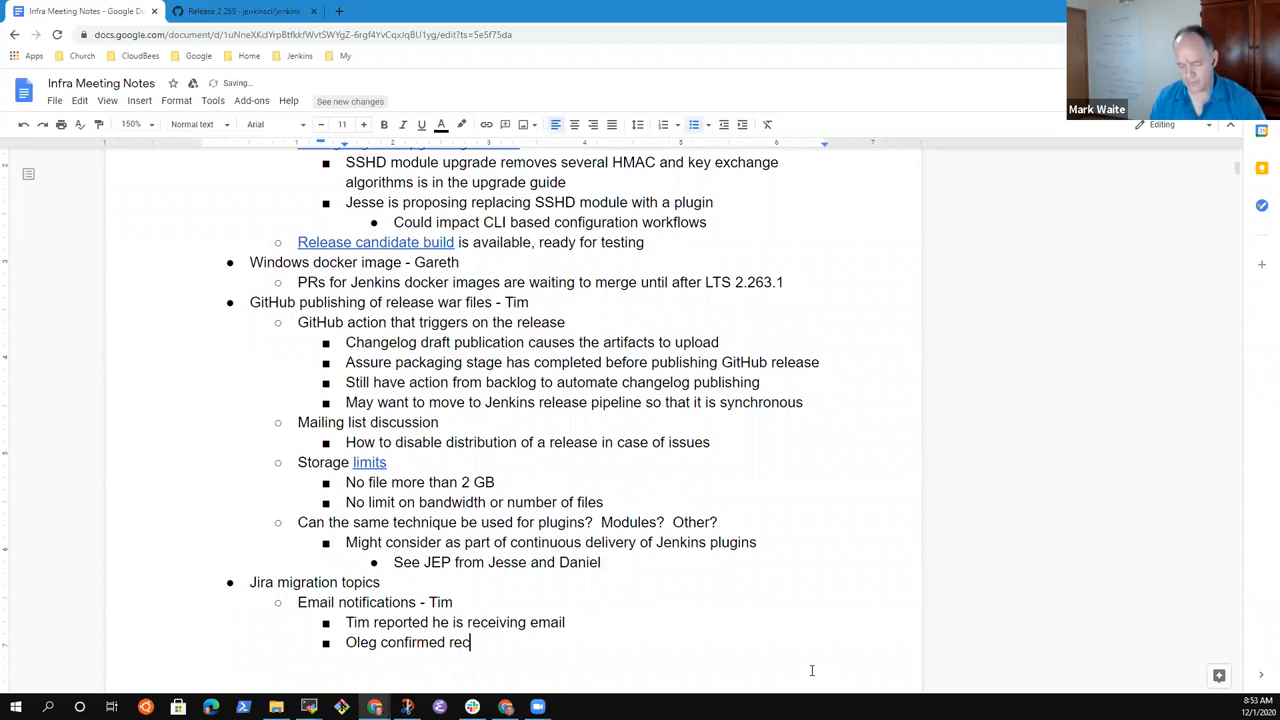
pyautogui.write('eiving subscriptions and post noti')
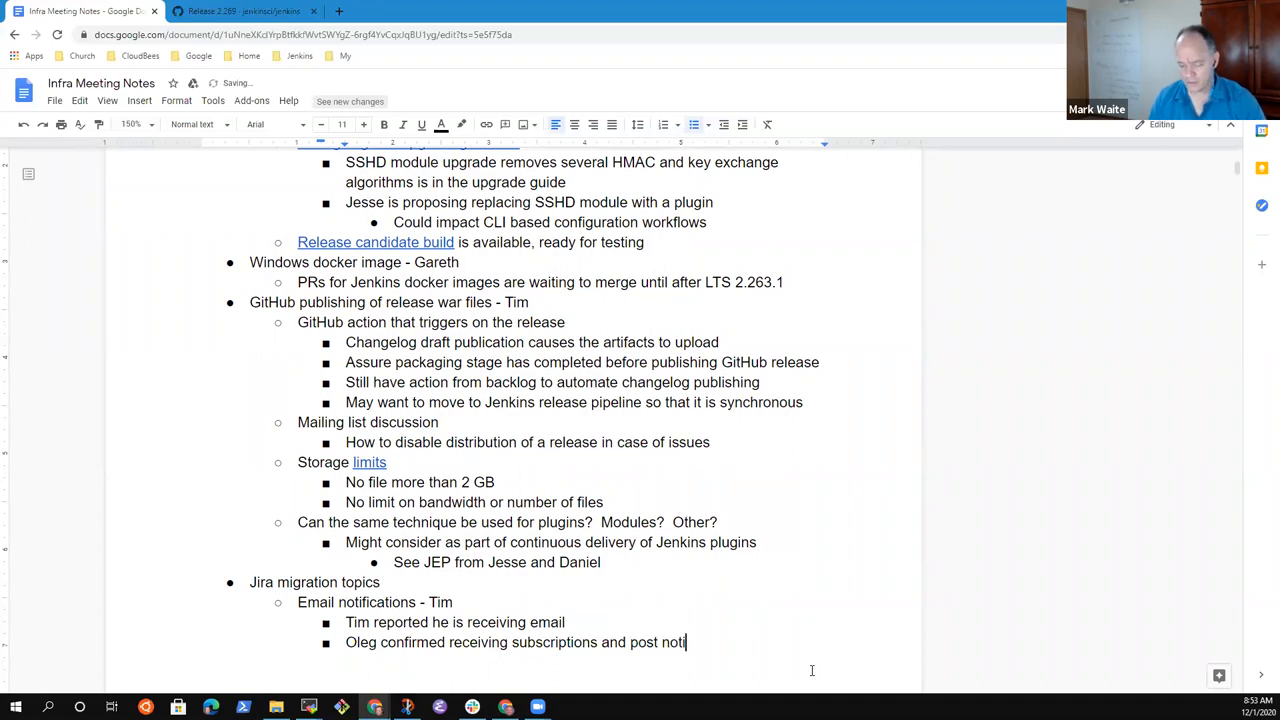
pyautogui.write('fications')
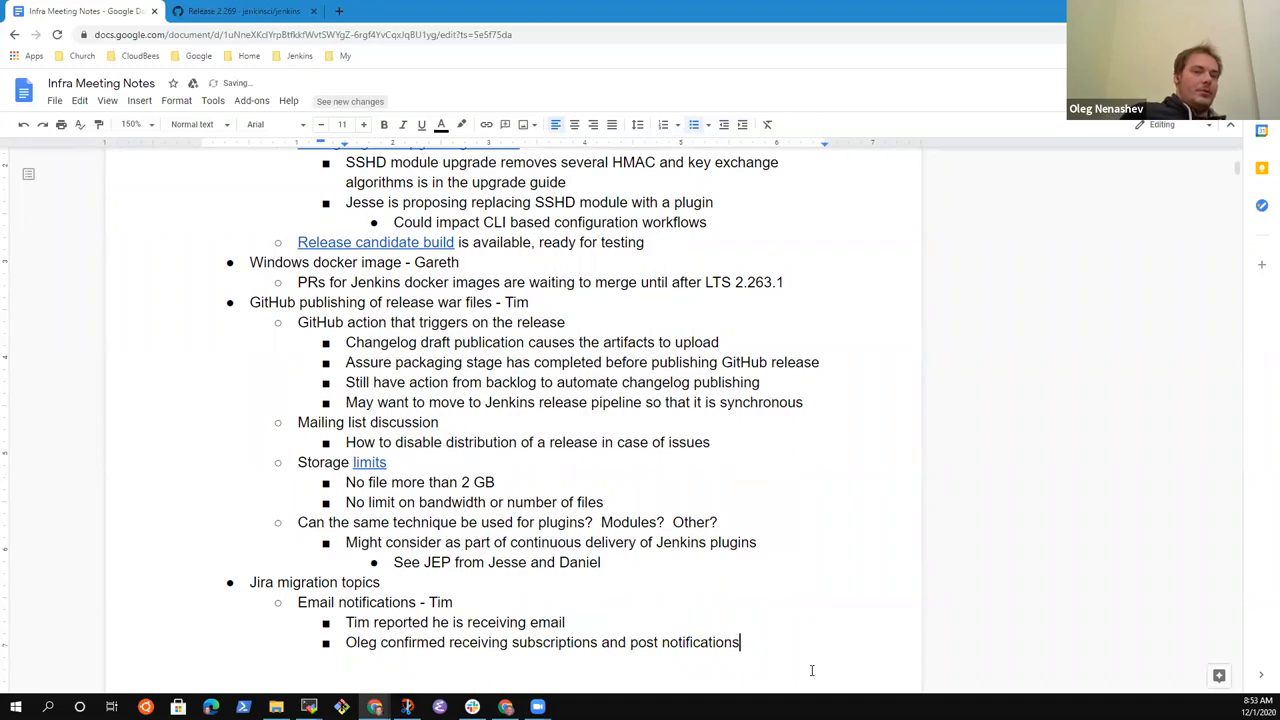
pyautogui.doubleClick(644, 642)
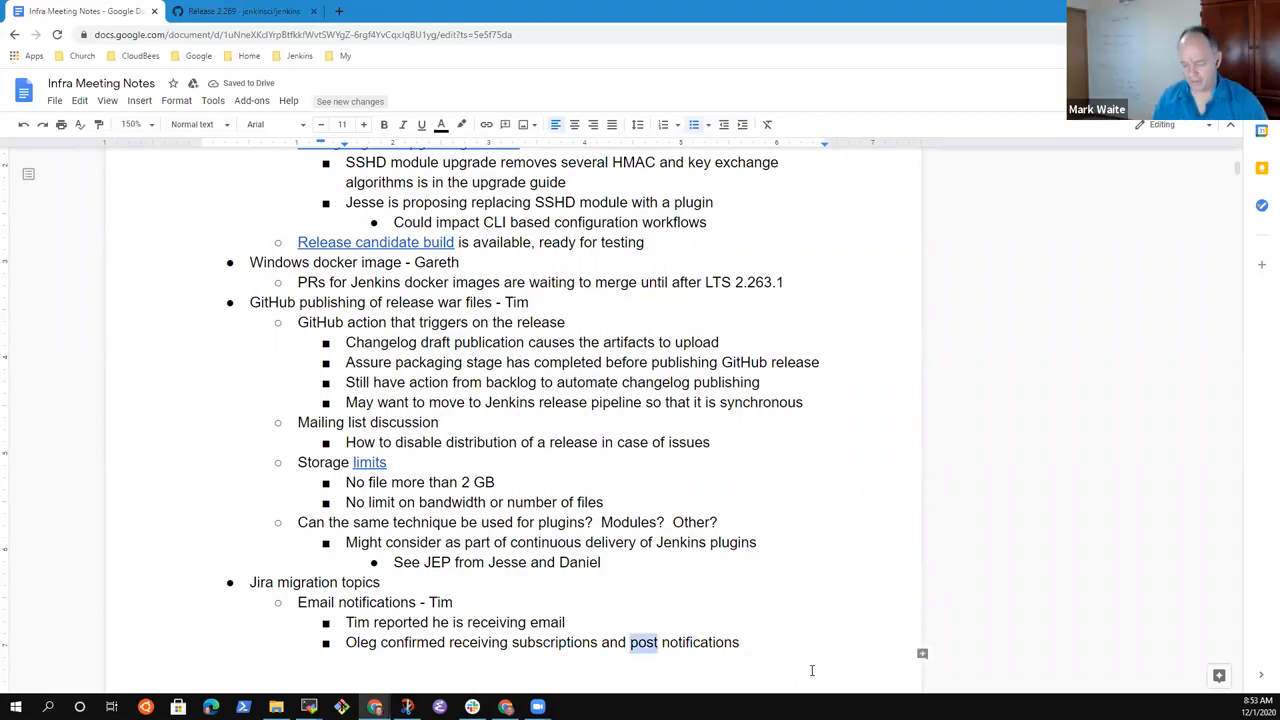
pyautogui.write('update')
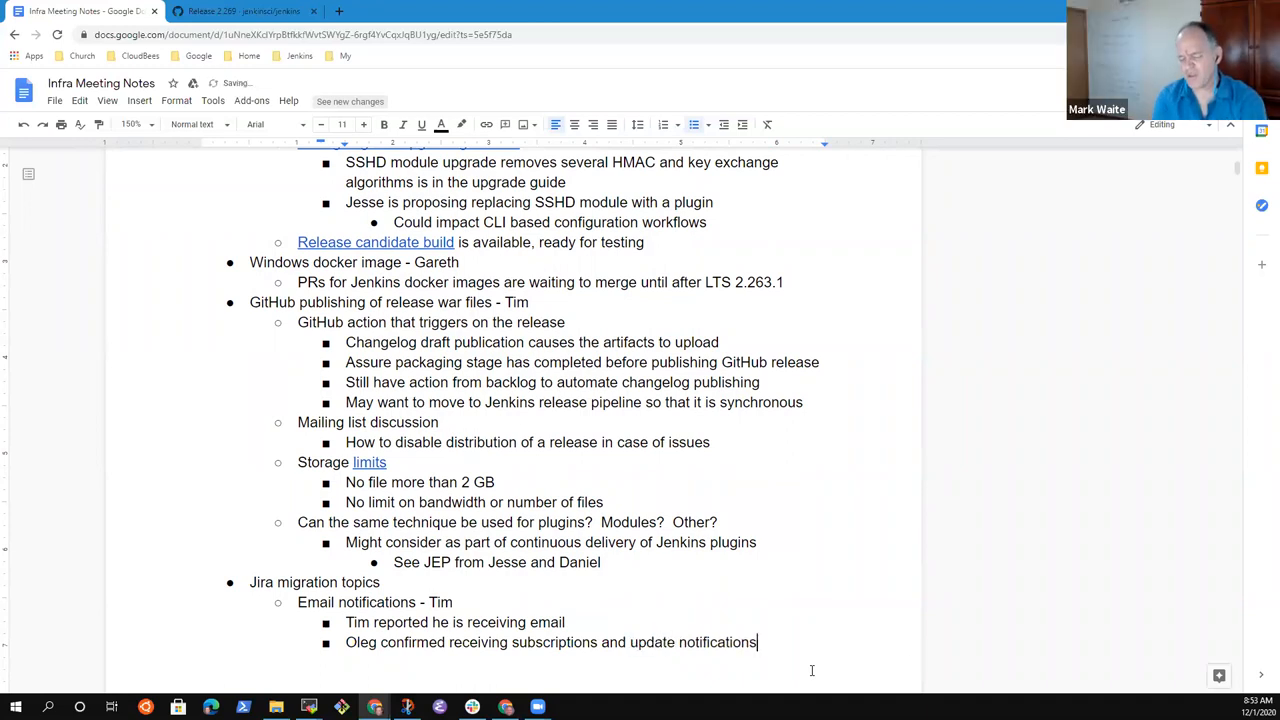